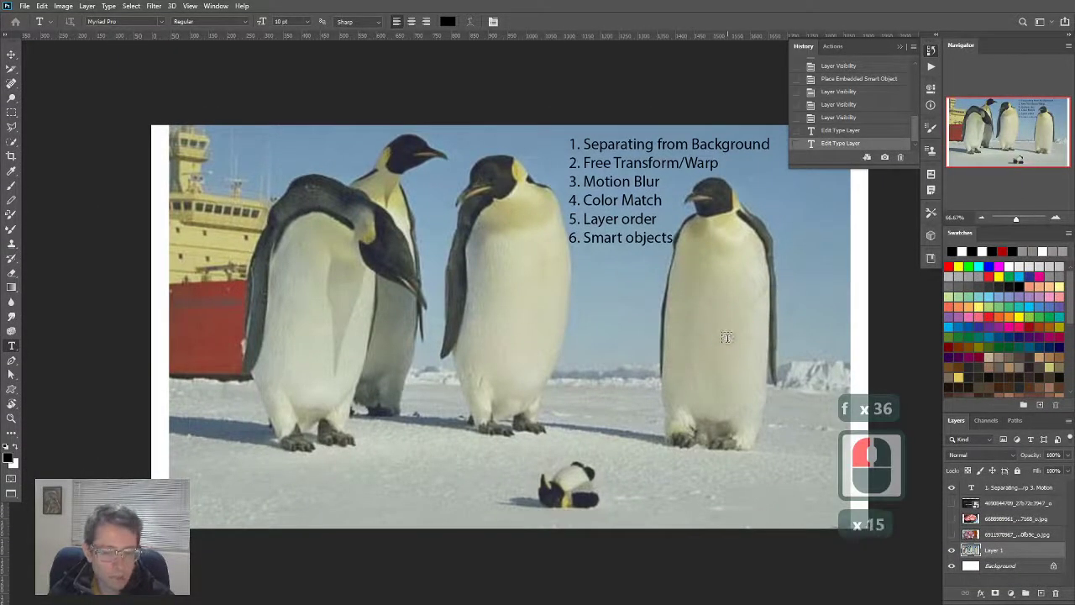
mouse_move(825, 411)
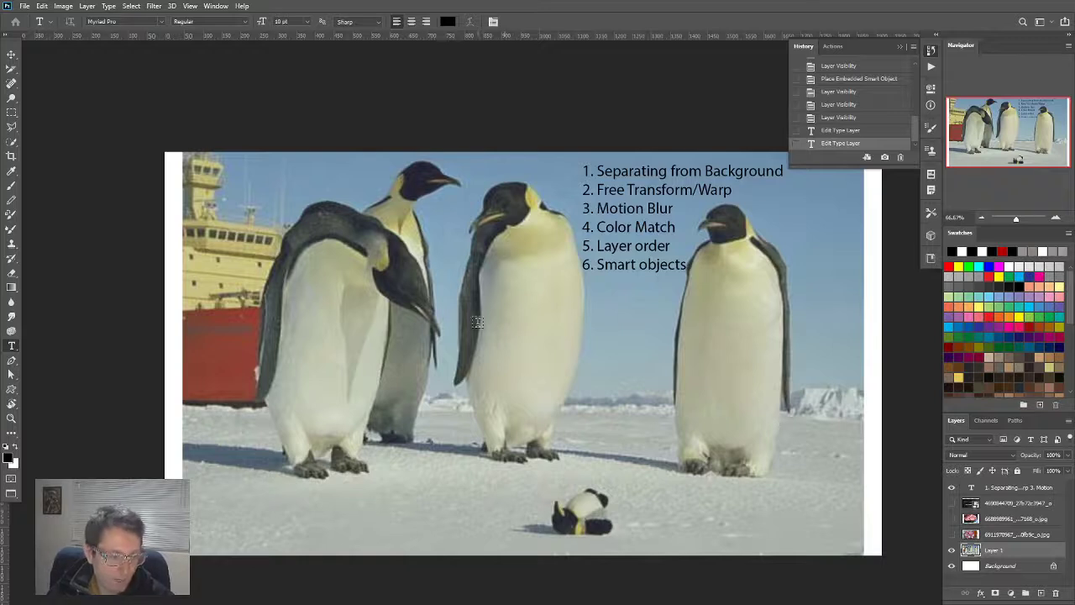
mouse_move(342, 297)
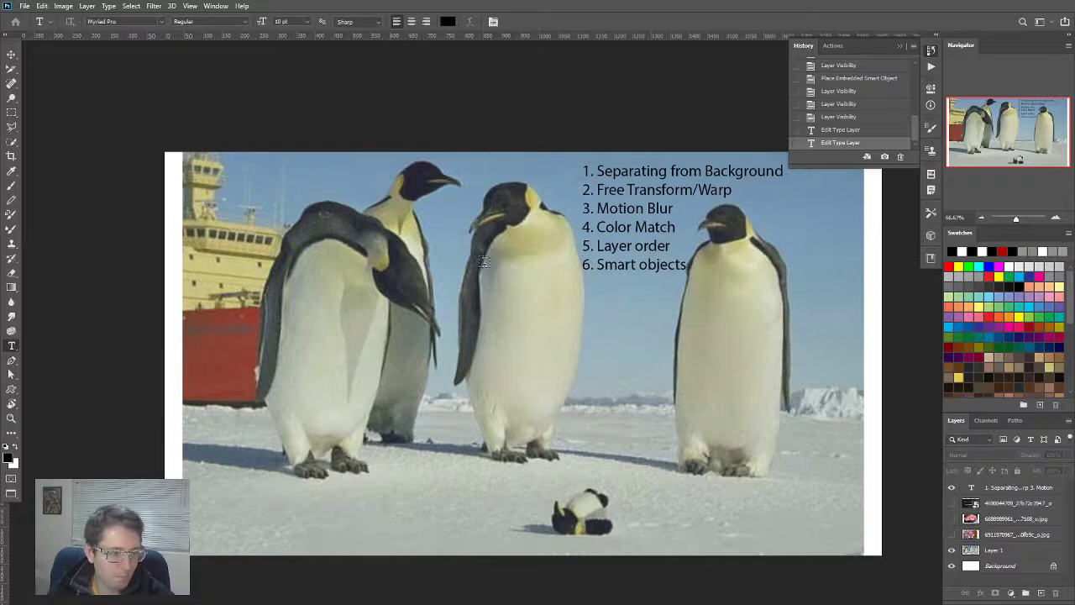
Step: Preview the katana, steak and oxtail photo layers, then hide them again
click(952, 504)
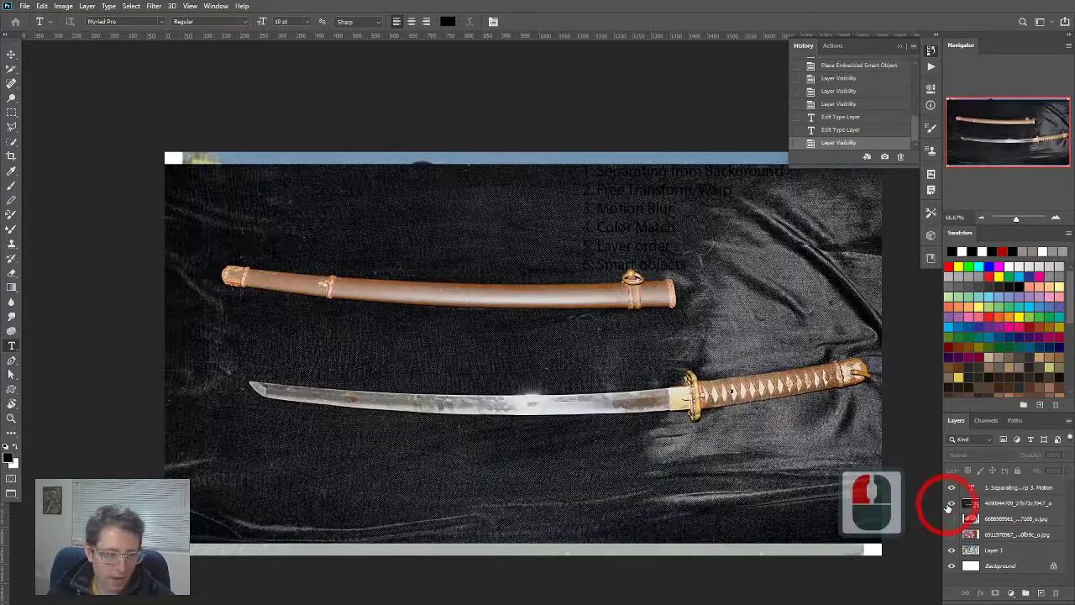
click(953, 503)
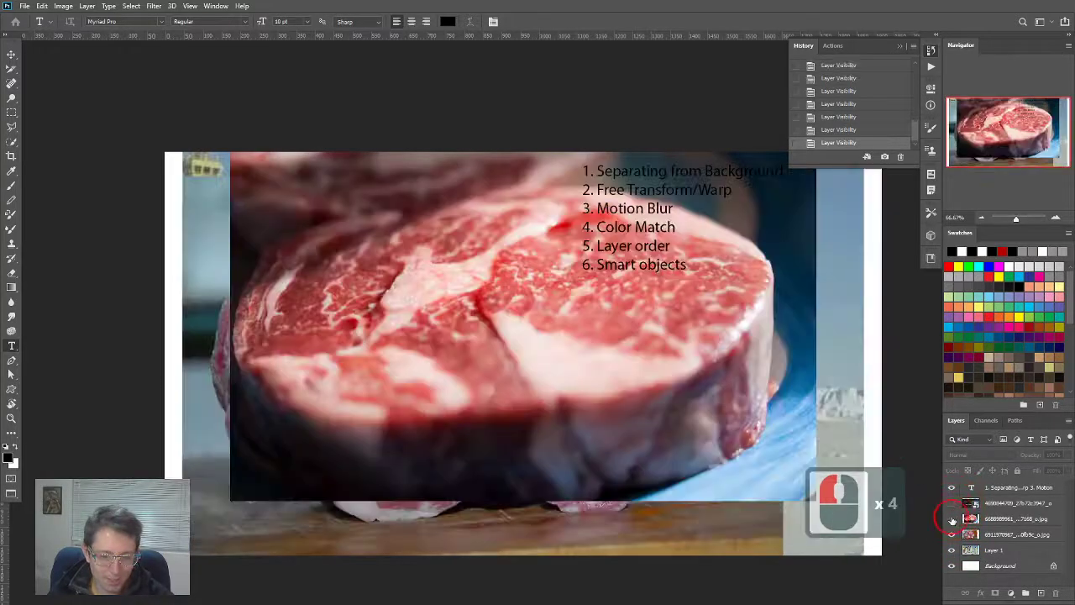
click(951, 519)
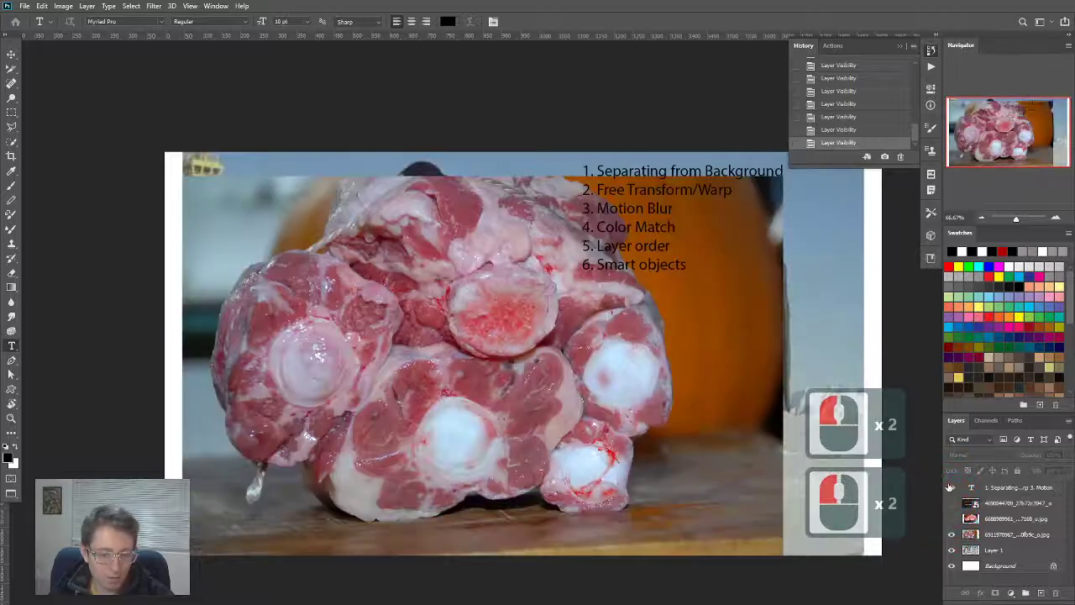
click(952, 540)
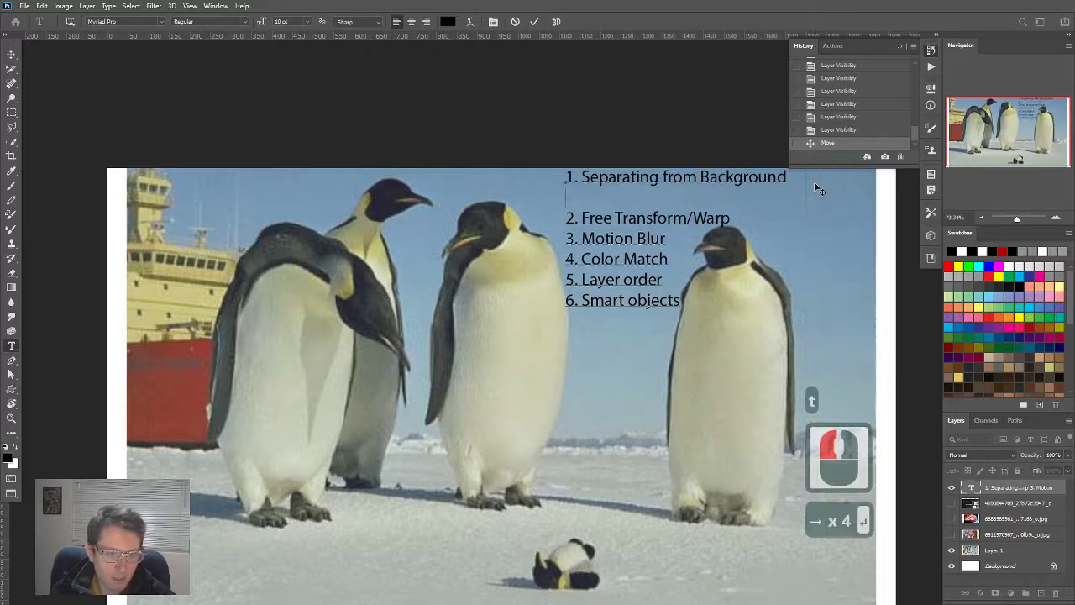
Step: Type '1.5 Content aware stuff! (fill,' on the new line of the lesson list
text(1`.5)
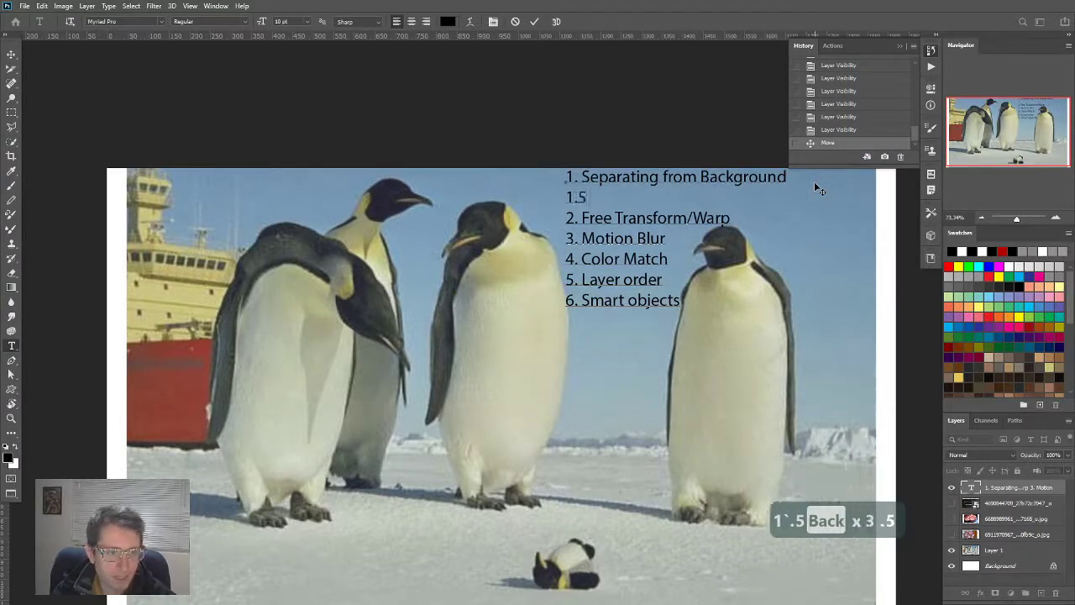
key(shift)
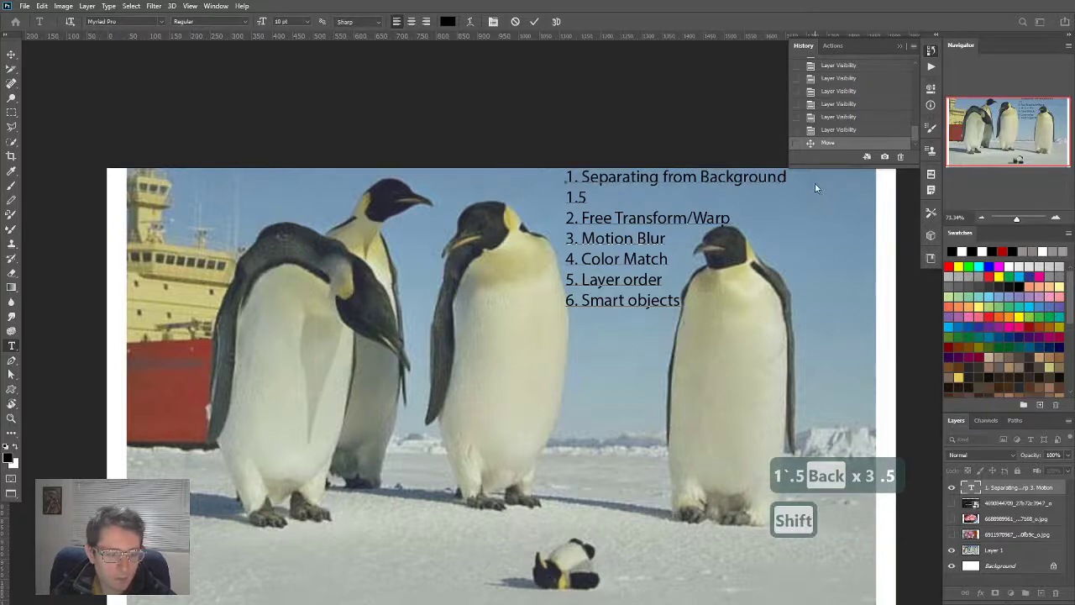
text(Content)
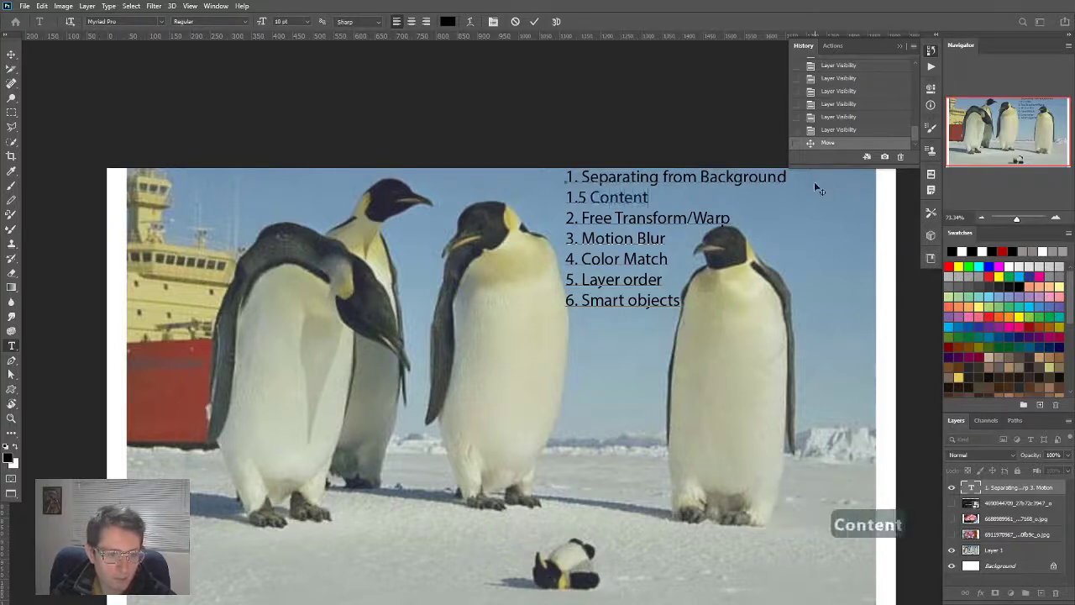
text(aware stuff!)
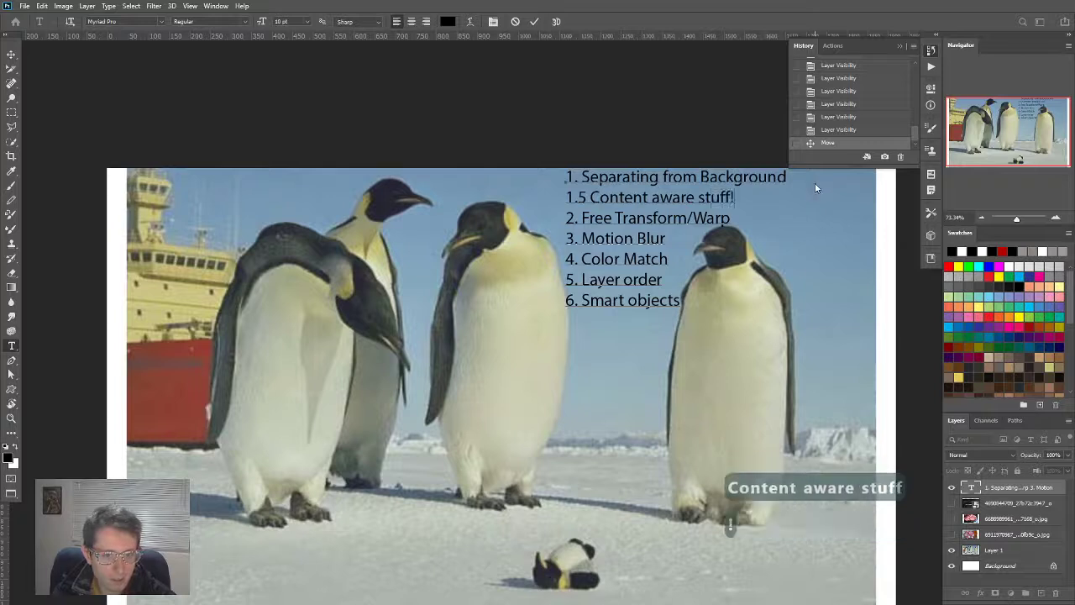
text((fill, Clone stamp, healing)
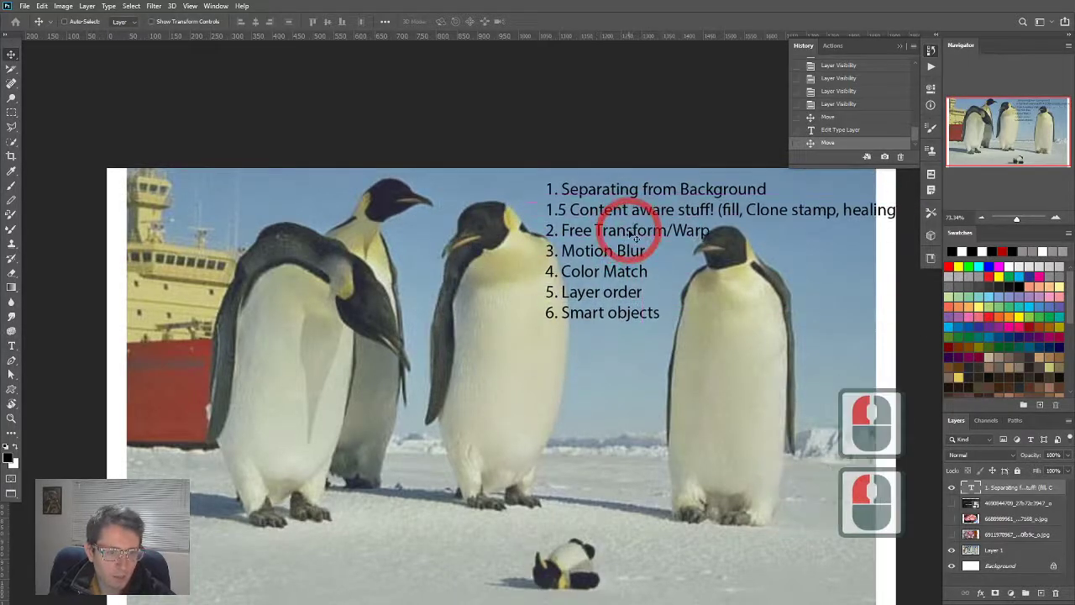
Step: Move the topic list text block toward the upper right and enter Free Transform
click(12, 345)
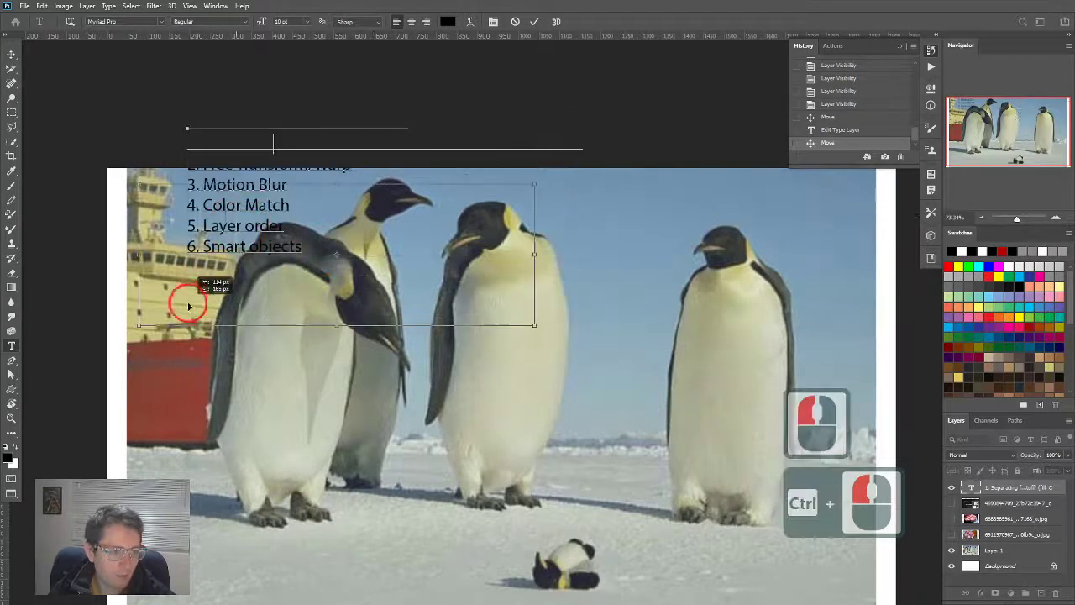
drag(189, 305, 579, 231)
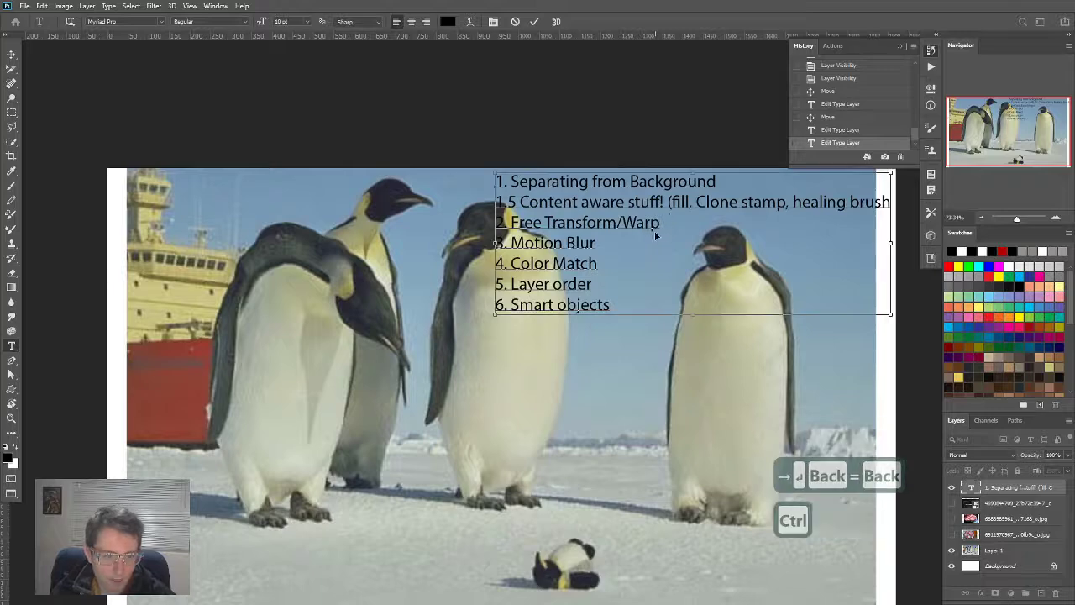
key(ctrl+t)
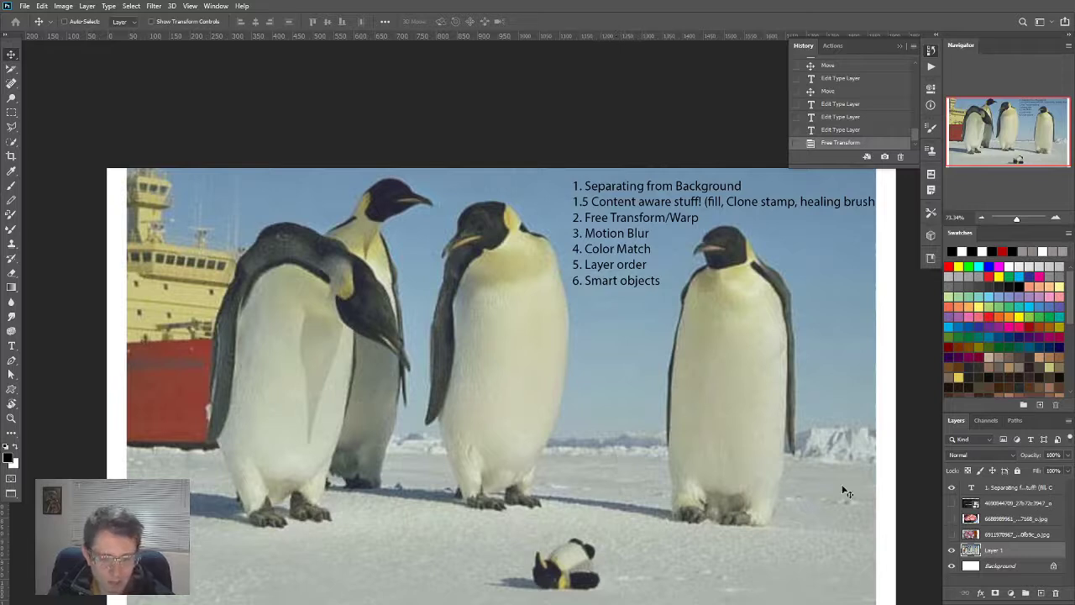
mouse_move(907, 554)
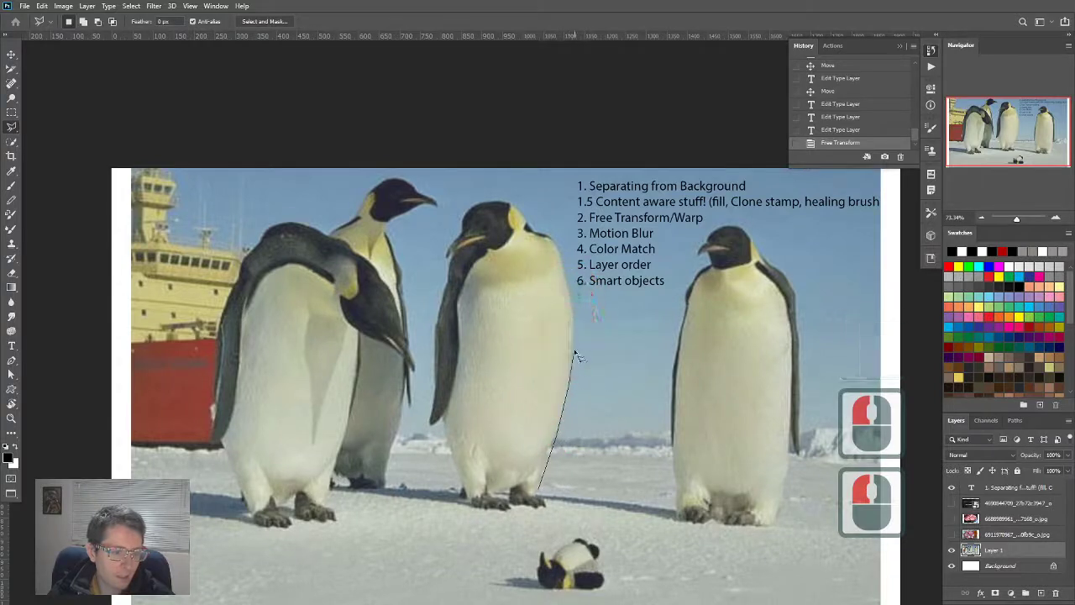
Step: Trace the middle penguin with the Magnetic Lasso, then preview the selection in Quick Mask
key(Escape)
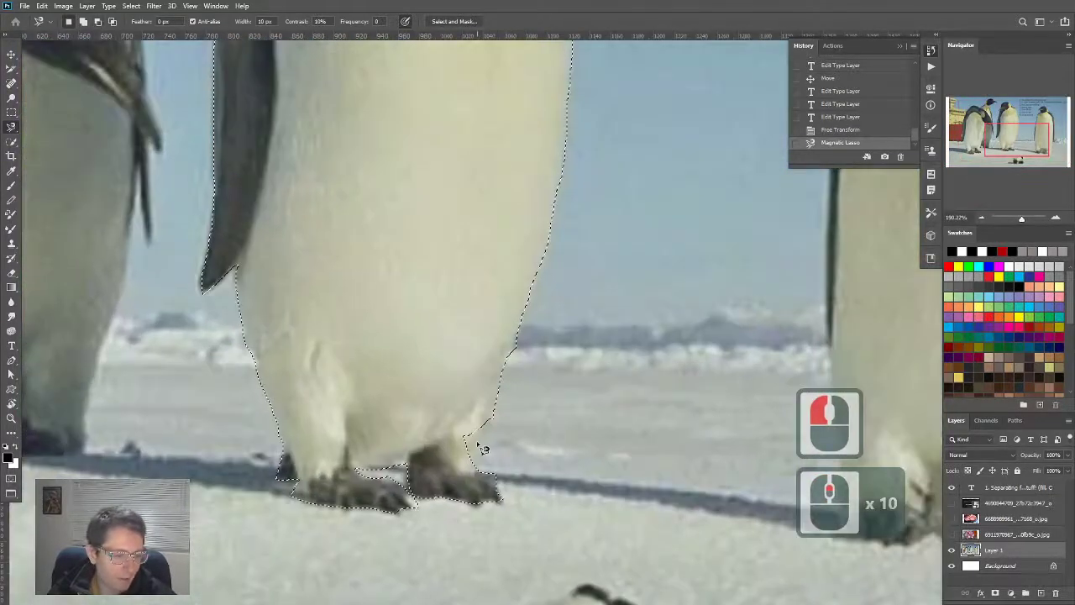
key(q)
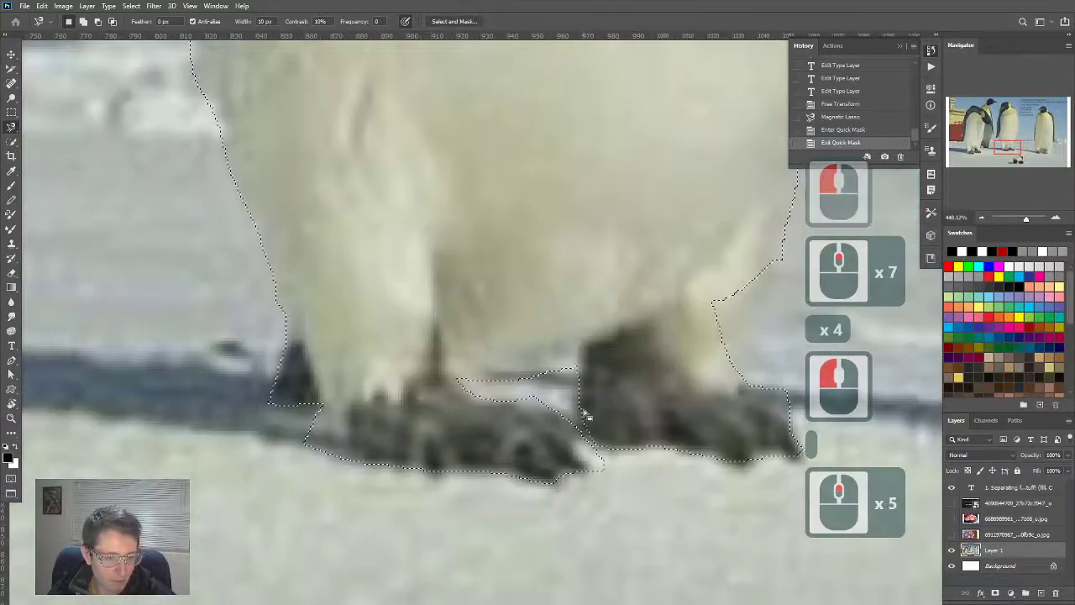
Step: Leave Quick Mask and begin adding under the left foot, undoing an accidental move
key(q)
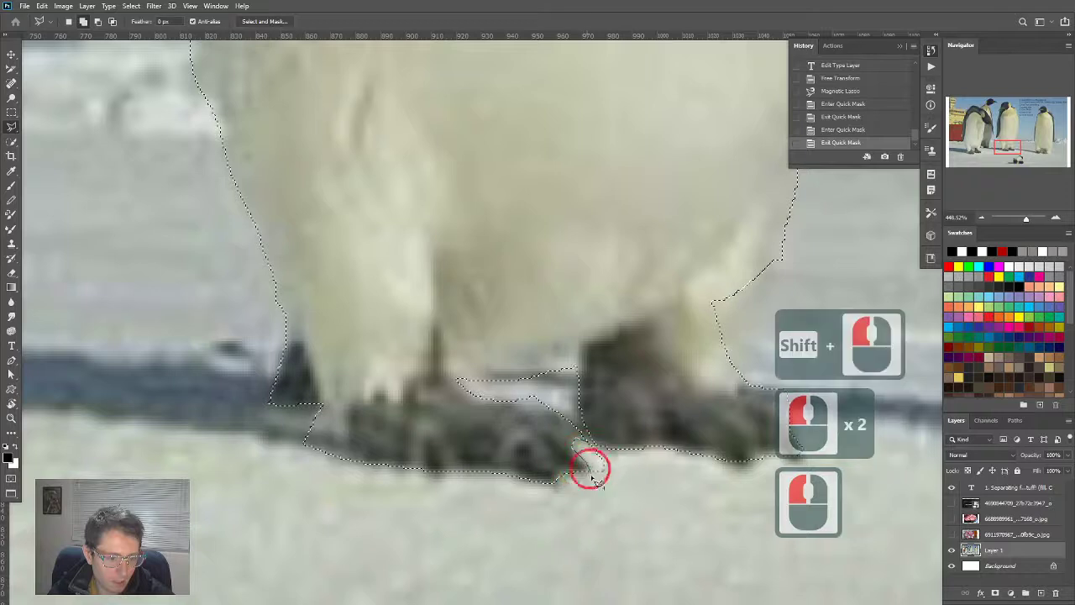
click(601, 458)
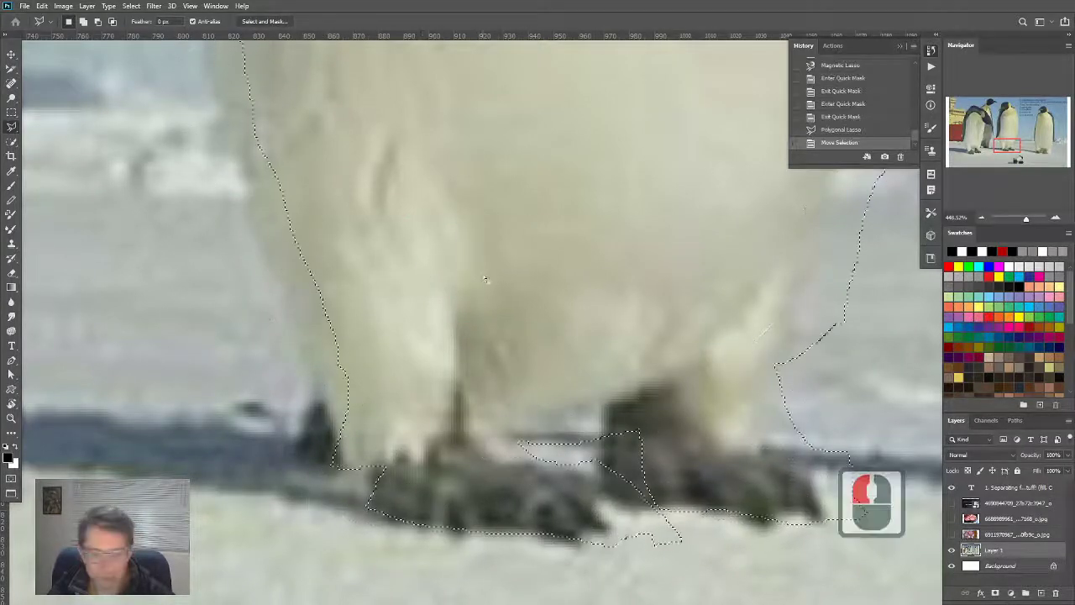
key(ctrl+z)
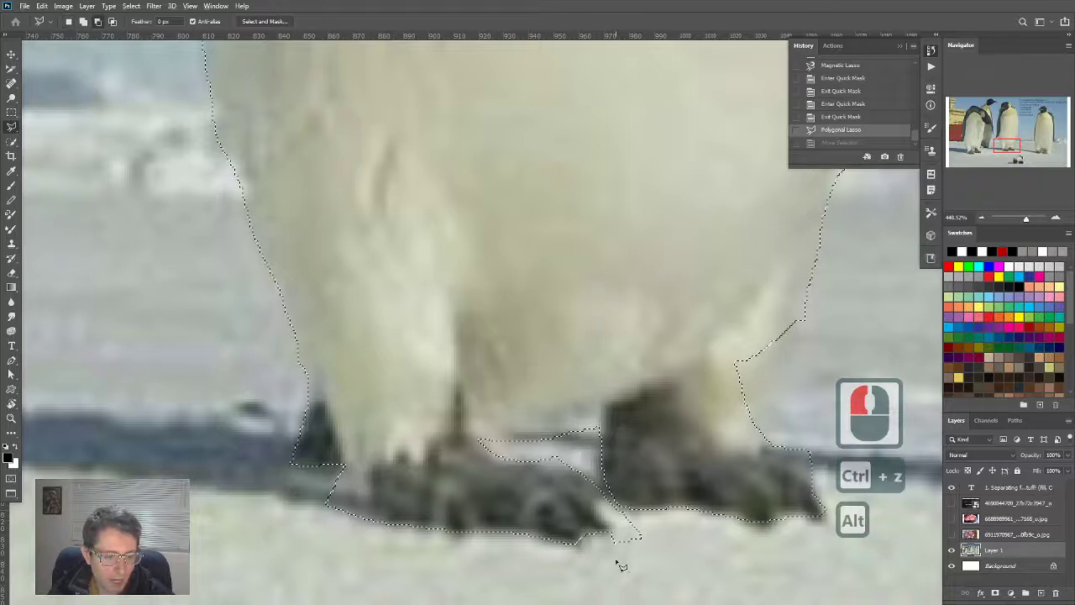
Step: Add a polygonal area around the left foot and start cutting out snow
click(613, 527)
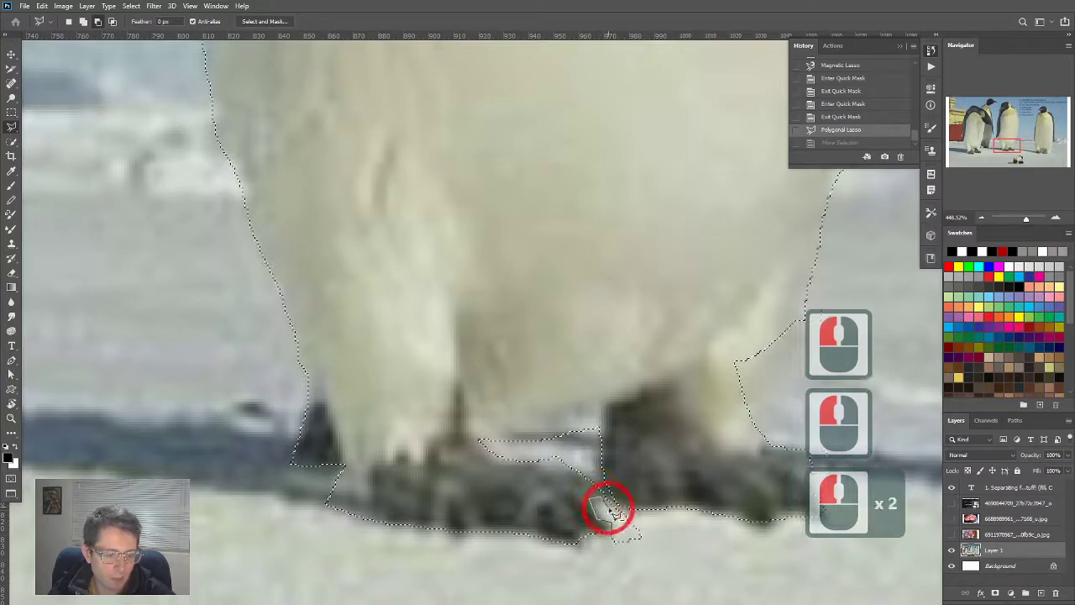
click(609, 509)
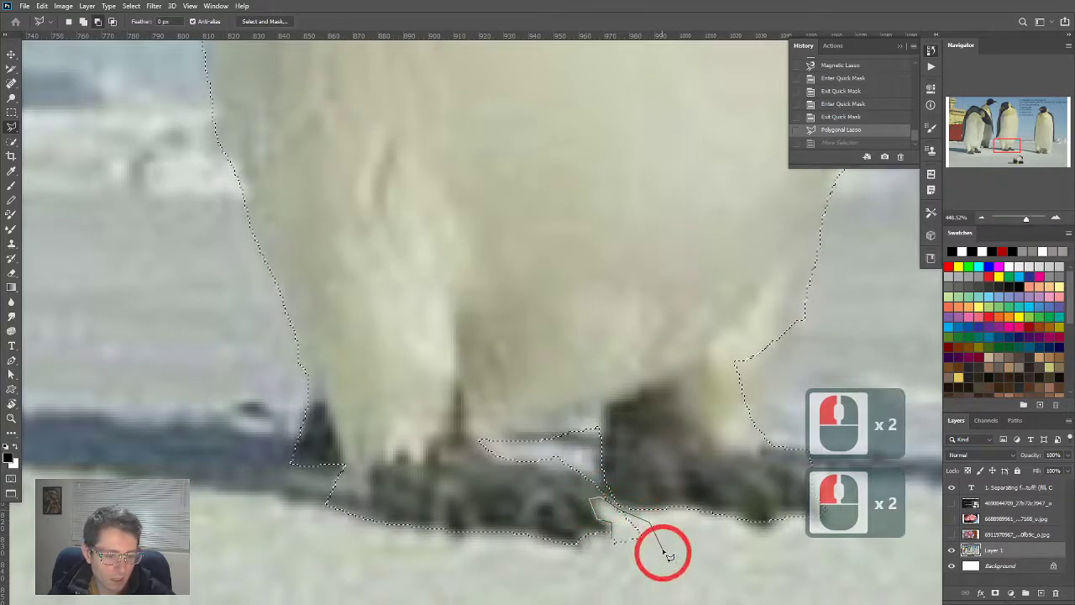
click(664, 550)
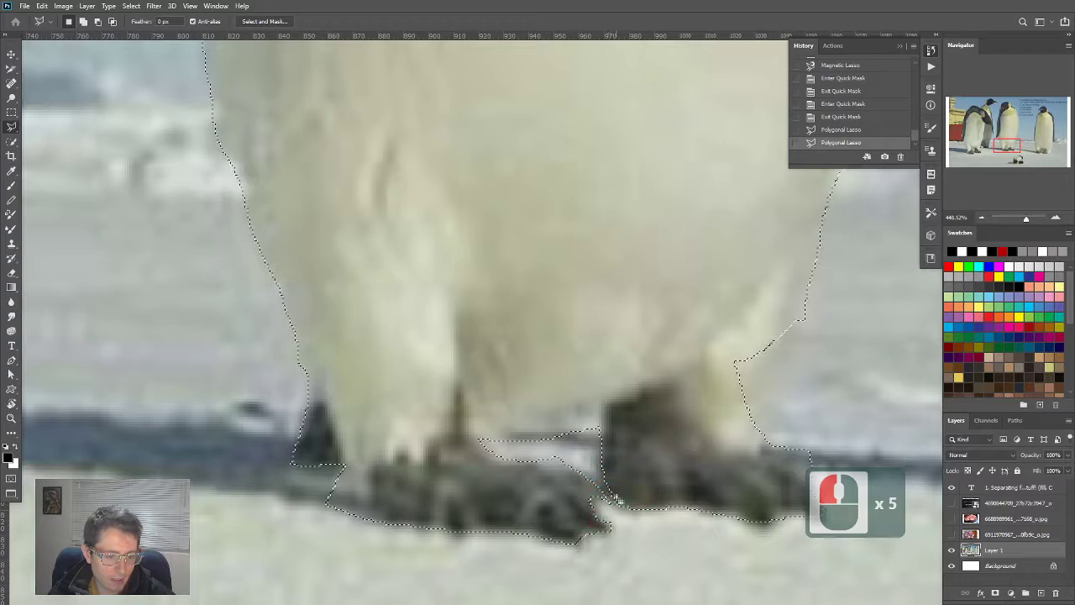
click(630, 519)
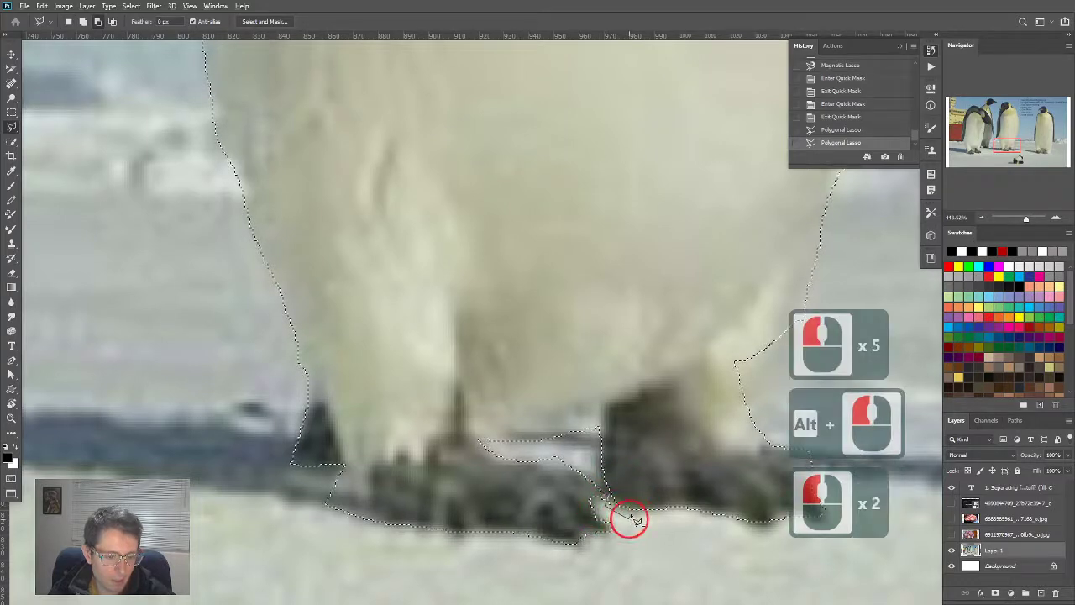
click(628, 516)
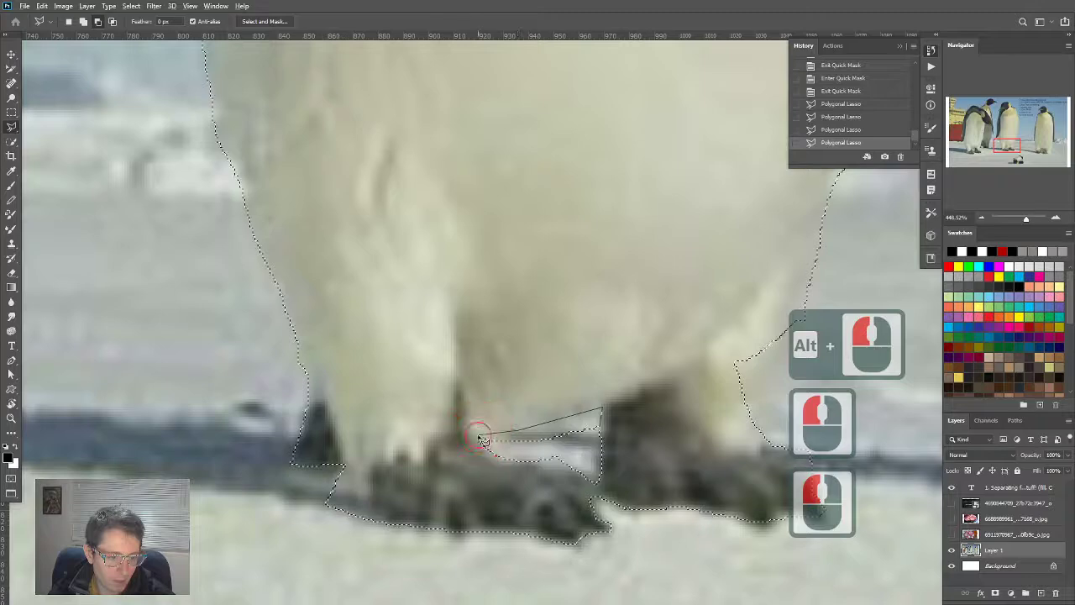
Step: Subtract snow between and below the feet, then trim around the right foot
click(538, 448)
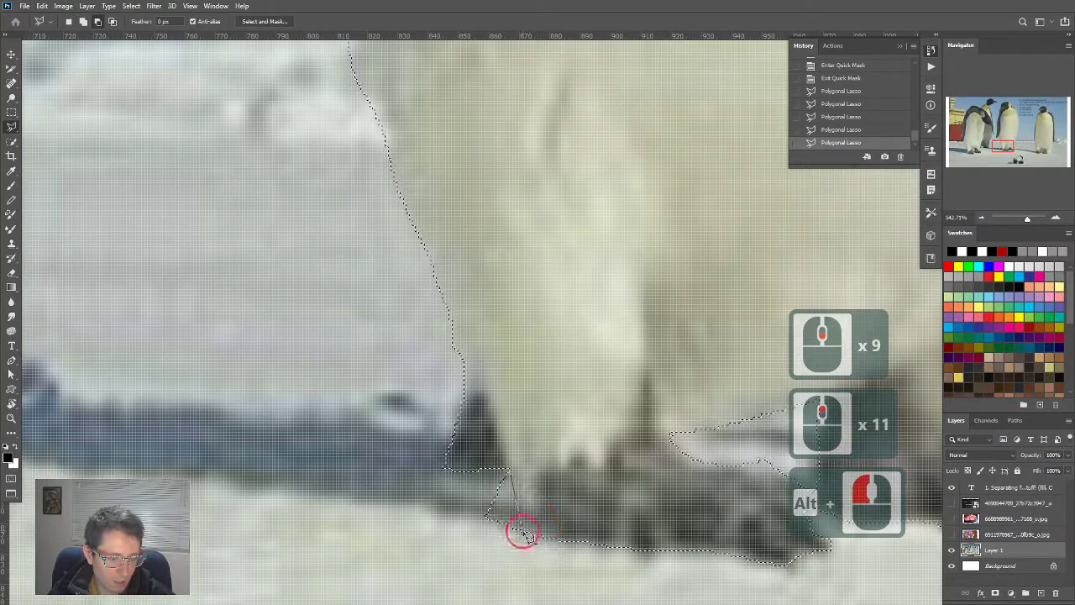
click(521, 534)
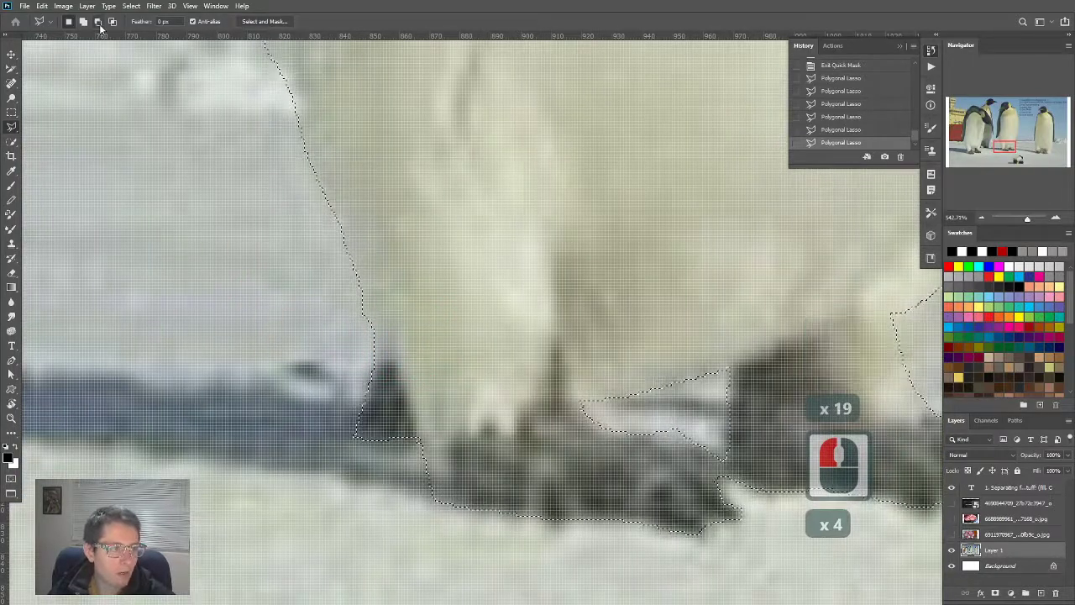
click(98, 21)
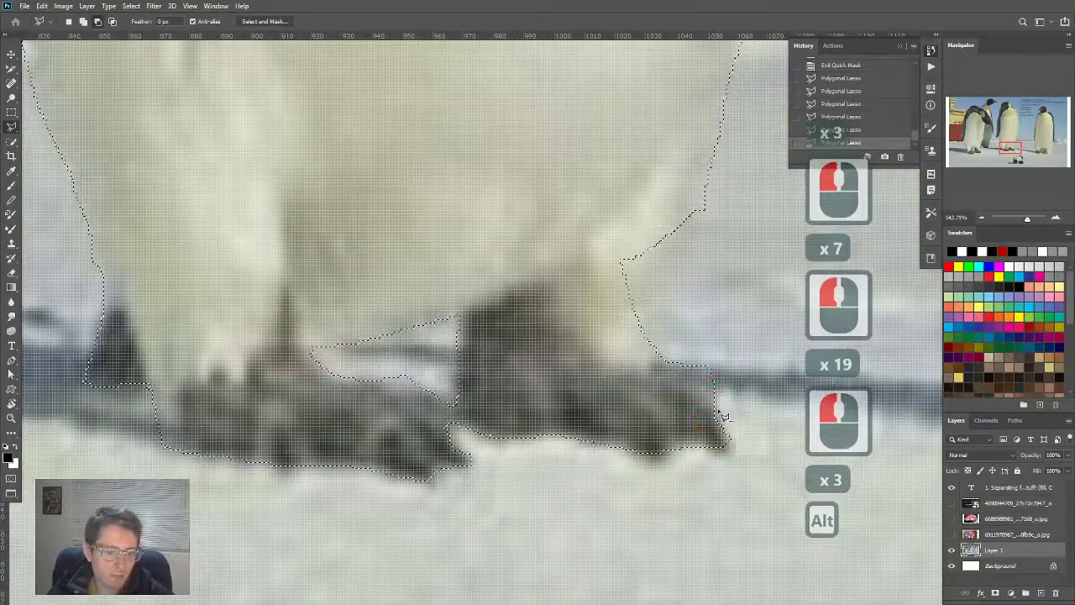
click(714, 348)
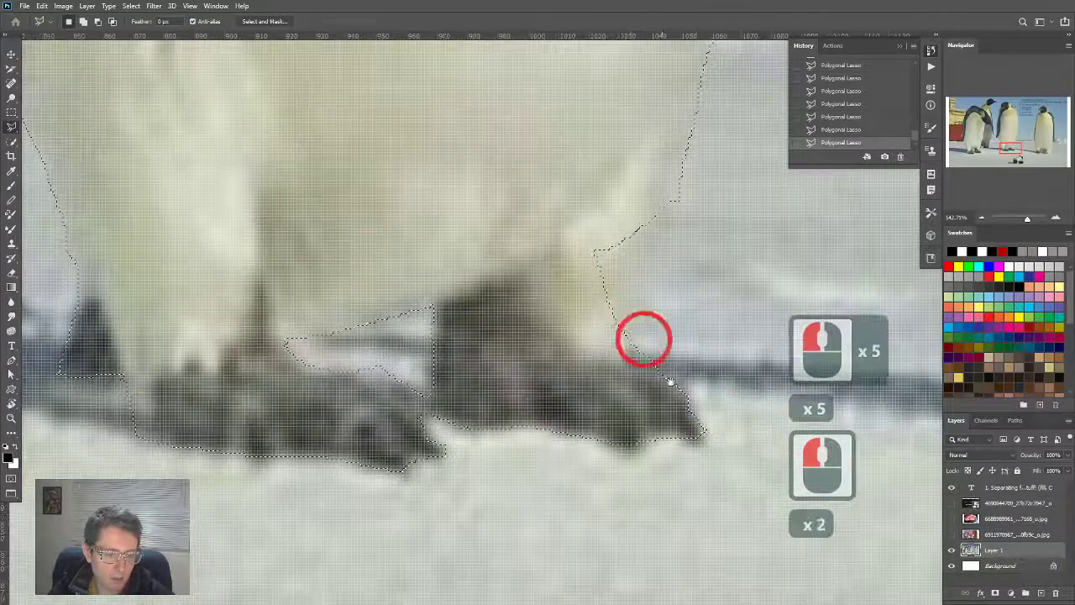
click(685, 443)
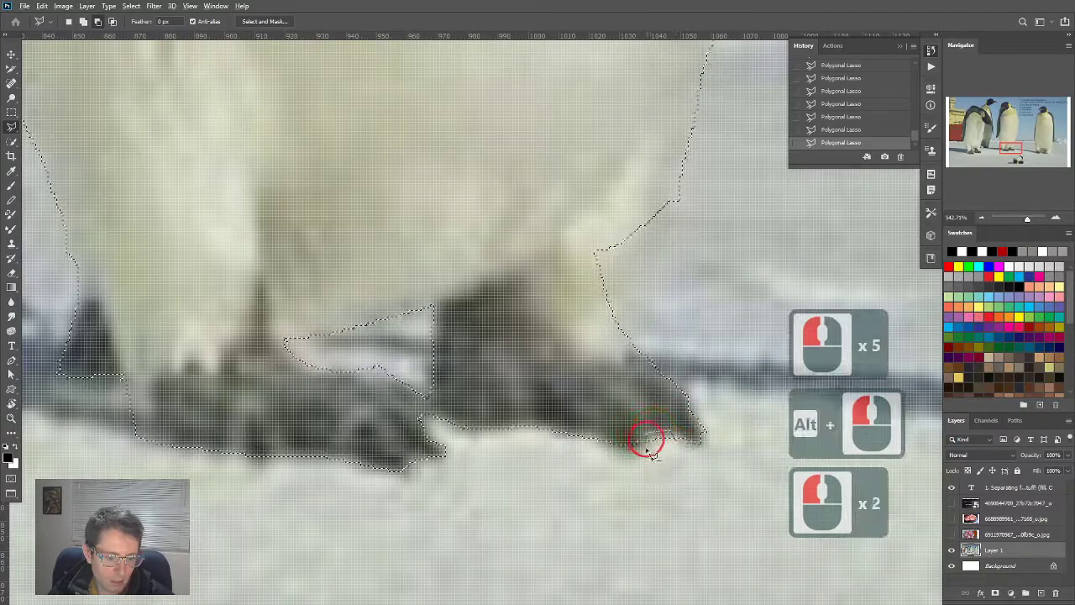
click(680, 450)
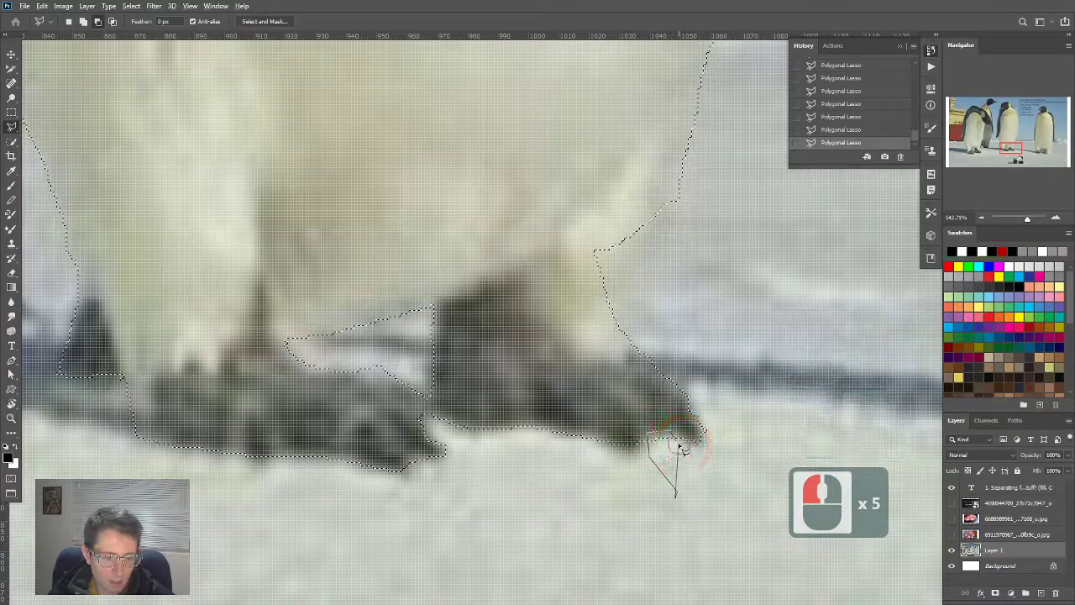
click(693, 408)
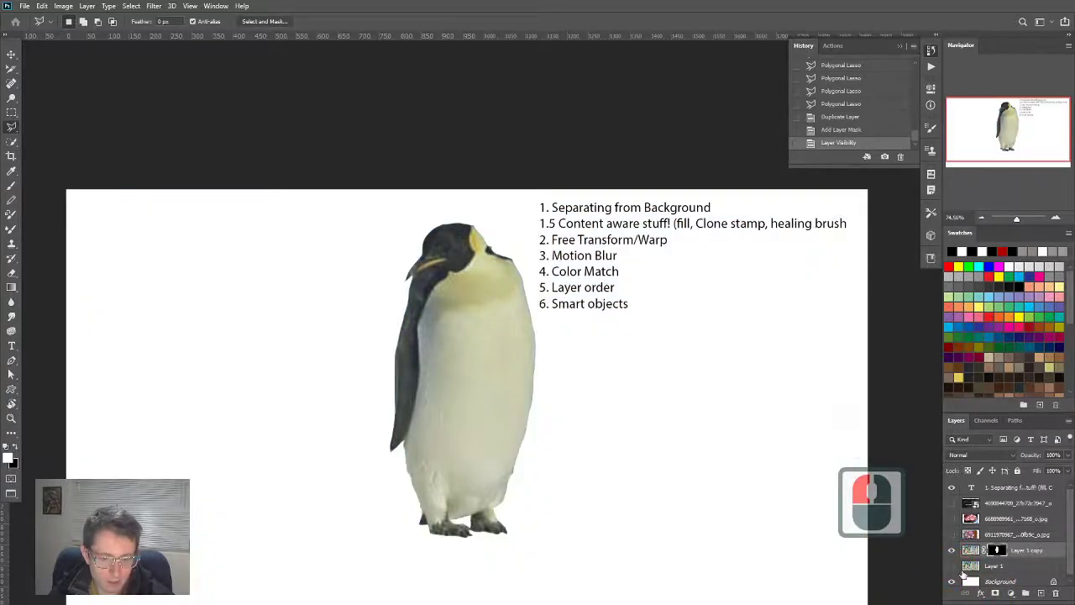
Step: Show Layer 1 again and undo the penguin duplicates and the last move
click(952, 581)
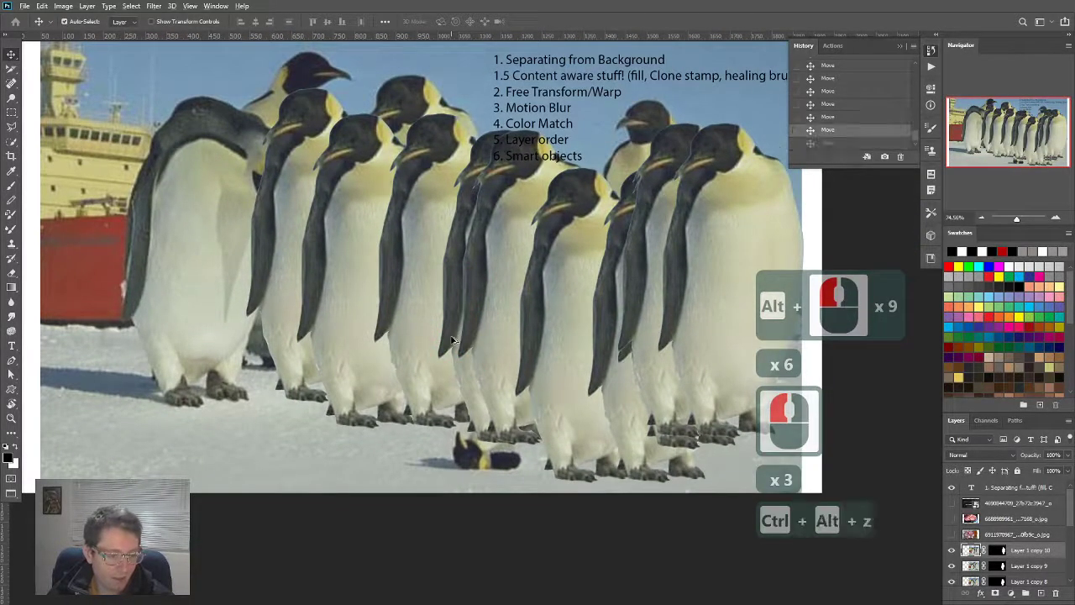
key(ctrl+alt+z)
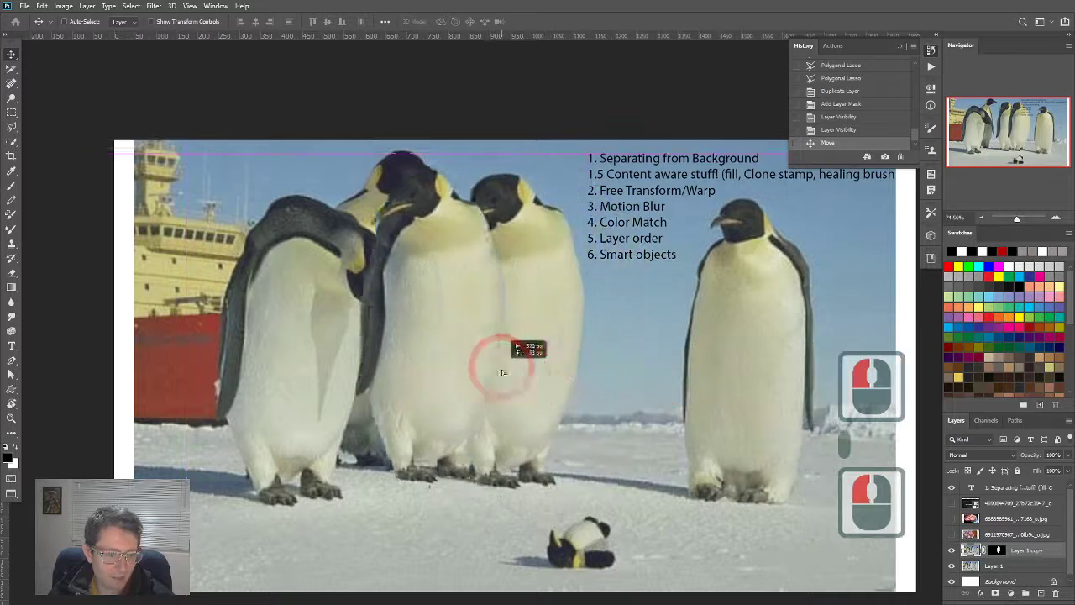
key(ctrl+z)
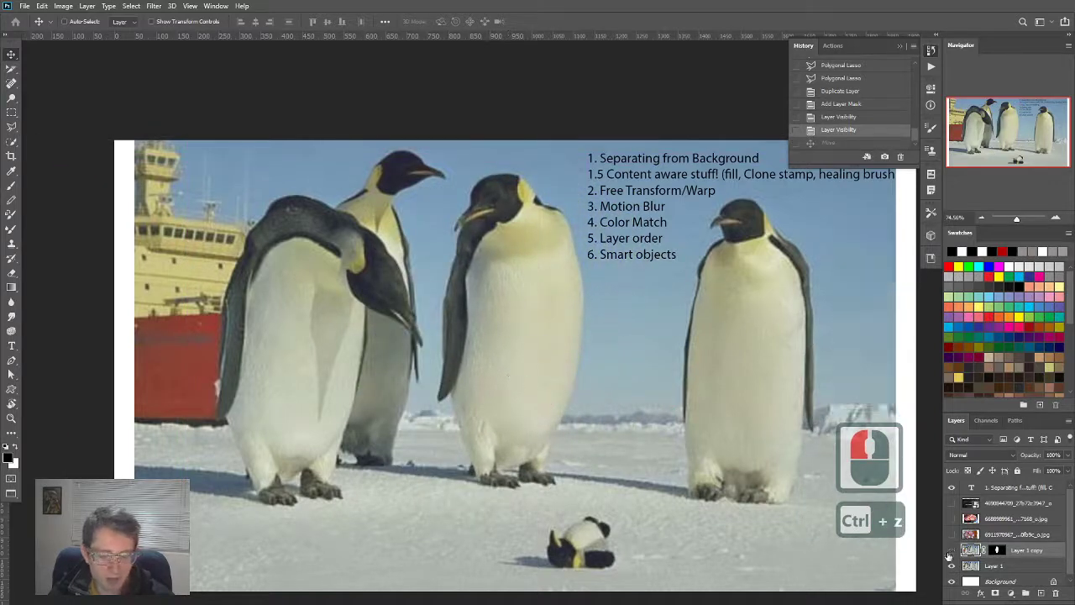
Step: Delete the extra 'Layer 1 copy 2' penguin layer and confirm with Yes
key(ctrl+z)
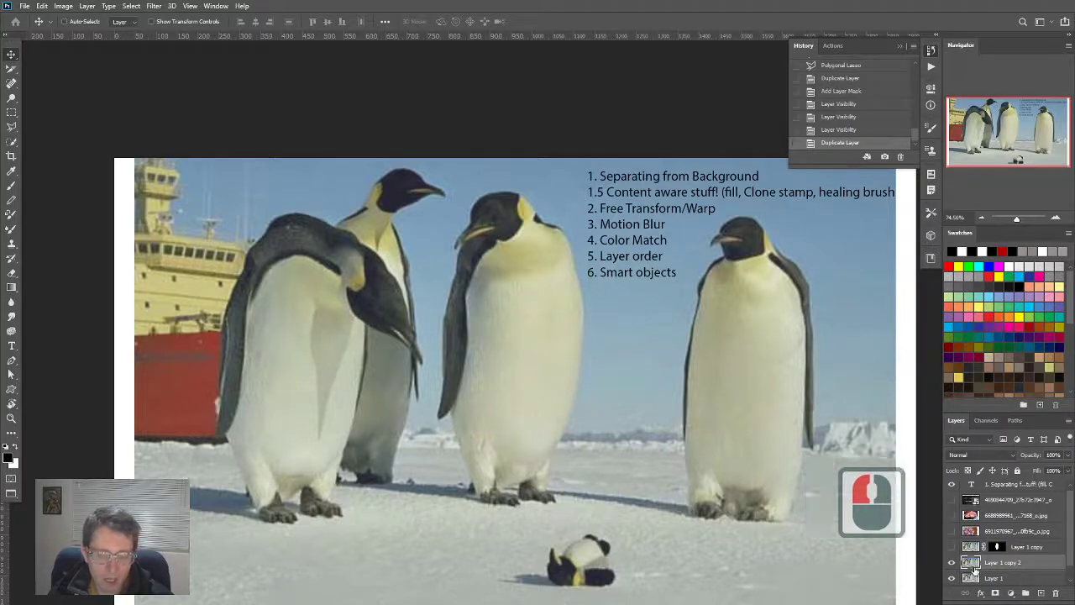
click(996, 578)
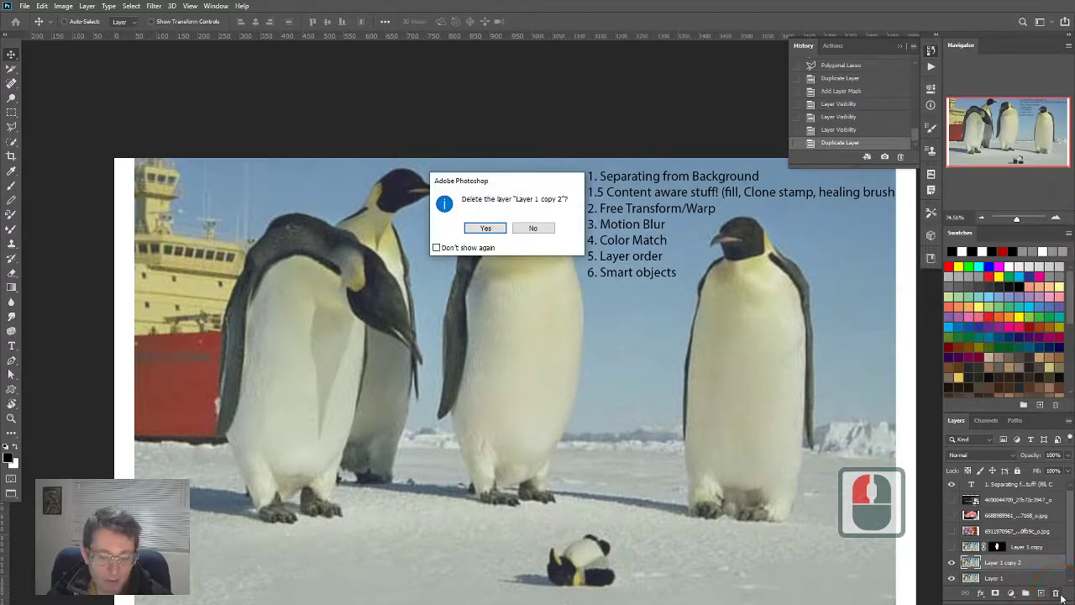
click(484, 228)
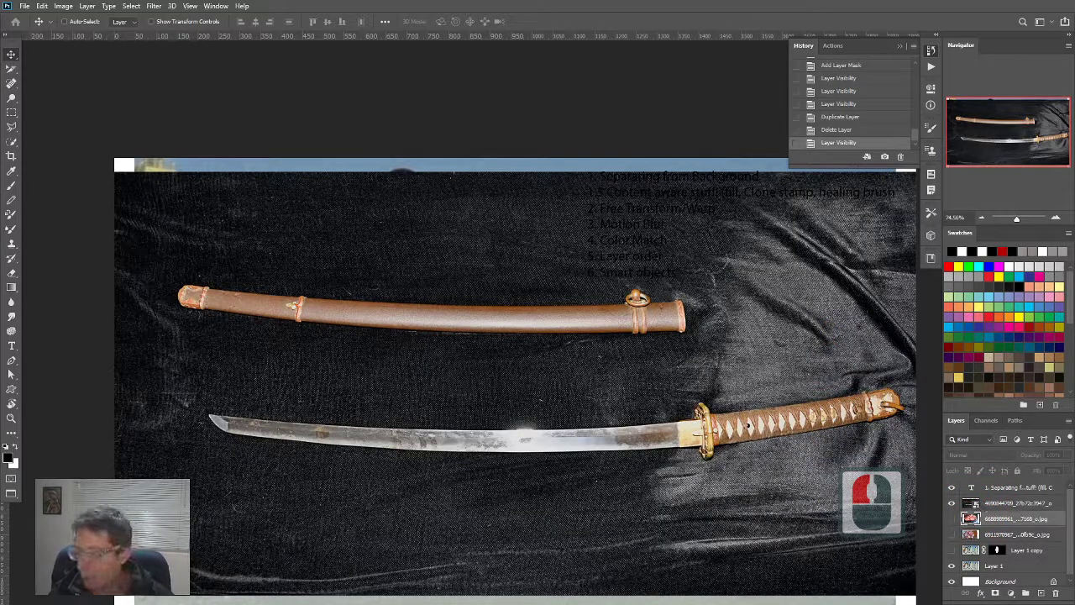
Step: Switch to a File Explorer window showing the Downloads folder
key(Alt+Tab)
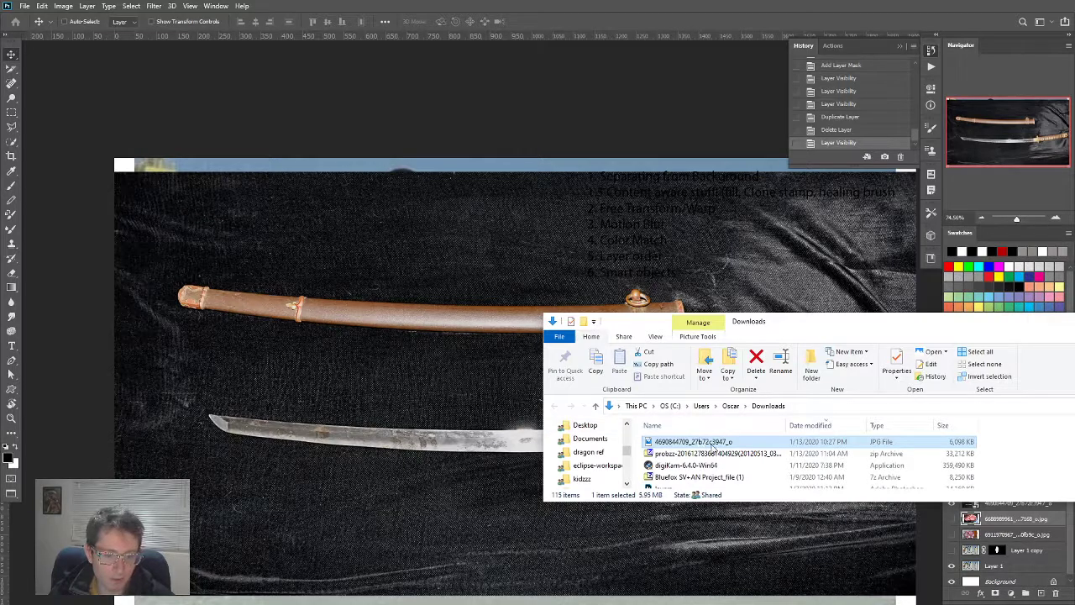
Step: Open the katana JPG from File Explorer in Adobe Photoshop 2020
right_click(693, 441)
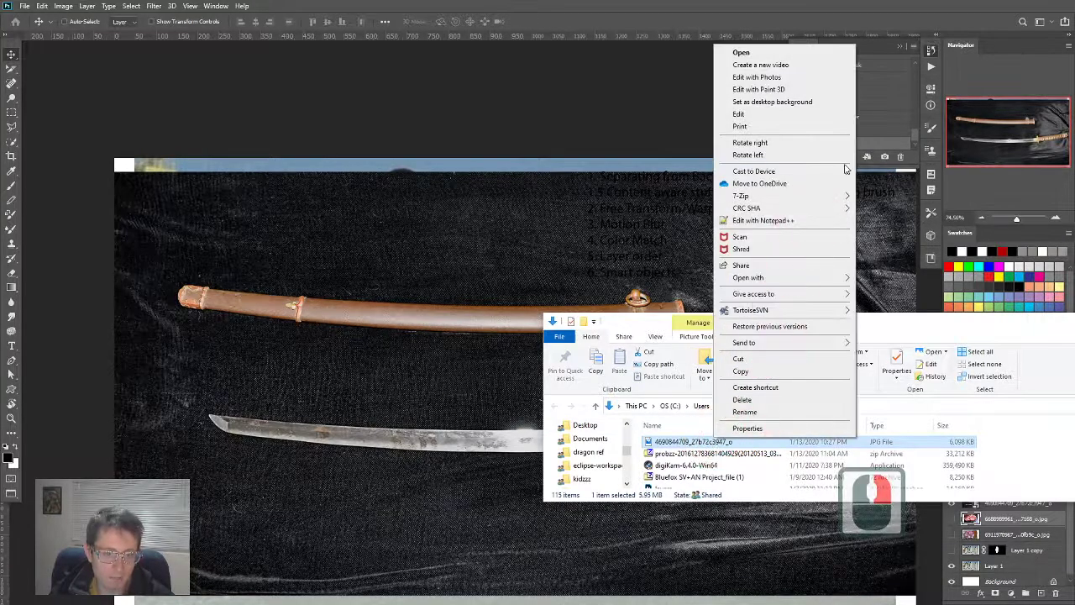
click(747, 278)
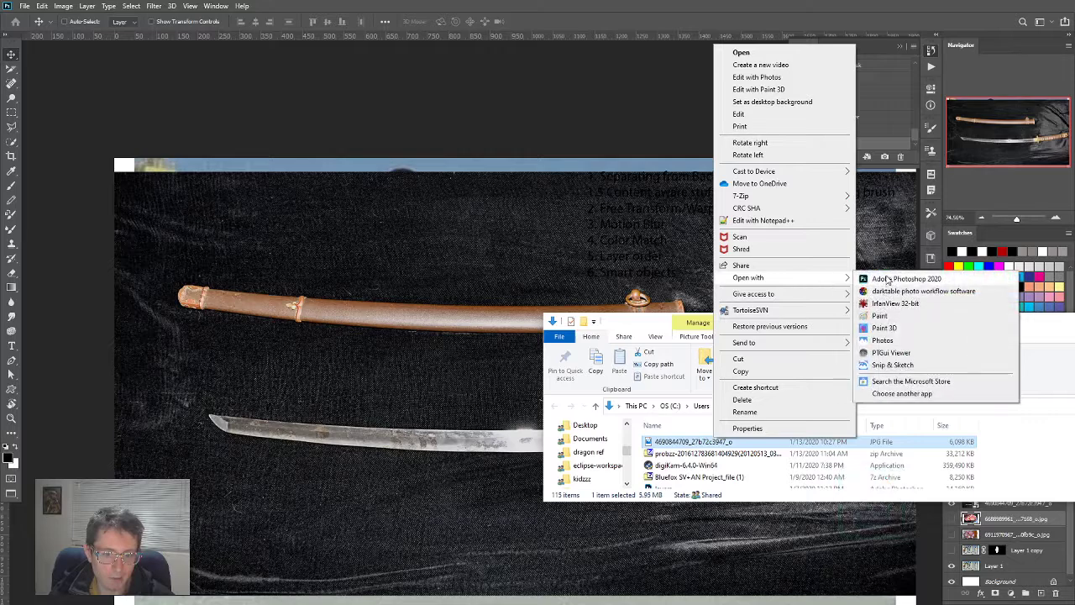
click(907, 278)
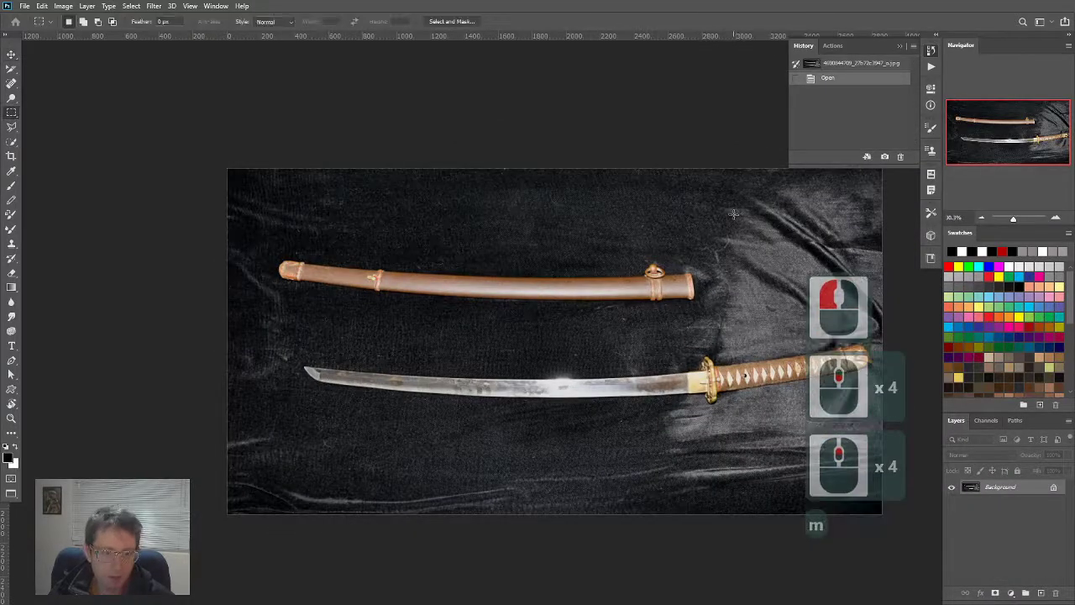
Step: Fill a white rectangle above the scabbard, then save and close the photo
drag(302, 186, 742, 225)
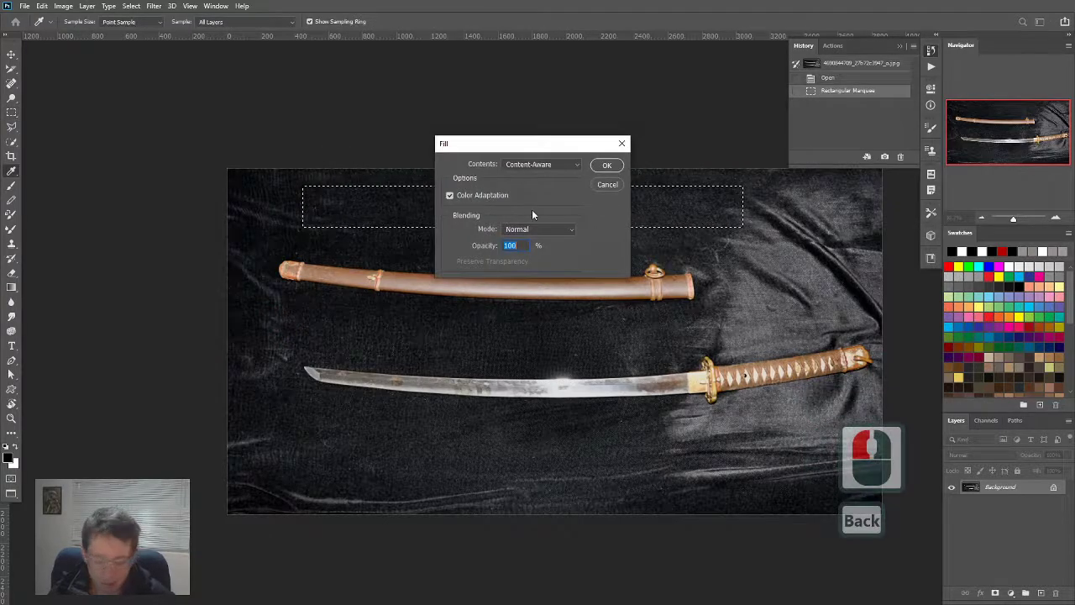
click(607, 164)
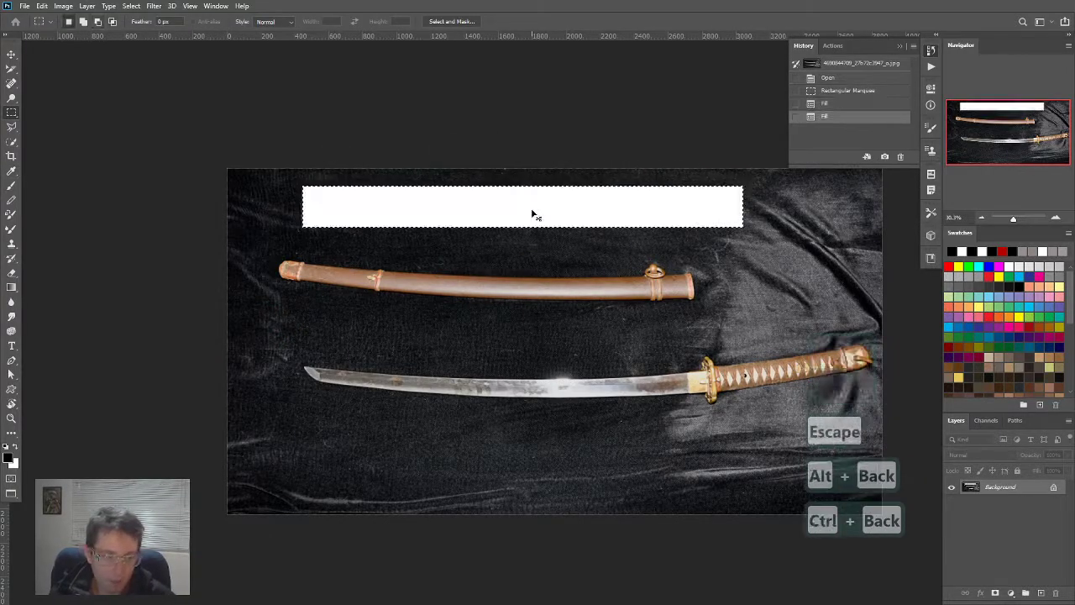
key(ctrl+w)
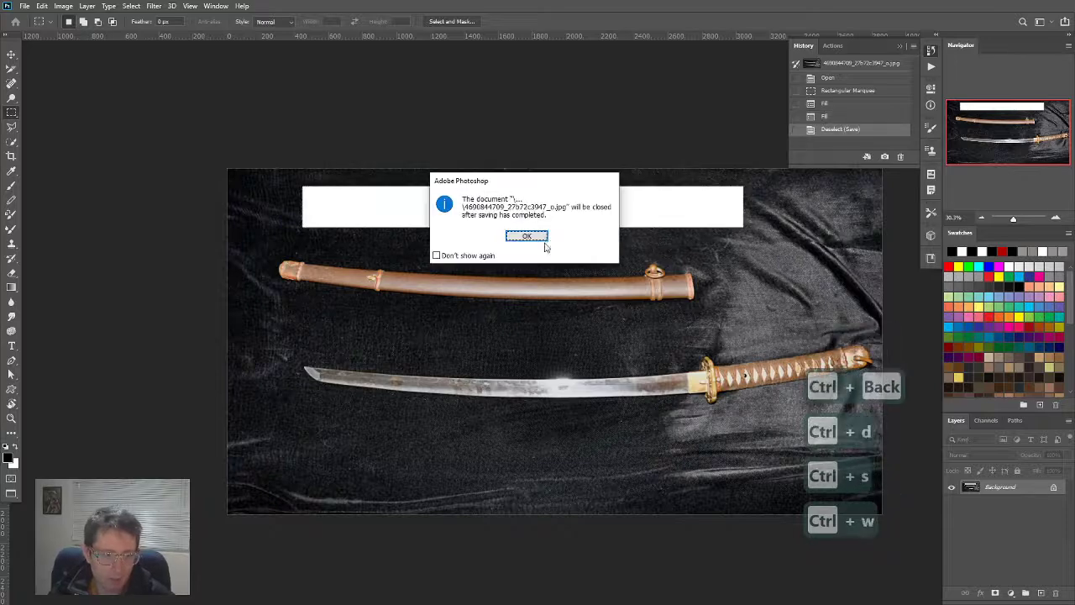
click(527, 236)
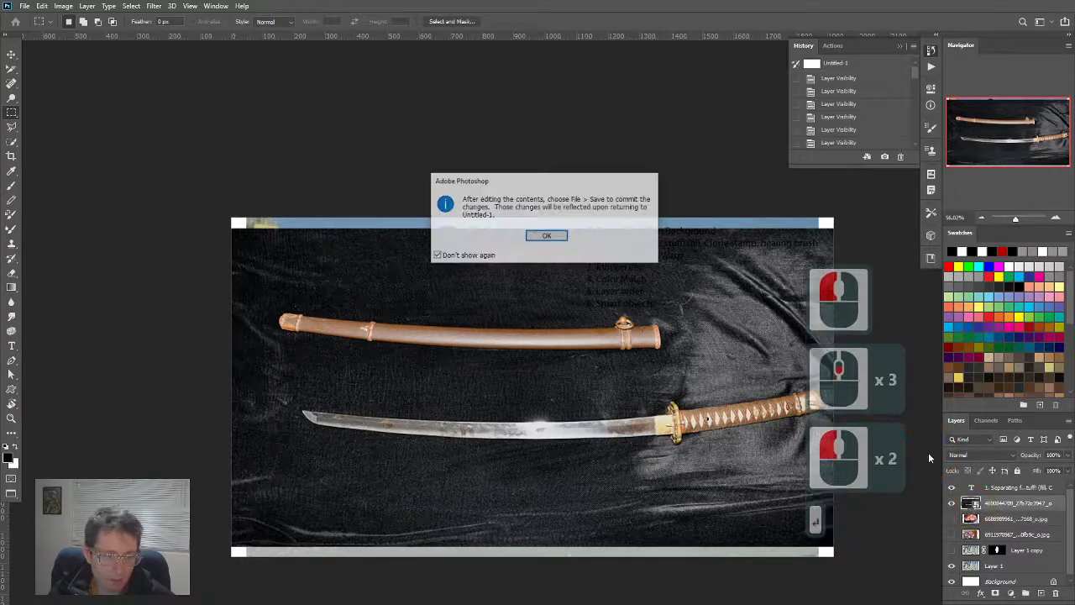
Step: In the katana smart object, fill a white box above the scabbard
click(546, 235)
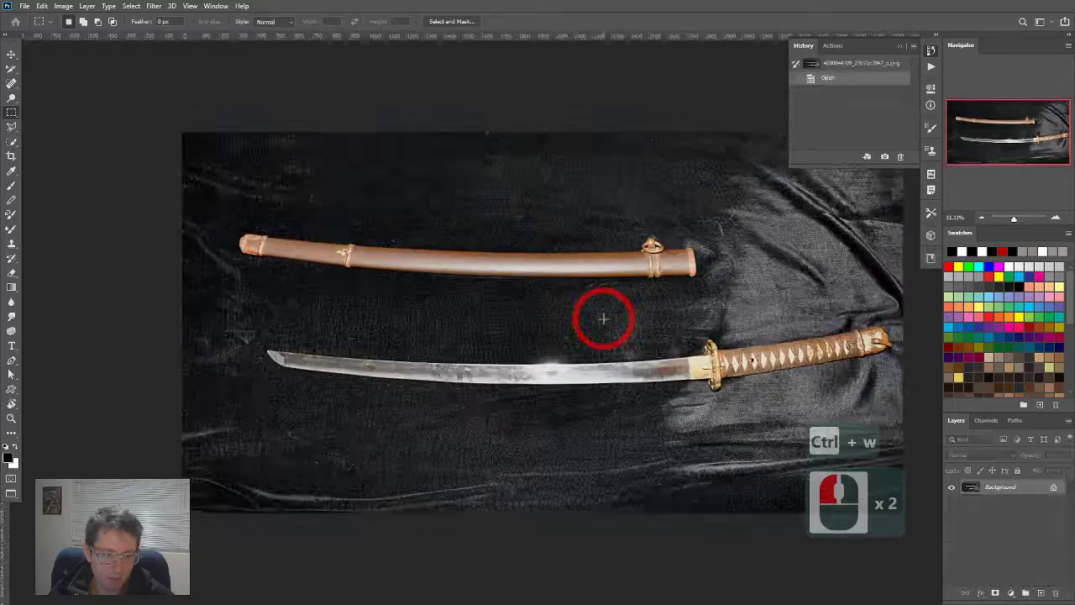
drag(365, 168, 622, 210)
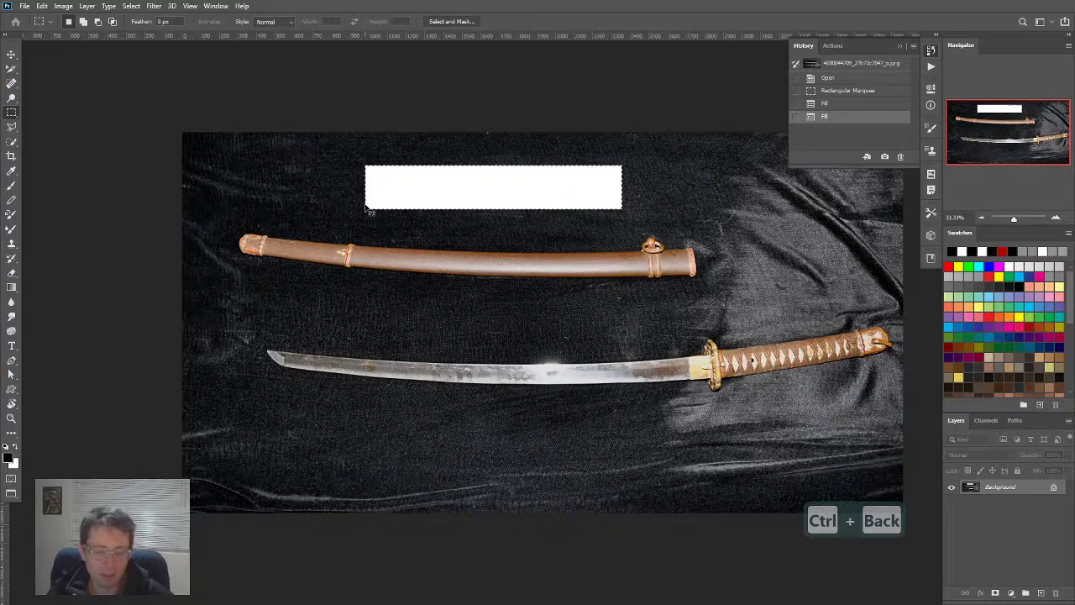
key(ctrl+d)
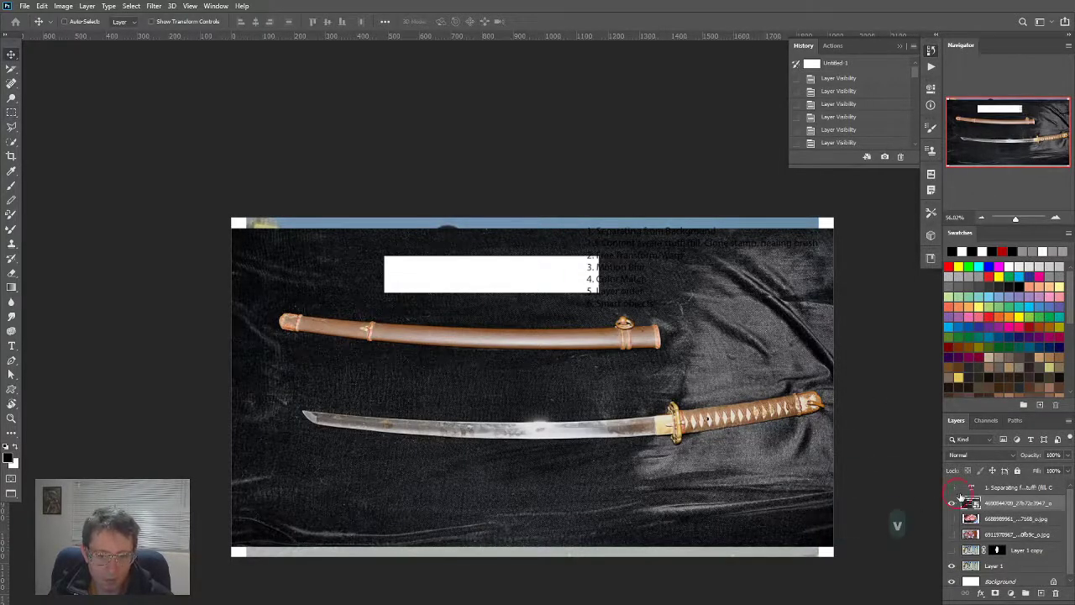
Step: Show the meat layer and squeeze the katana photo into a left-edge strip
click(951, 504)
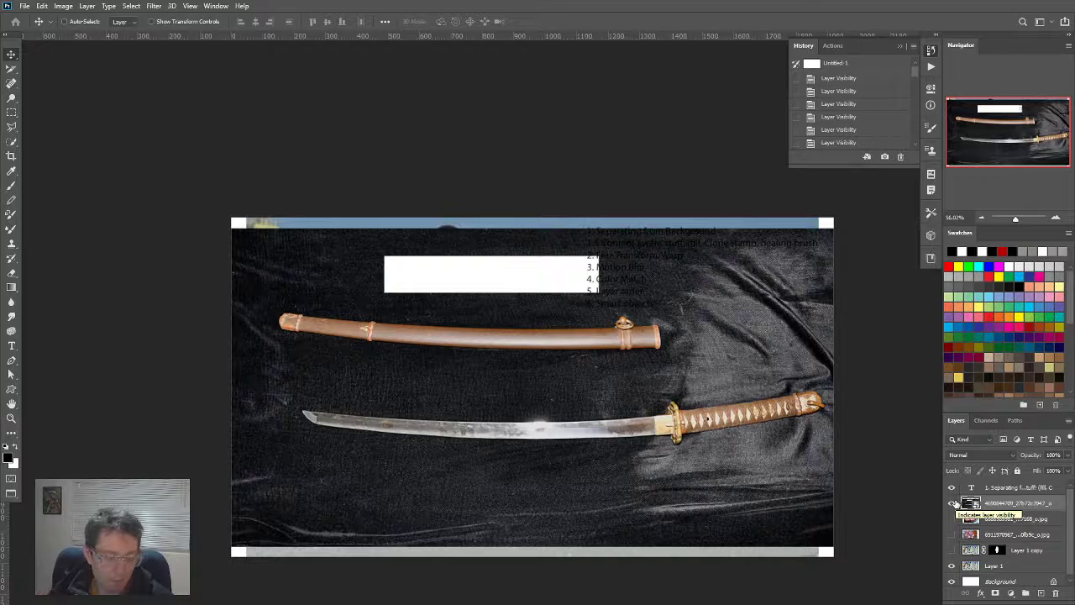
click(951, 519)
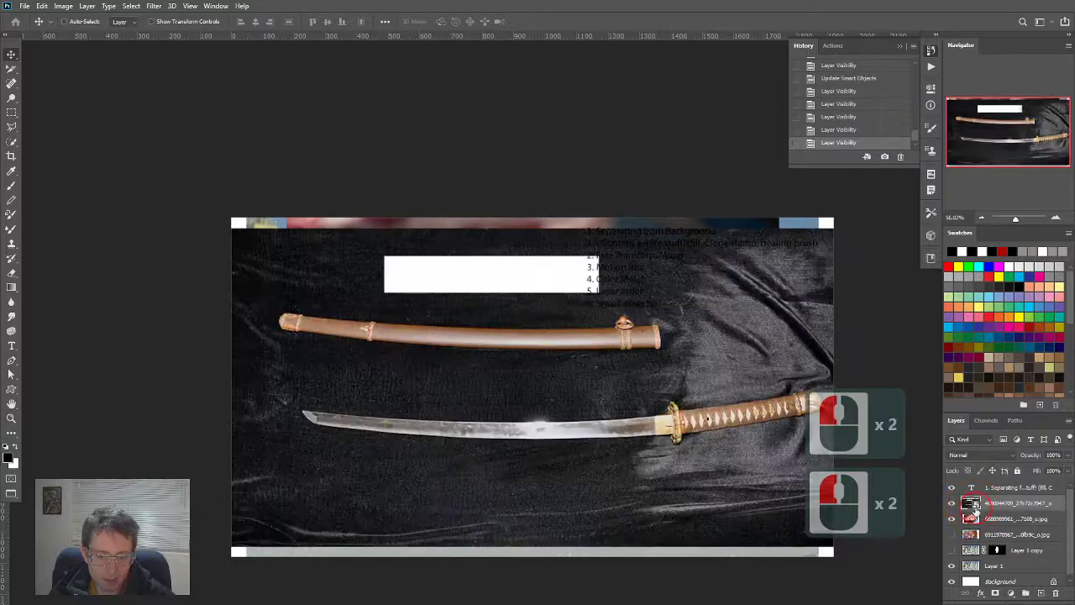
right_click(532, 387)
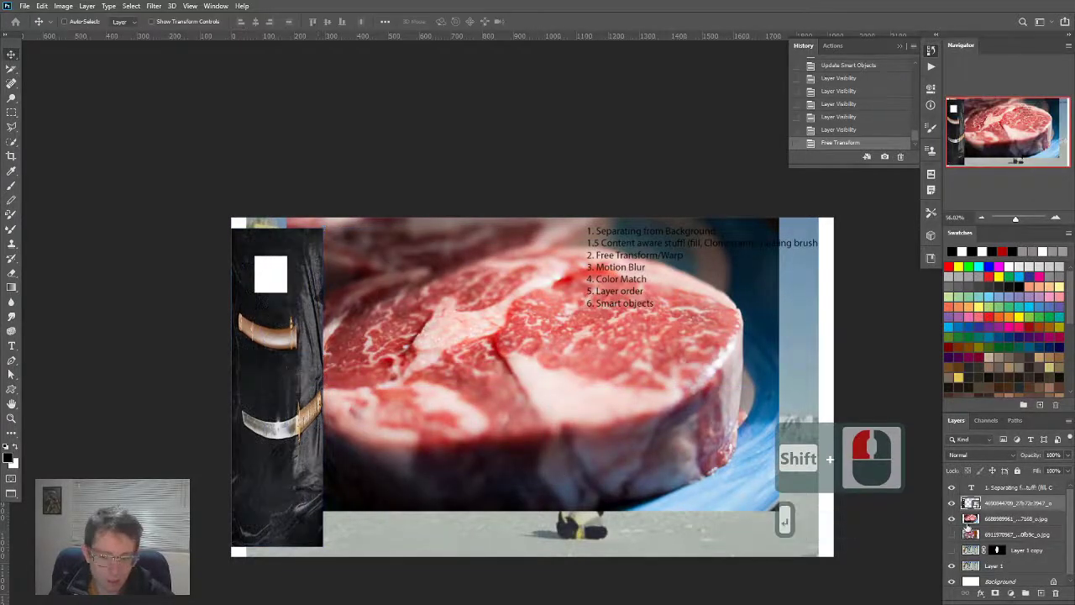
click(972, 518)
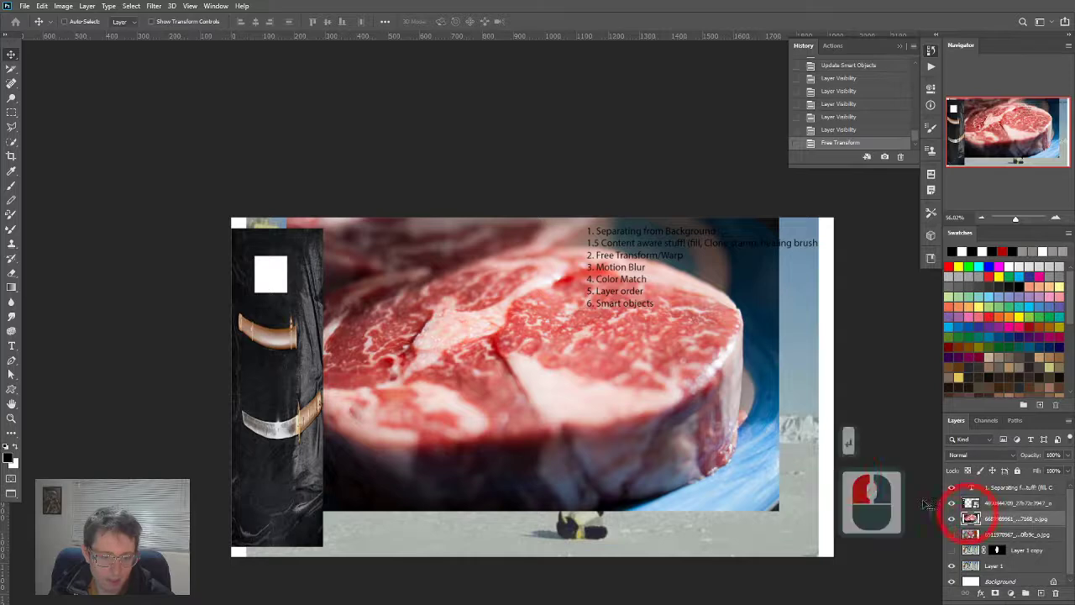
key(ctrl+t)
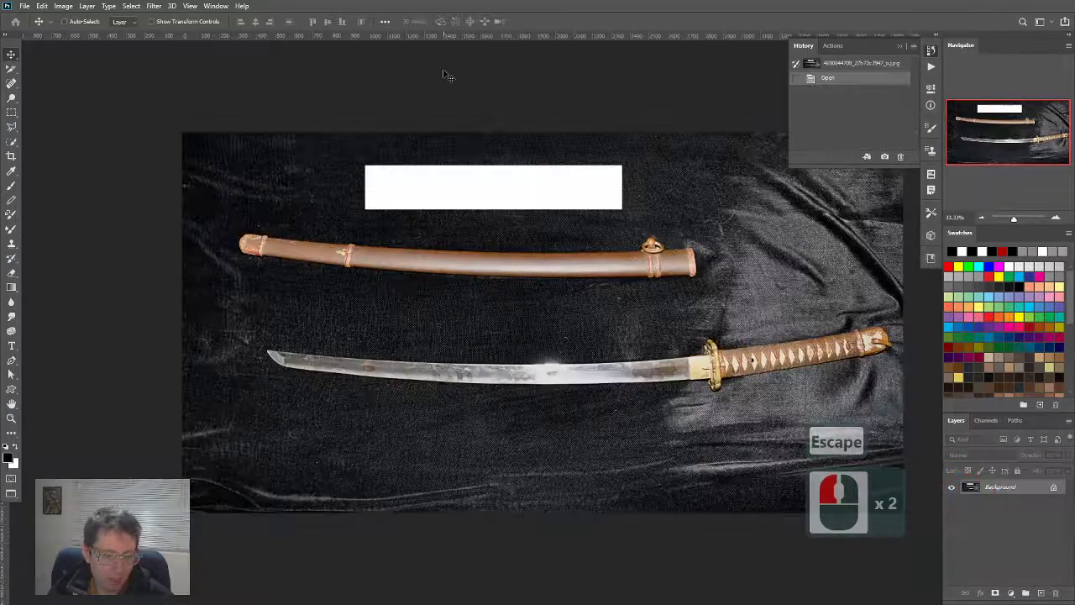
key(ctrl+w)
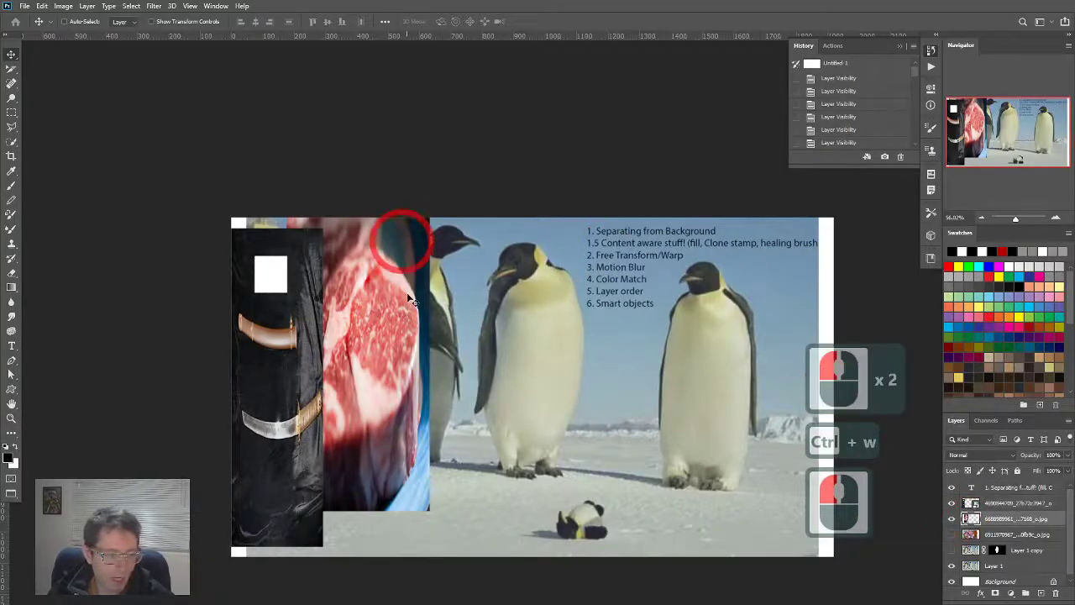
Step: Transform the meat photo into a strip, then undo the extra resize
key(ctrl+t)
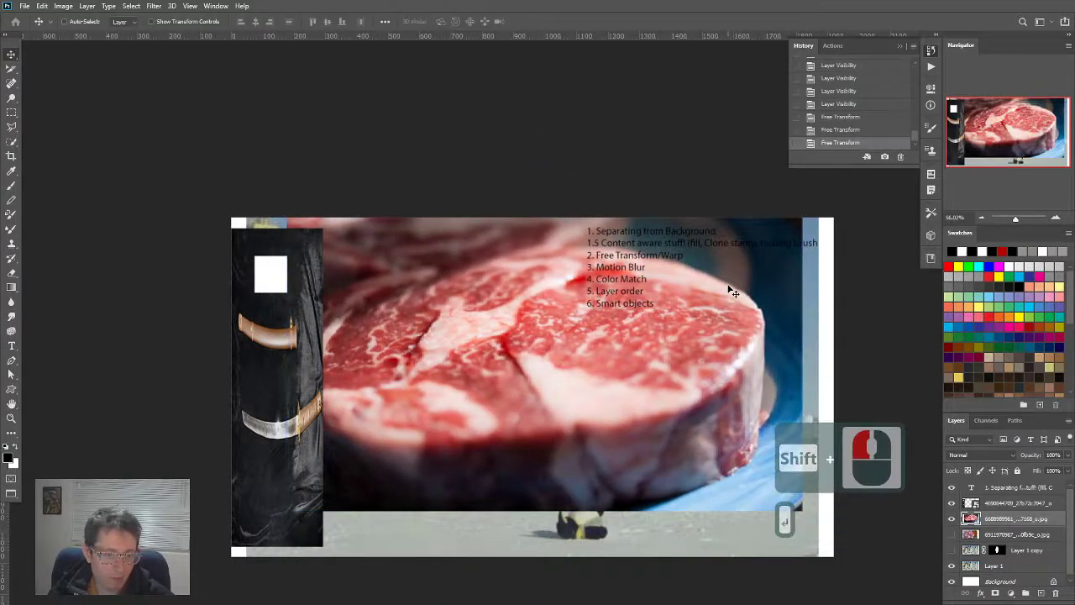
key(ctrl+z)
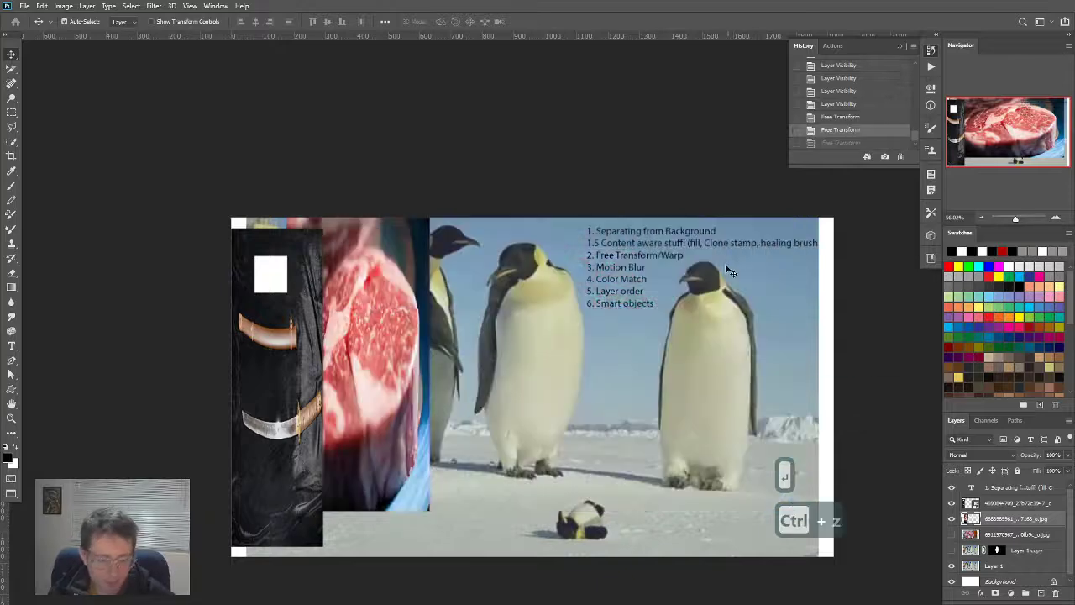
key(ctrl+z)
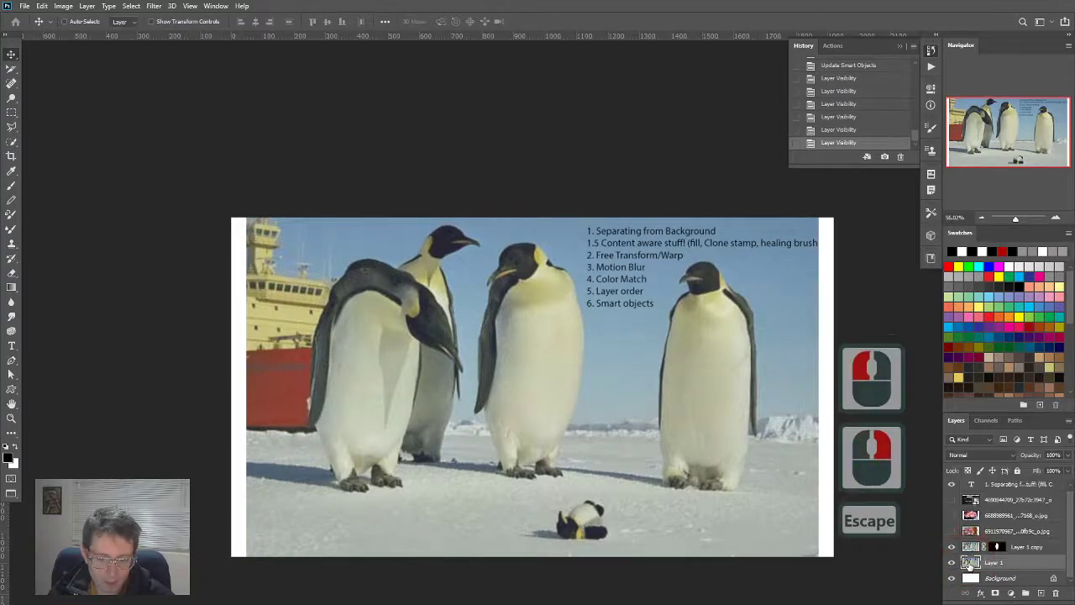
Step: Convert Layer 1, the penguin photo, to a smart object from the Layers panel menu
right_click(972, 562)
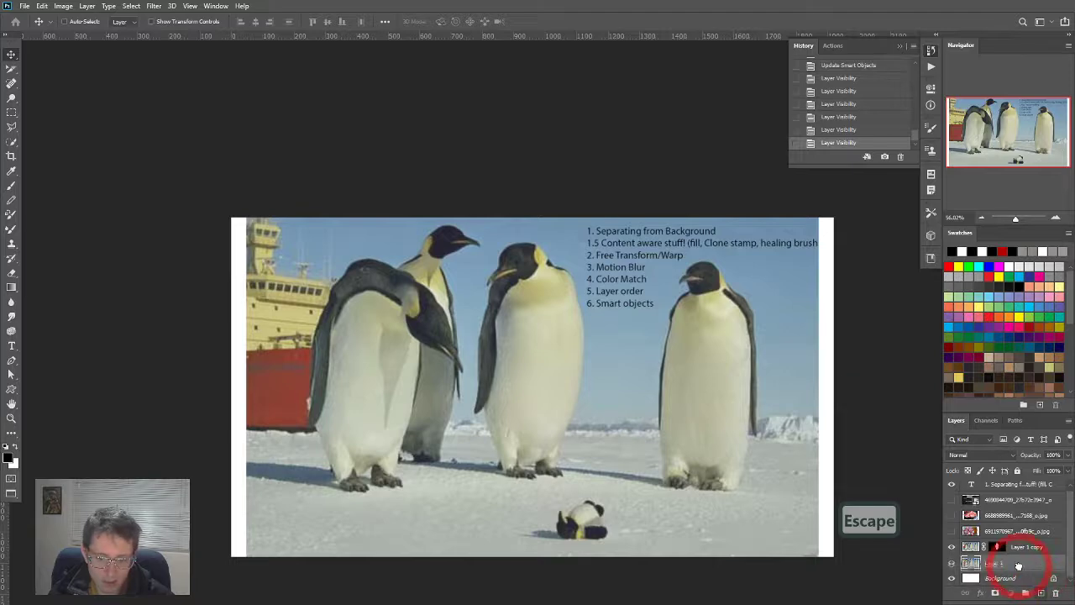
right_click(970, 564)
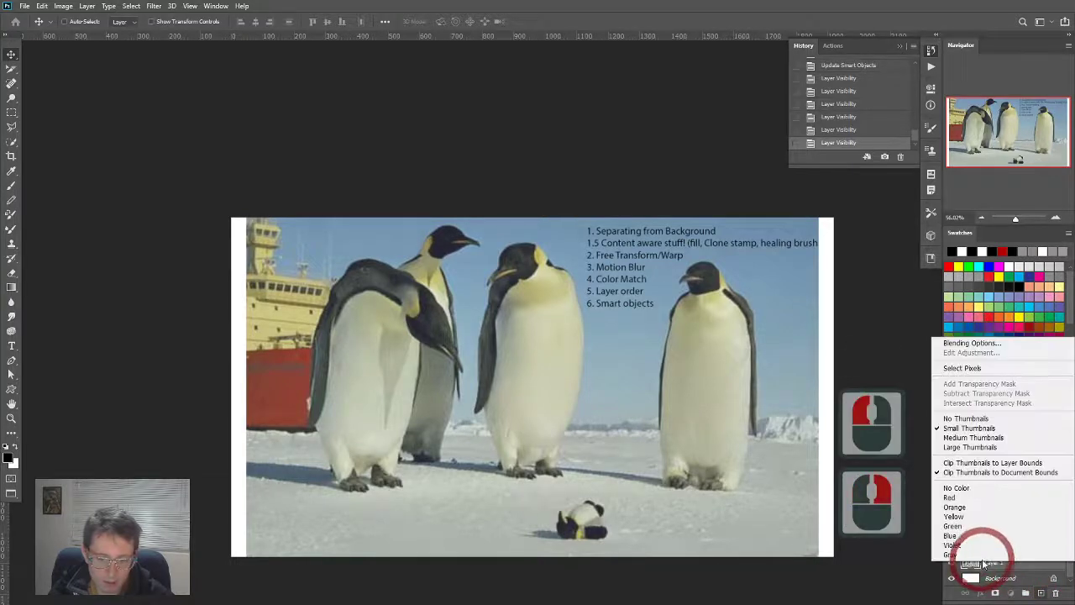
mouse_move(976, 556)
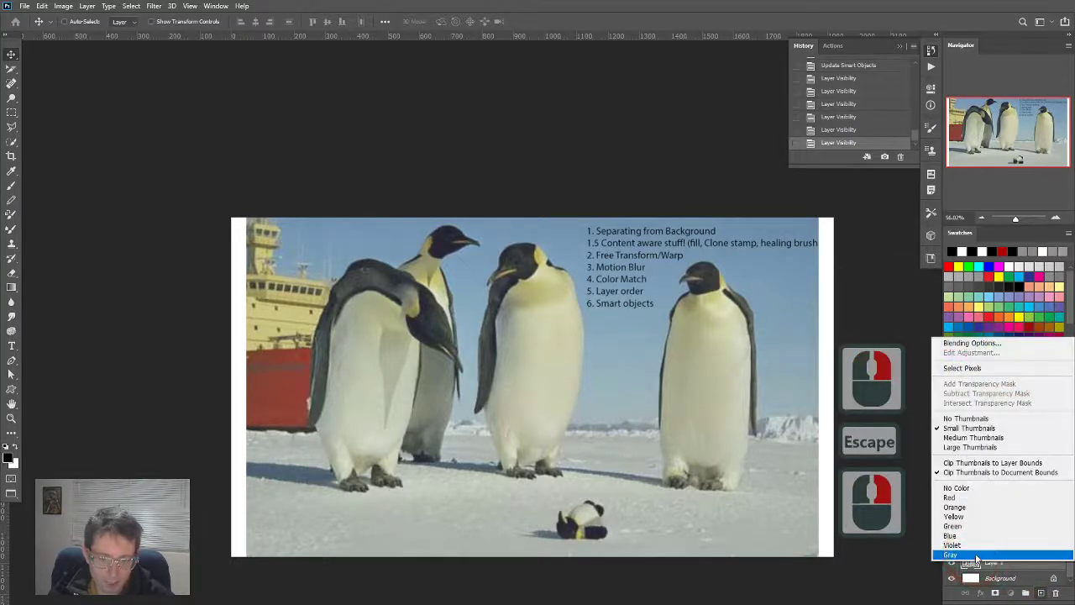
click(950, 554)
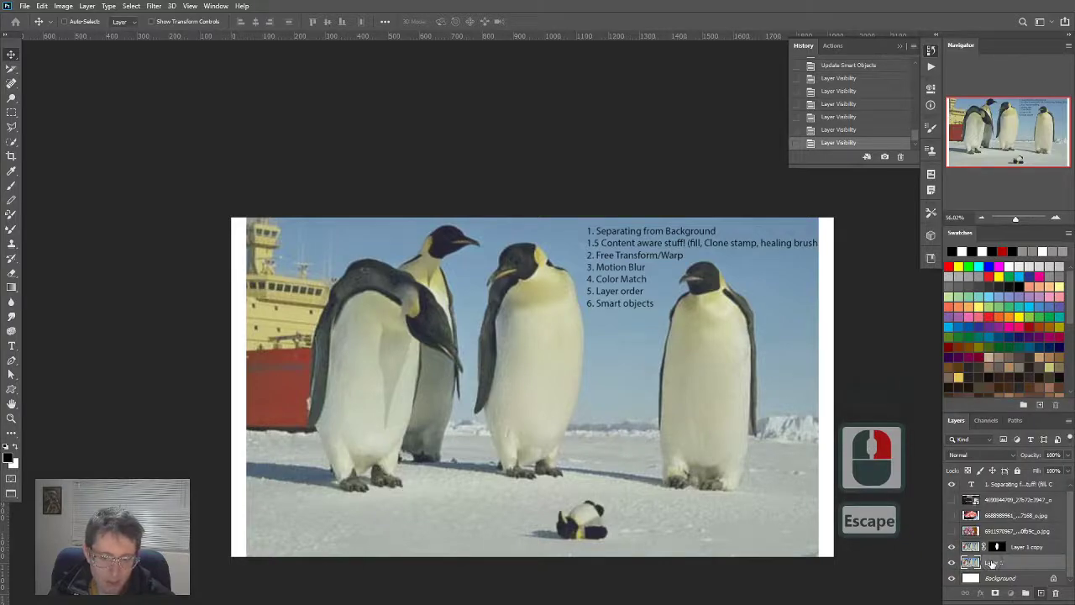
right_click(991, 563)
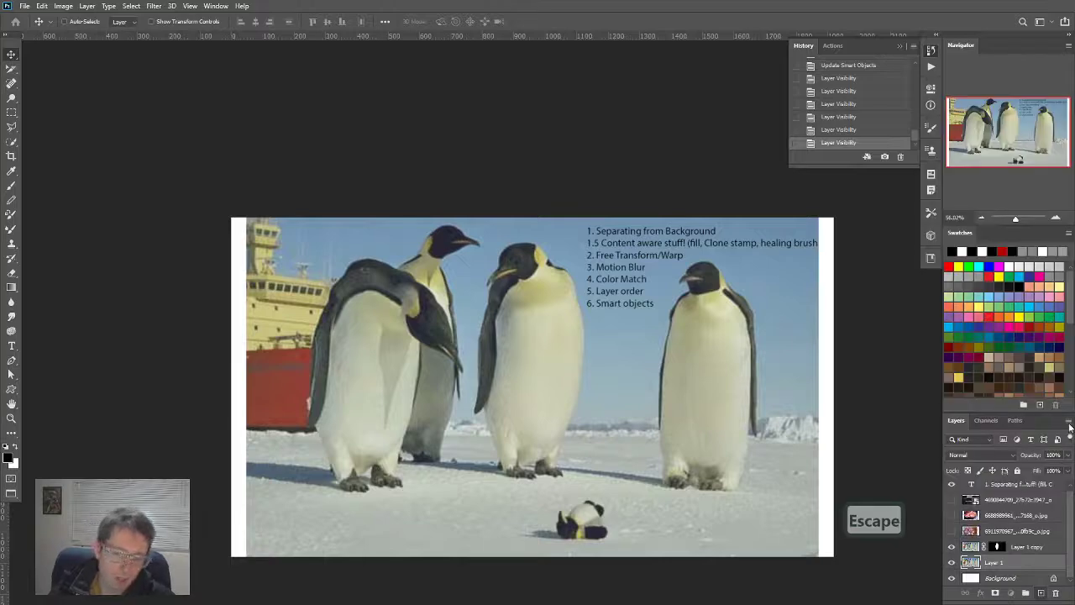
click(1067, 420)
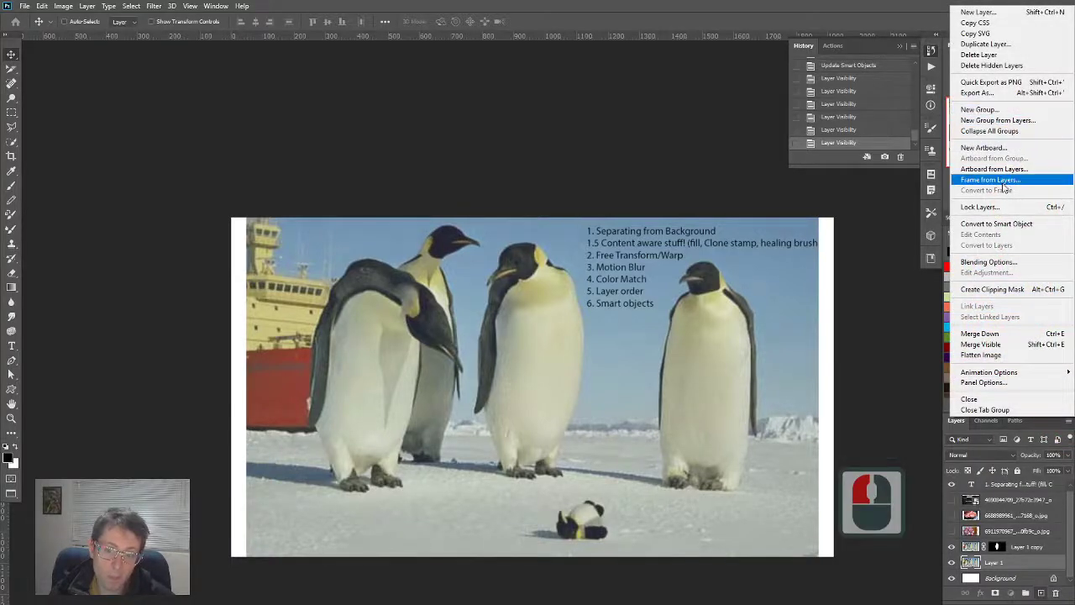
mouse_move(995, 289)
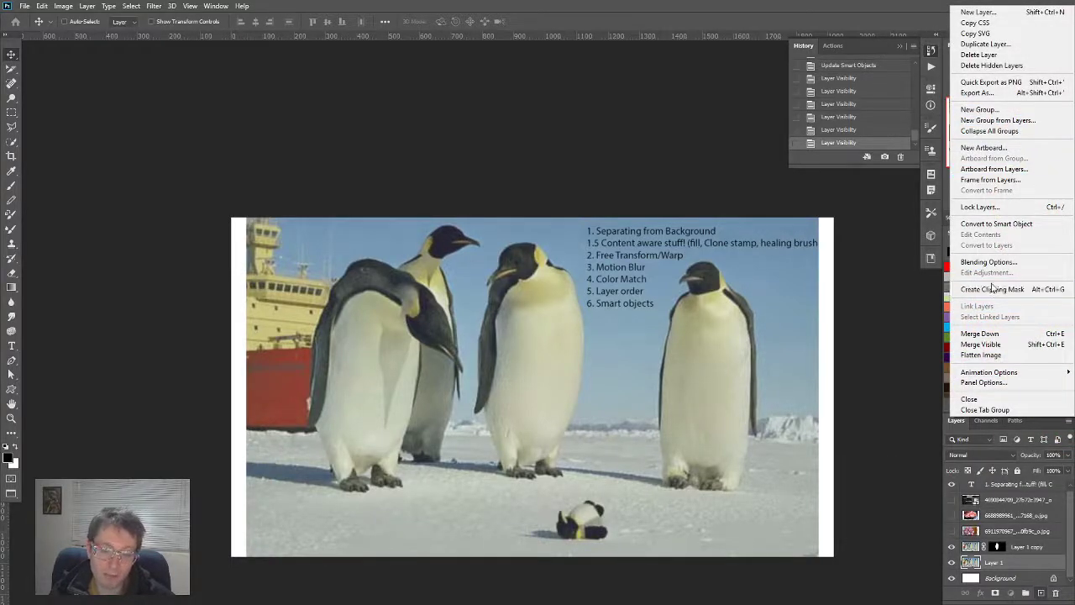
mouse_move(996, 223)
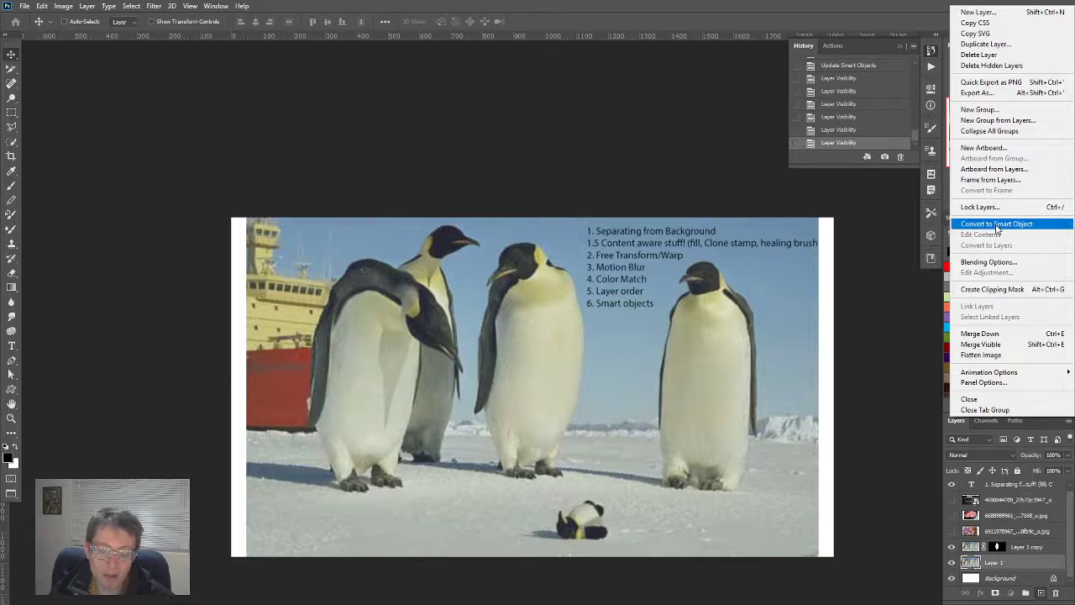
click(996, 224)
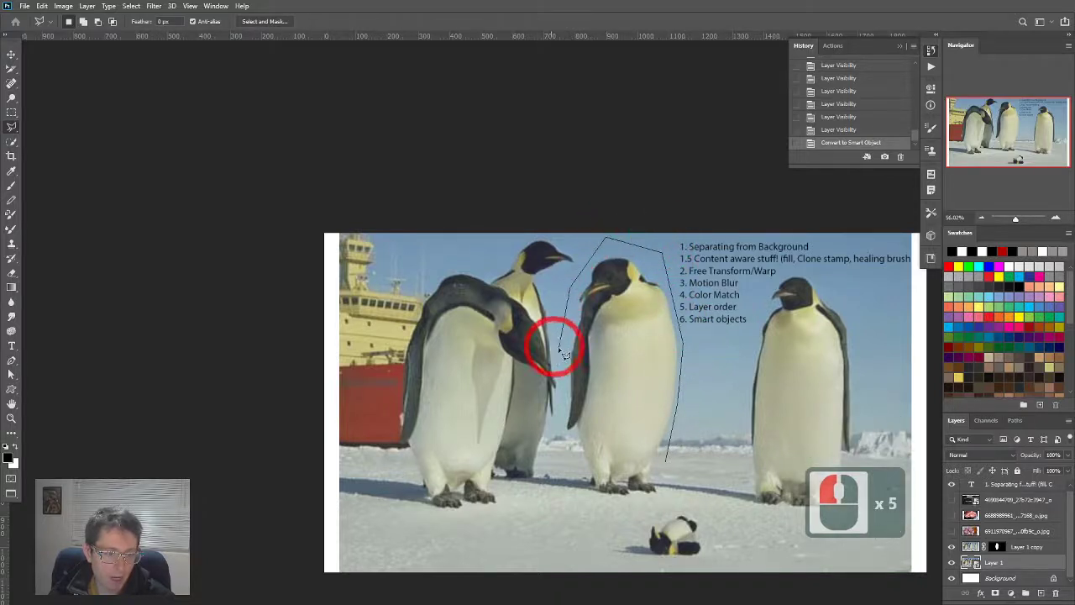
Step: Expand the middle penguin's selection by 5 pixels, then deselect
click(584, 474)
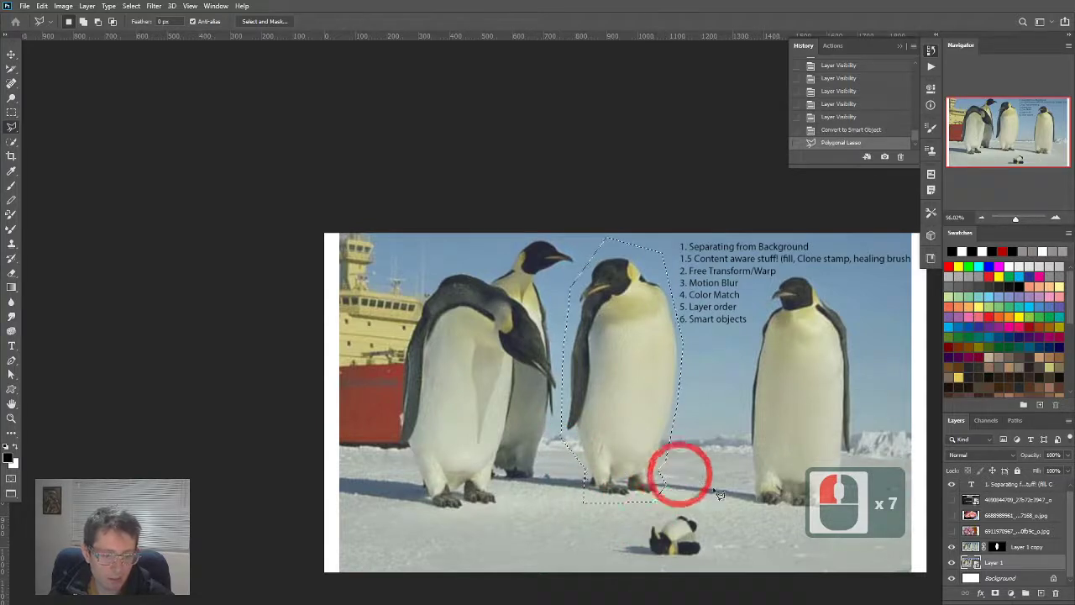
key(ctrl+d)
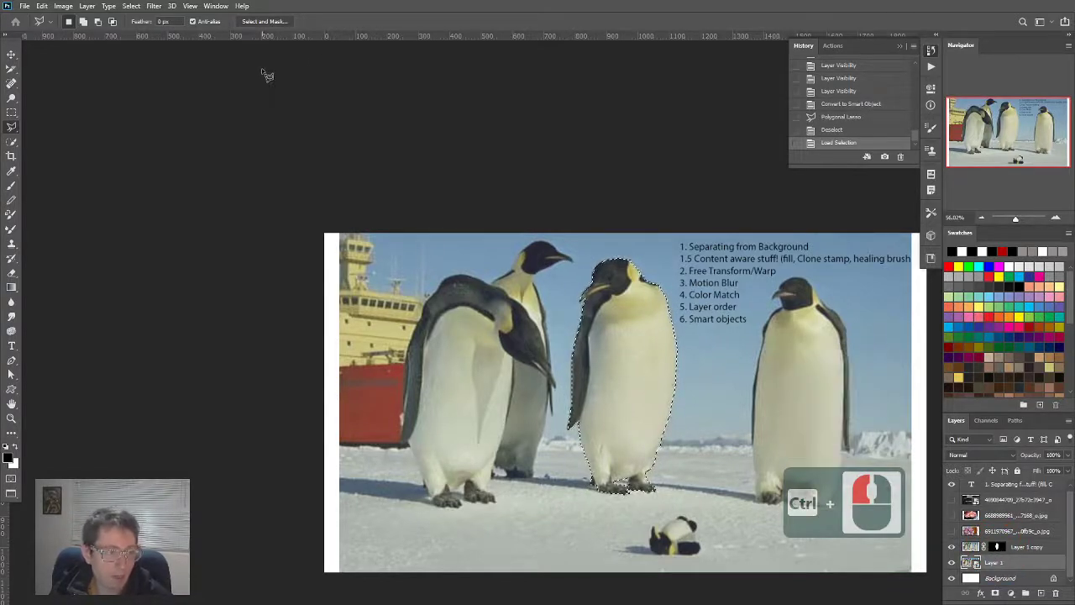
click(108, 6)
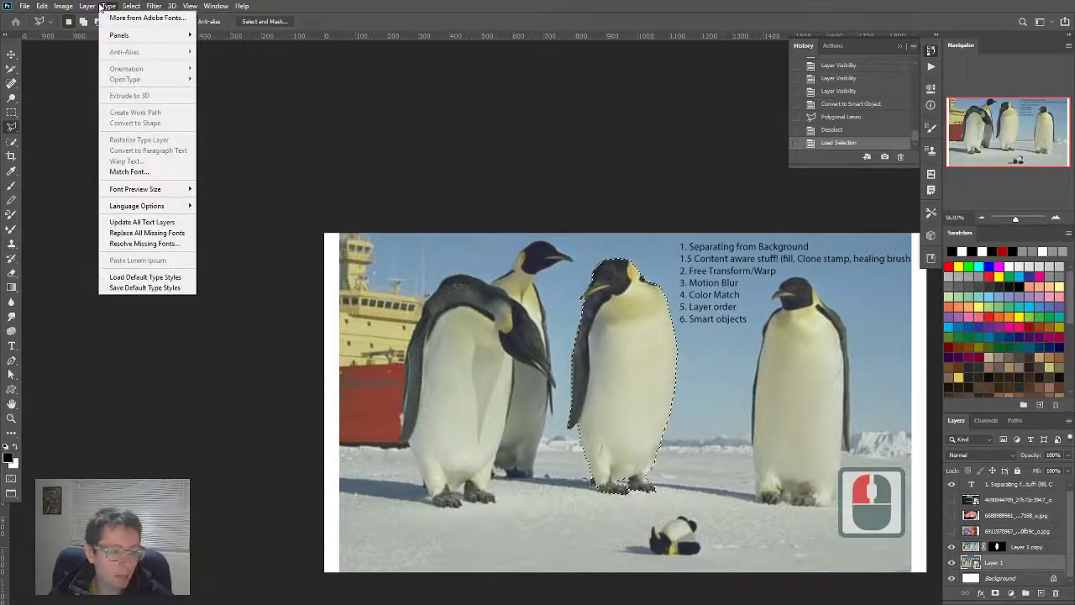
click(132, 6)
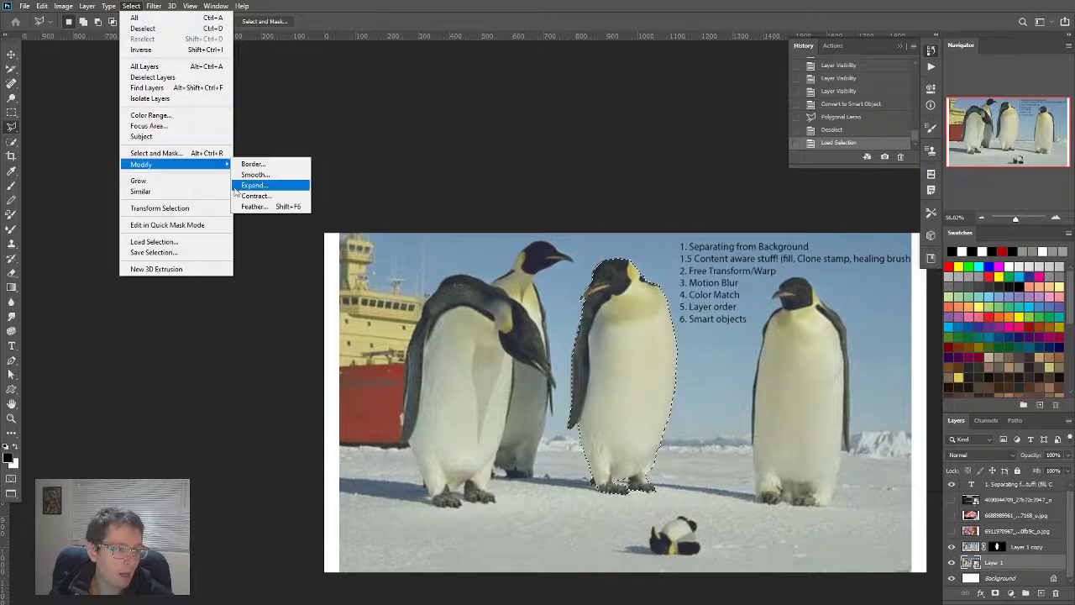
click(254, 185)
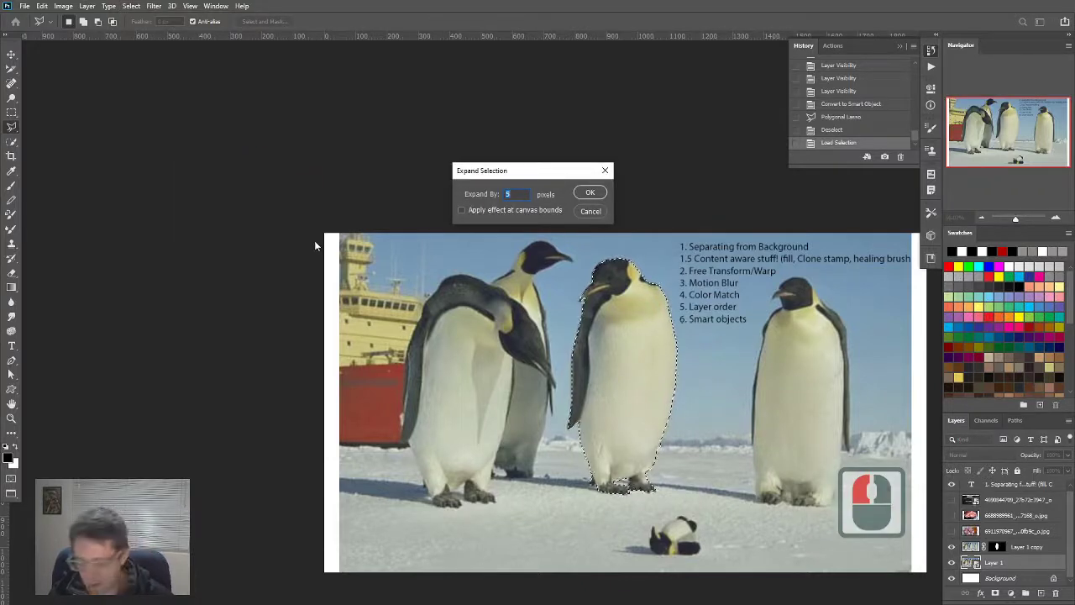
click(590, 192)
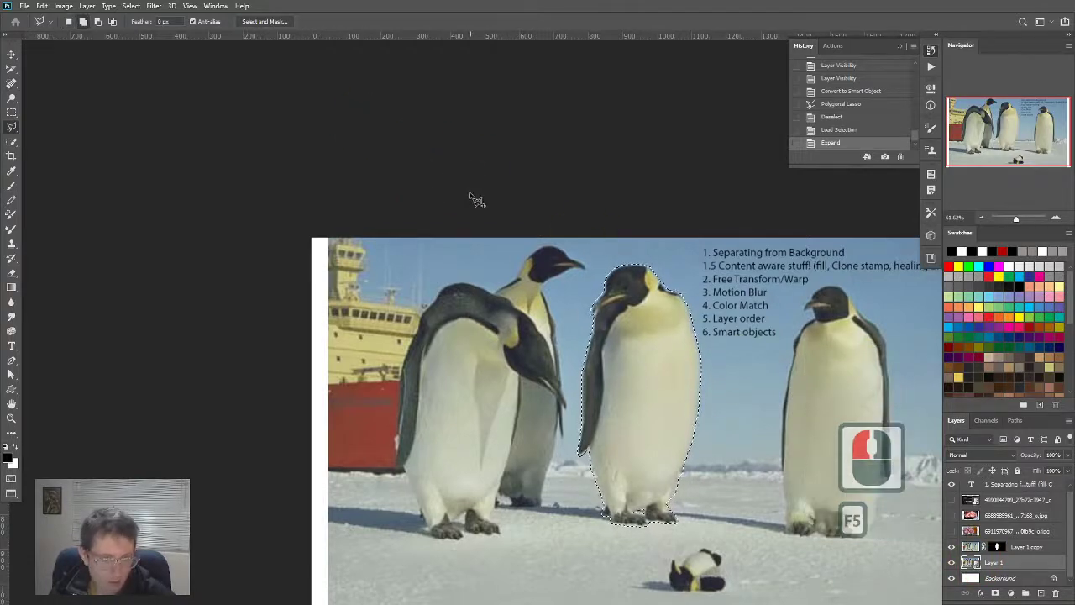
click(41, 6)
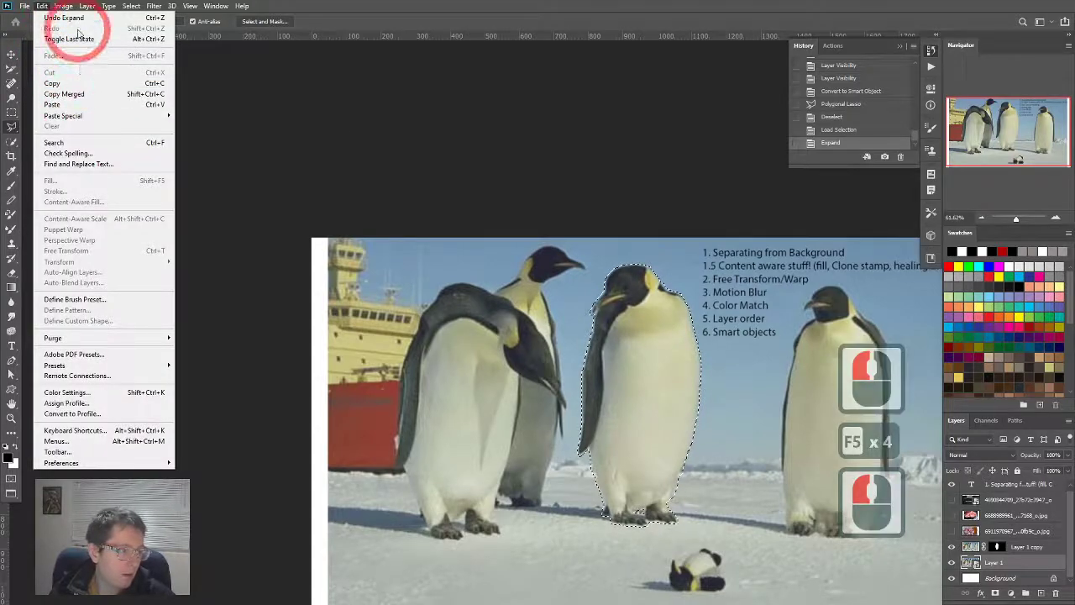
key(Escape)
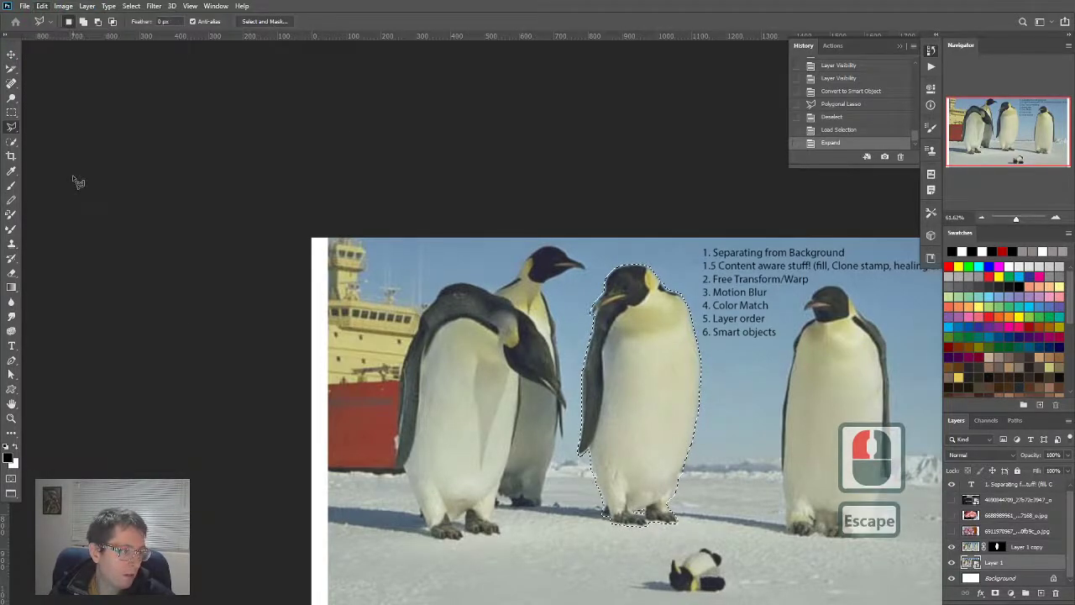
key(ctrl+d)
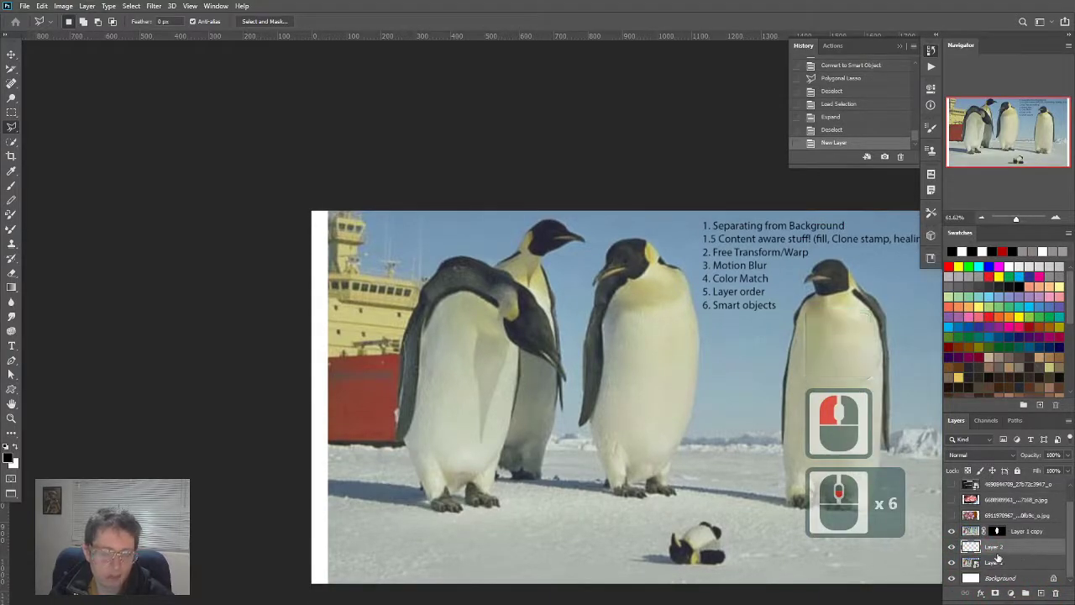
Step: Merge the new empty layer into Layer 1 and expand the penguin selection
click(995, 561)
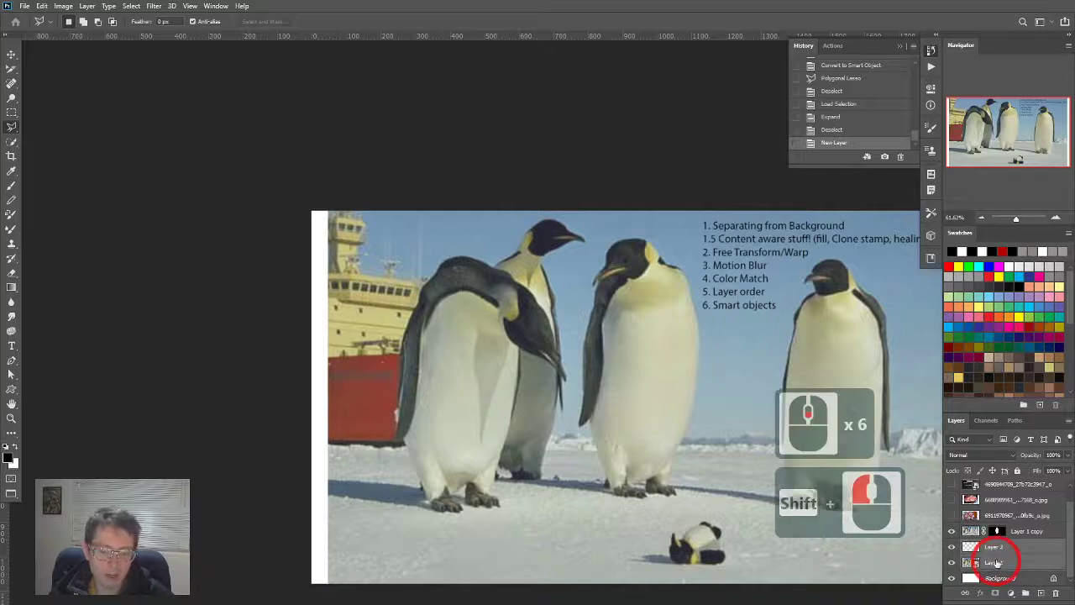
key(ctrl+e)
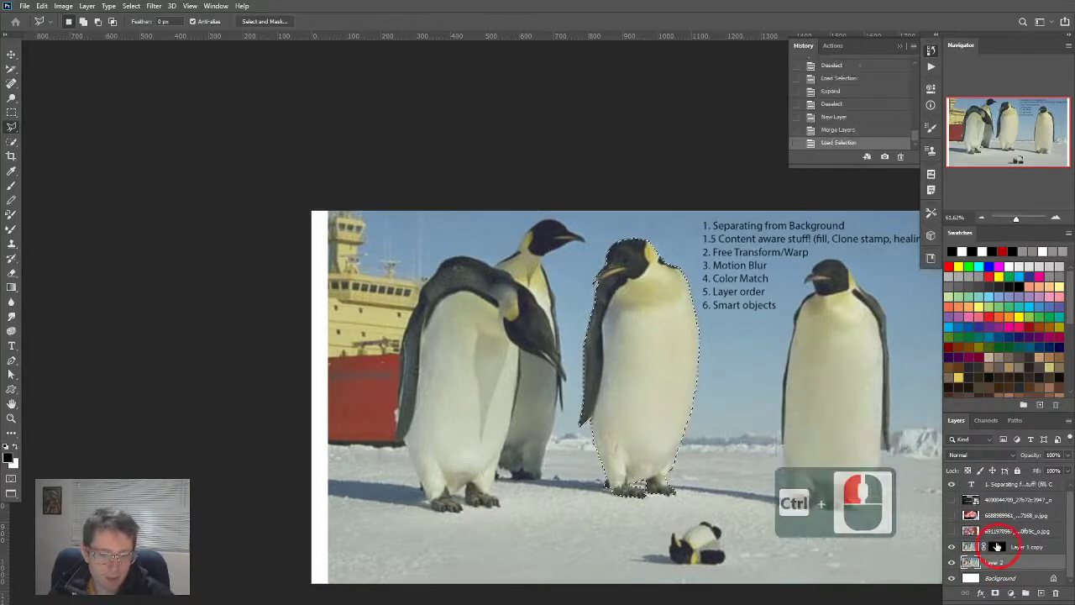
click(131, 6)
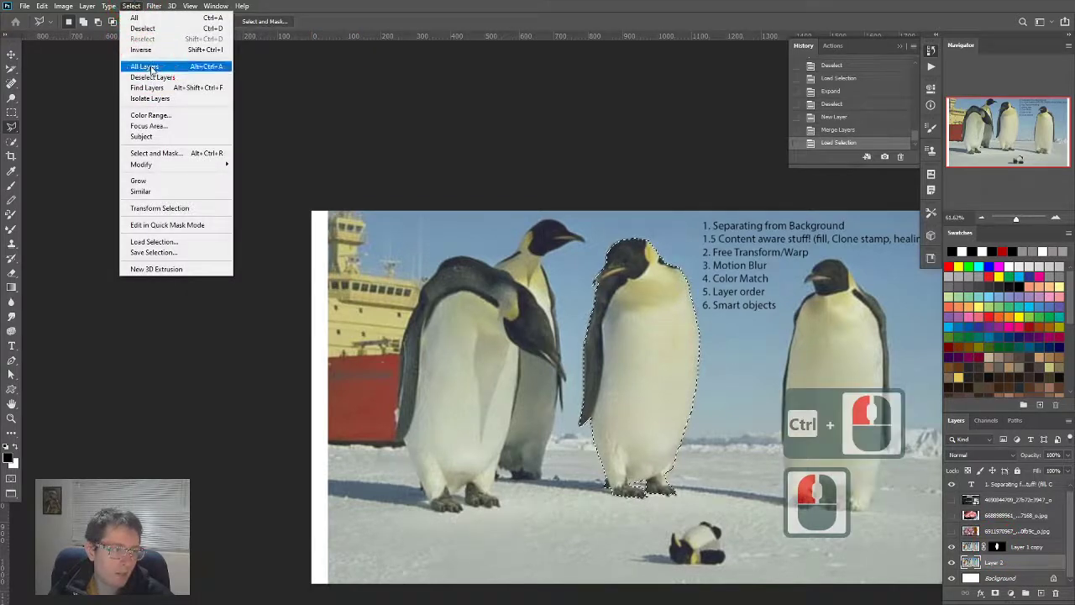
mouse_move(141, 164)
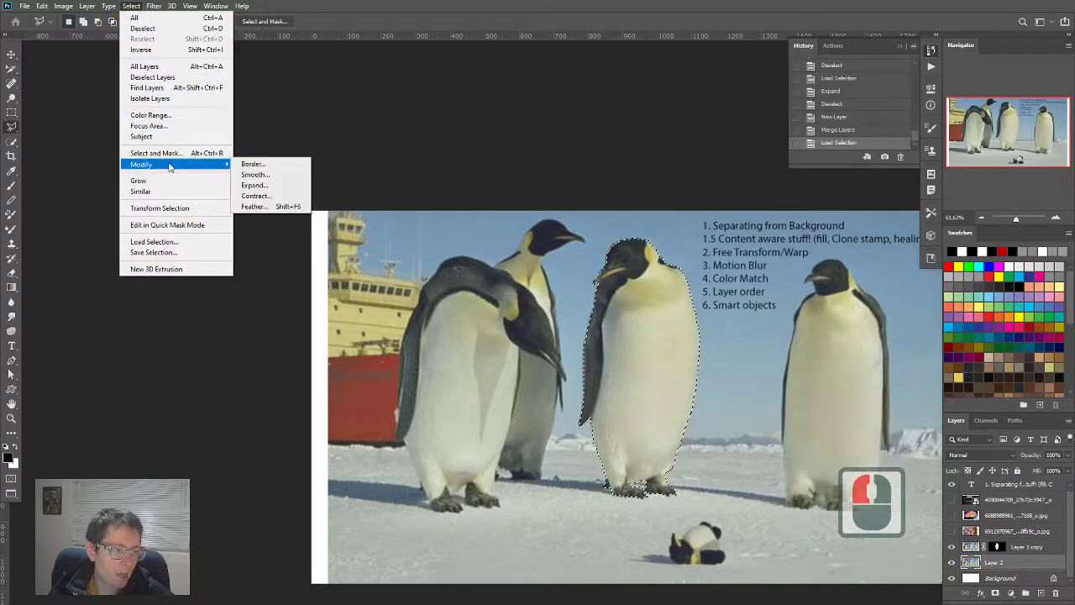
click(254, 185)
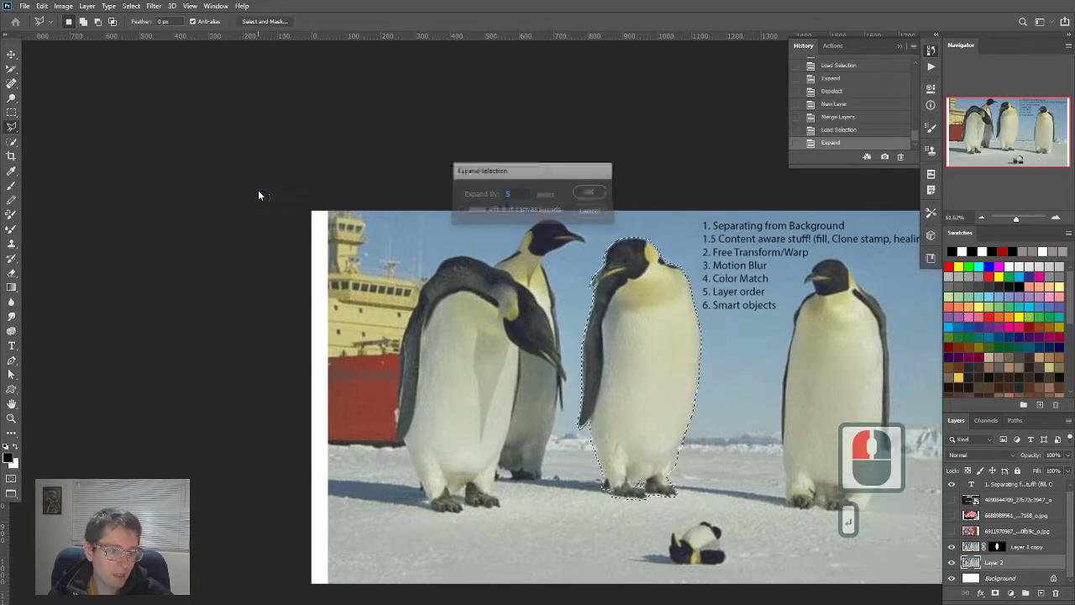
Step: Content-aware fill the penguin area, then step back in History
click(41, 6)
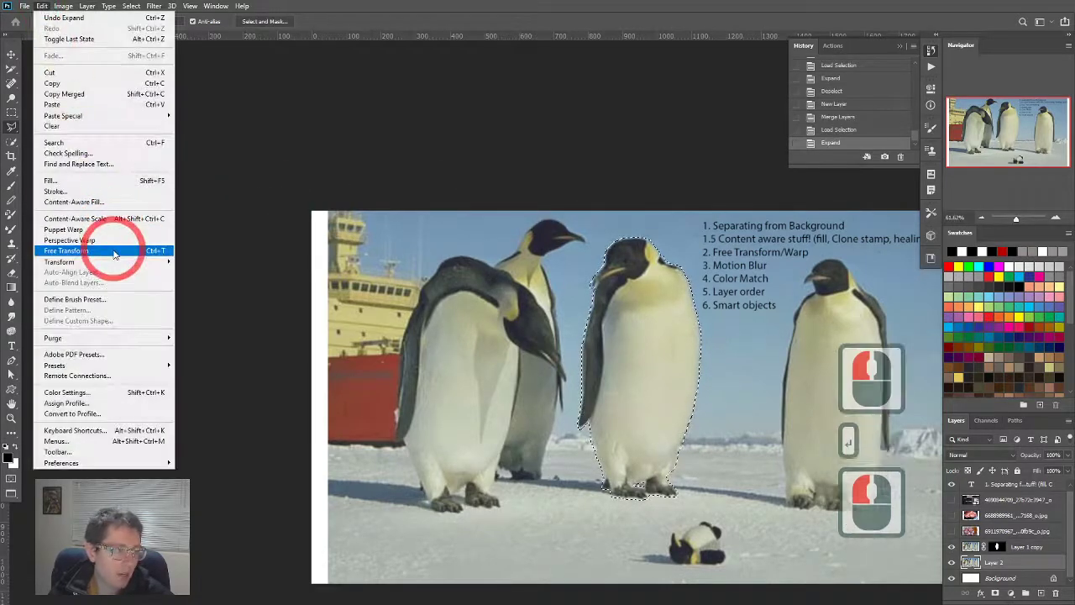
mouse_move(54, 191)
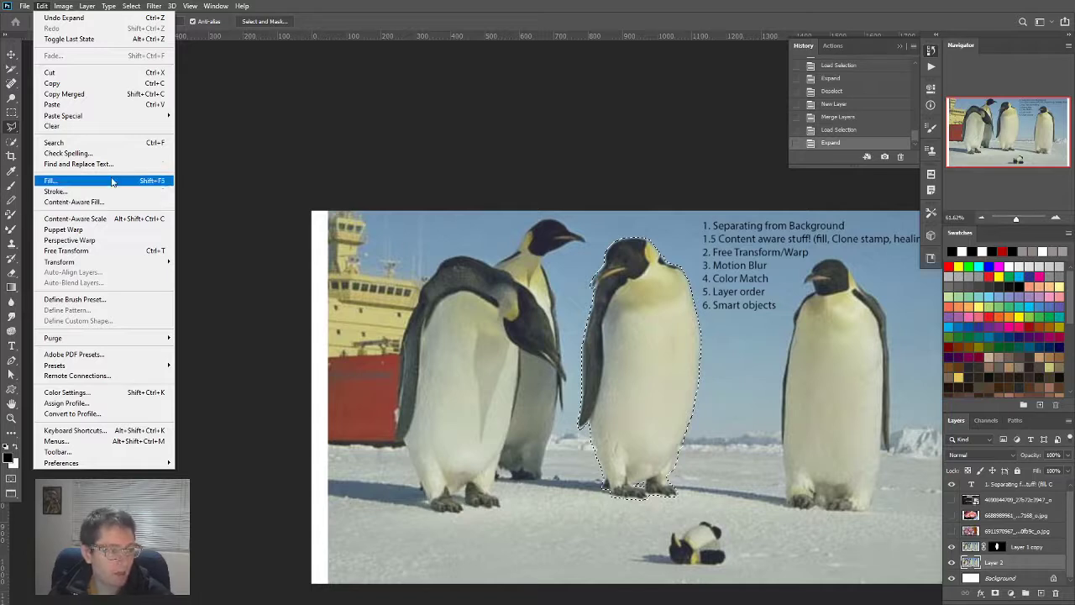
click(54, 180)
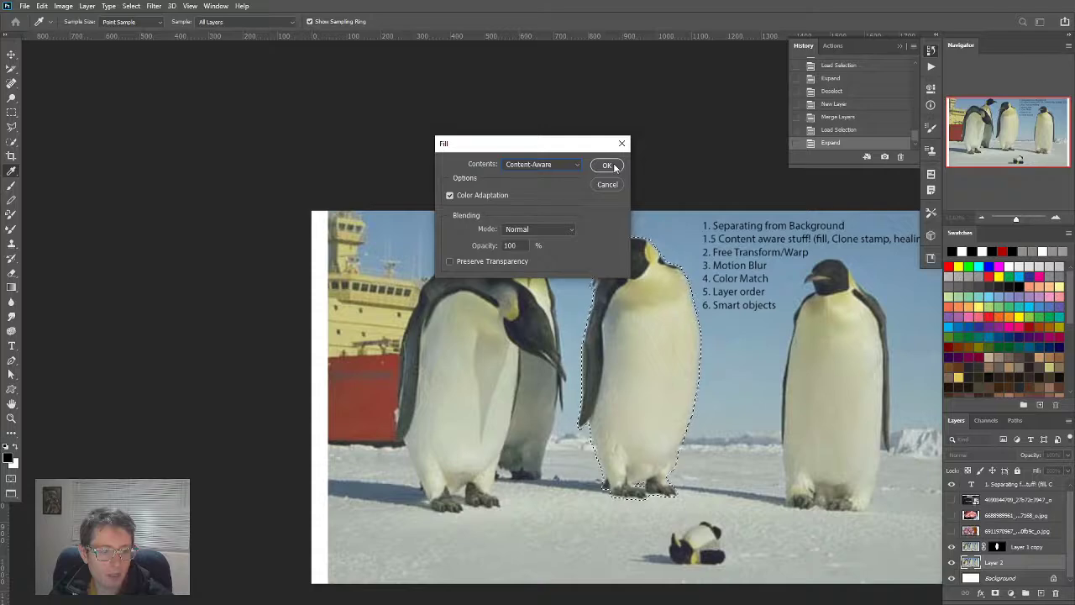
click(608, 165)
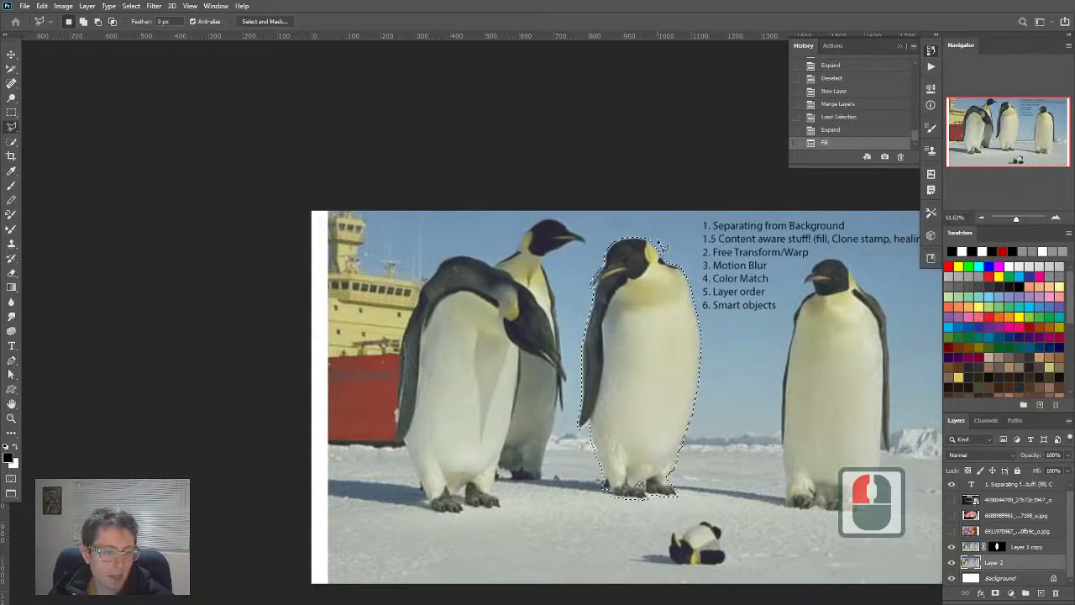
scroll(down, 3)
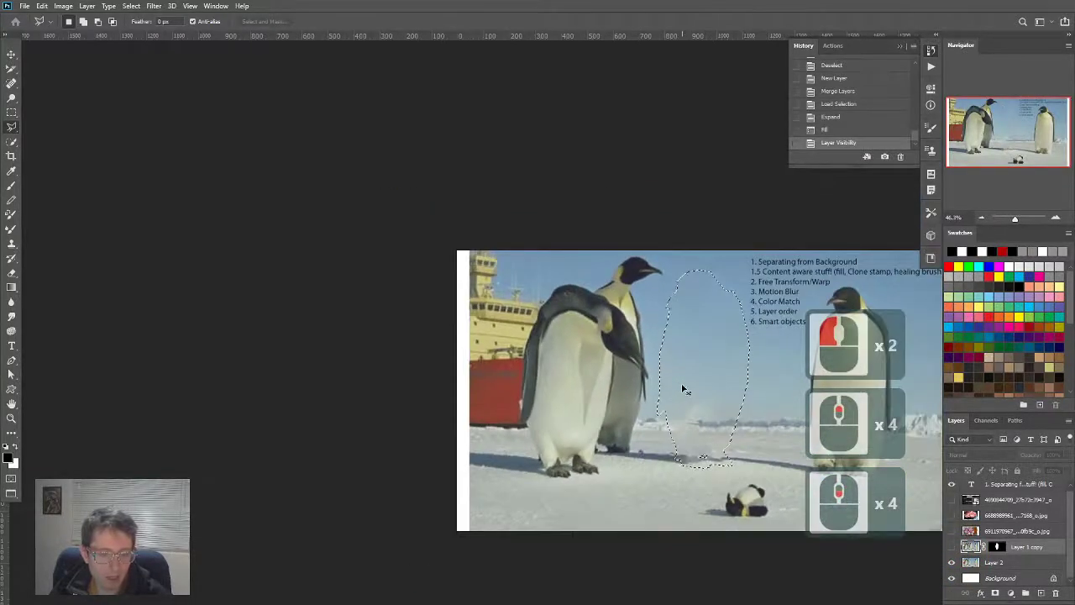
click(840, 131)
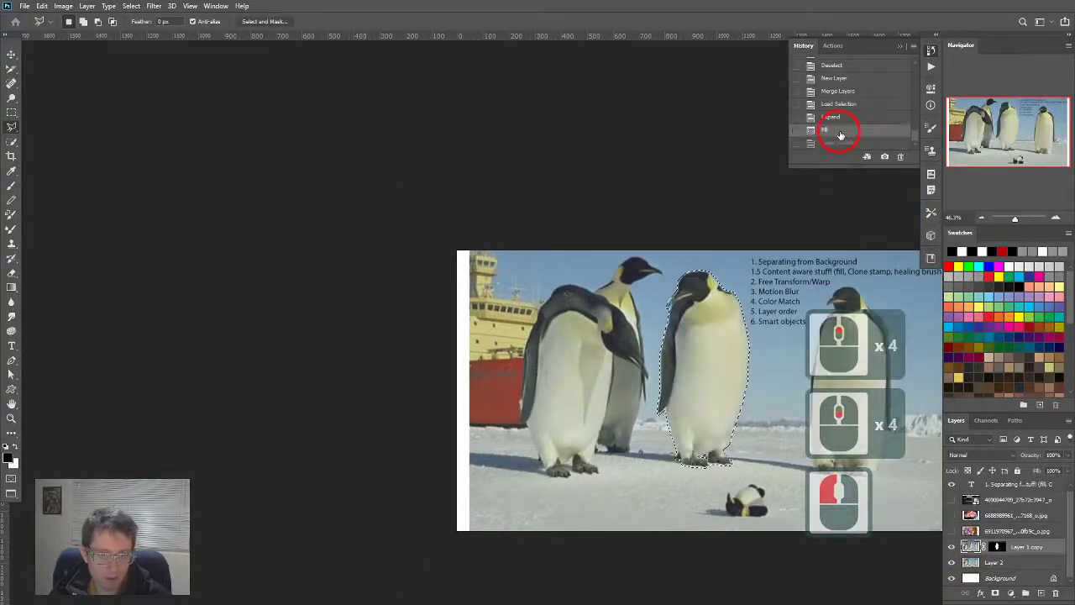
Step: Content-aware fill the merged photo layer again, then undo and deselect
click(952, 547)
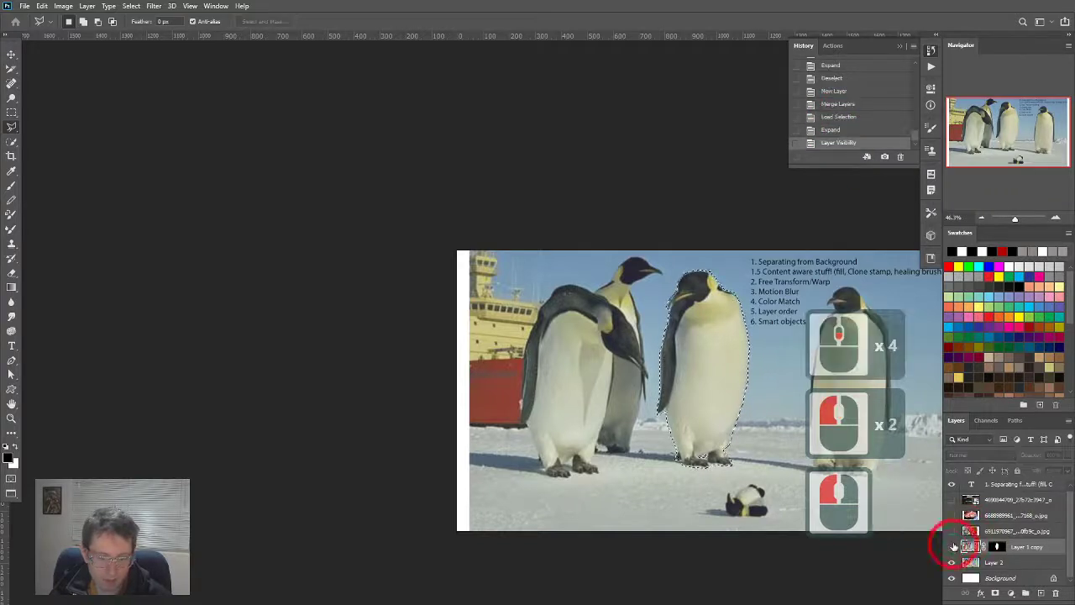
click(951, 547)
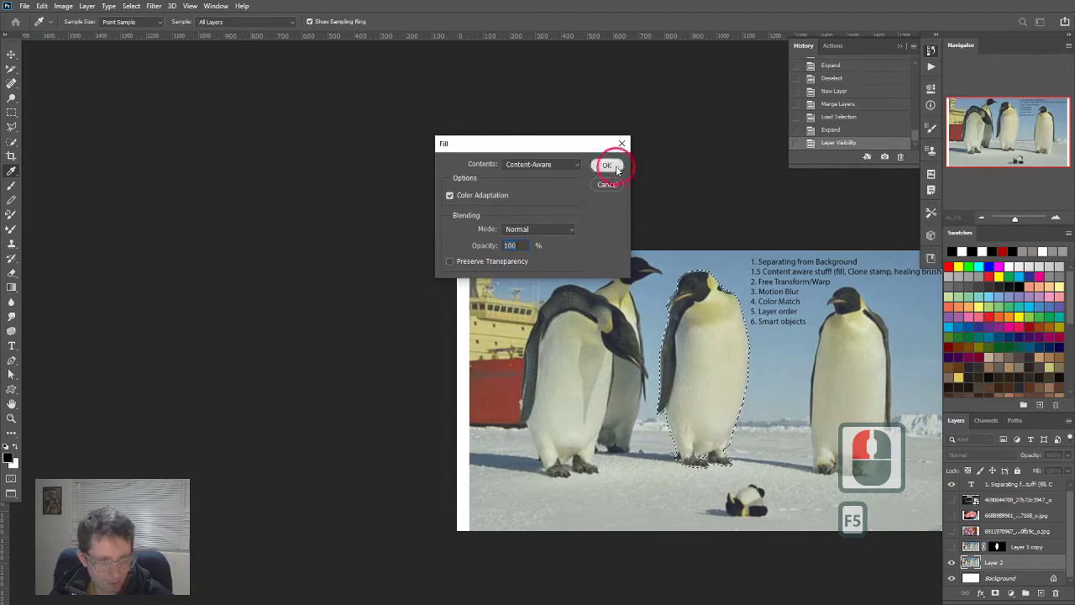
click(607, 165)
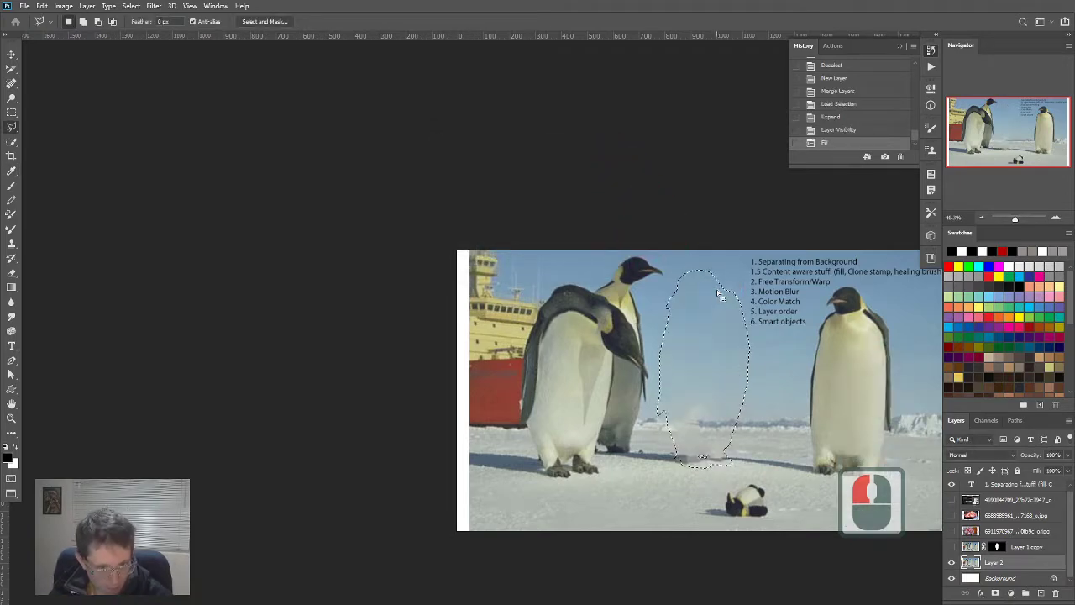
key(ctrl+d)
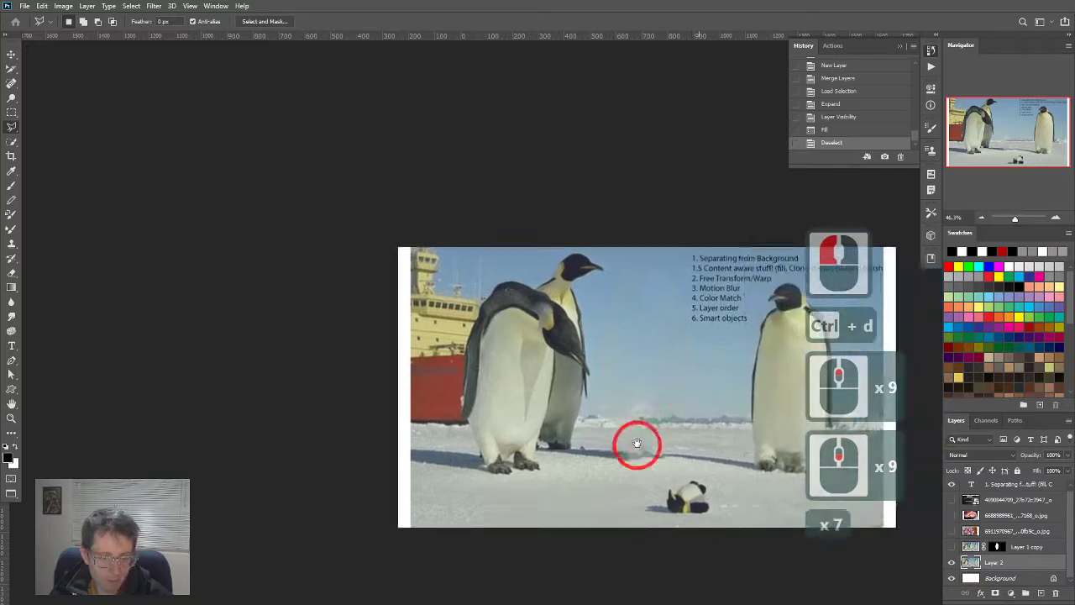
key(ctrl+alt+z)
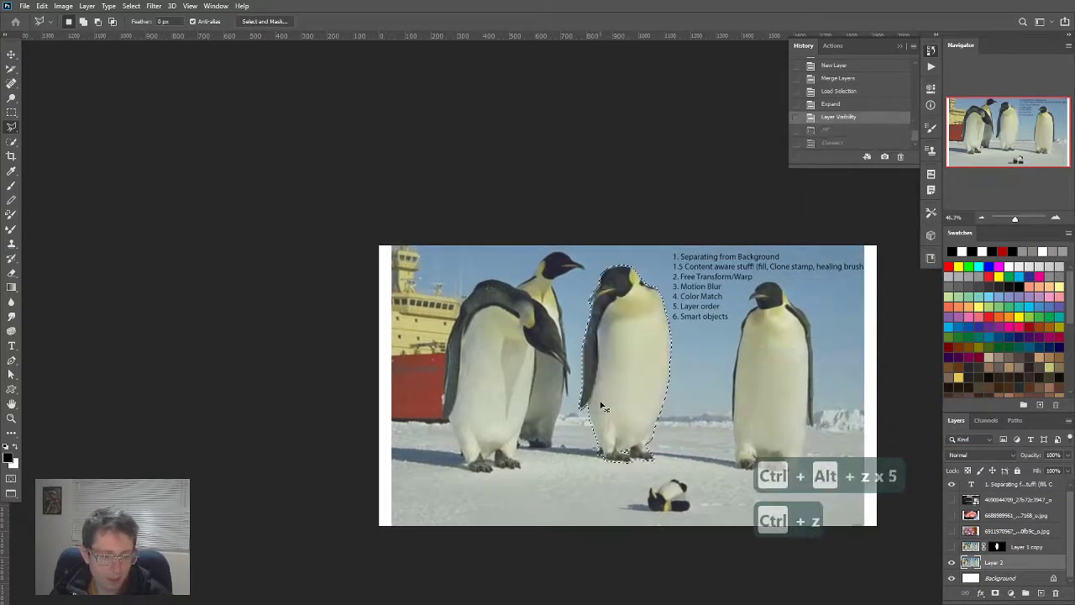
key(ctrl+d)
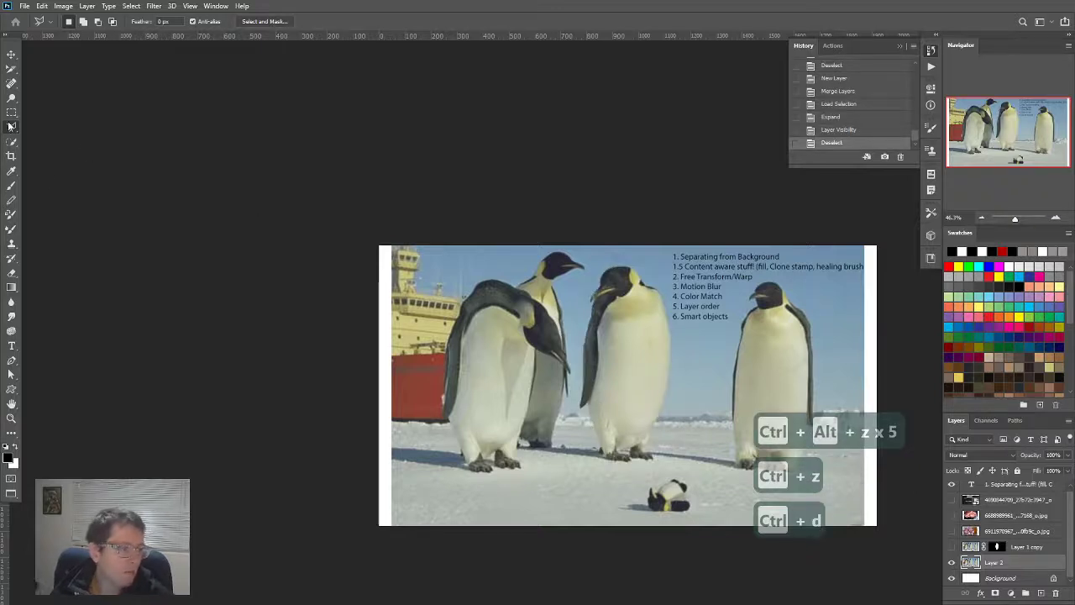
Step: Paint a Spot Healing Brush stroke over the middle penguin, then undo it
click(11, 83)
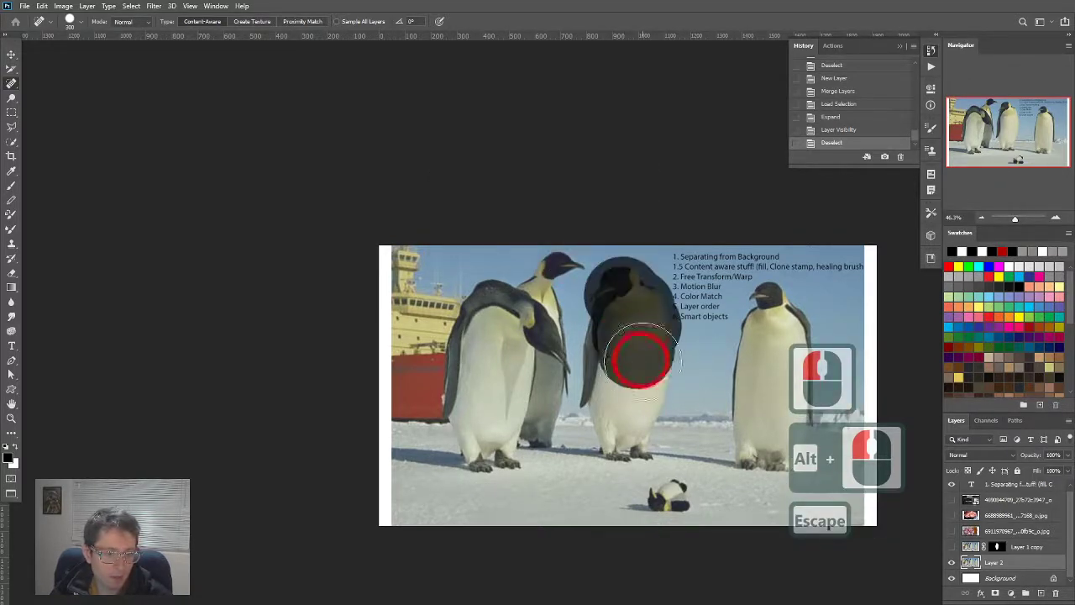
click(643, 357)
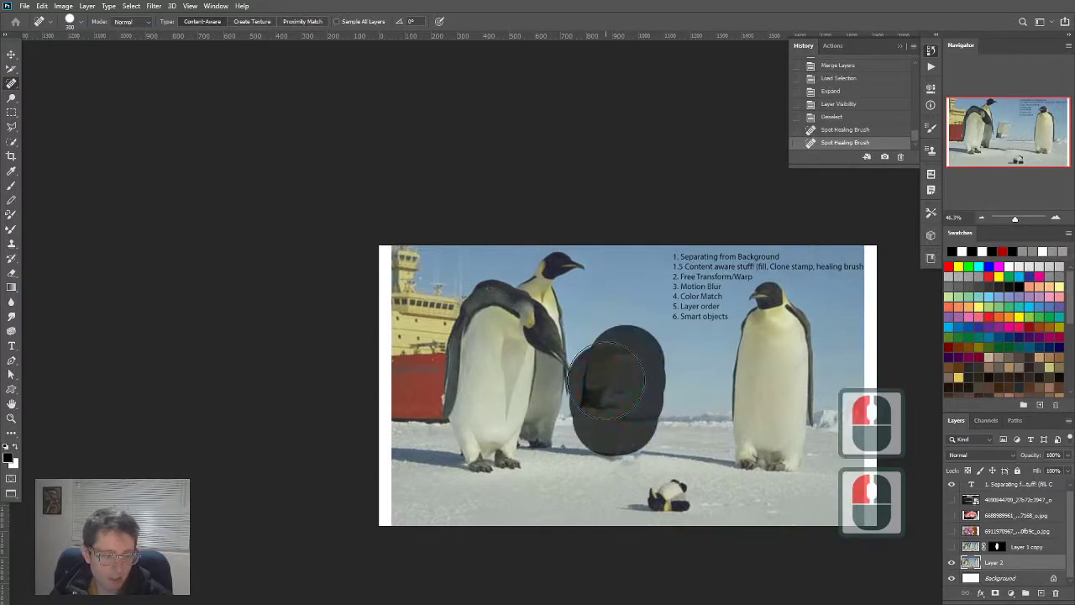
key(ctrl+z)
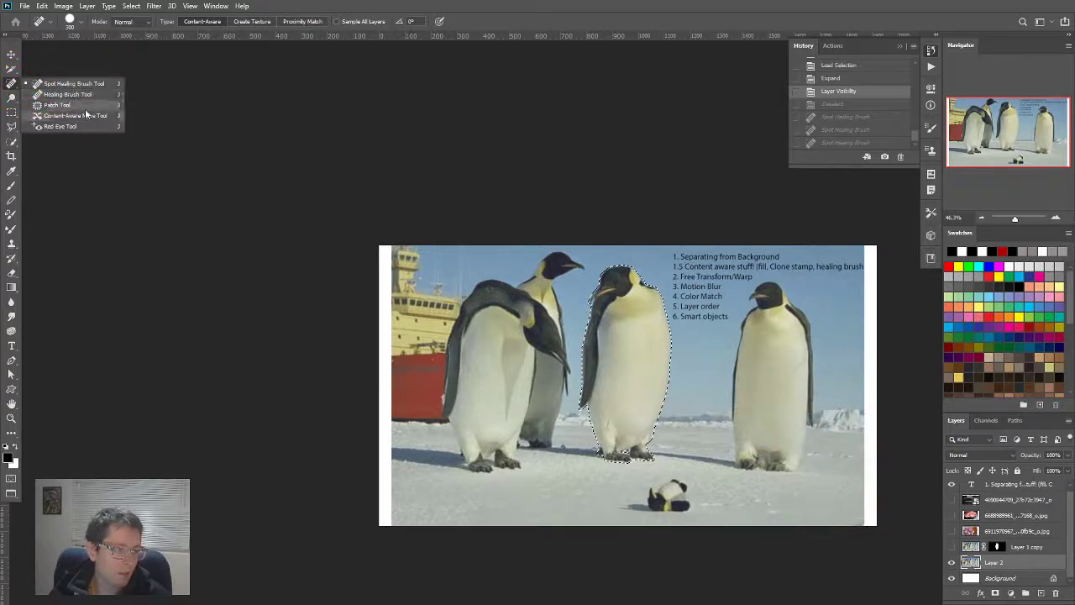
click(58, 104)
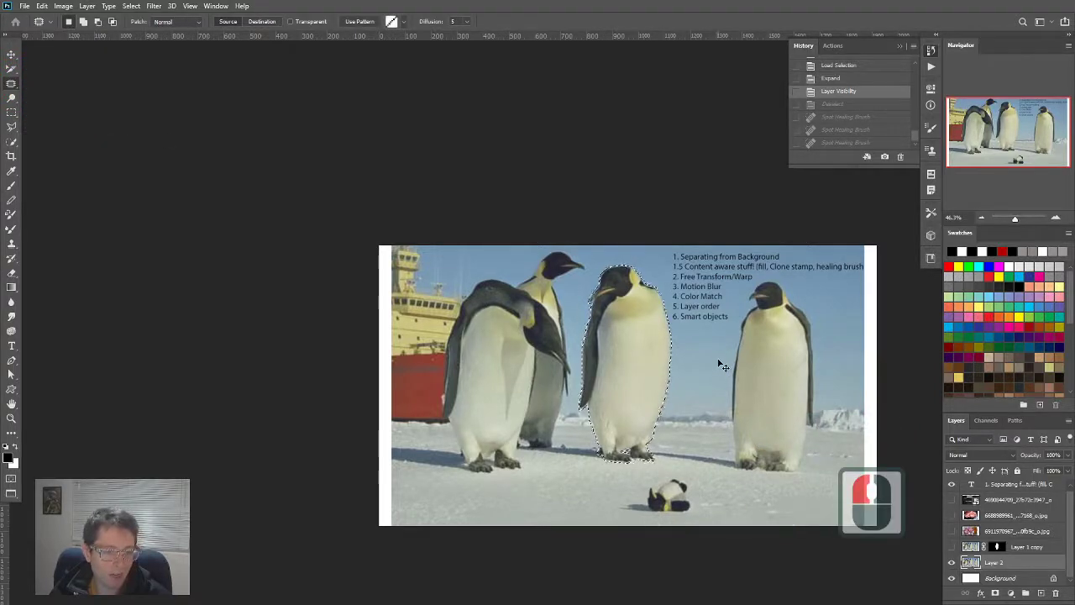
key(ctrl+d)
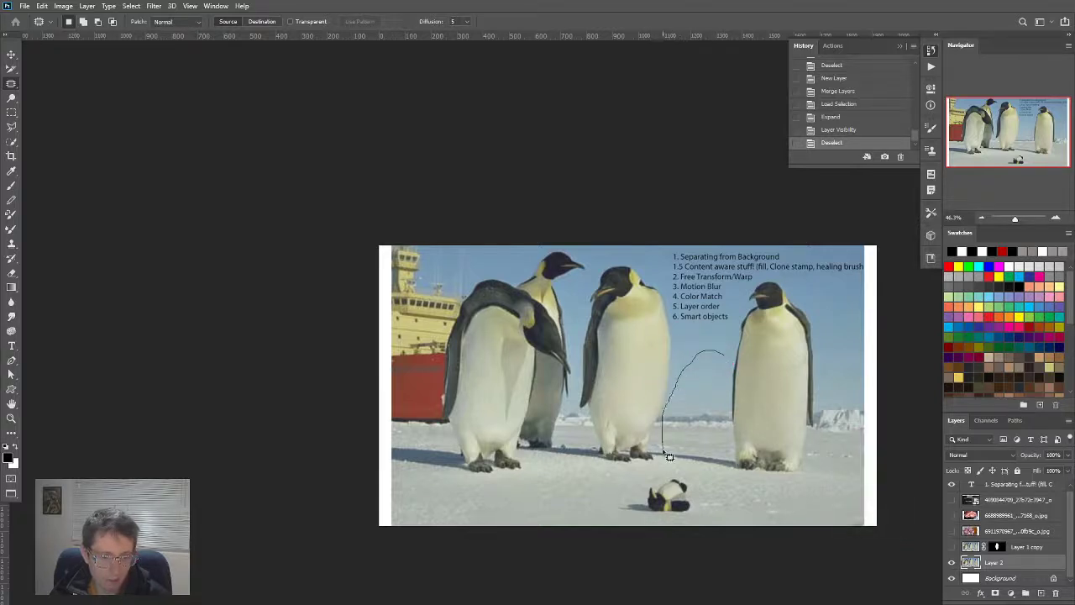
drag(668, 454, 729, 374)
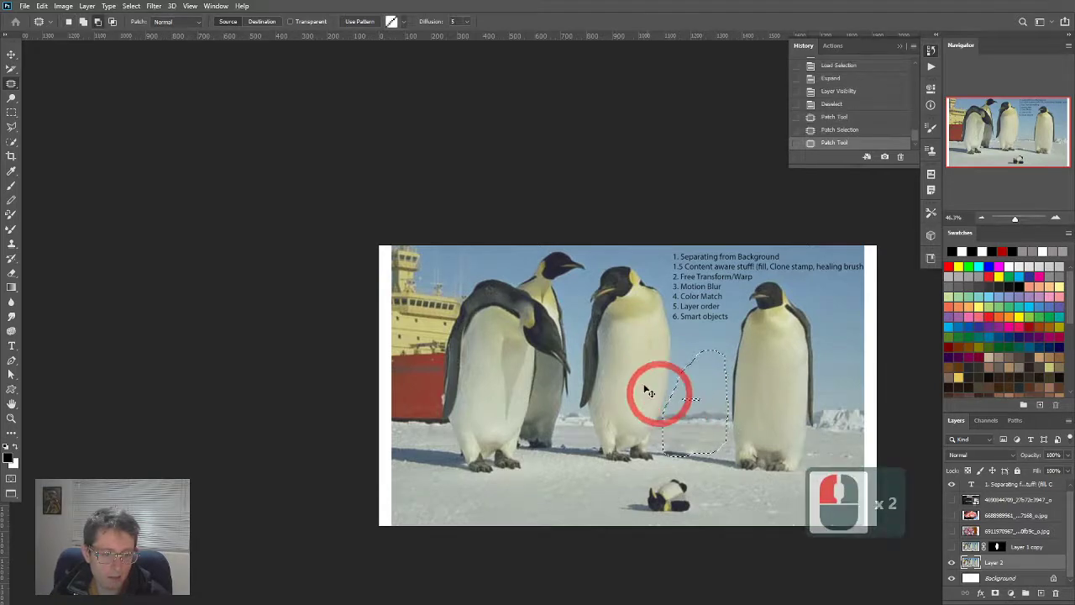
key(ctrl+d)
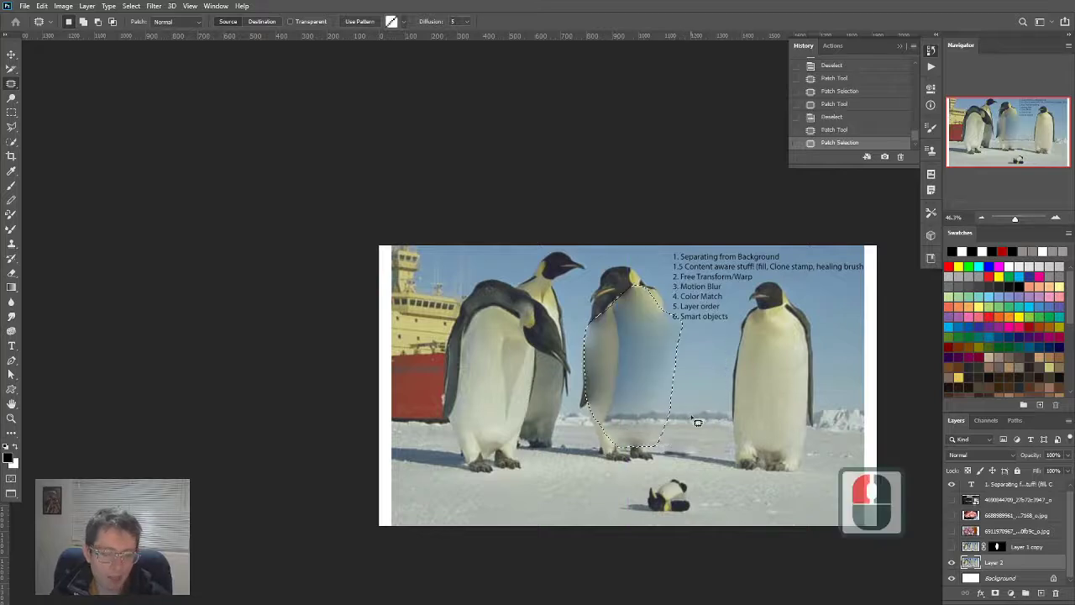
key(ctrl+d)
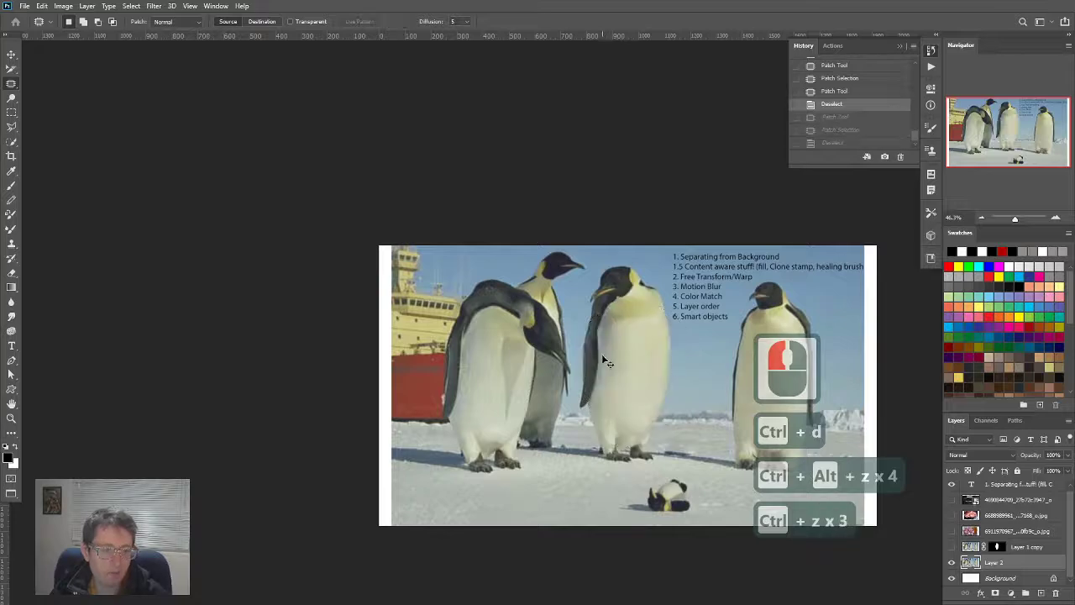
key(ctrl+z)
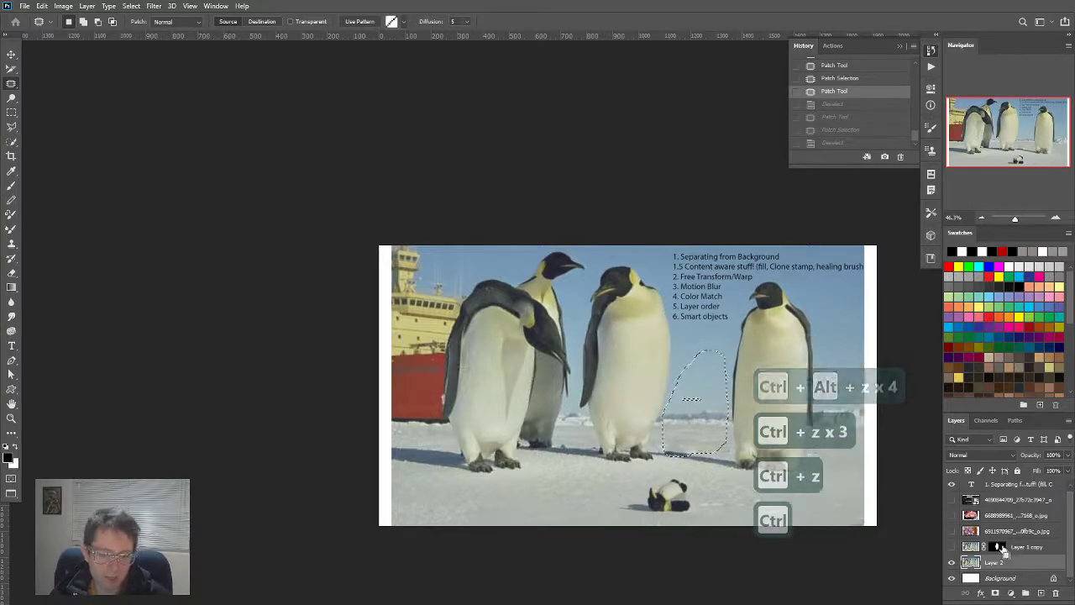
Step: Content-aware fill the expanded middle-penguin selection with colour adaptation toggled, then deselect
click(108, 6)
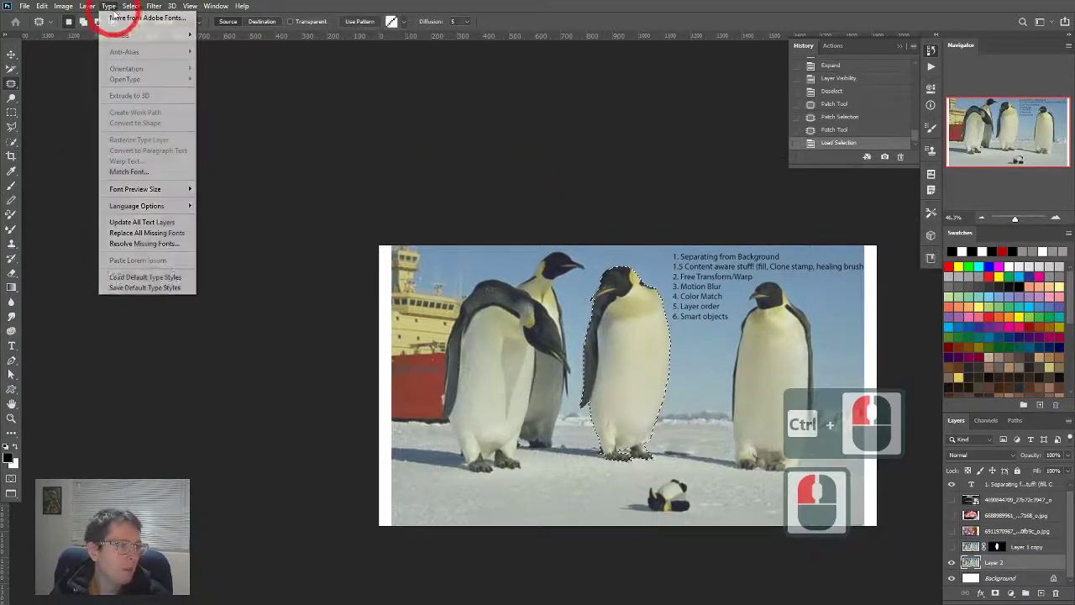
click(131, 6)
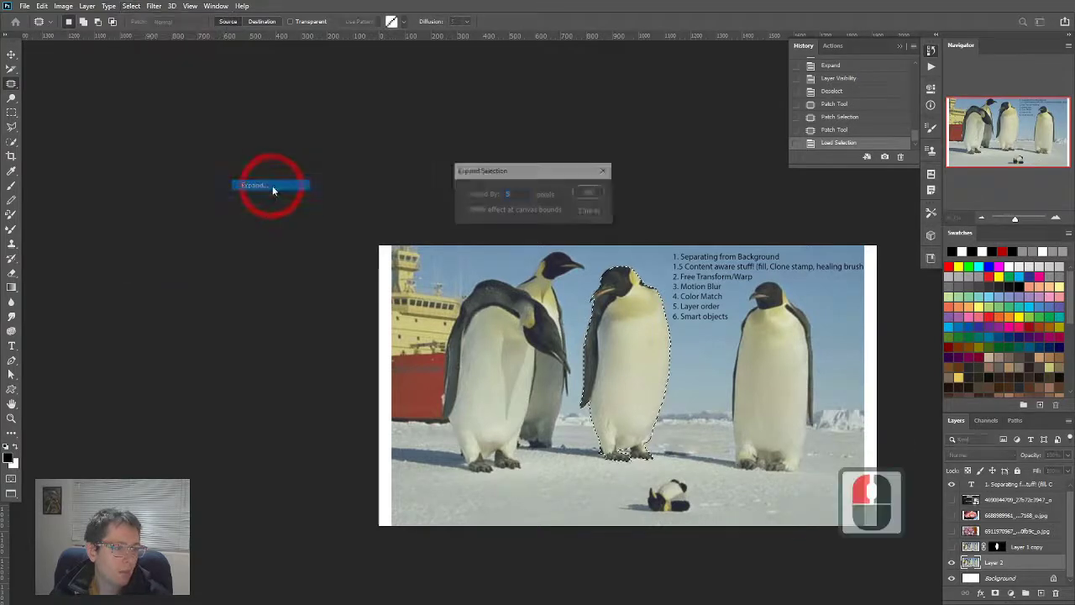
click(588, 191)
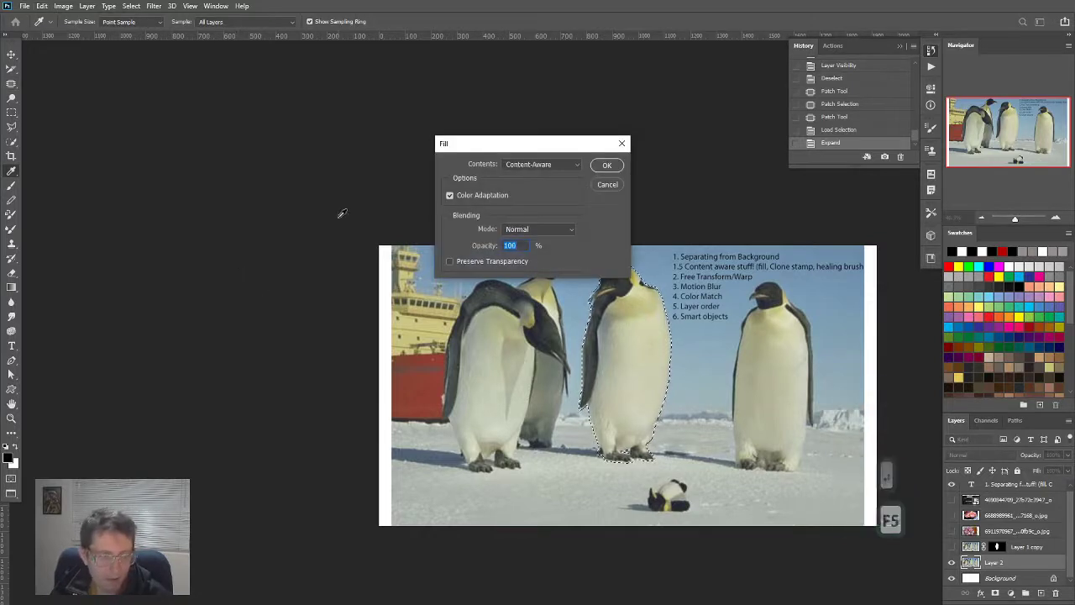
click(607, 165)
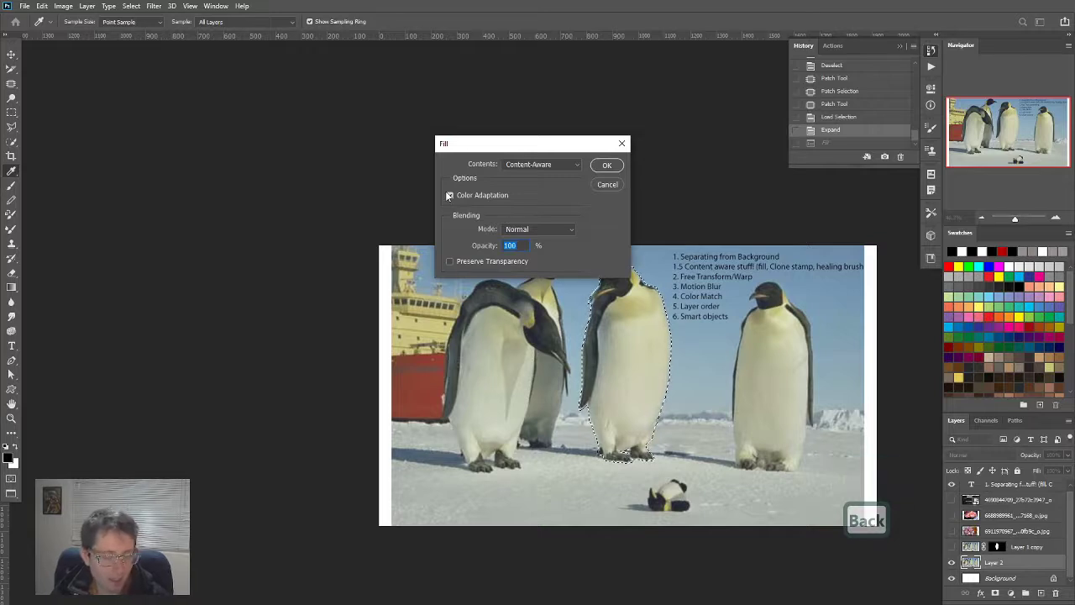
click(449, 195)
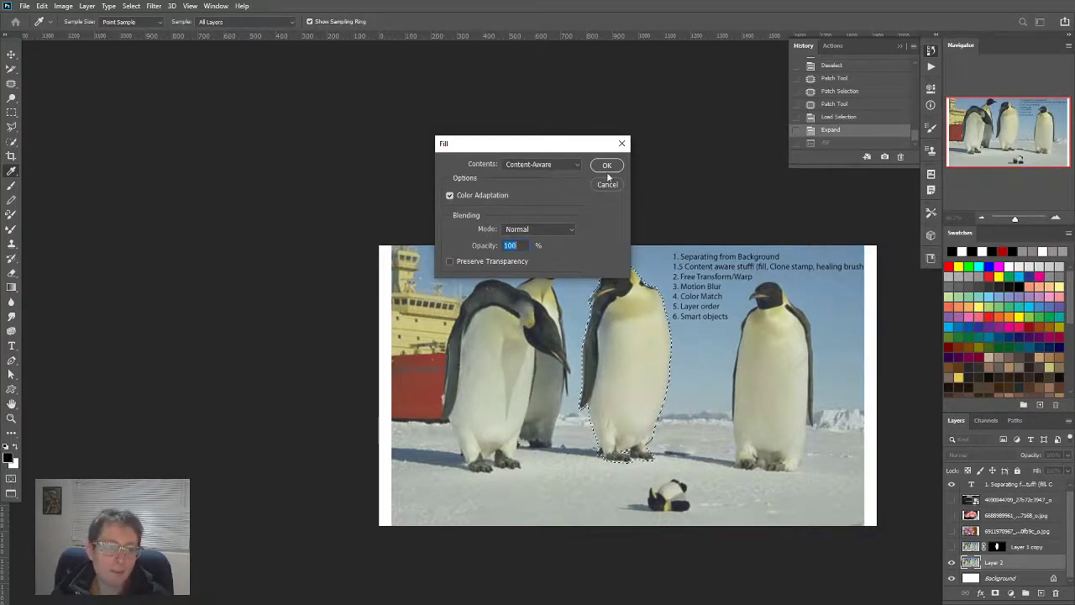
click(606, 164)
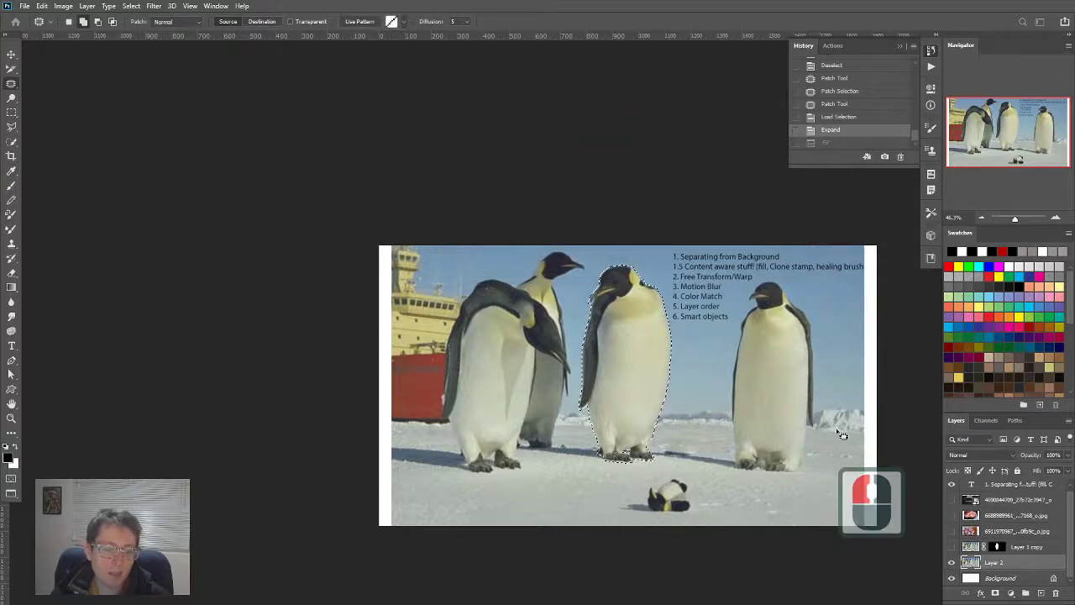
key(ctrl+d)
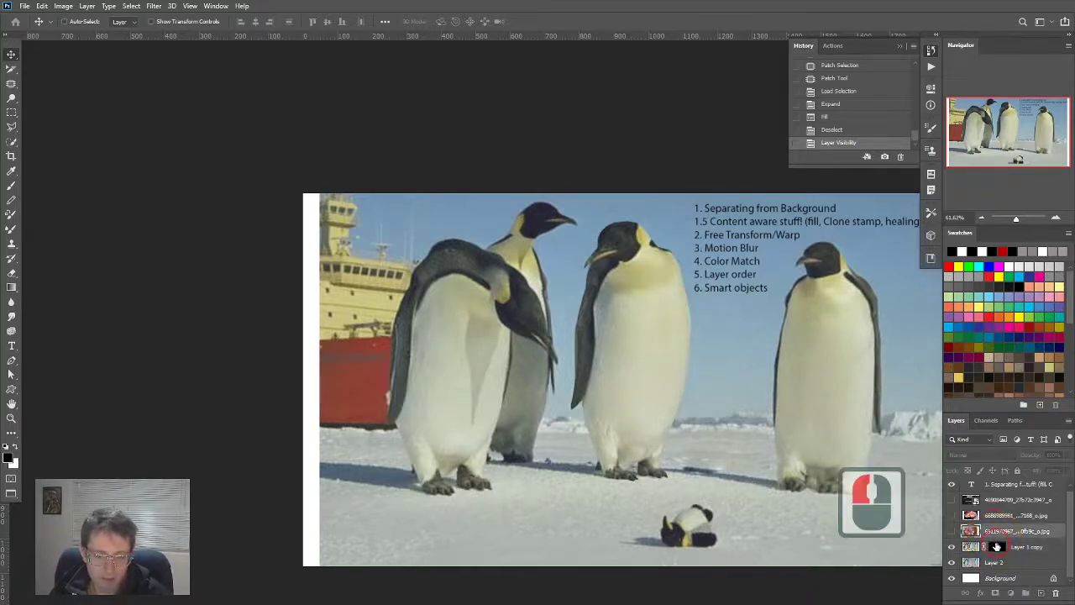
Step: Duplicate the cut-out penguin layer with Ctrl+J
right_click(971, 546)
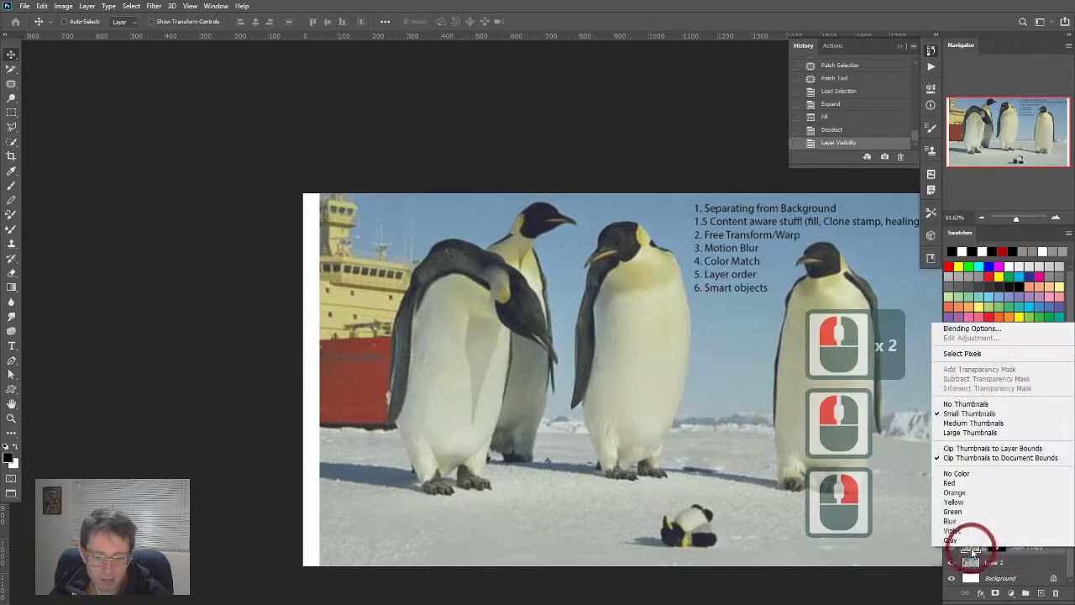
key(Escape)
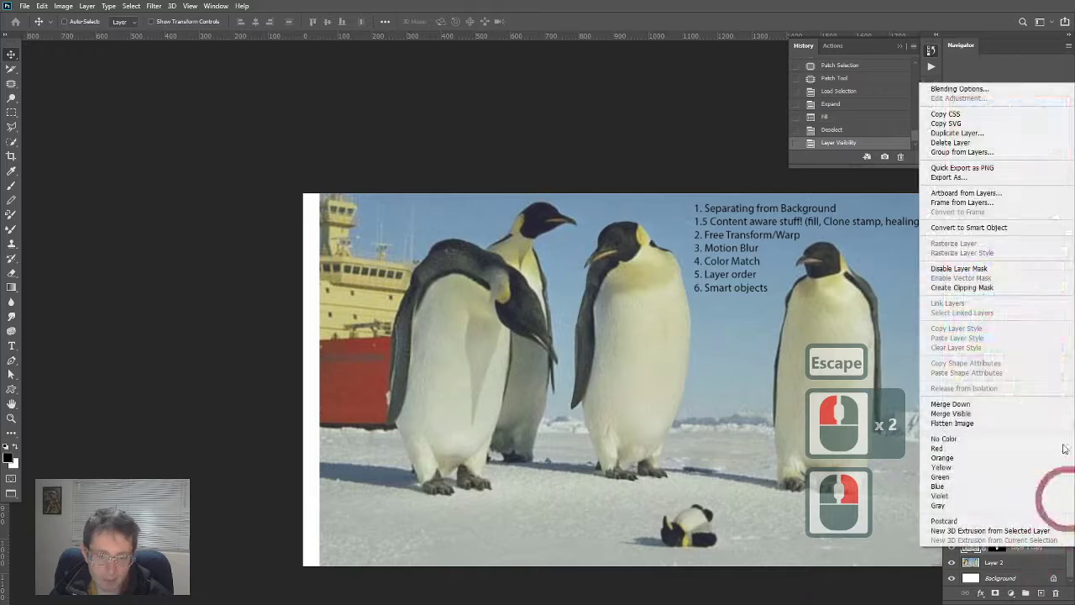
mouse_move(956, 133)
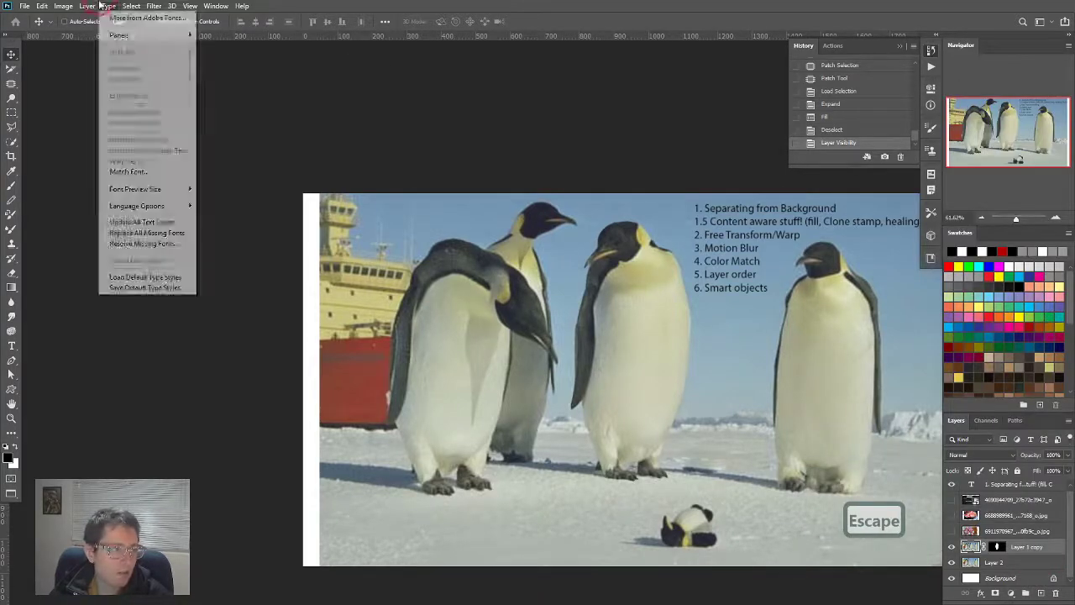
click(87, 6)
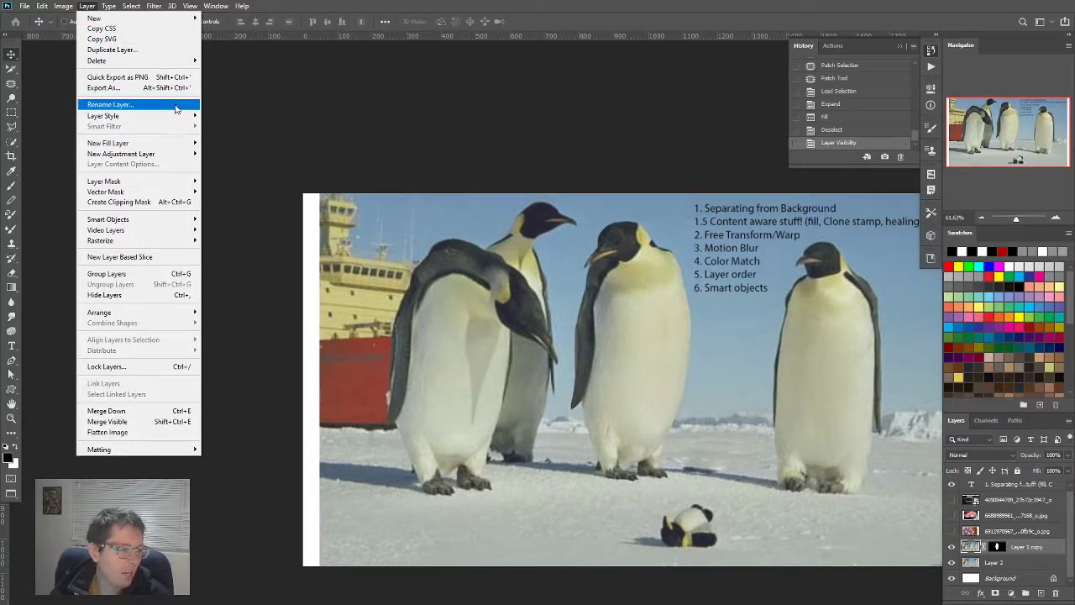
key(Escape)
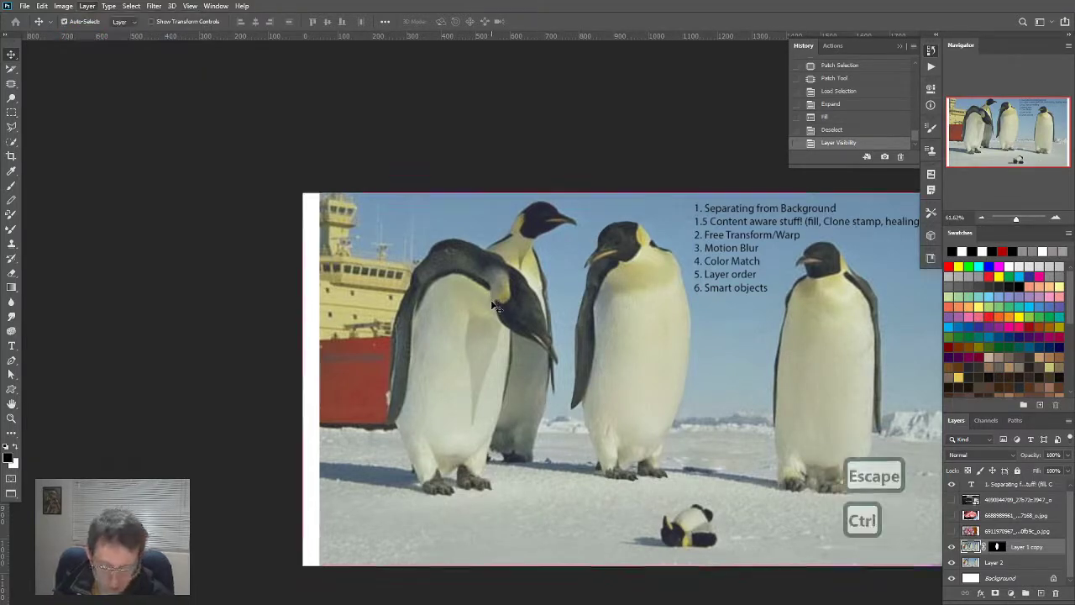
key(ctrl+j)
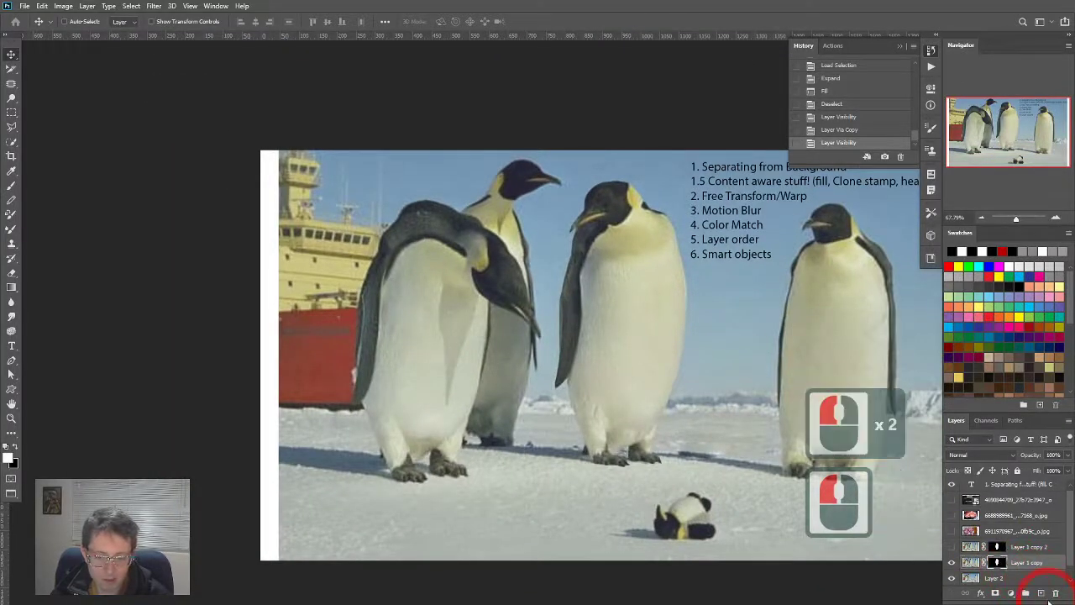
Step: Add a vector mask to the penguin copy layer and cancel the stray lasso outline
click(994, 593)
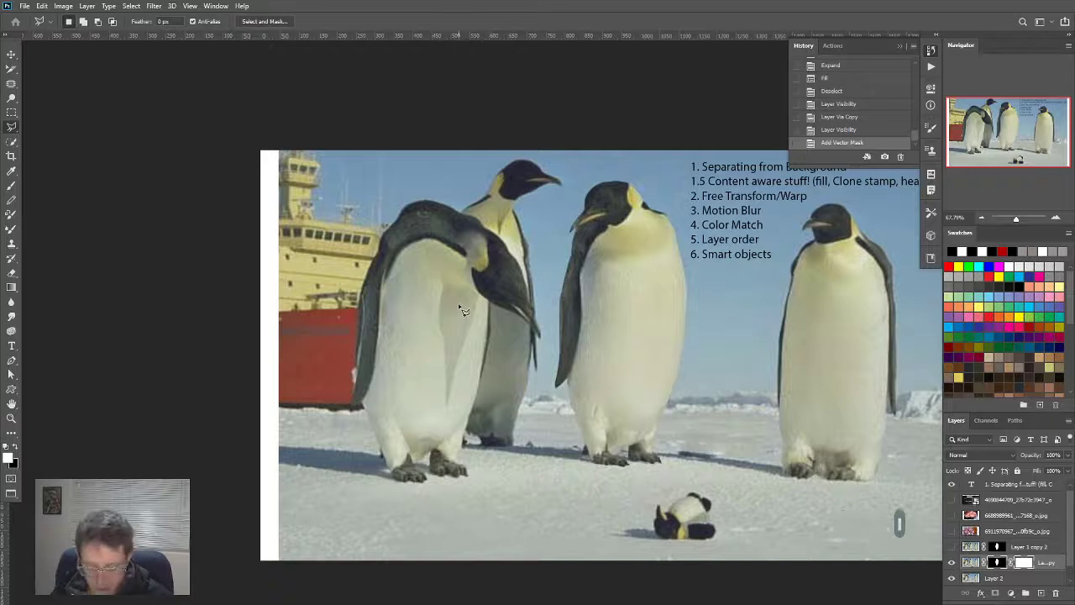
mouse_move(727, 302)
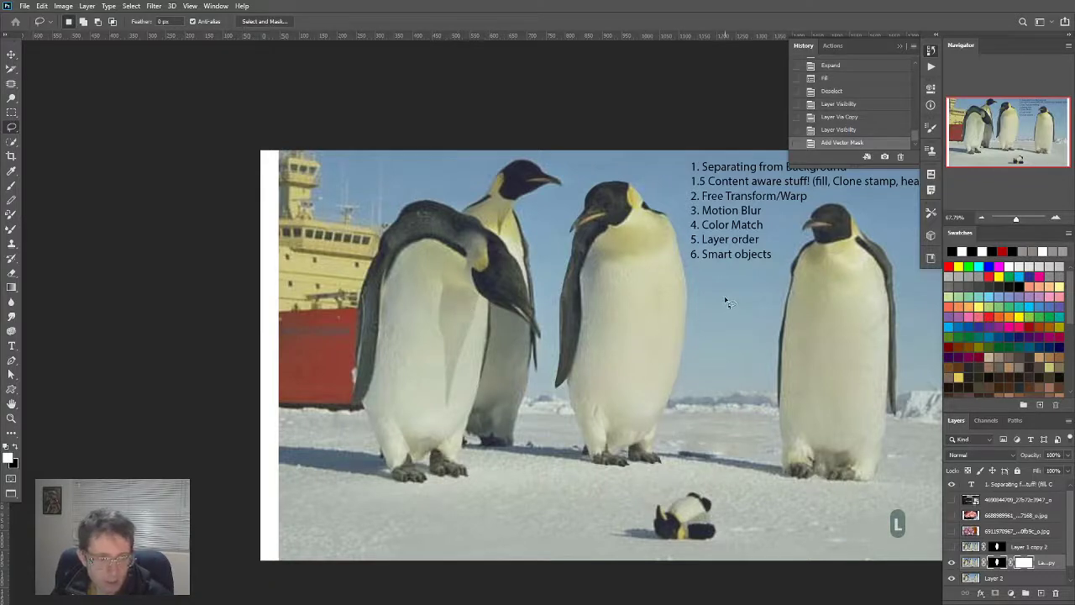
drag(723, 298, 554, 311)
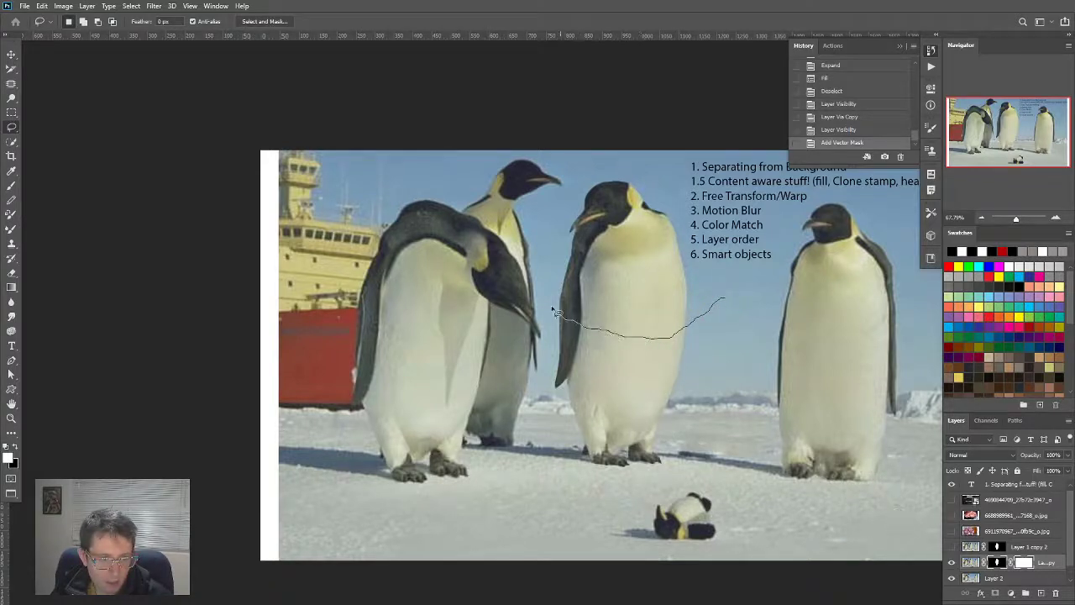
drag(555, 315, 571, 180)
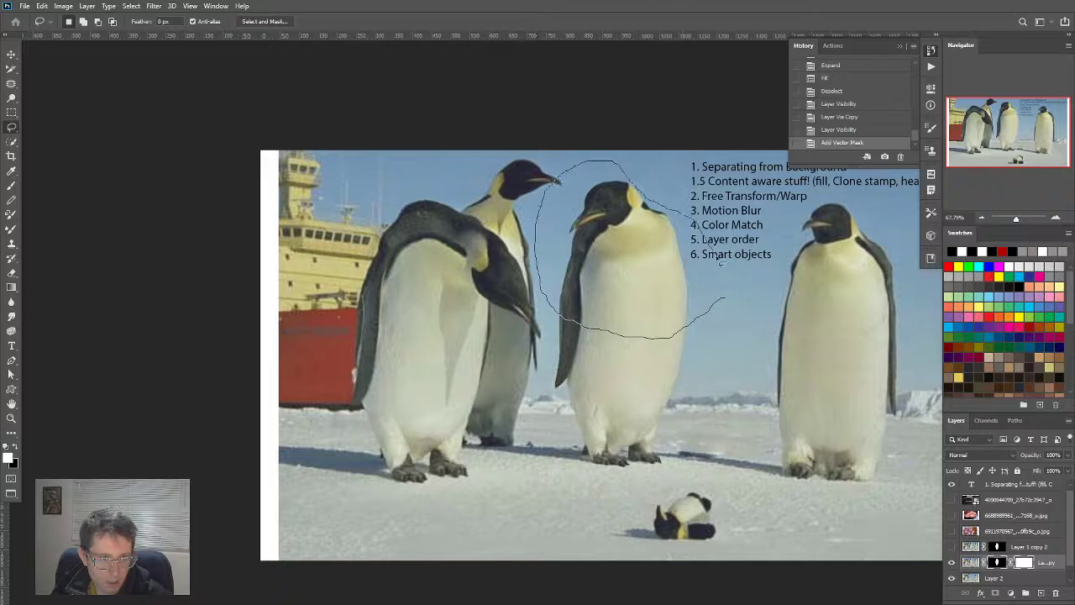
key(ctrl+z)
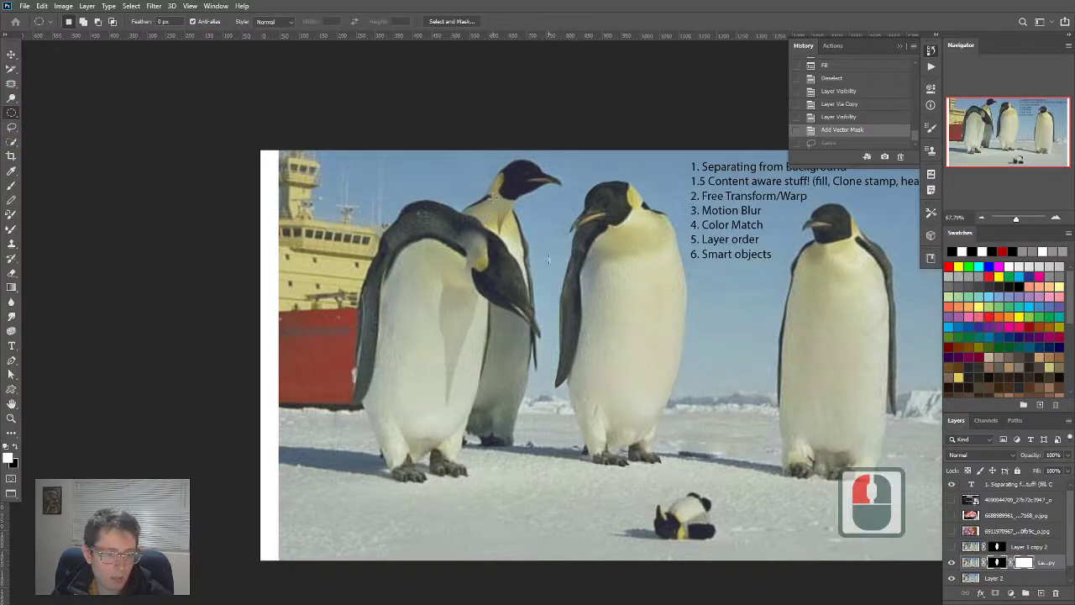
Step: Draw an elliptical marquee band across the middle penguin's belly
drag(550, 269, 722, 345)
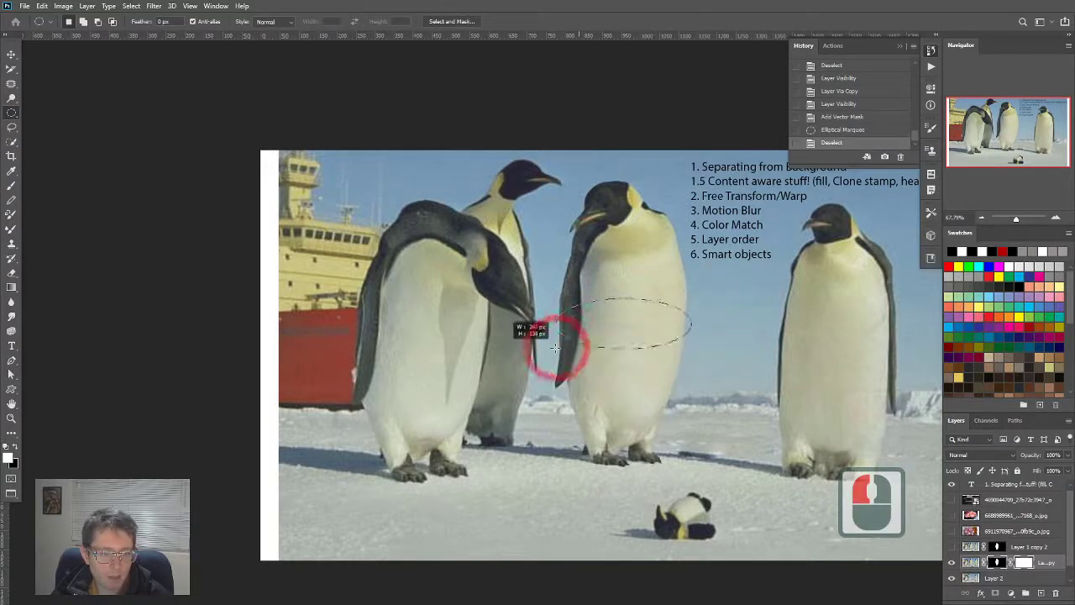
drag(554, 349, 596, 344)
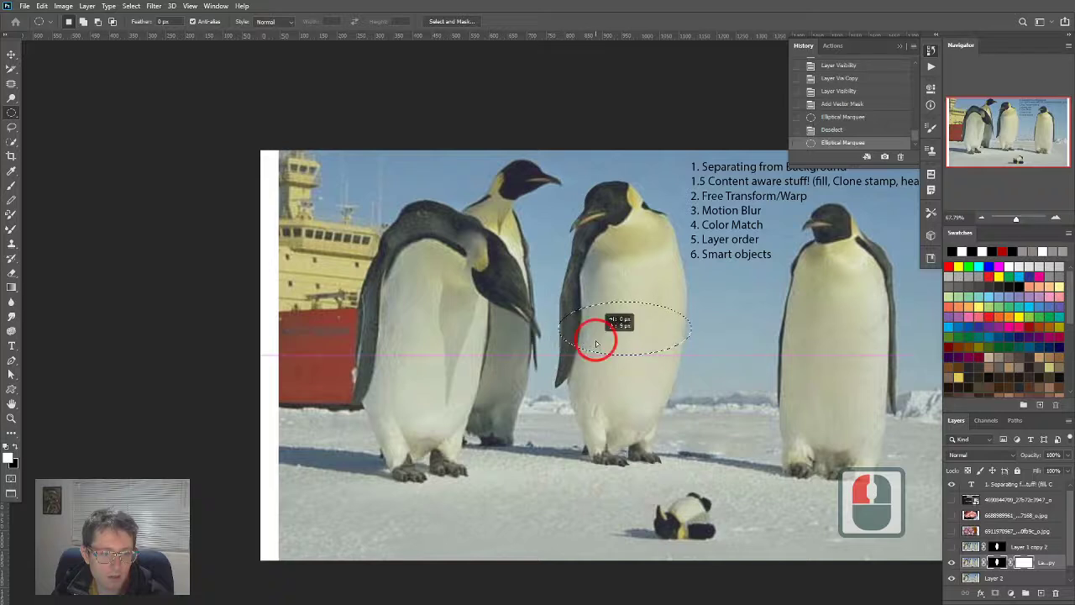
drag(618, 344, 622, 324)
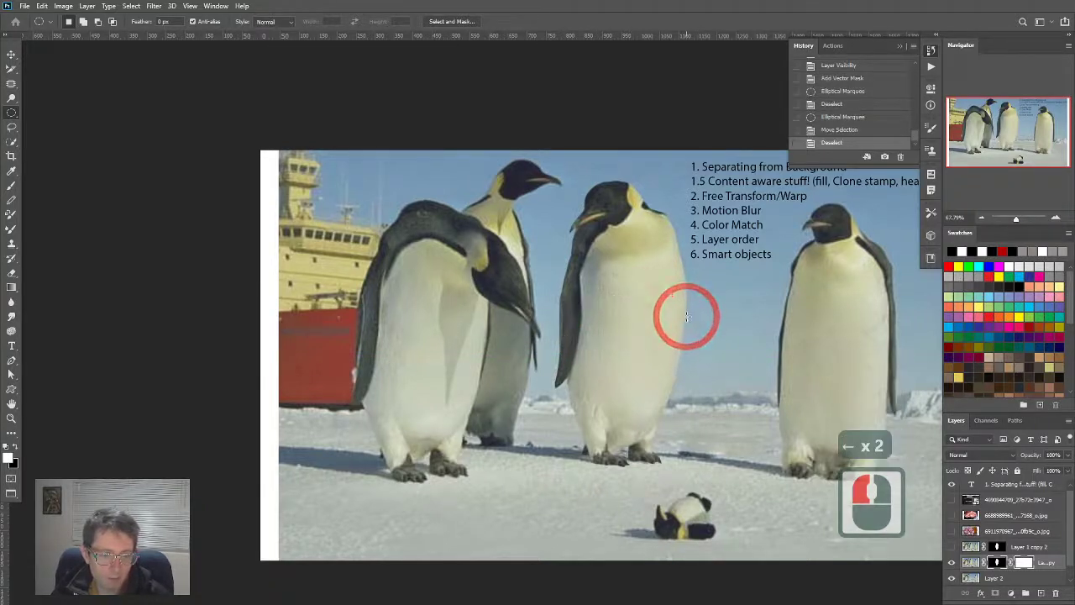
drag(685, 319, 559, 357)
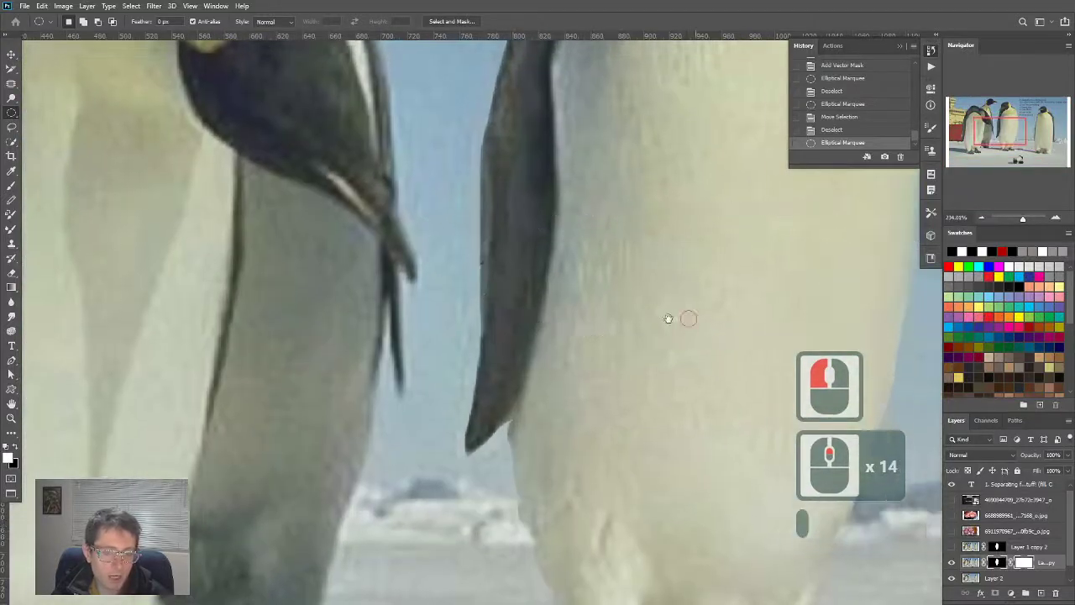
drag(353, 294, 789, 302)
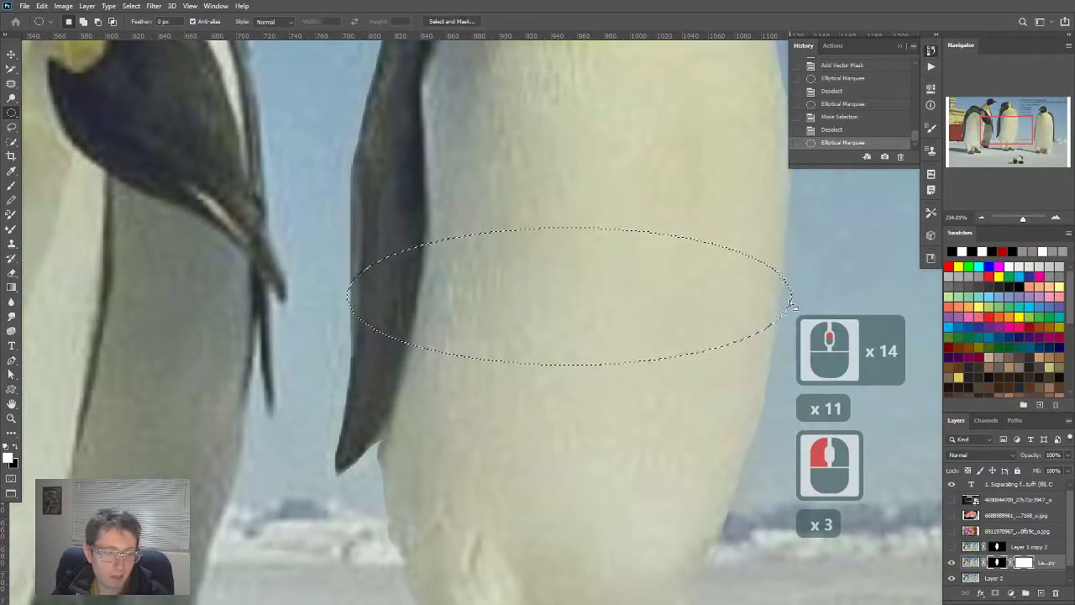
key(up)
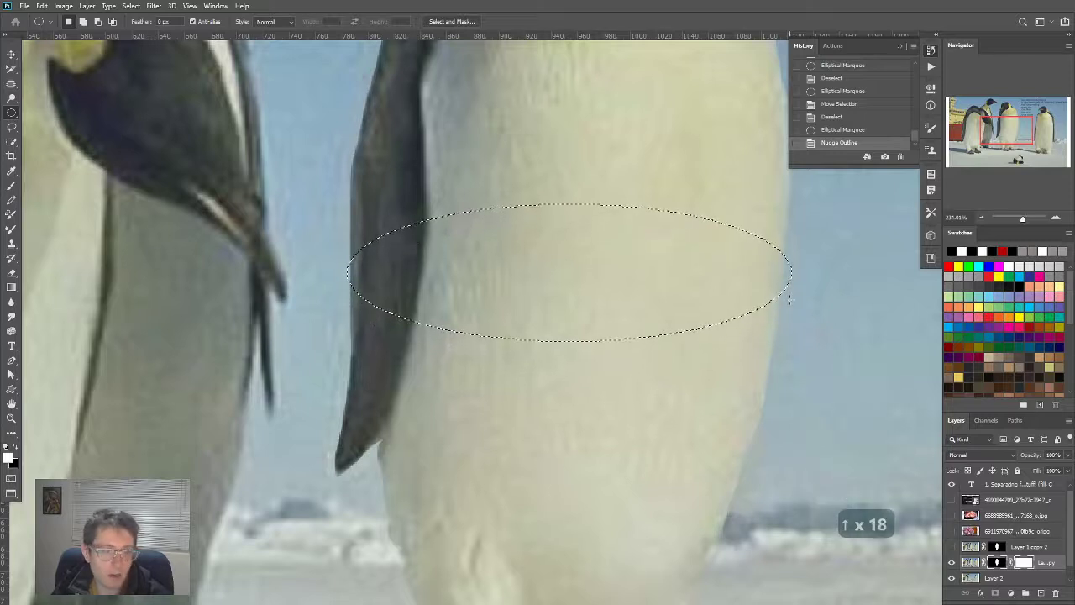
click(786, 252)
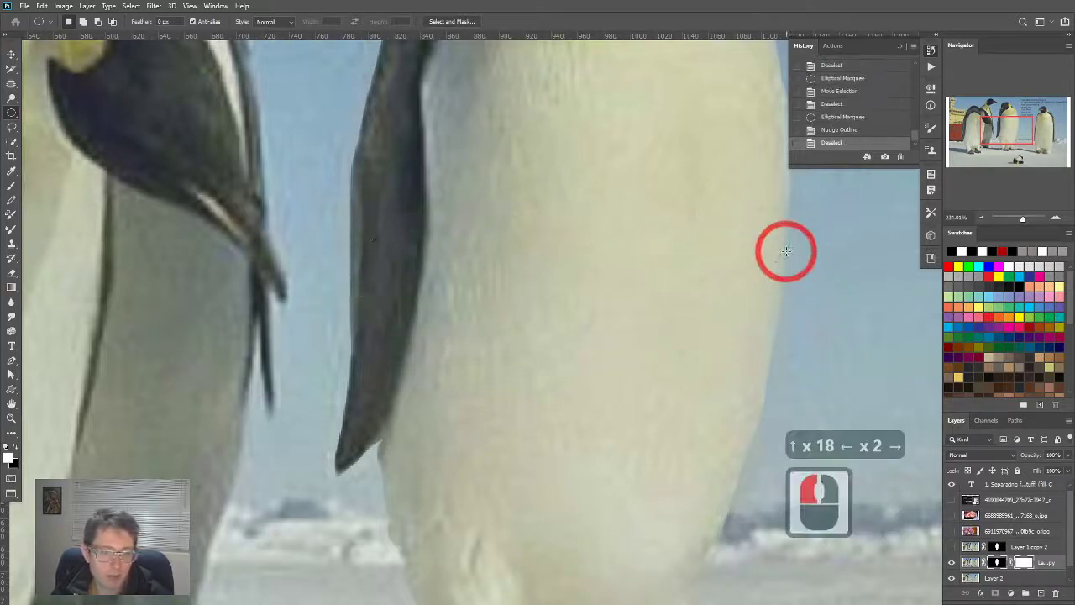
drag(785, 250, 504, 353)
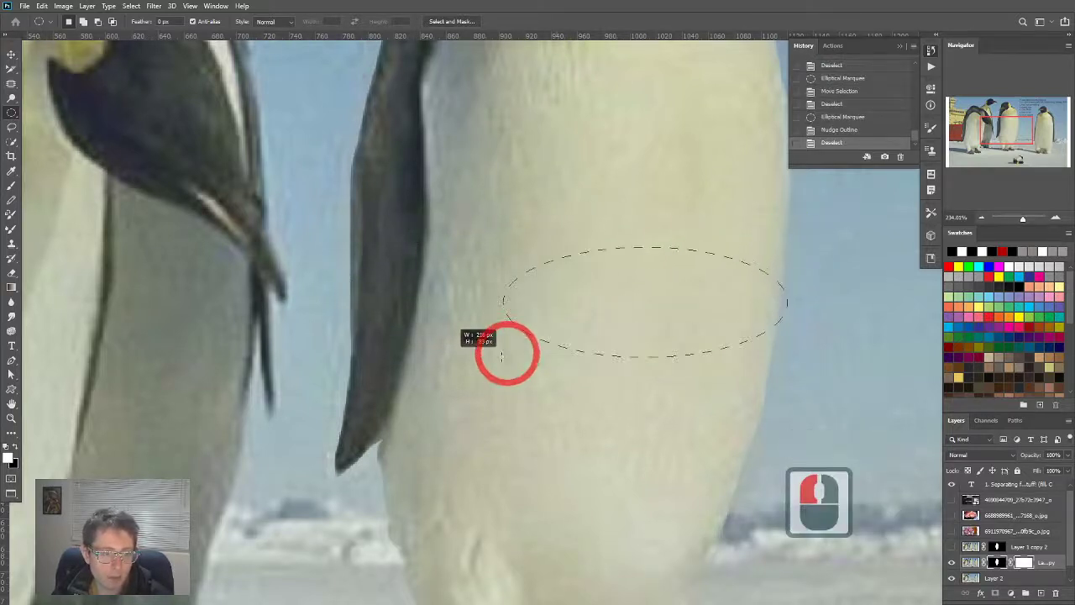
drag(504, 353, 349, 382)
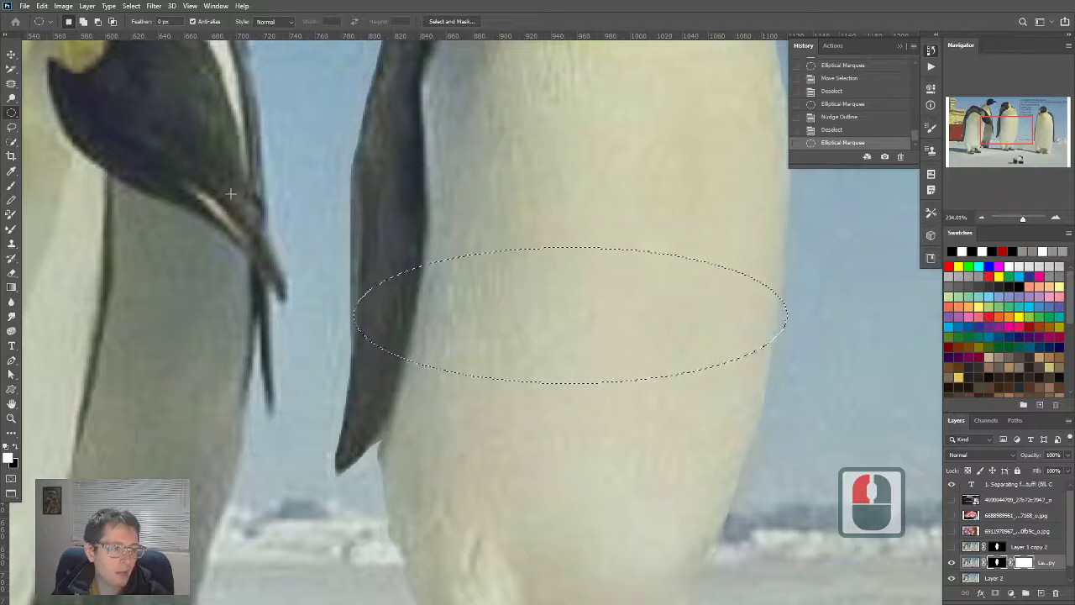
Step: Apply Select > Transform Selection to the oval
click(64, 6)
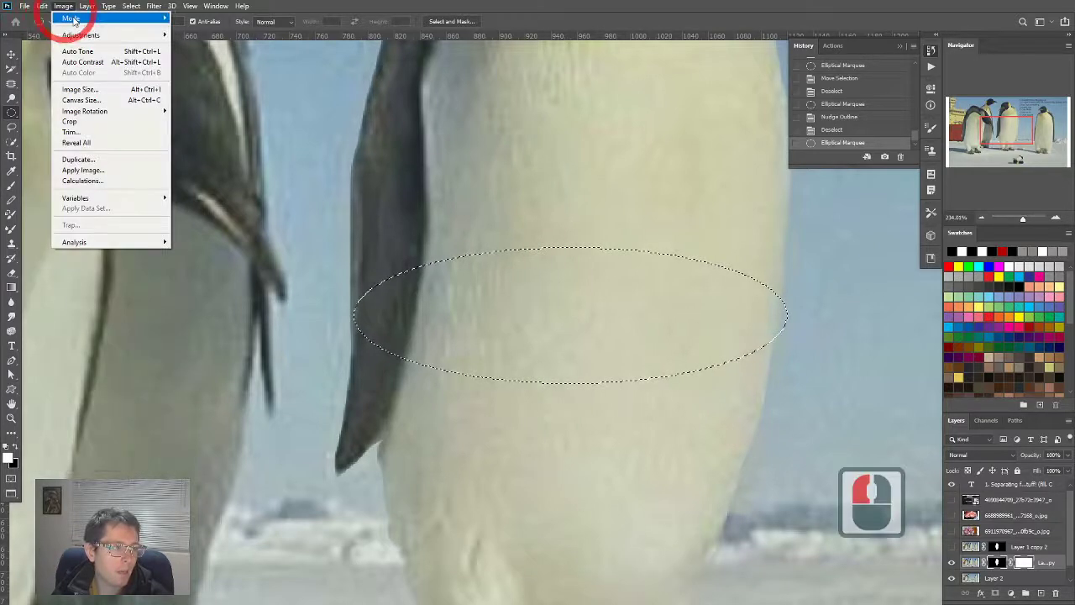
click(42, 6)
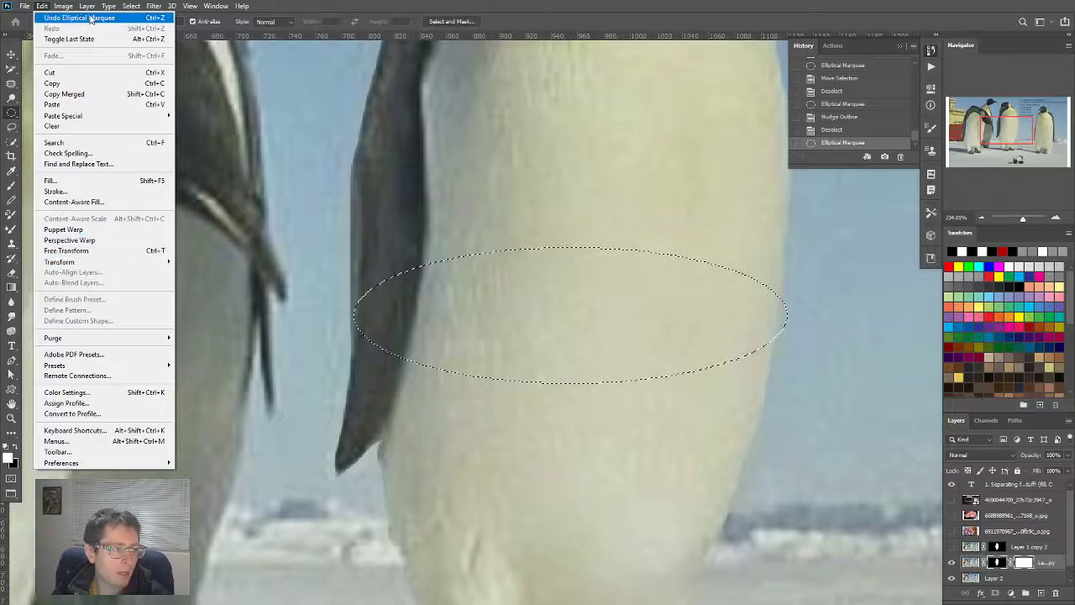
click(131, 5)
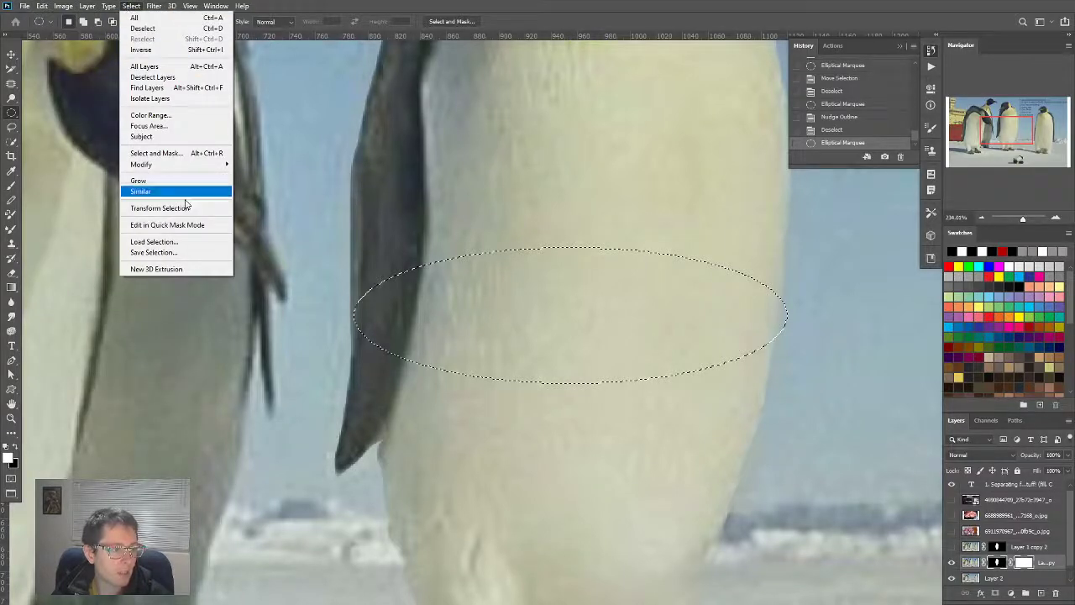
mouse_move(159, 208)
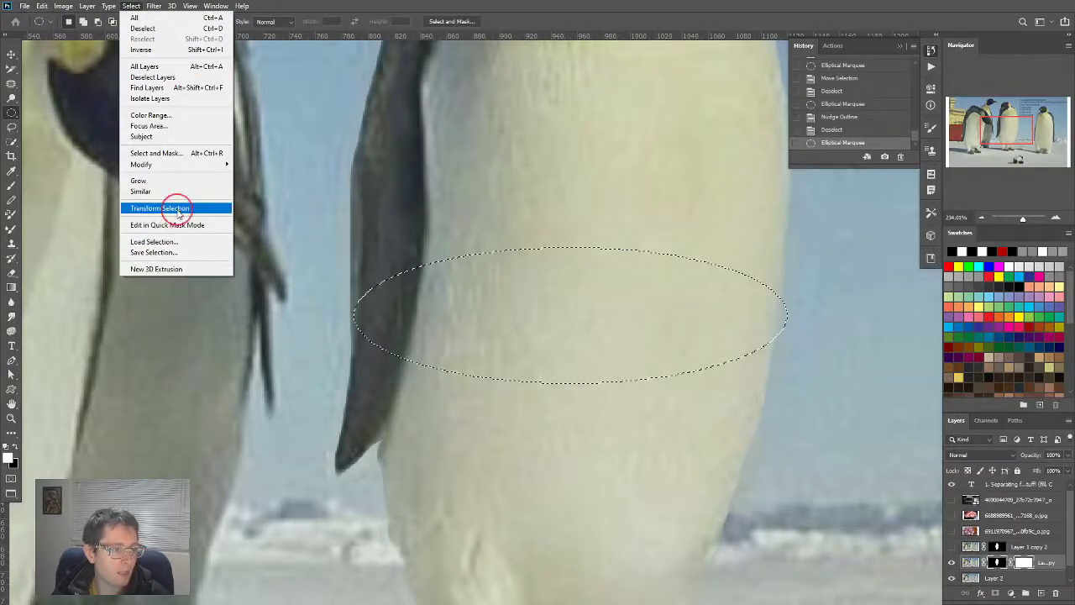
click(158, 207)
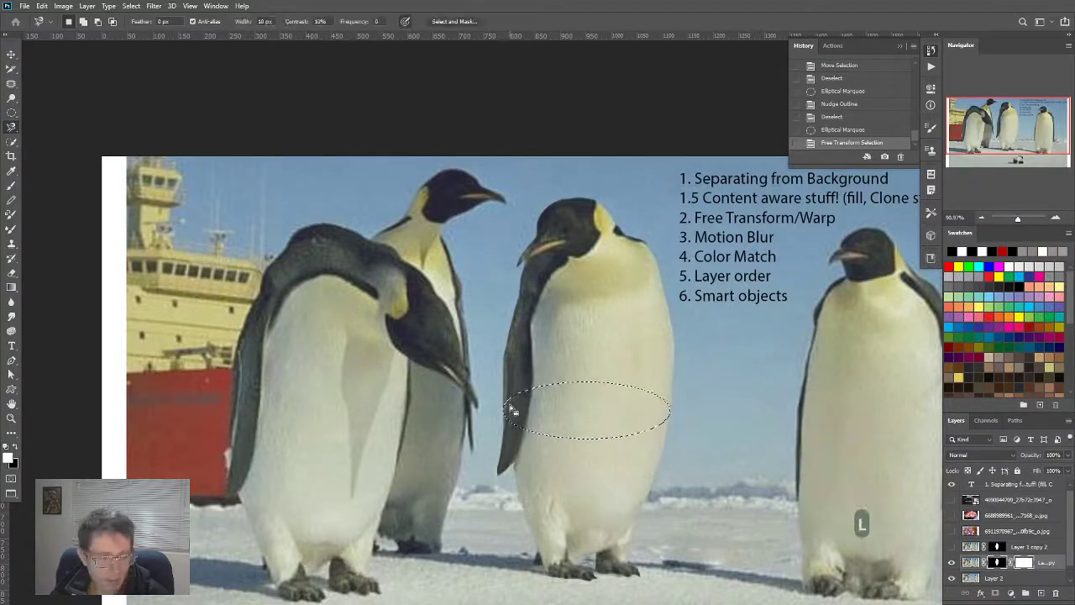
Step: Outline the middle penguin's upper body down to the belly band with straight-edged selections
key(shift)
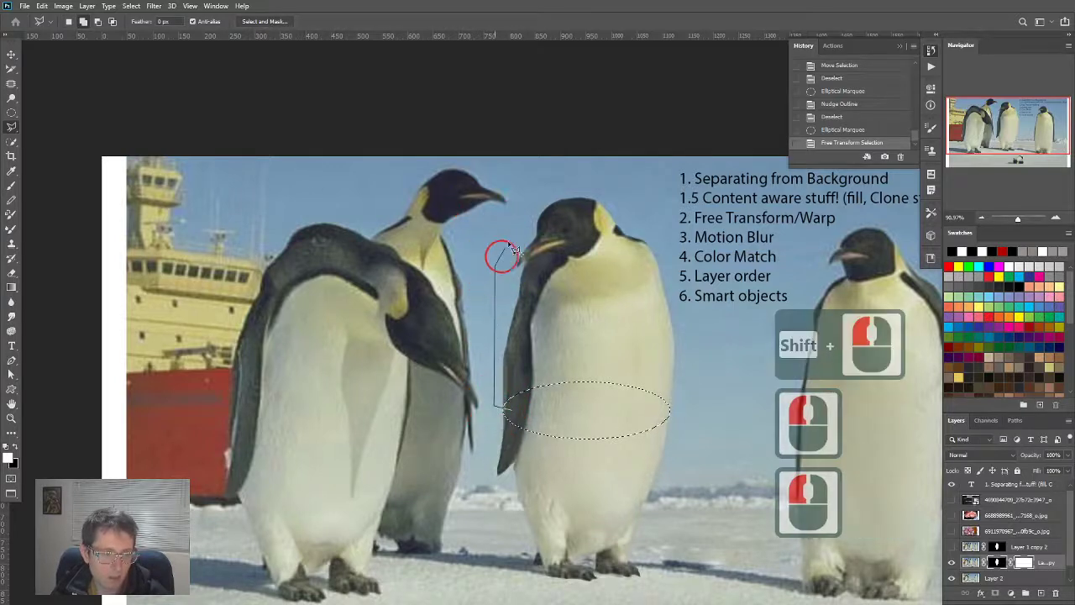
click(698, 340)
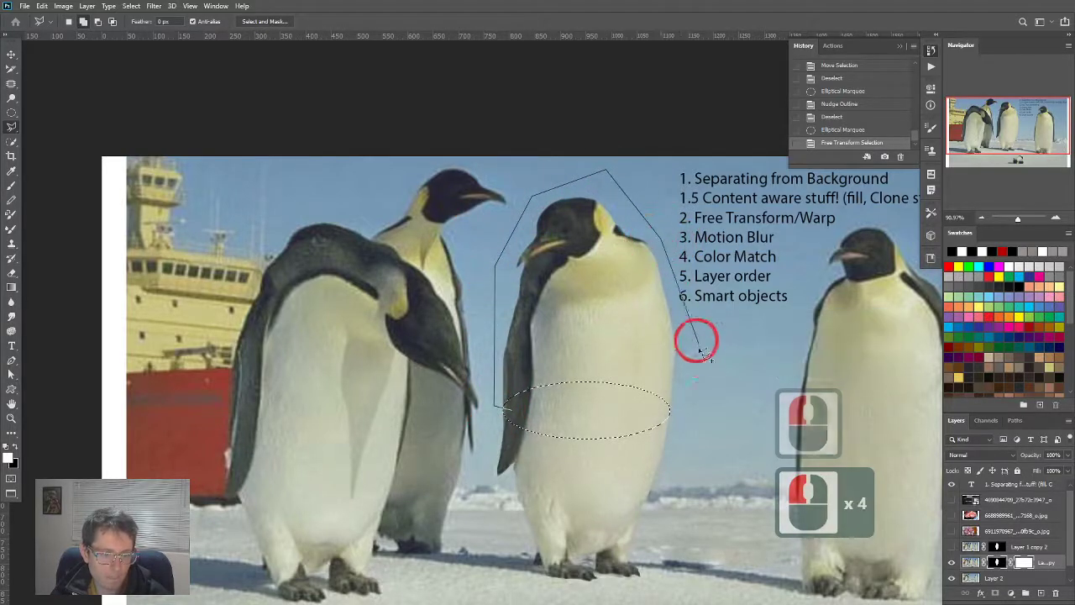
click(600, 412)
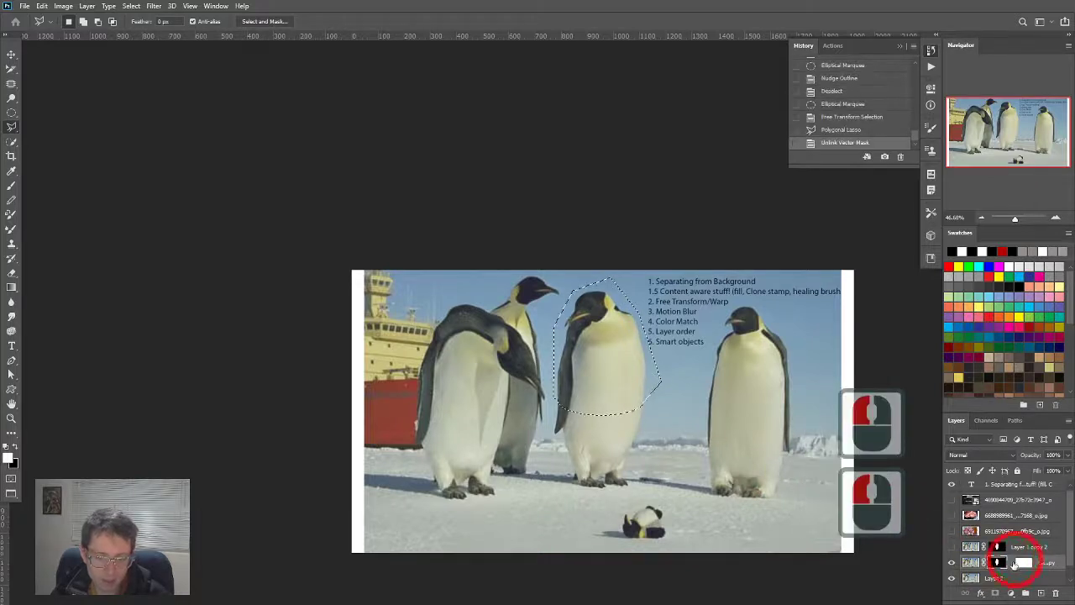
Step: Unlink the layer's mask, fill the selection, and delete the copy layer's vector mask
click(1008, 562)
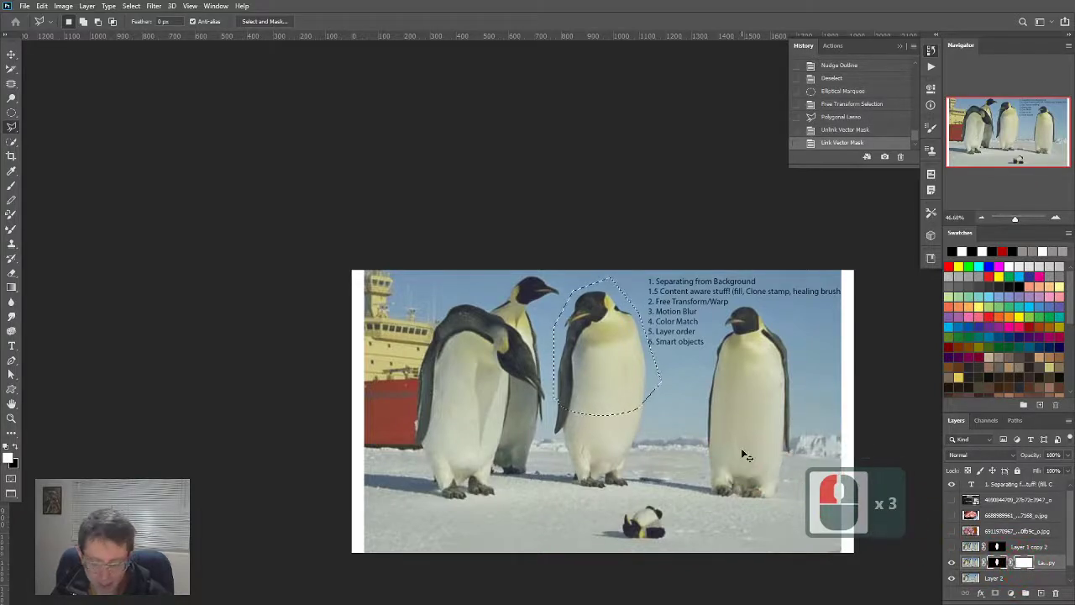
key(ctrl+i)
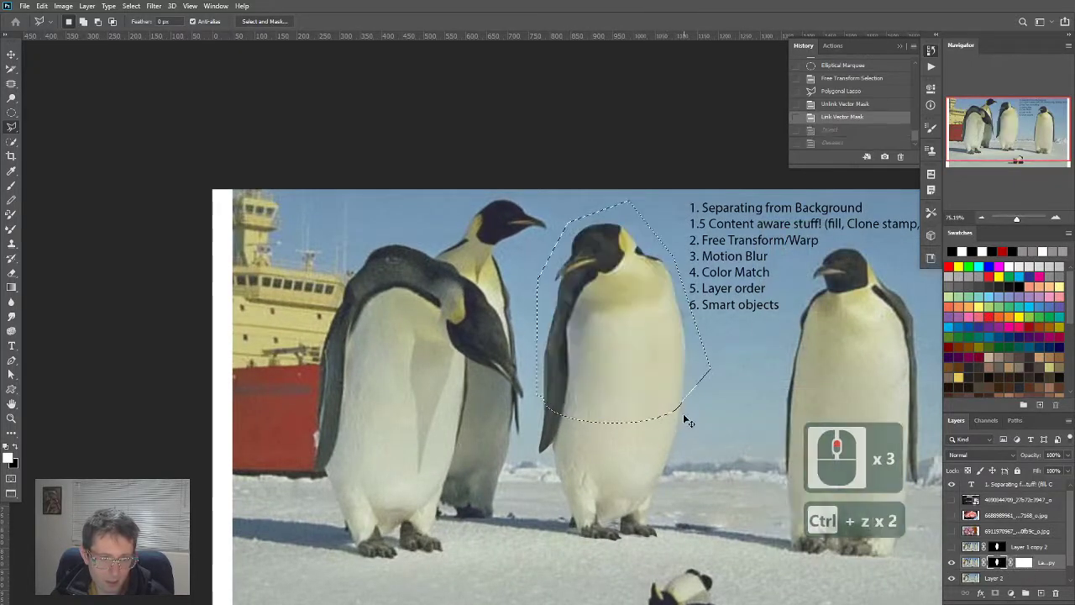
key(ctrl+z)
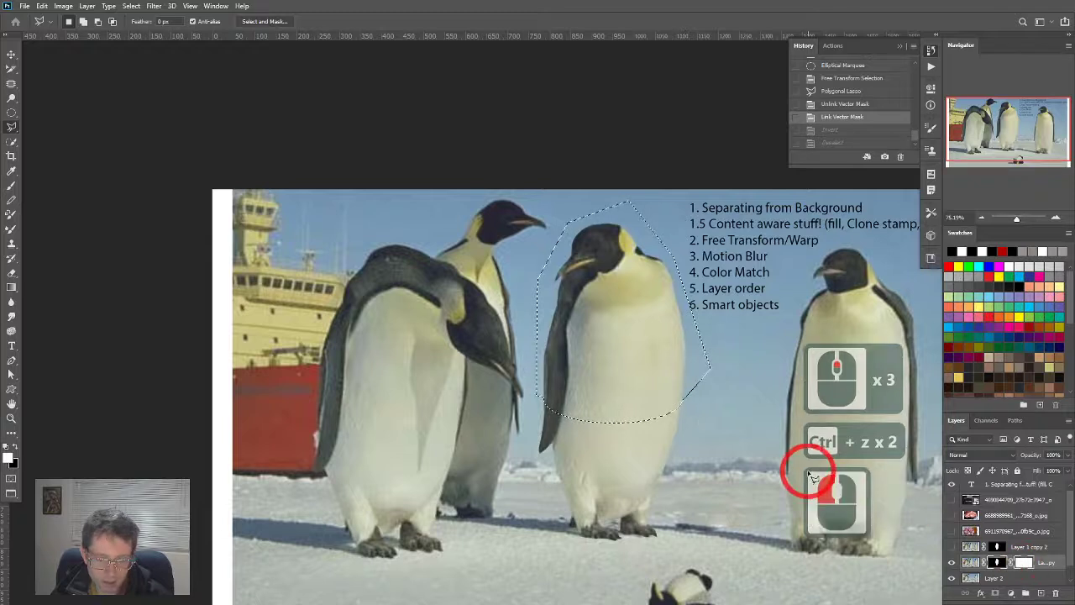
key(ctrl+i)
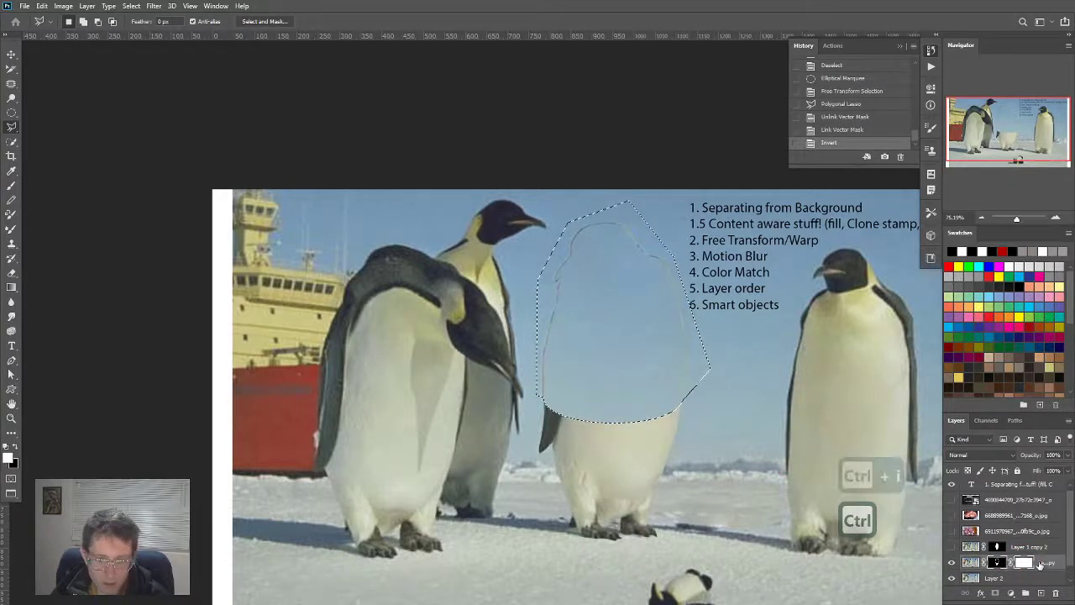
key(ctrl+z)
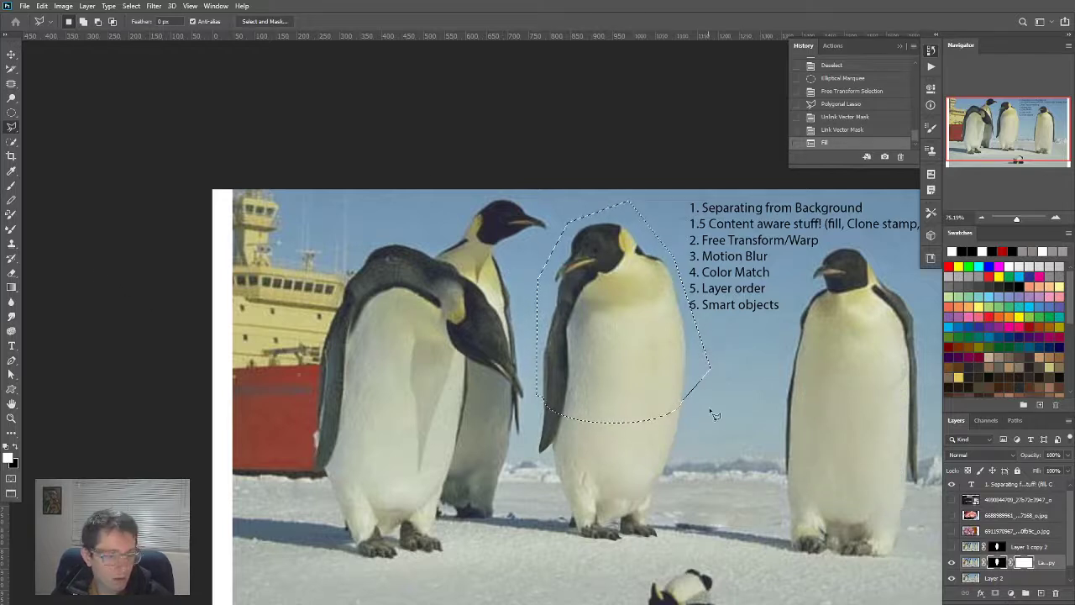
key(alt+BackSpace)
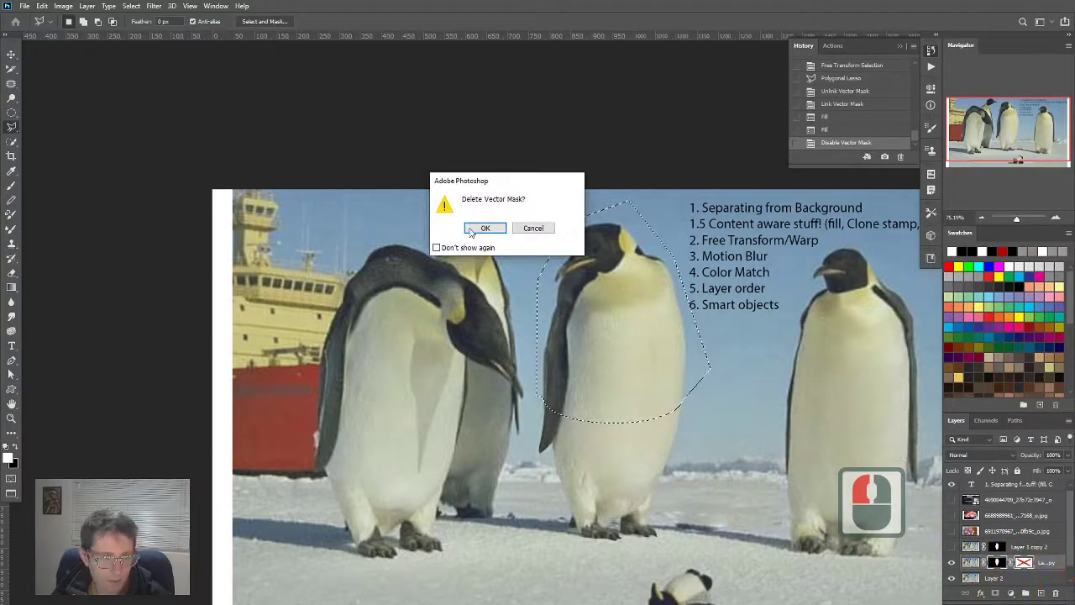
click(484, 228)
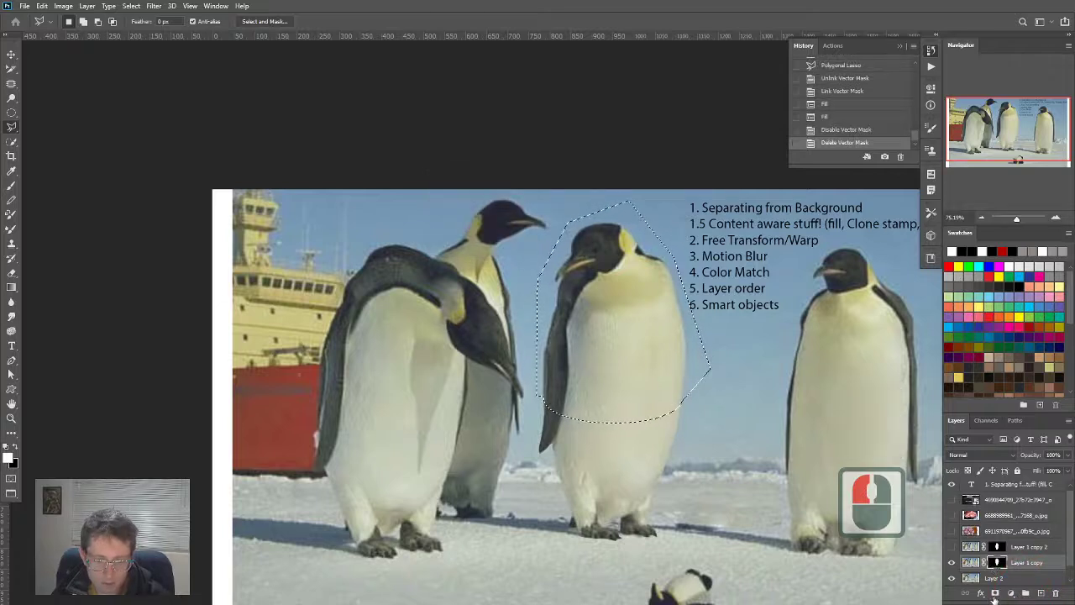
Step: Load the mask as a selection, invert it, clear the pixels, and deselect
right_click(998, 562)
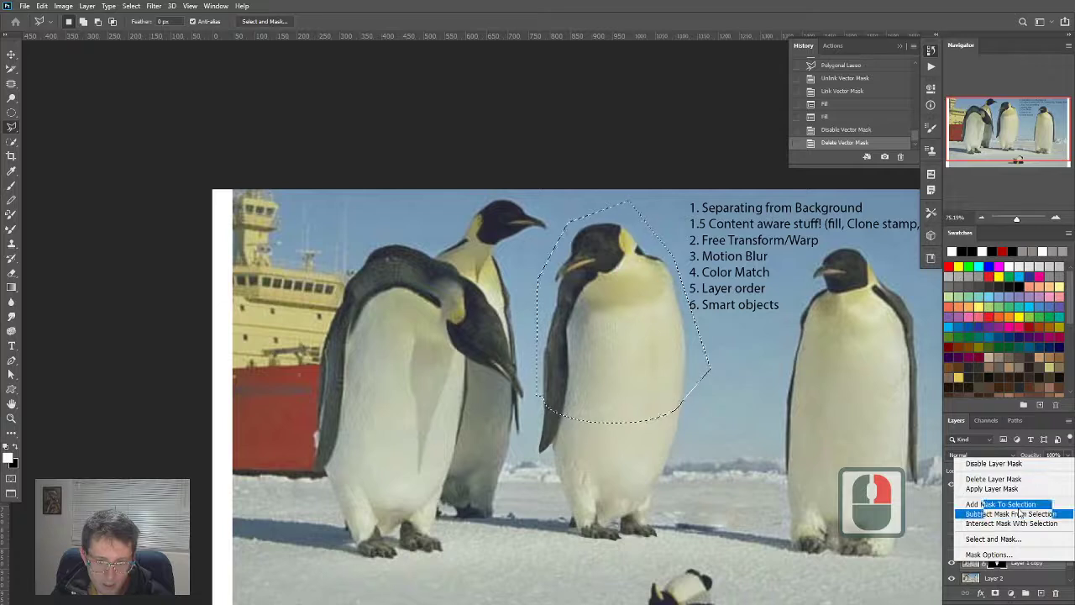
click(1004, 504)
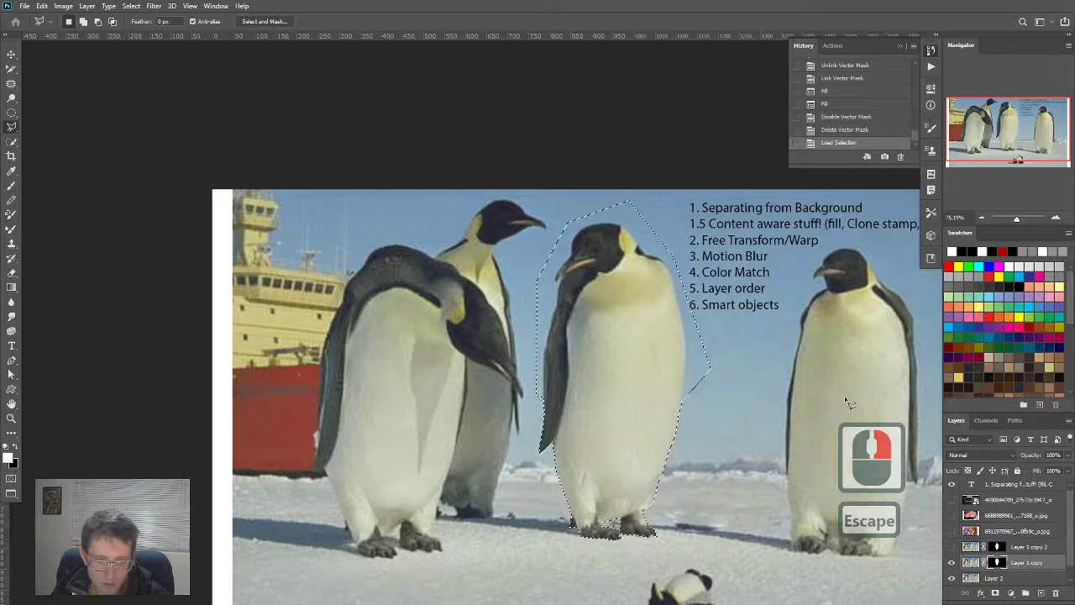
key(ctrl+alt+z)
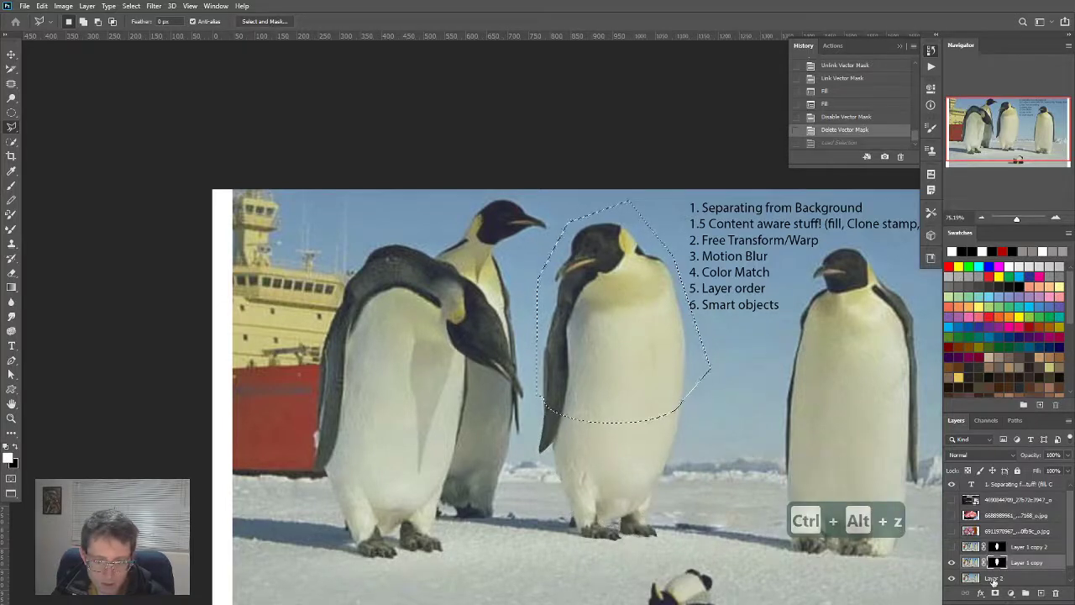
key(ctrl+alt+z)
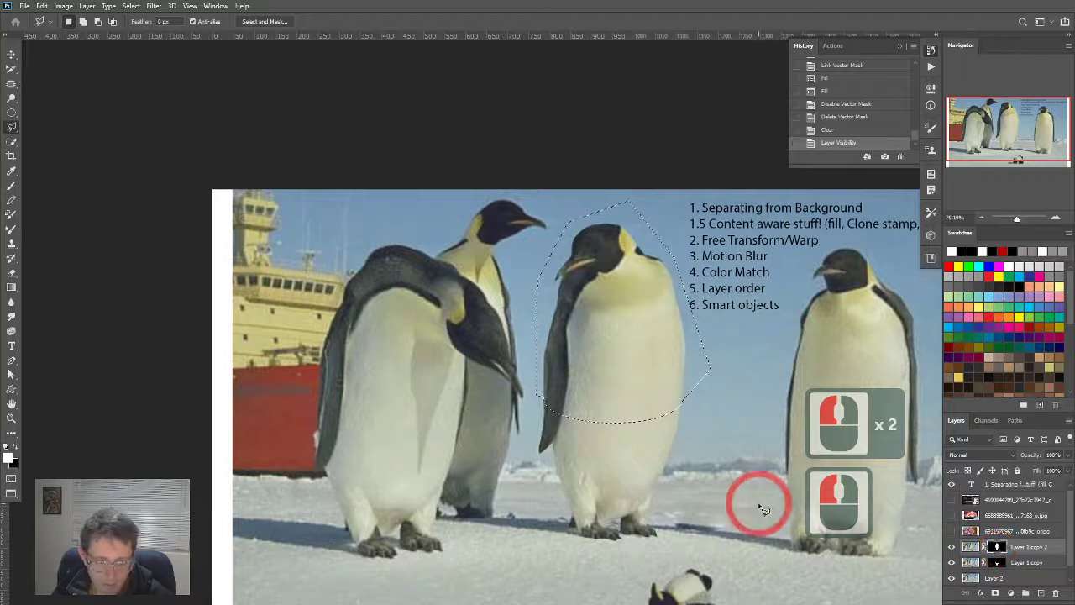
key(ctrl+shift+i)
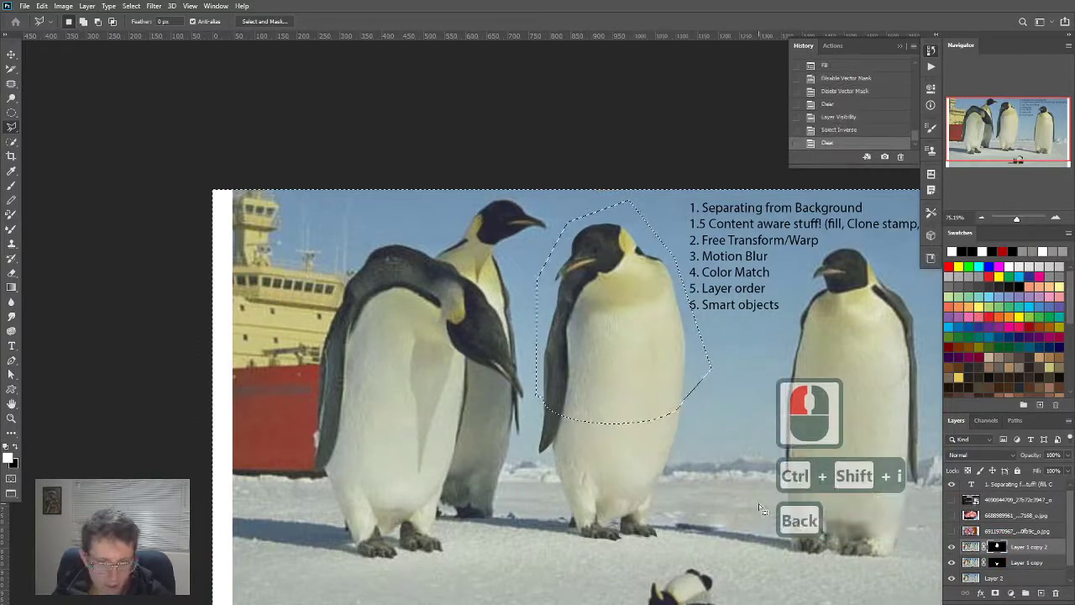
key(ctrl+d)
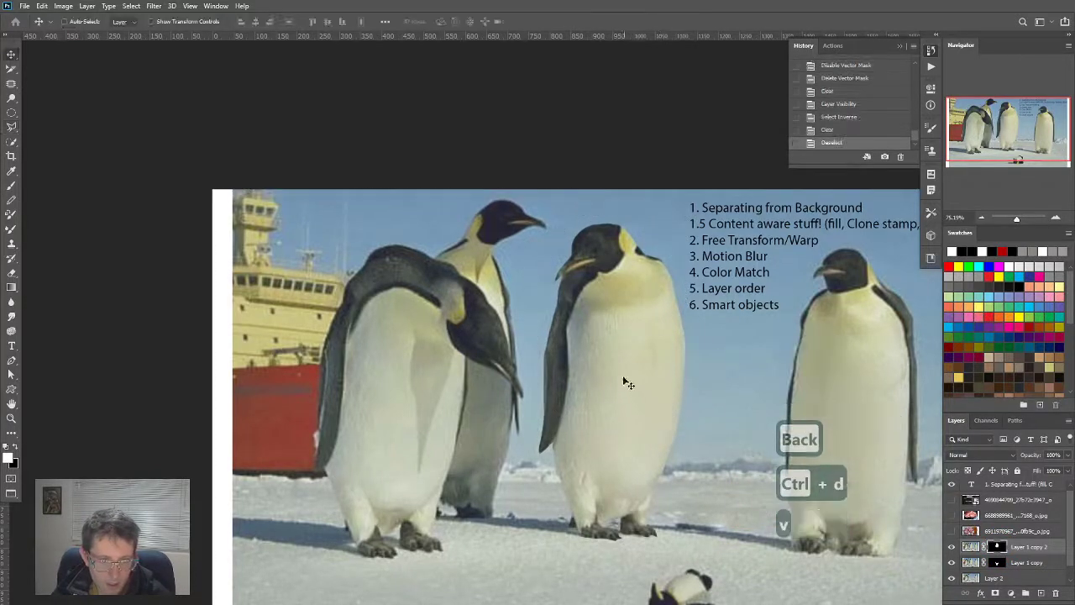
key(ctrl+t)
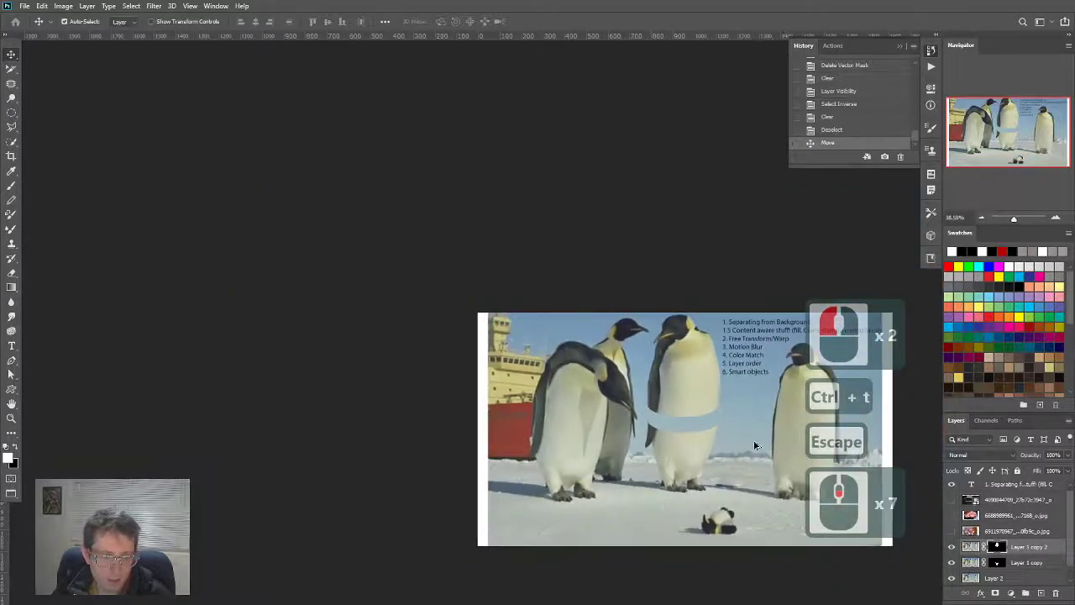
Step: Rotate the penguin's upper half with Free Transform, then show the meat photo layer
key(ctrl+t)
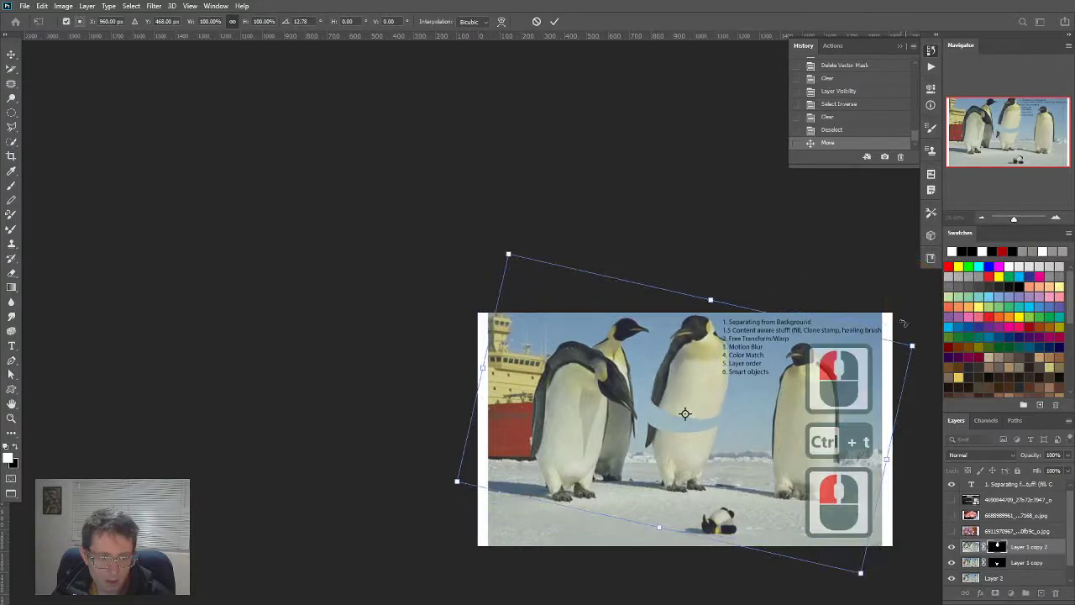
drag(684, 414, 651, 384)
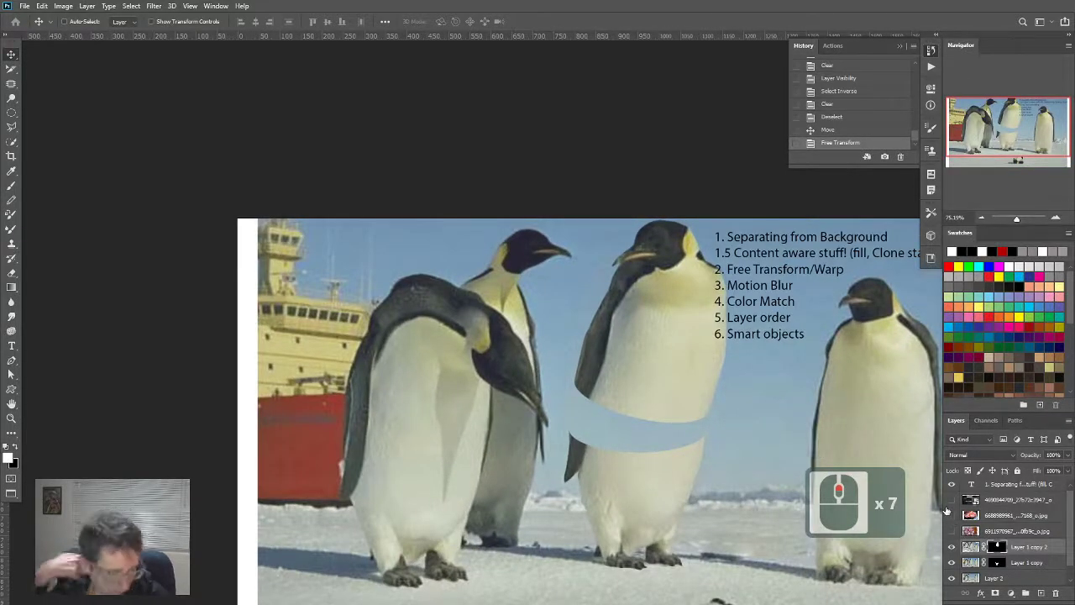
click(952, 531)
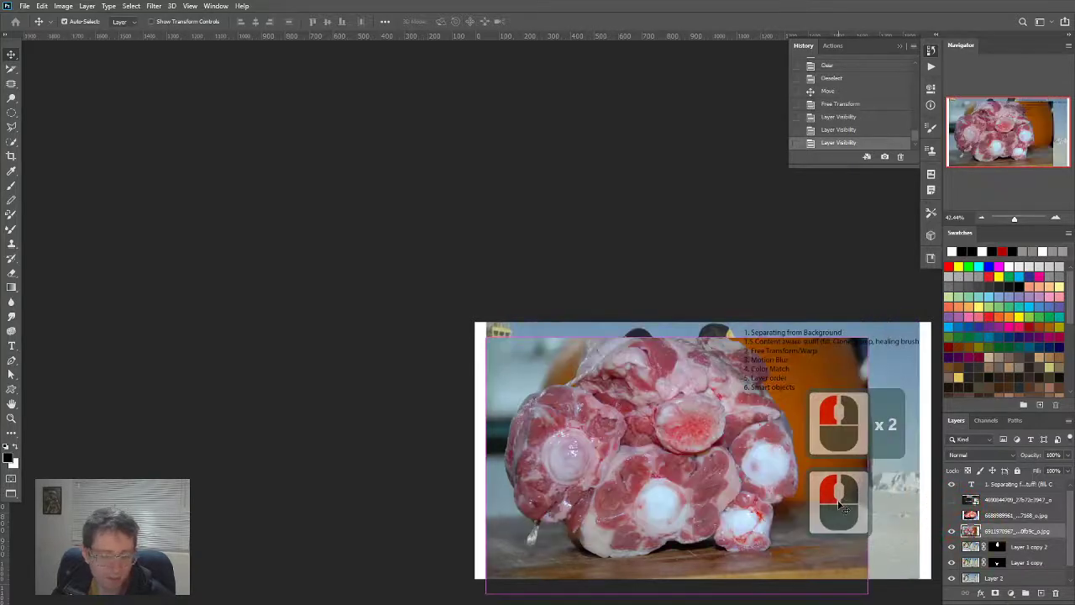
Step: Trial-shrink the meat photo toward the top-left and bring up its layer options
key(ctrl+t)
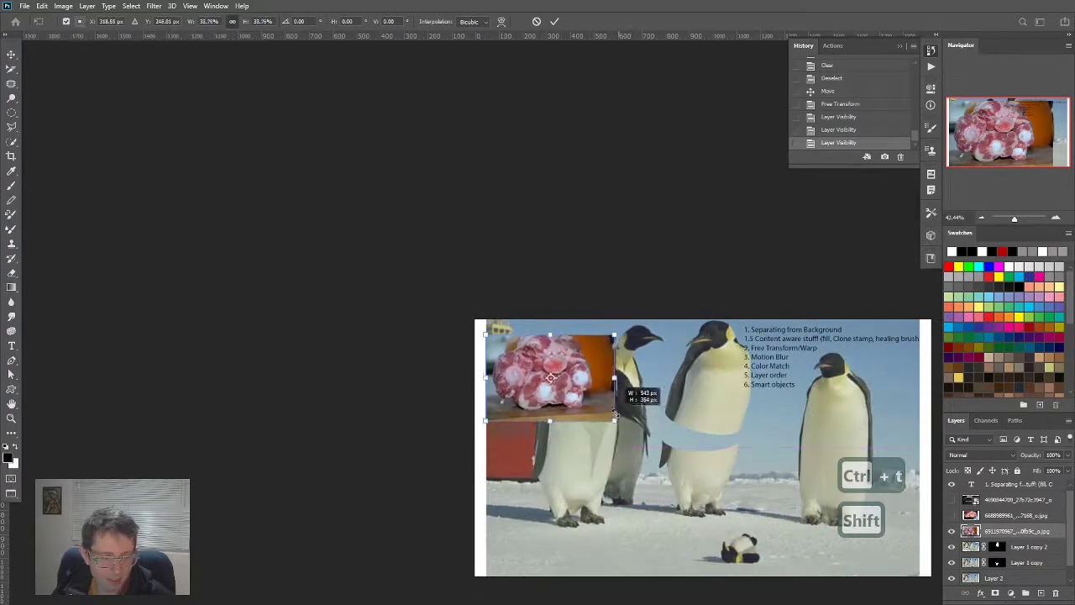
drag(551, 376, 704, 439)
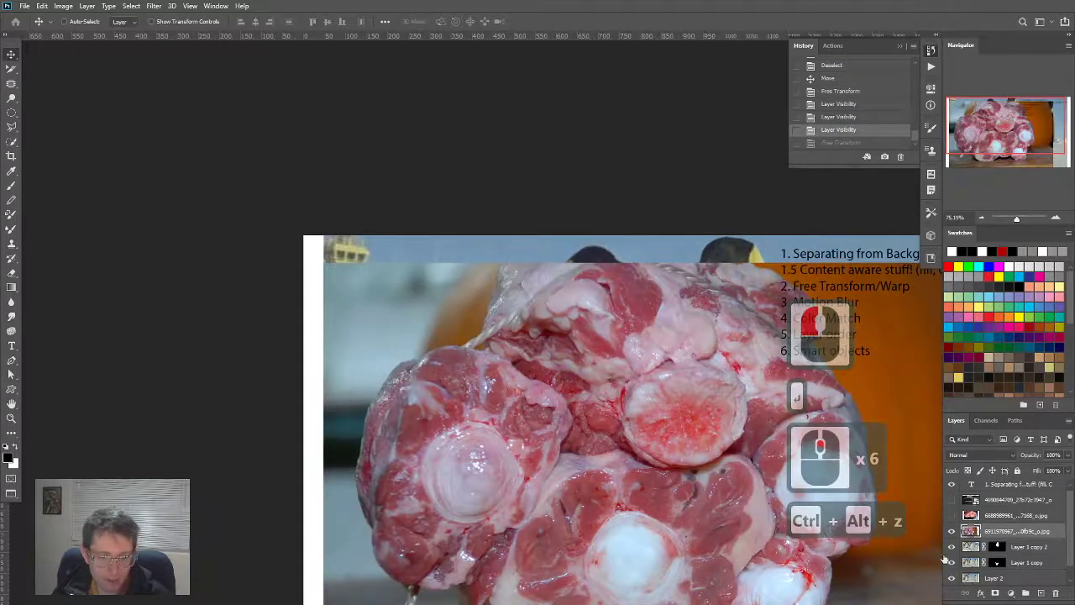
right_click(975, 531)
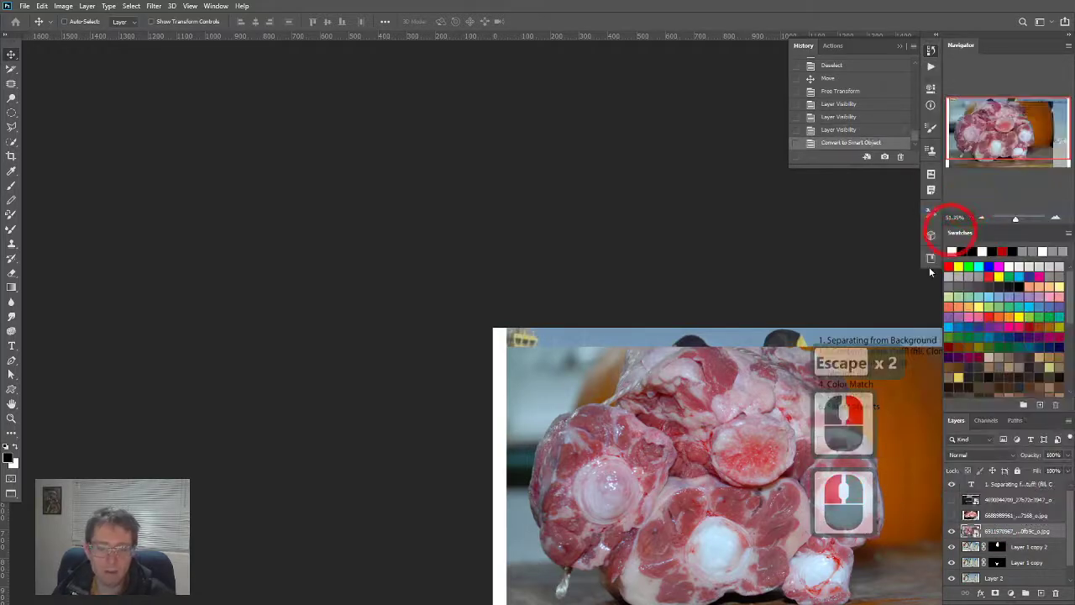
Step: Undo the meat photo's blurry enlargement and convert its layer to a smart object
key(ctrl+t)
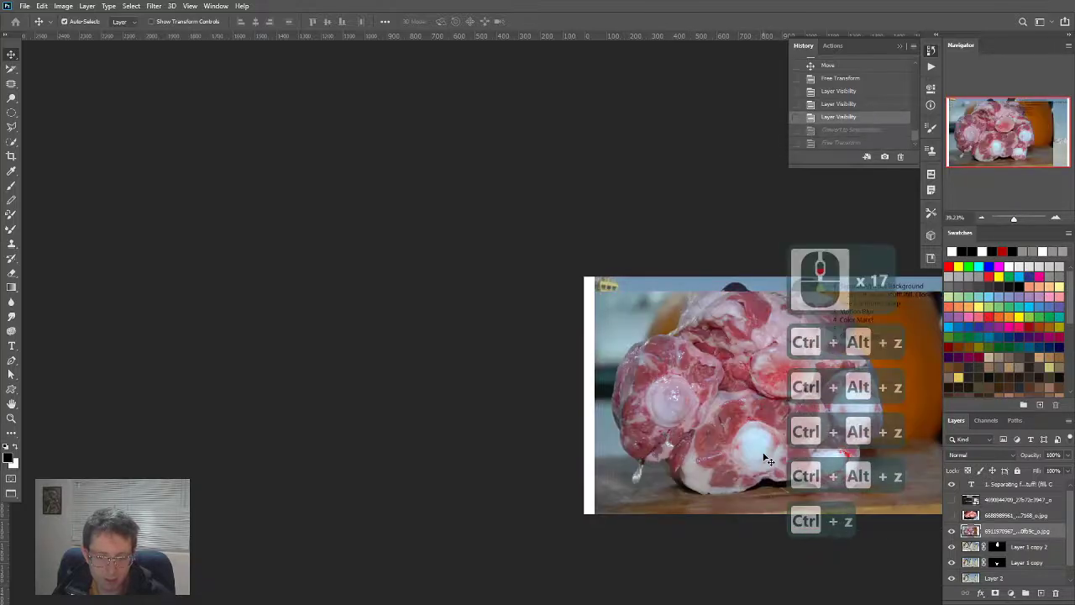
key(ctrl+t)
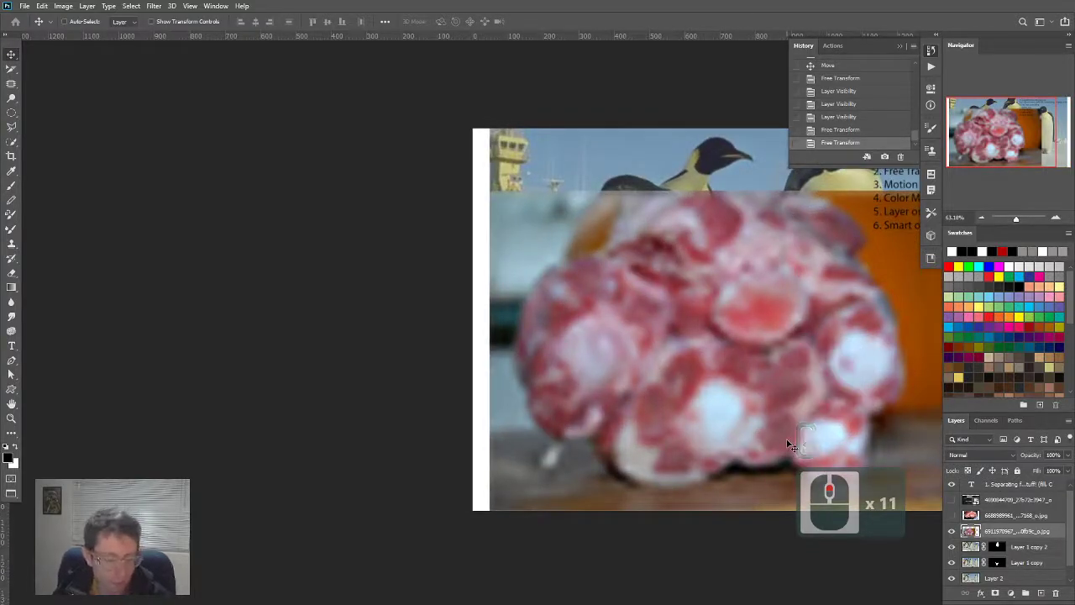
key(ctrl+z)
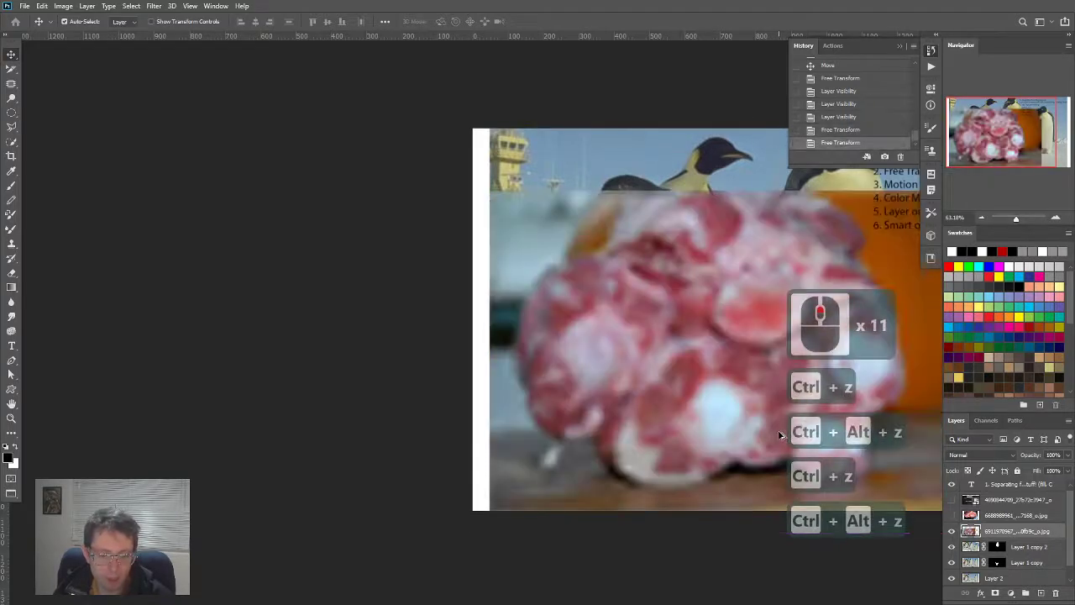
key(ctrl+alt+z)
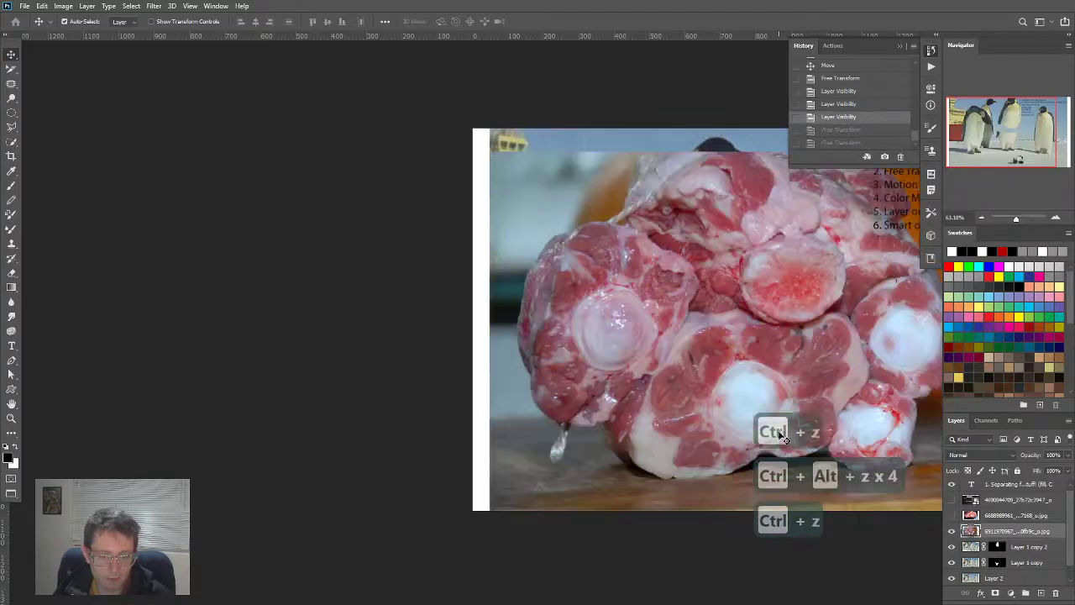
right_click(1017, 534)
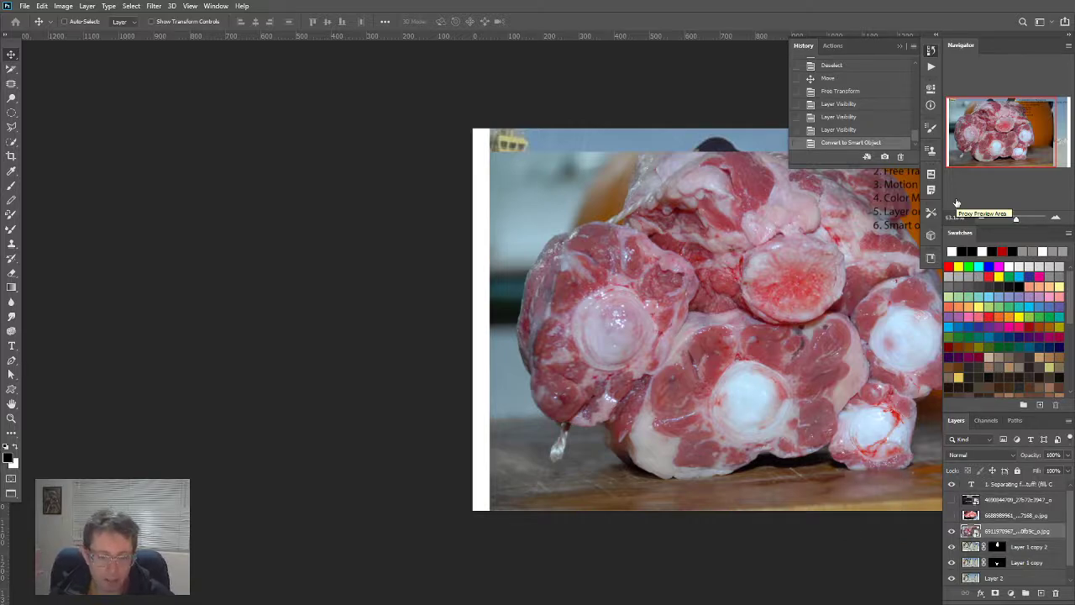
key(ctrl+t)
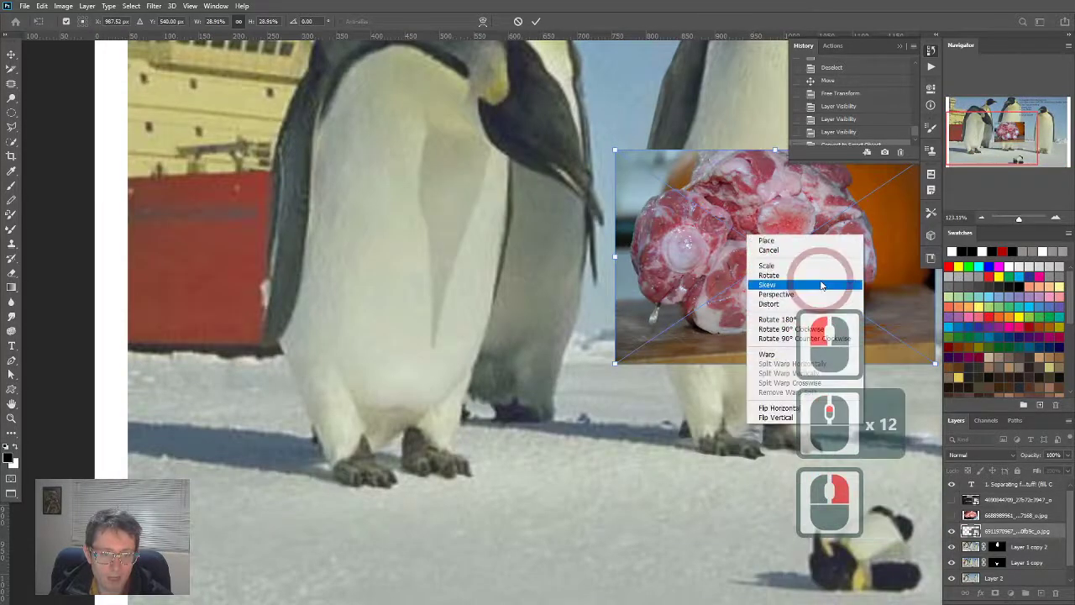
Step: Skew and distort the meat photo into a tilted slab across the penguin's belly
click(766, 284)
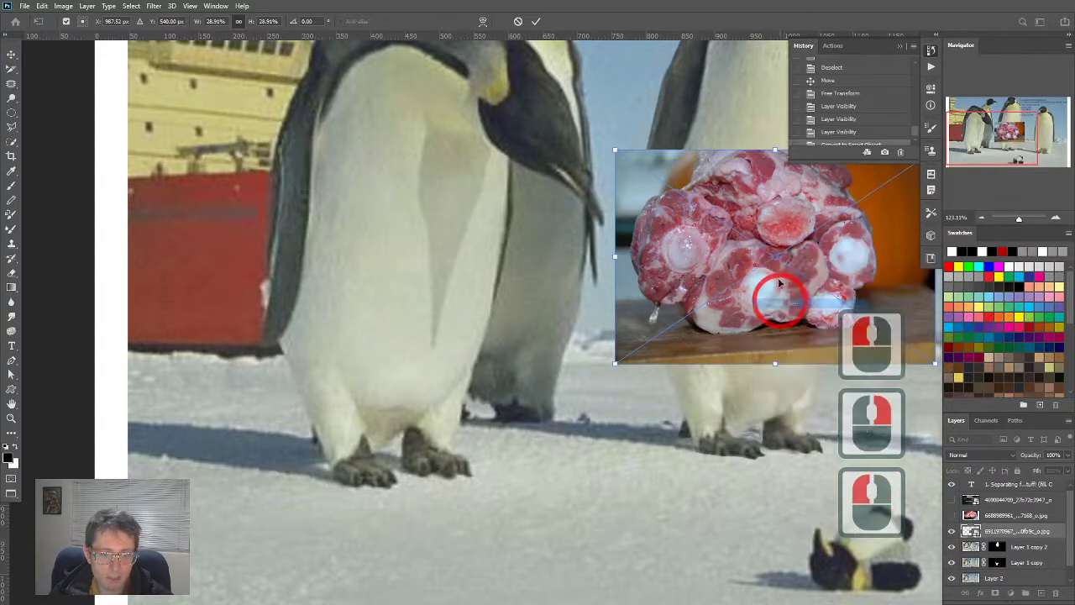
drag(781, 298, 689, 172)
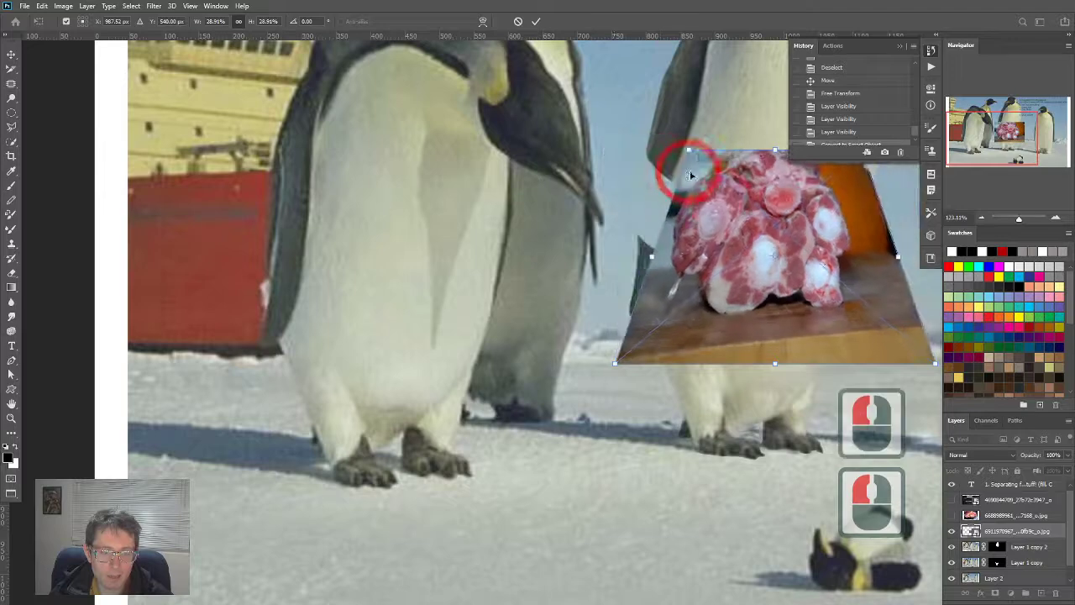
right_click(693, 176)
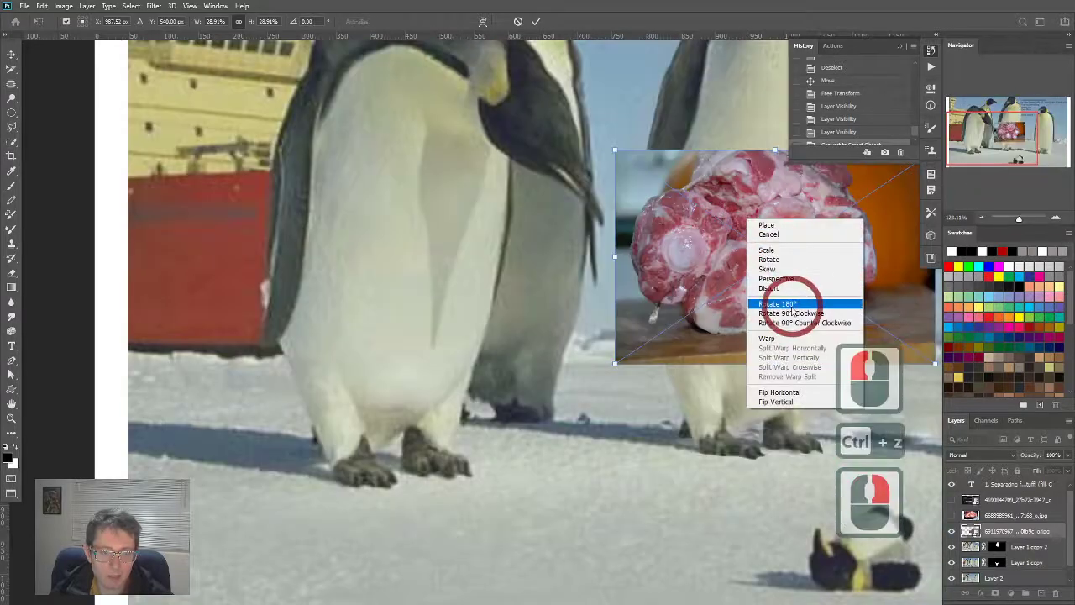
click(777, 303)
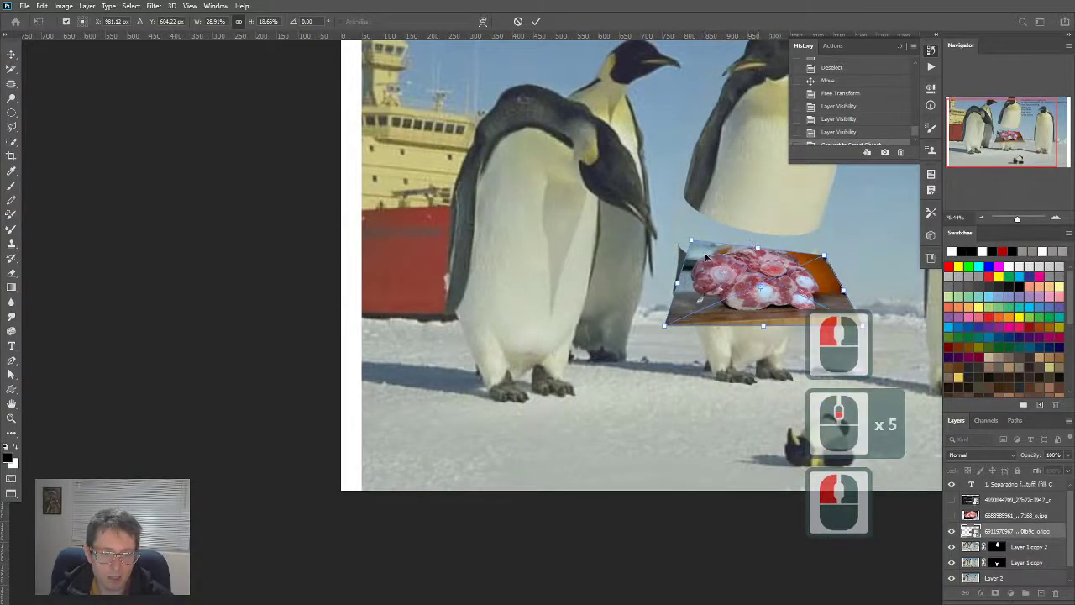
drag(760, 289, 773, 260)
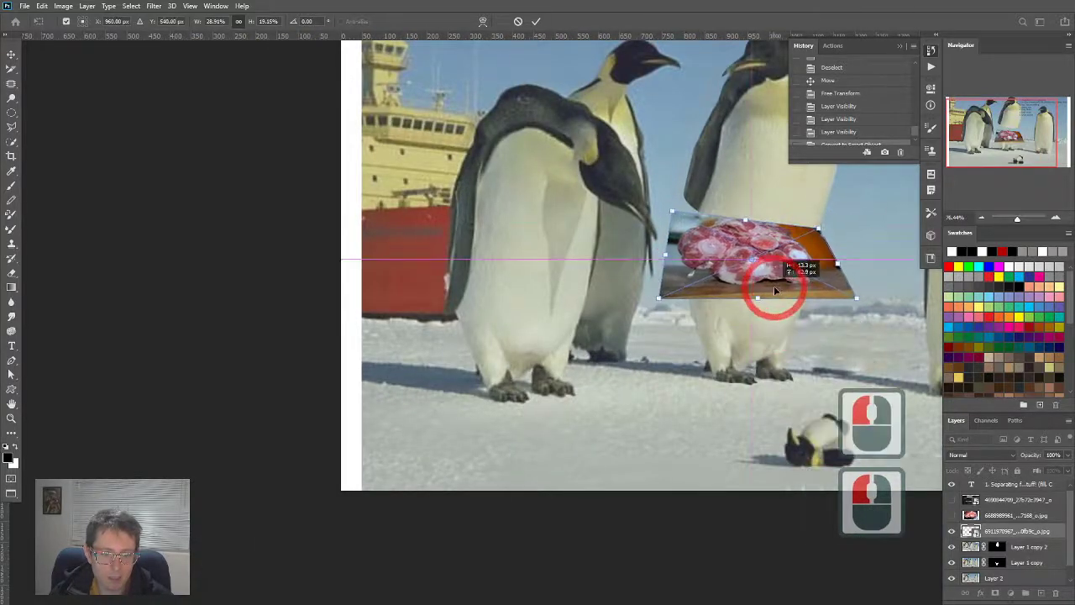
drag(773, 290, 697, 243)
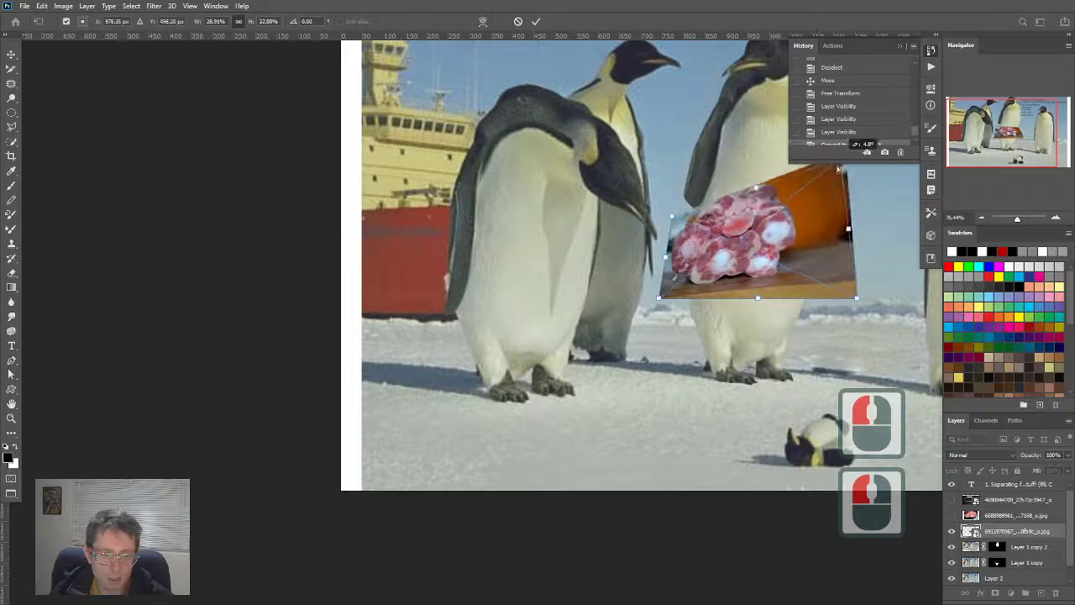
drag(756, 252, 770, 262)
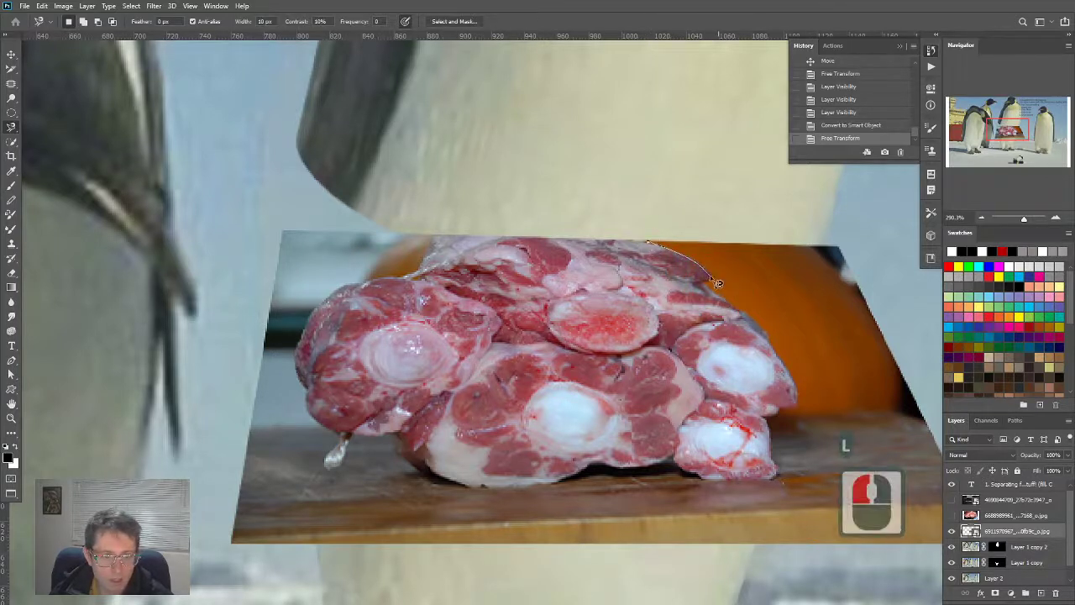
Step: Trace around the oxtail meat with the Magnetic Lasso, excluding board and backdrop
click(710, 277)
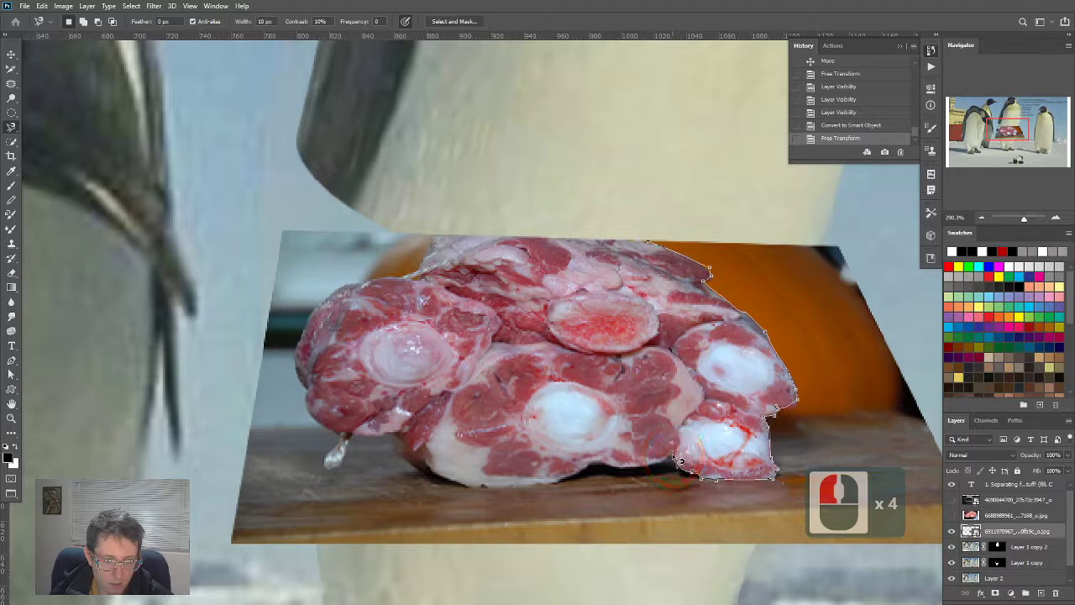
click(676, 467)
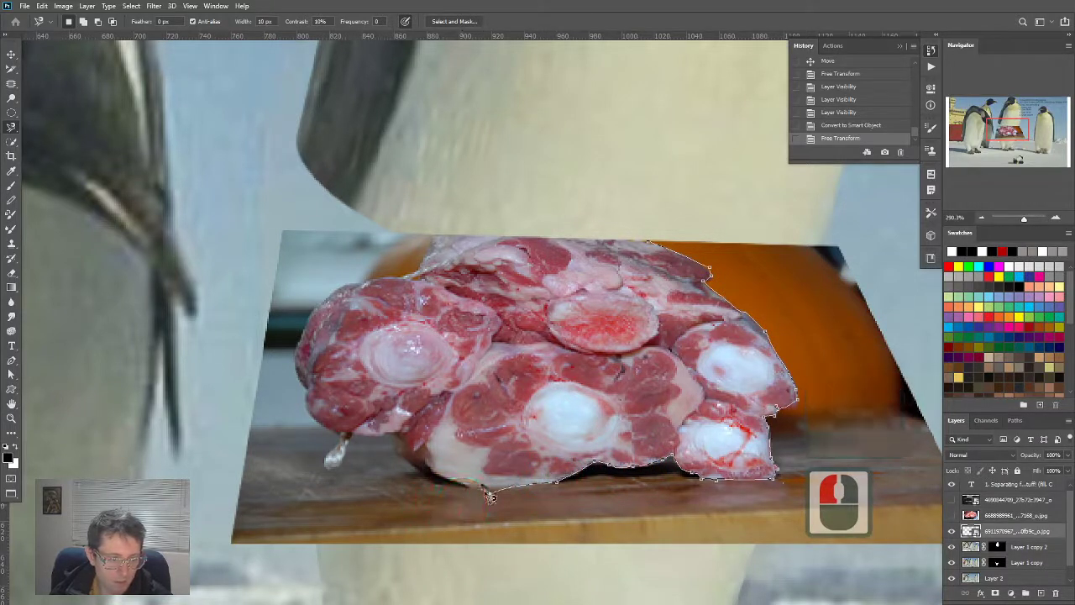
click(456, 485)
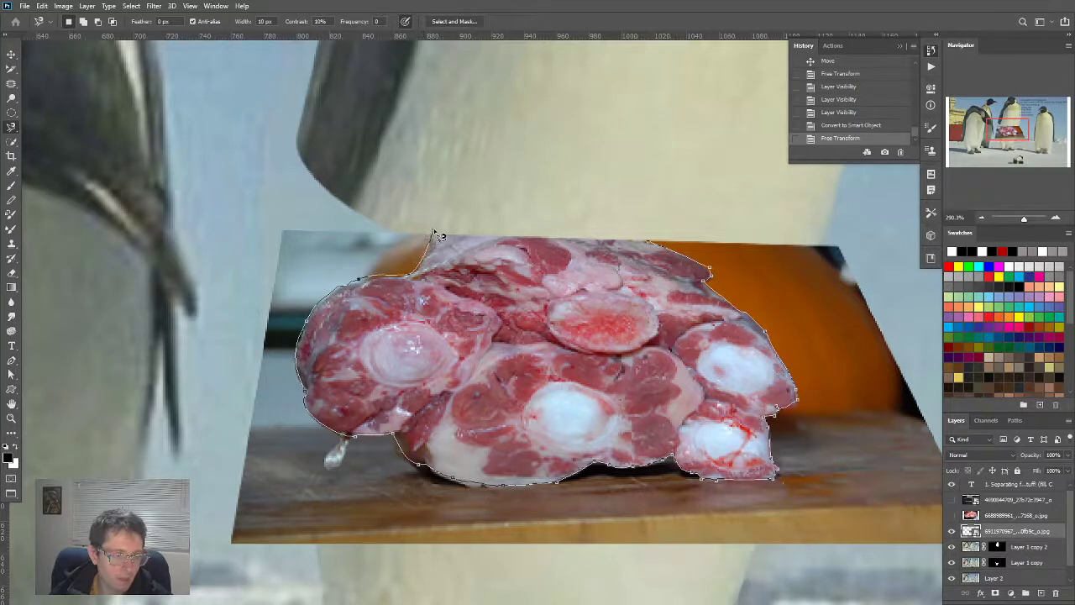
click(659, 222)
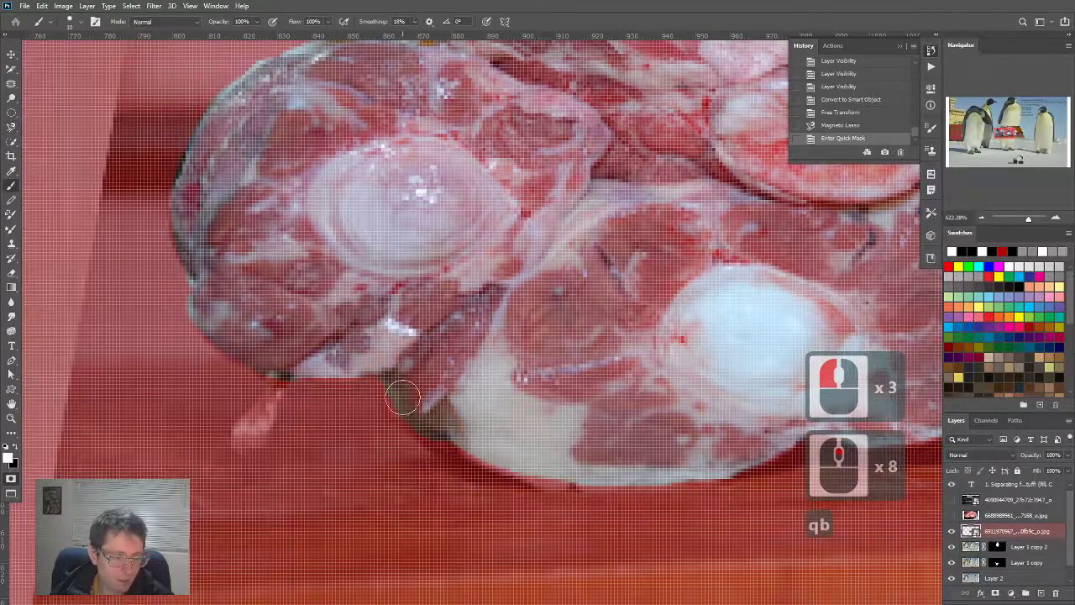
Step: Paint the quick mask along the meat's lower edge to exclude the dark board
click(441, 416)
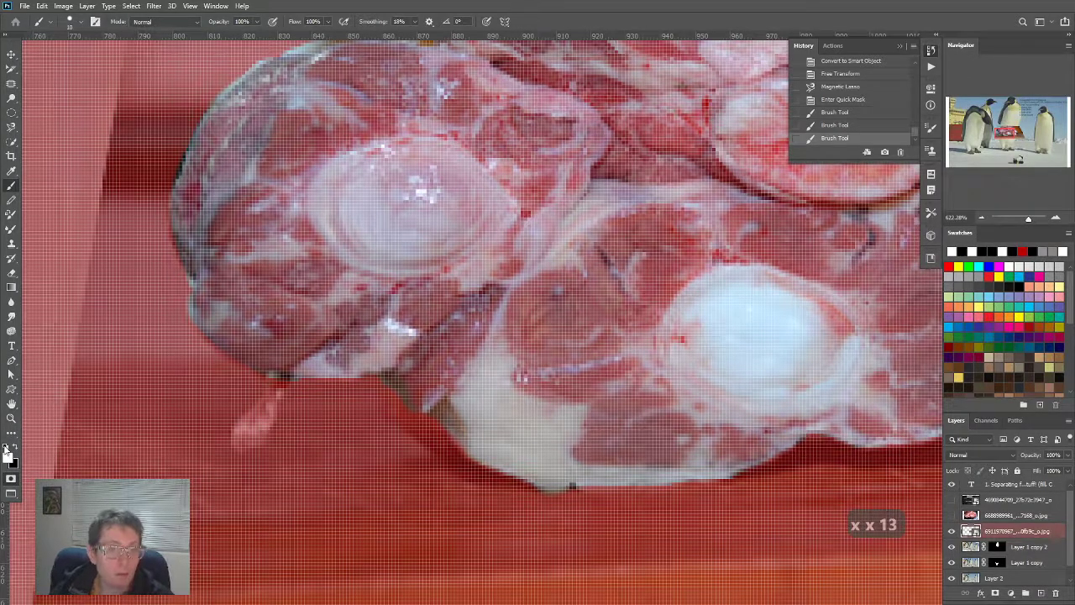
mouse_move(10, 458)
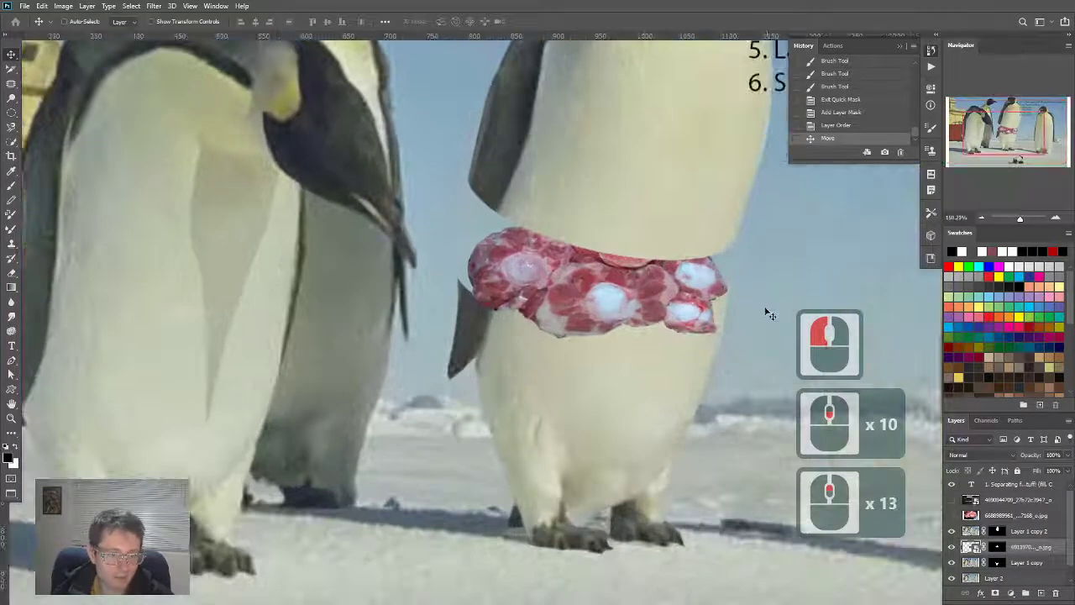
Step: Attempt to warp the meat belt around the penguin and dismiss the warp warning
key(ctrl+t)
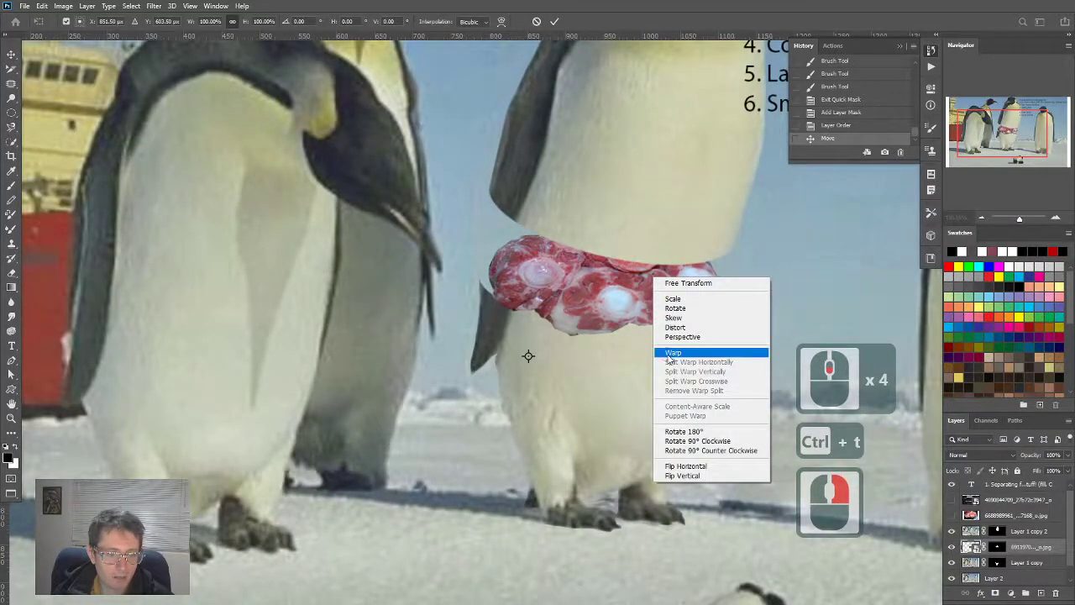
click(673, 352)
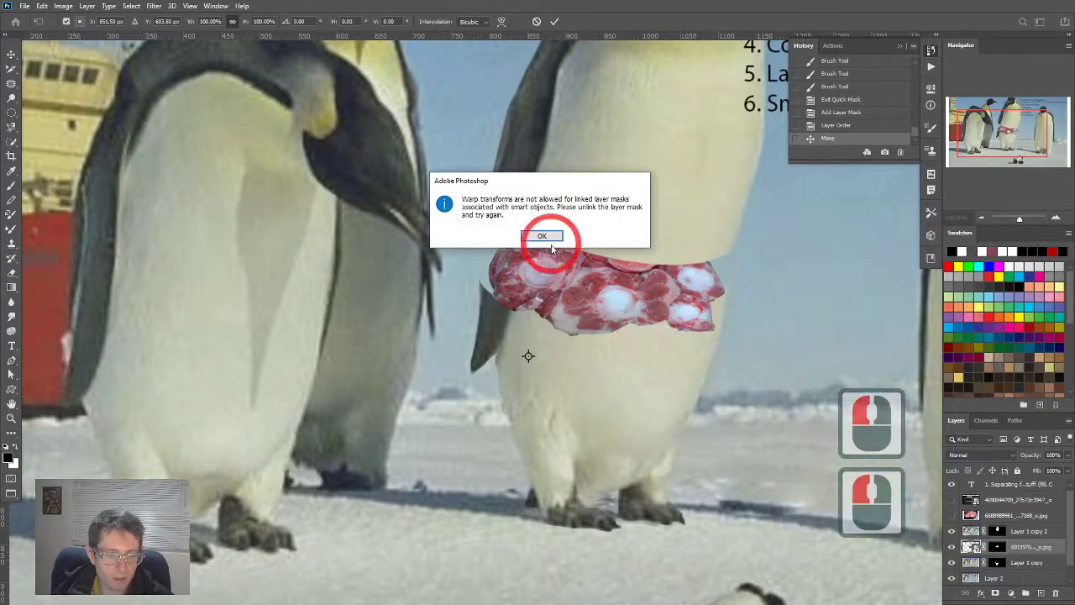
click(542, 235)
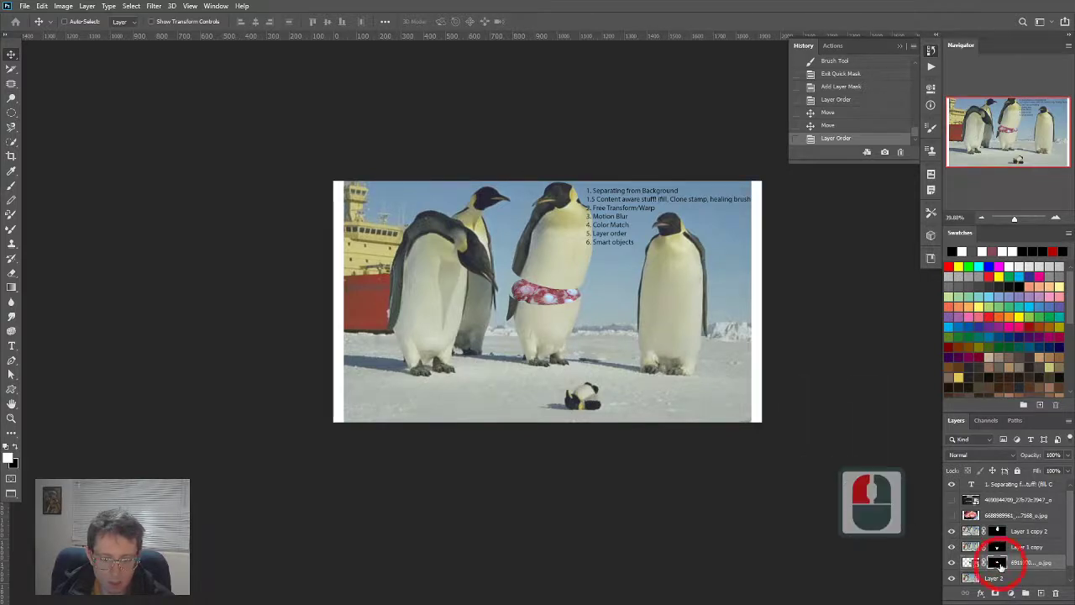
Step: Duplicate the meat belt layer and add a blank layer to merge it into
key(ctrl+a)
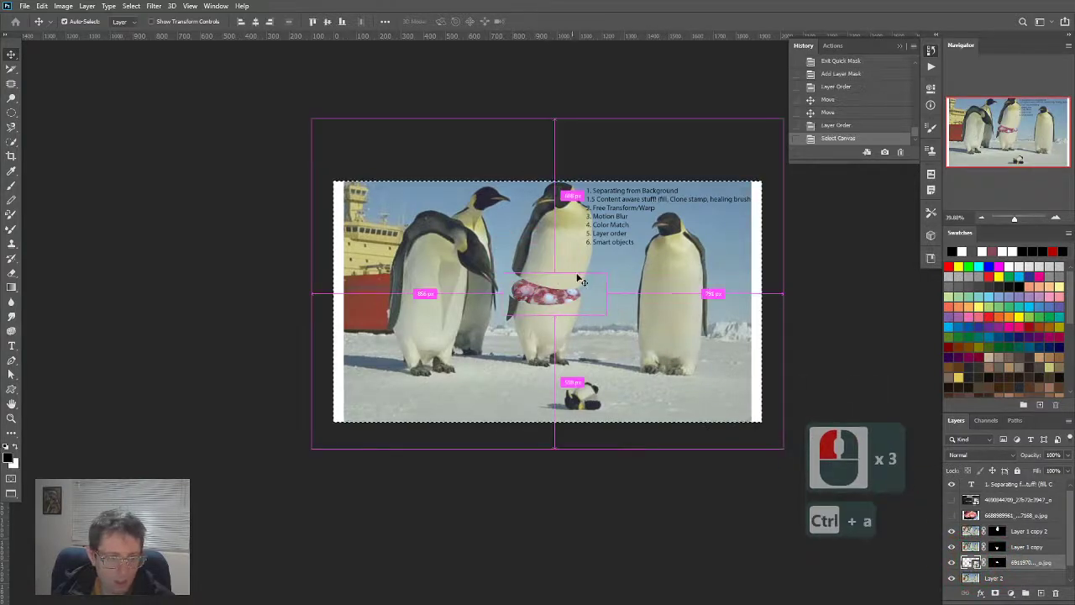
key(ctrl+t)
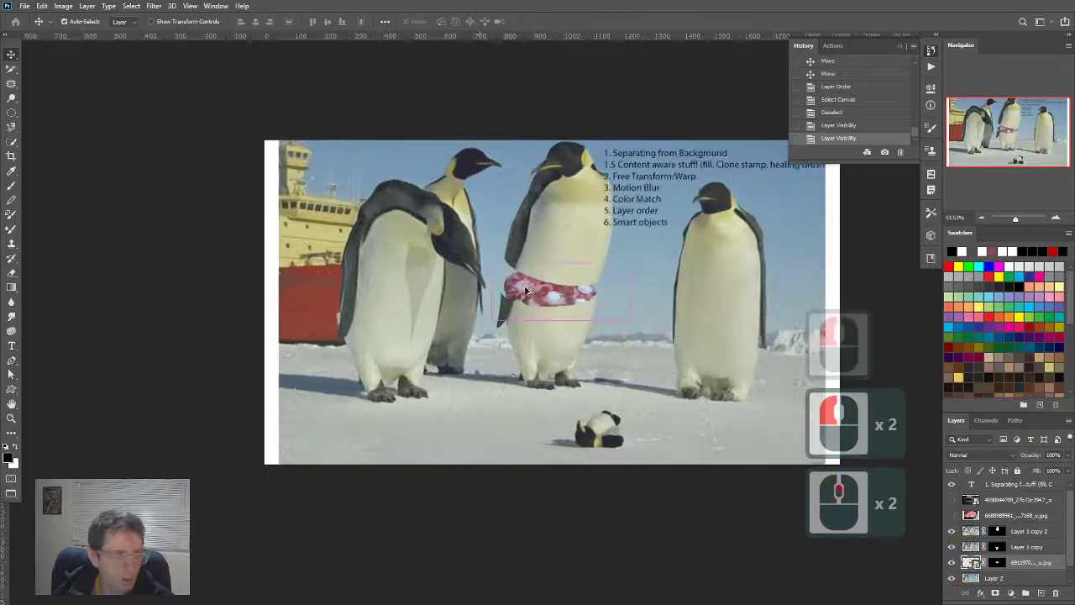
key(ctrl+t)
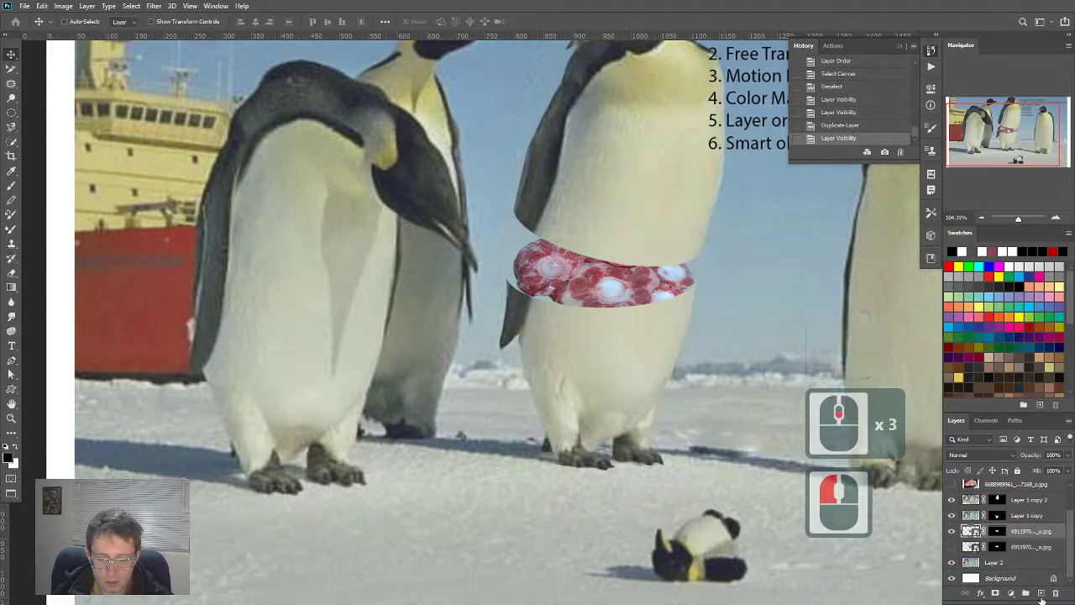
key(ctrl+shift+n)
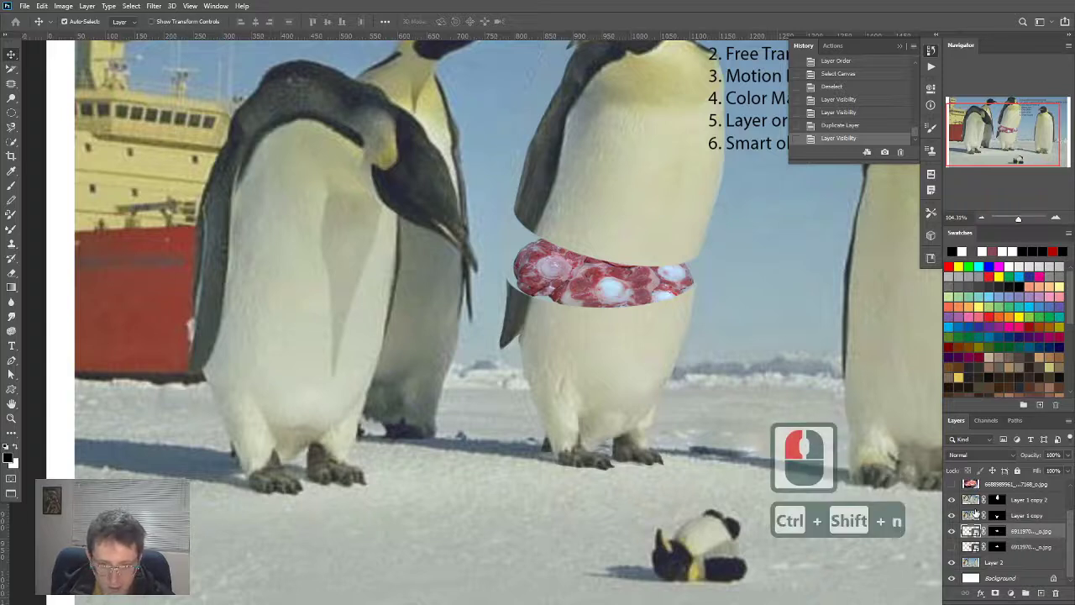
key(ctrl+shift+n)
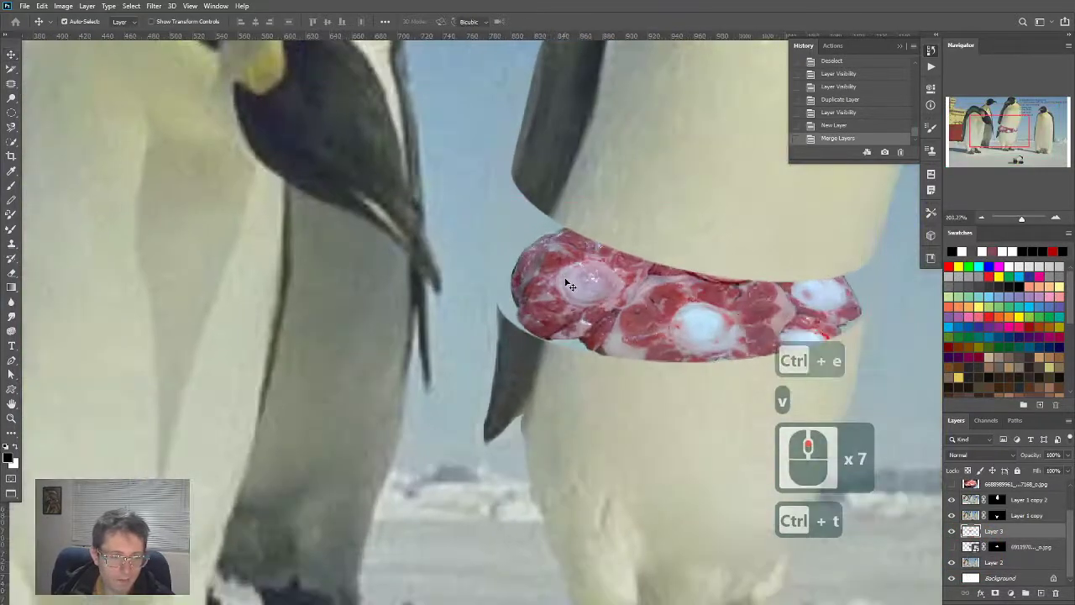
Step: Warp the oxtail meat belt, pulling its lower-left side down into a curve
right_click(685, 286)
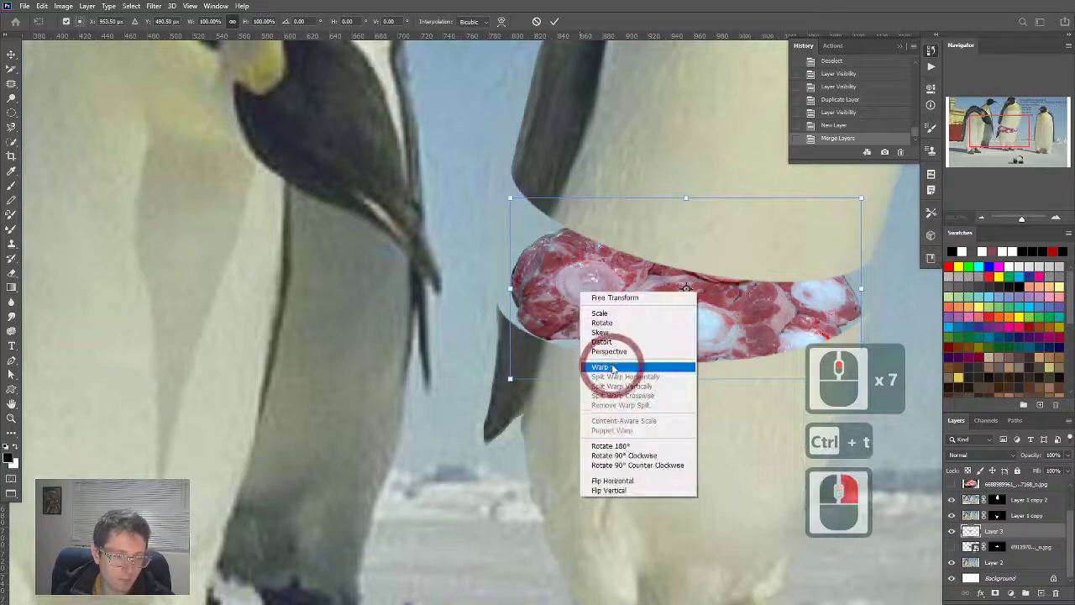
click(600, 366)
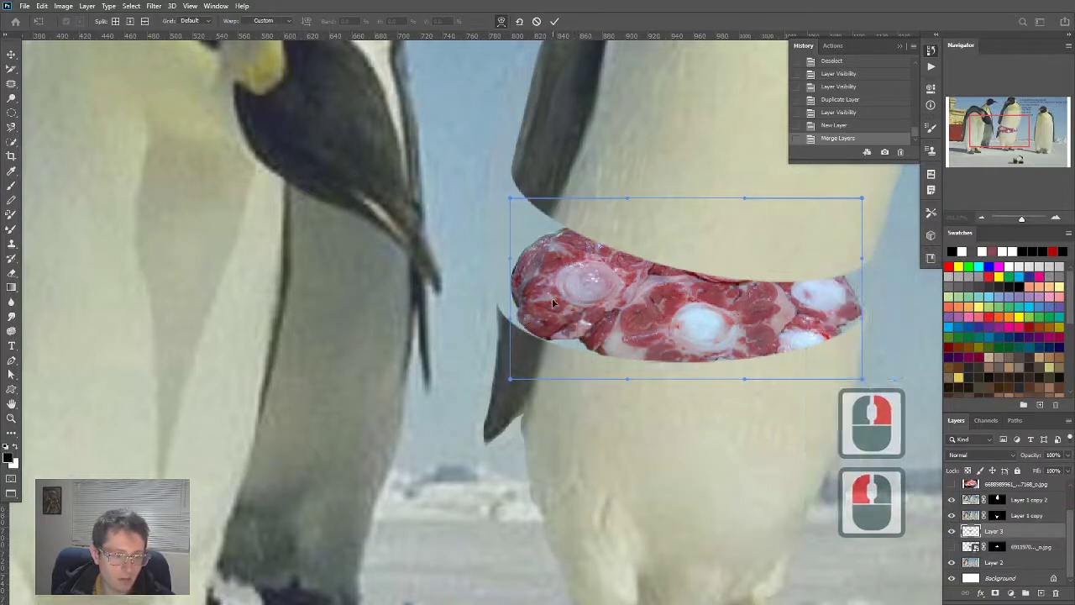
key(ctrl+t)
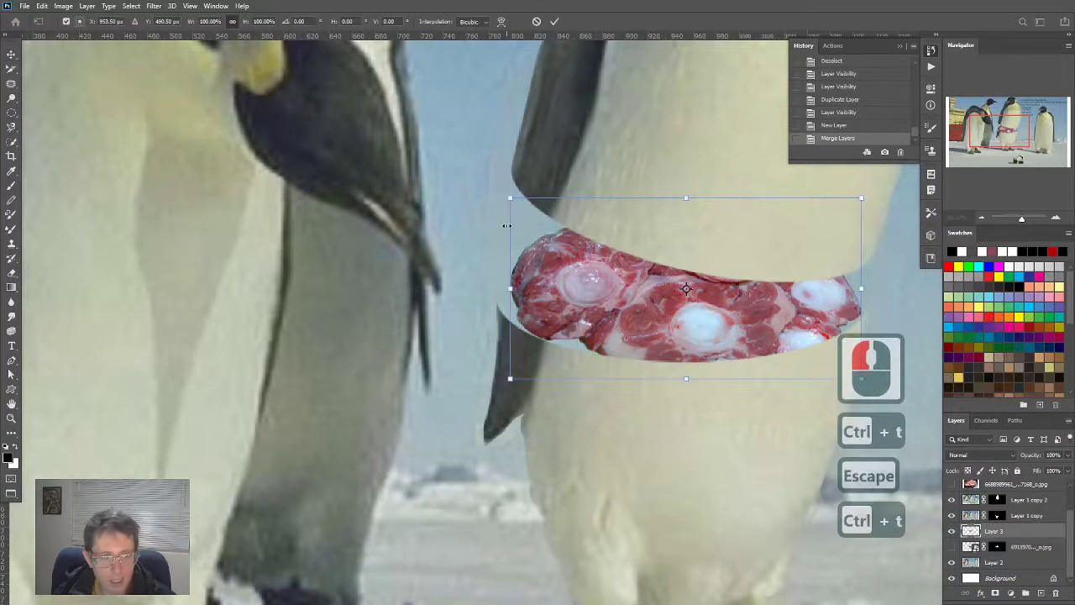
click(41, 6)
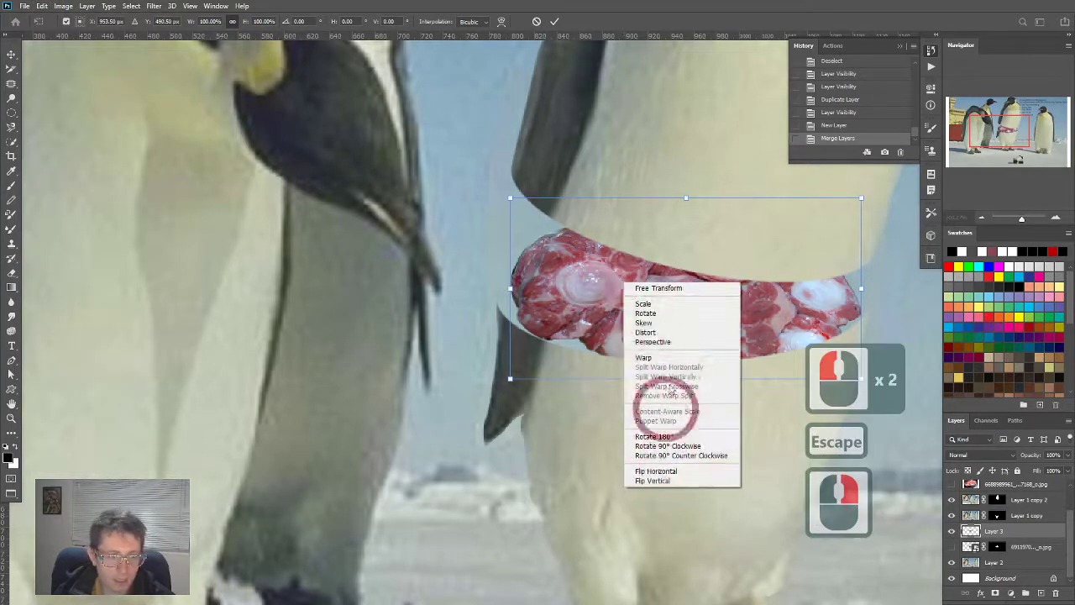
click(643, 357)
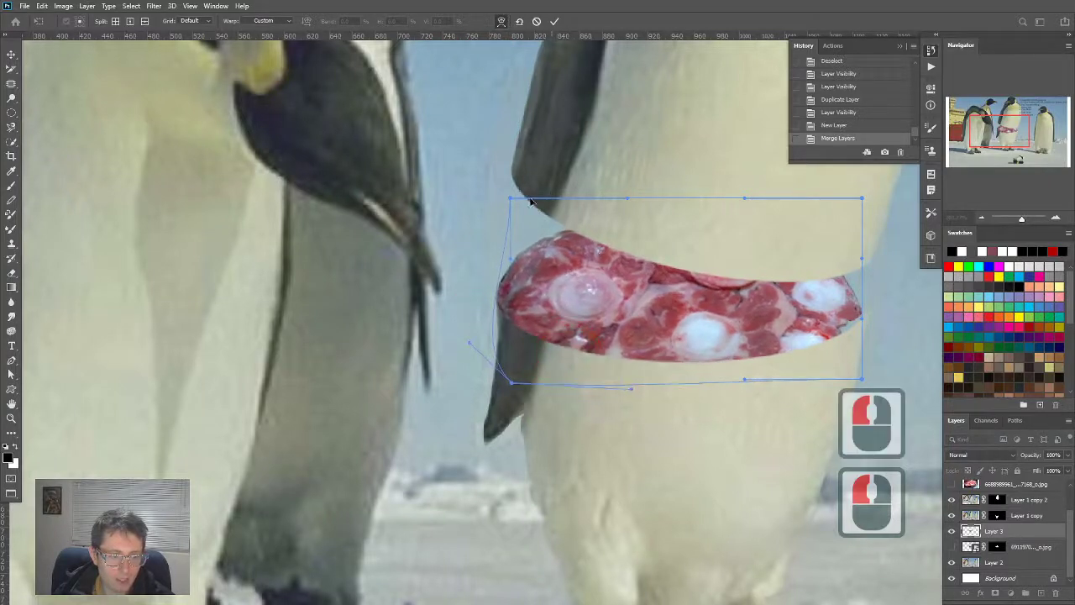
drag(861, 199, 854, 204)
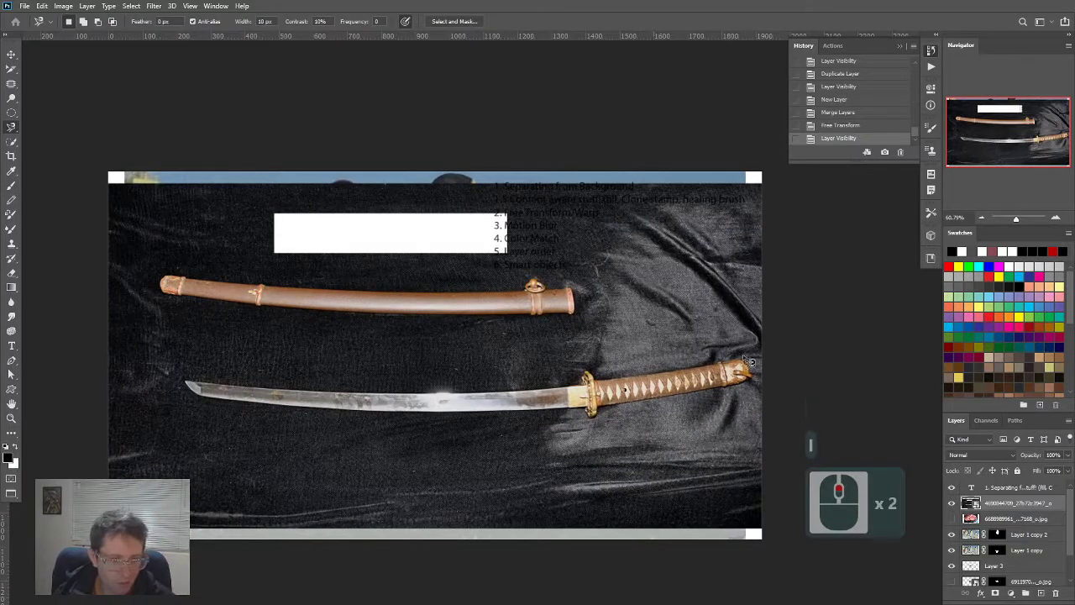
Step: Sample the sword photo, then view the Blue and Red channels alone, ending on Red
click(109, 6)
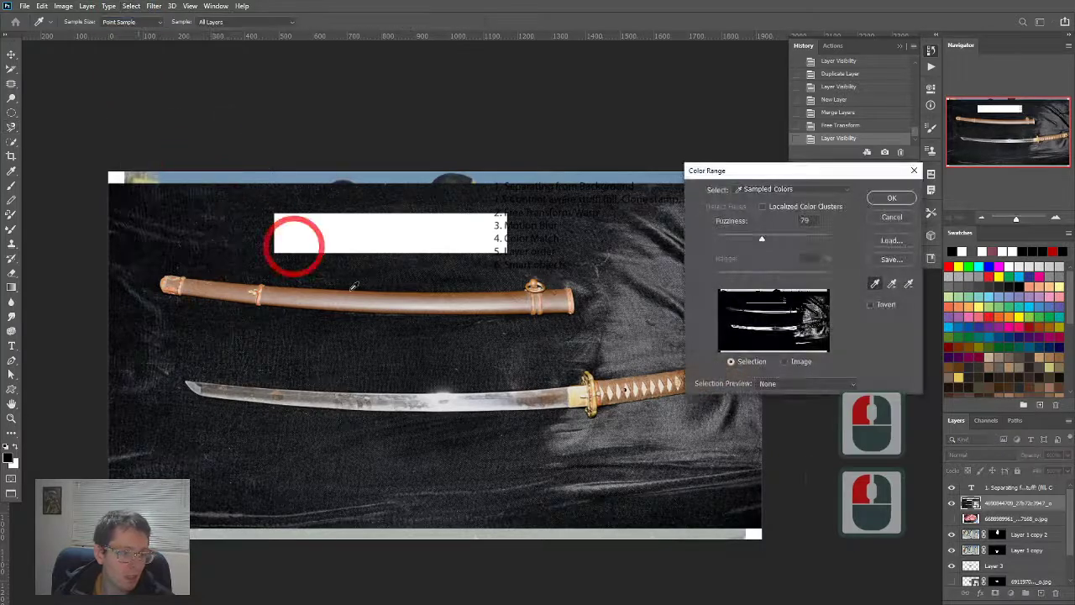
click(617, 353)
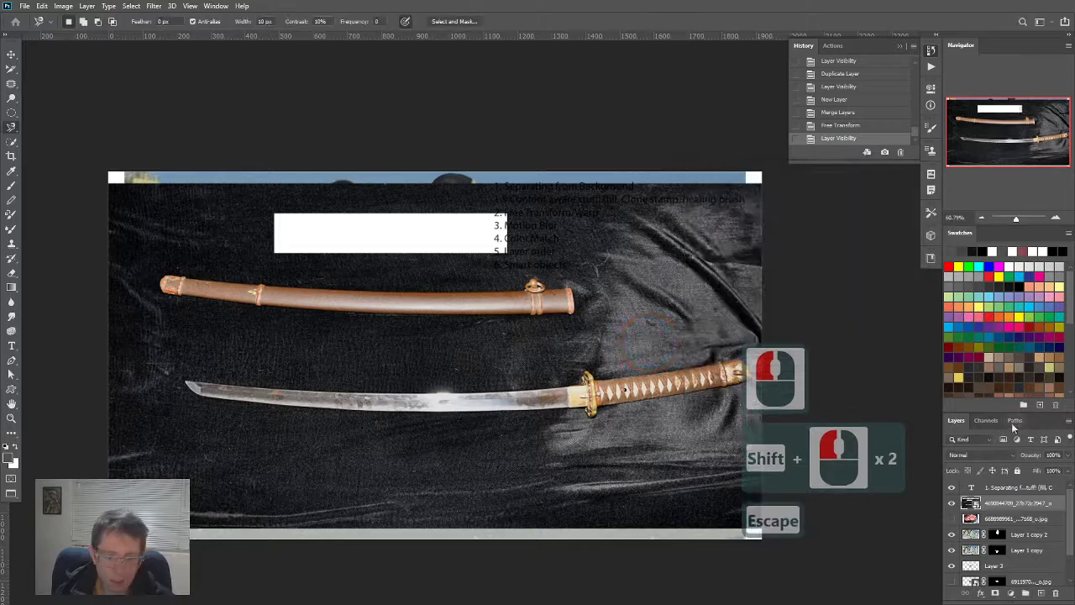
click(987, 420)
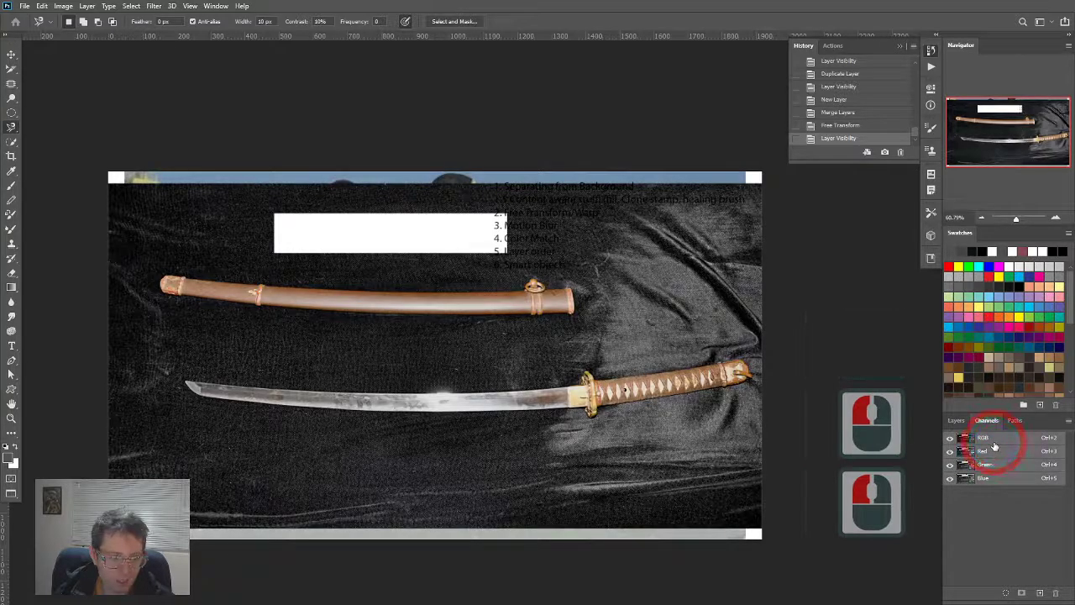
click(982, 478)
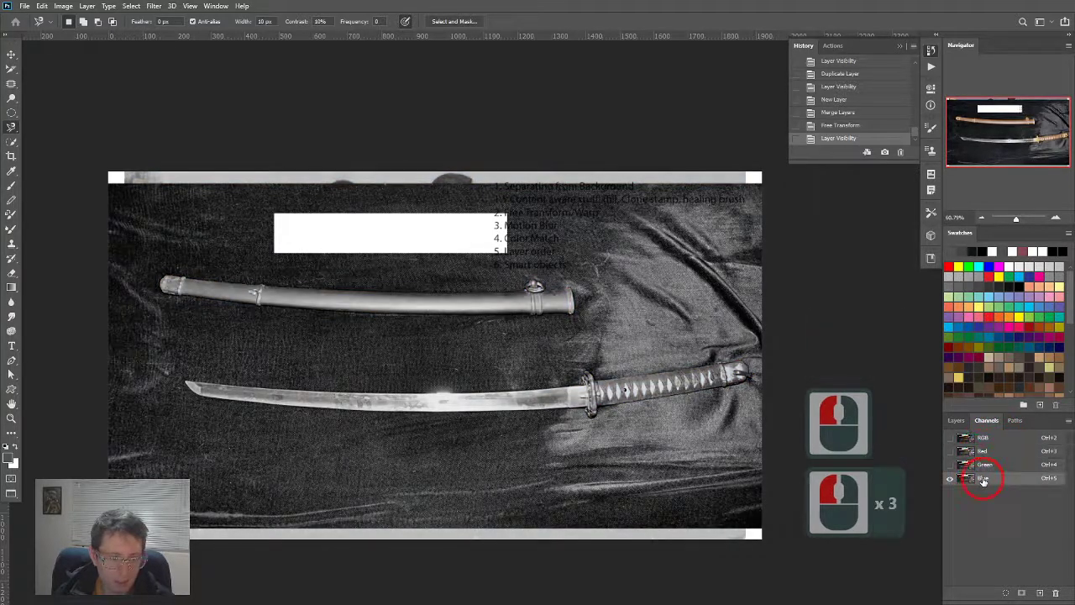
click(983, 451)
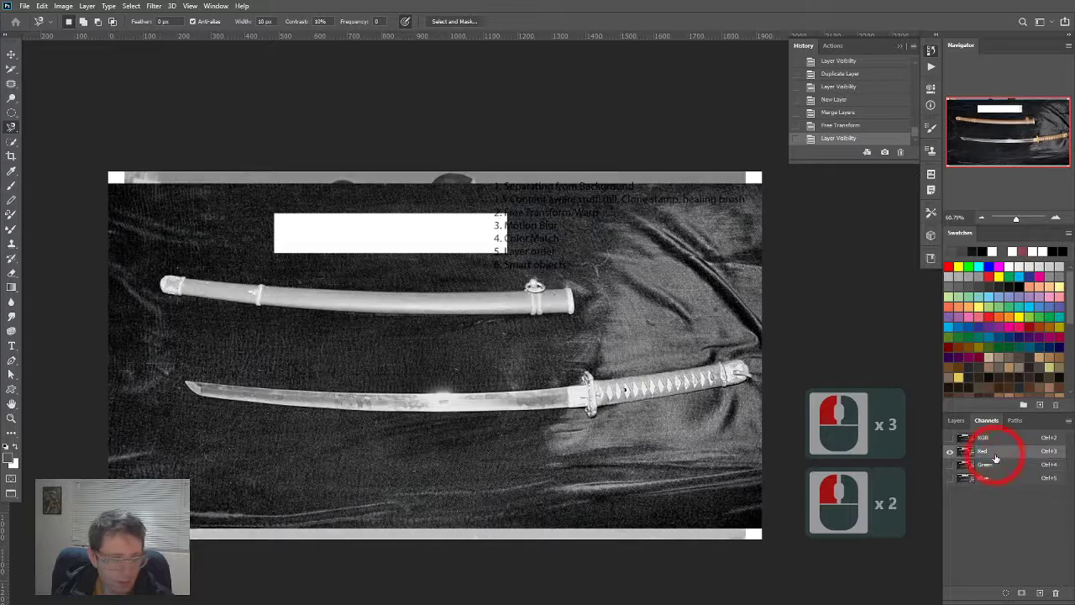
click(983, 437)
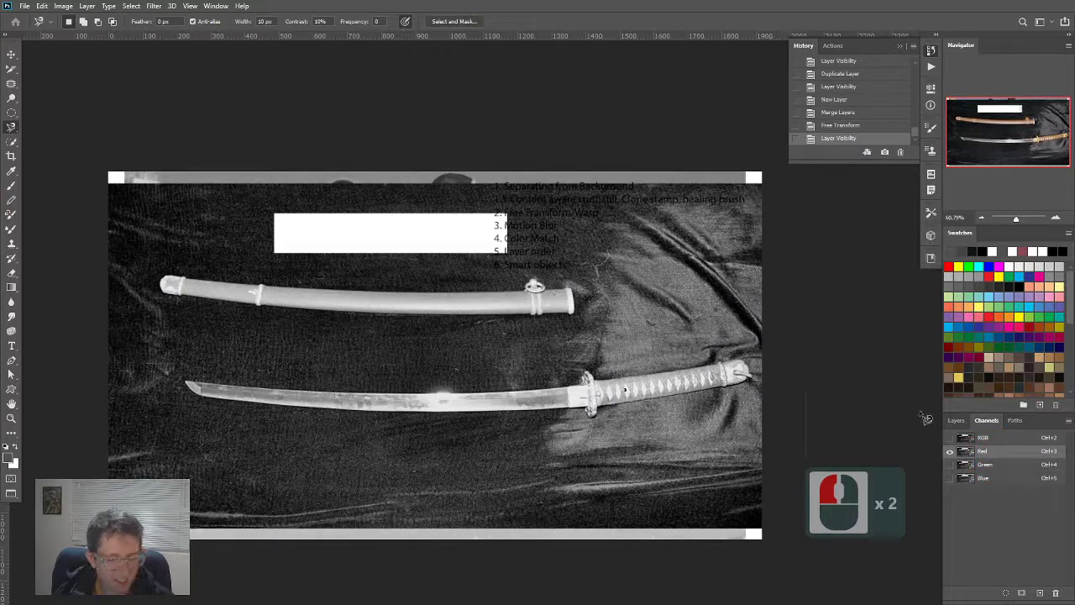
click(983, 436)
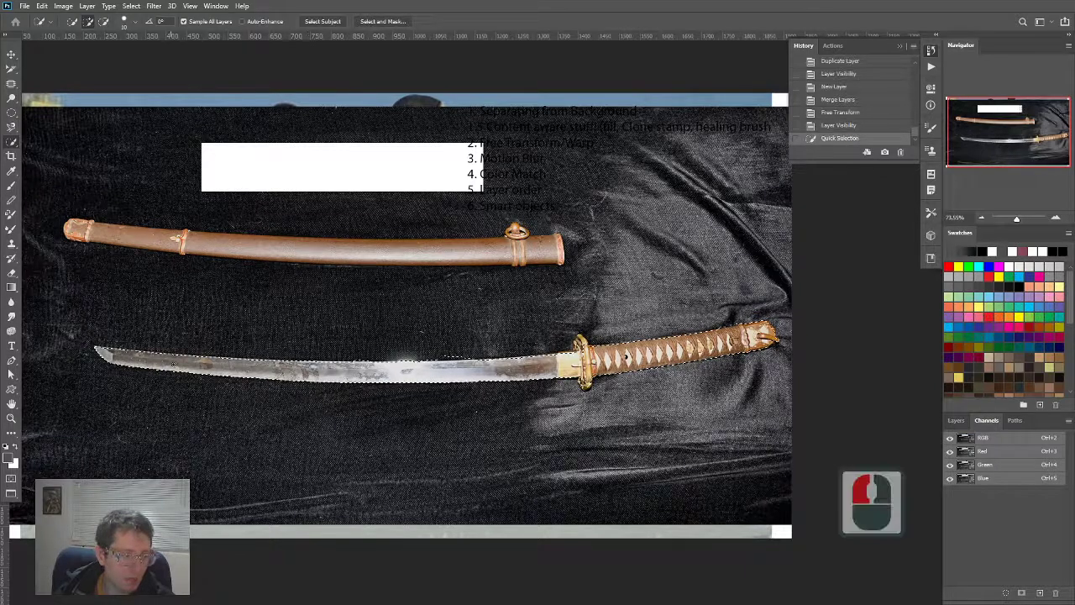
Step: Add the sword handle to the blade selection and preview it as quick mask
scroll(up, 3)
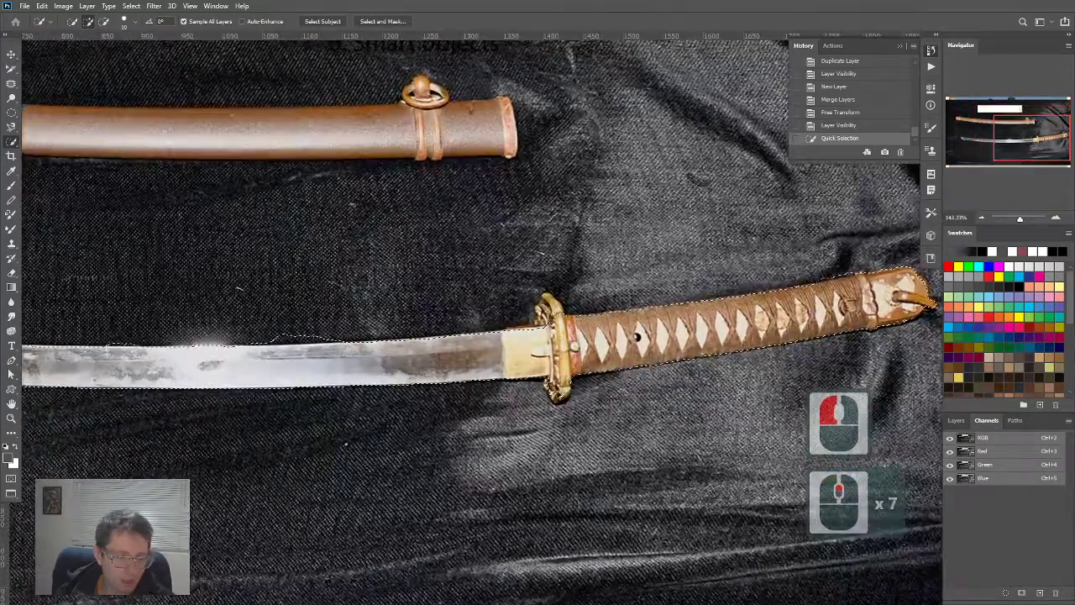
click(561, 401)
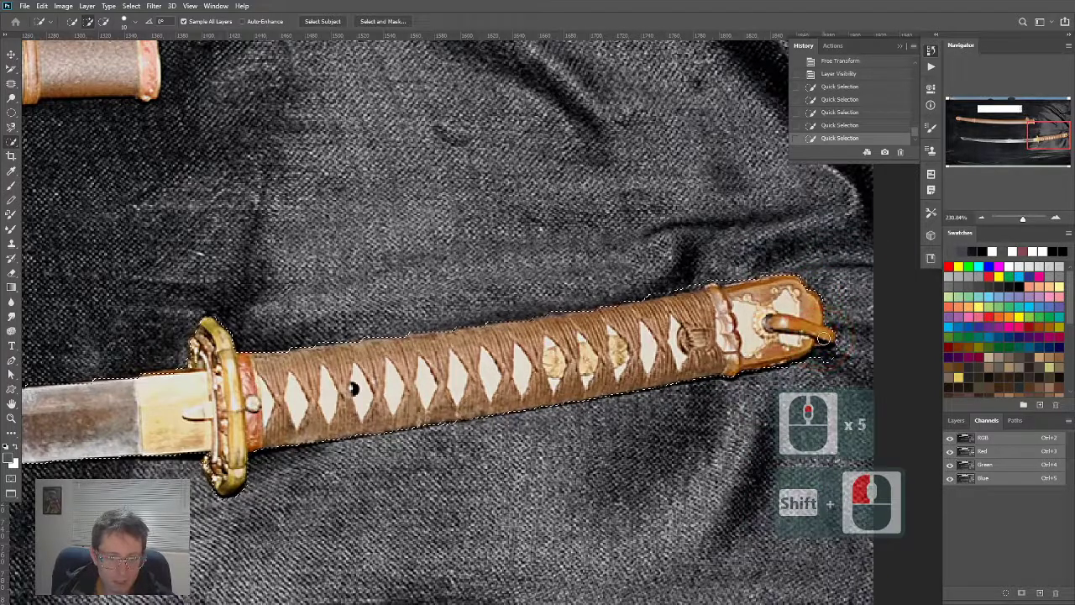
key(q)
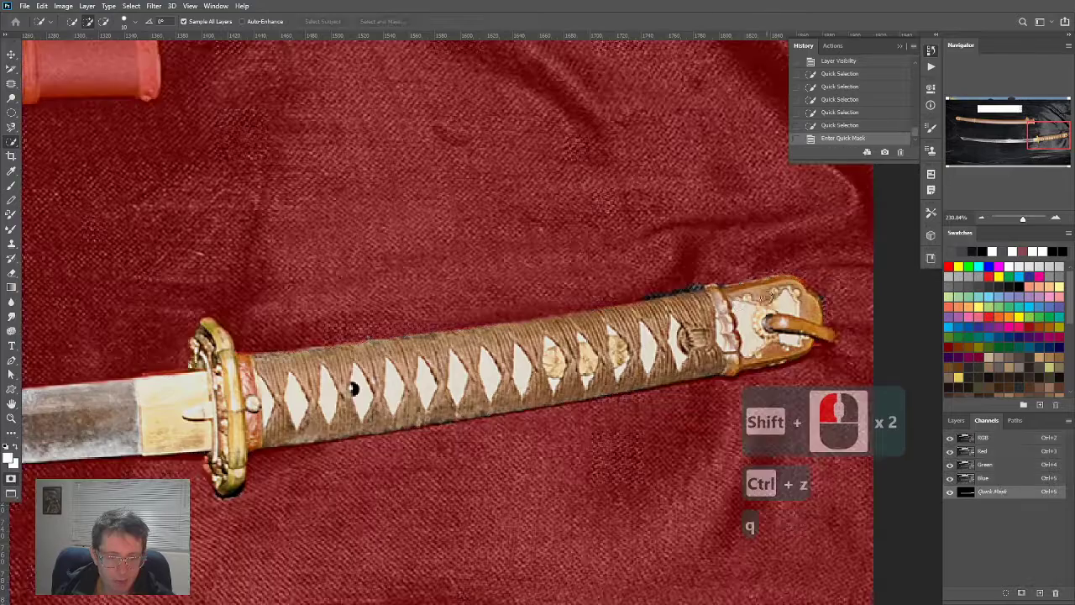
Step: Trim background off the pommel selection and add the missed cord tip
key(q)
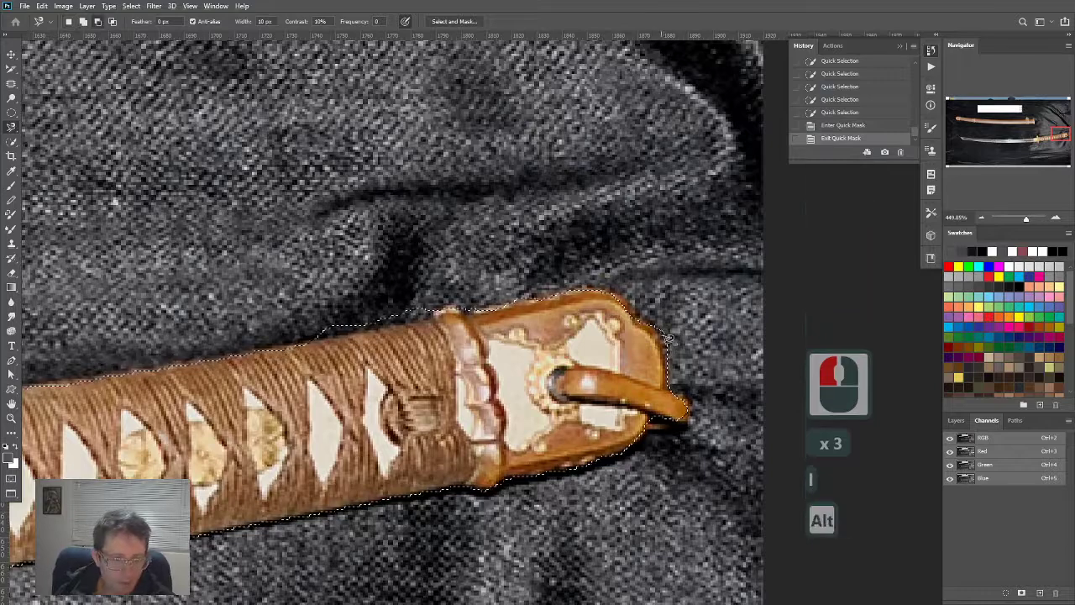
click(87, 5)
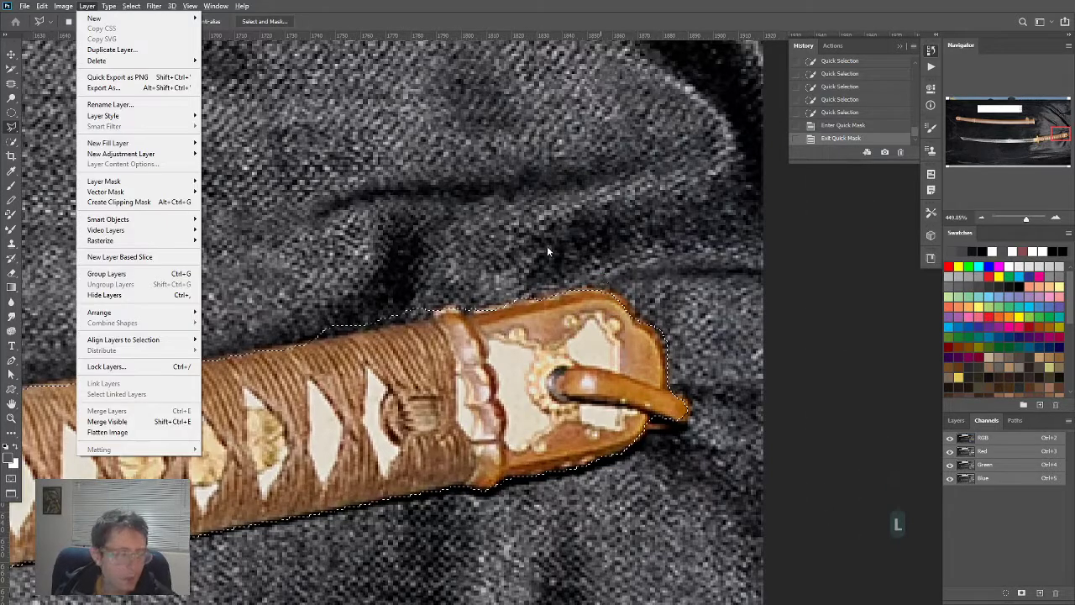
key(Escape)
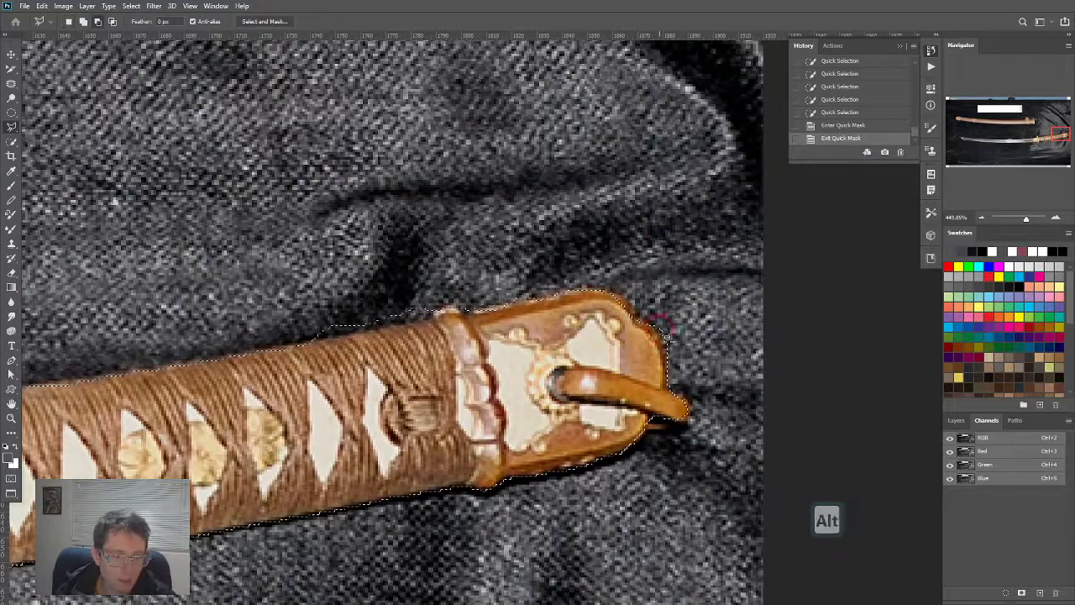
click(659, 300)
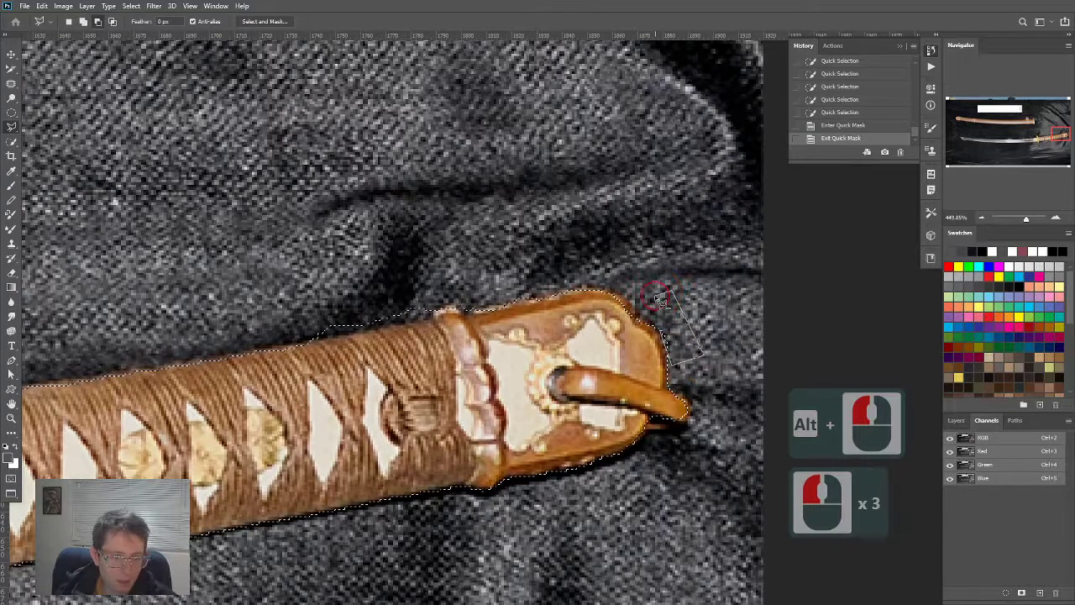
click(688, 399)
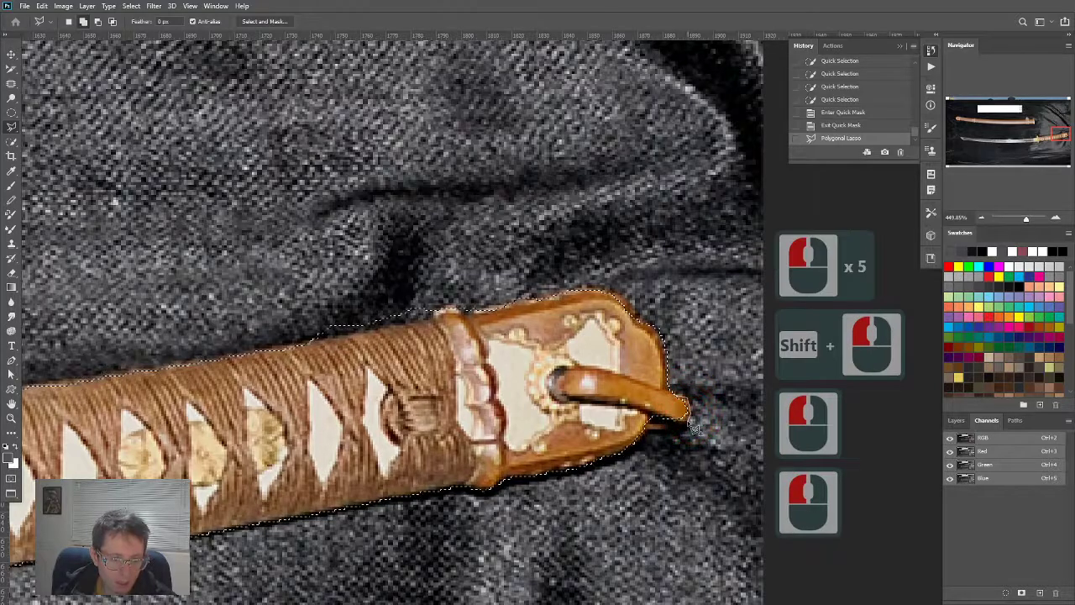
click(680, 428)
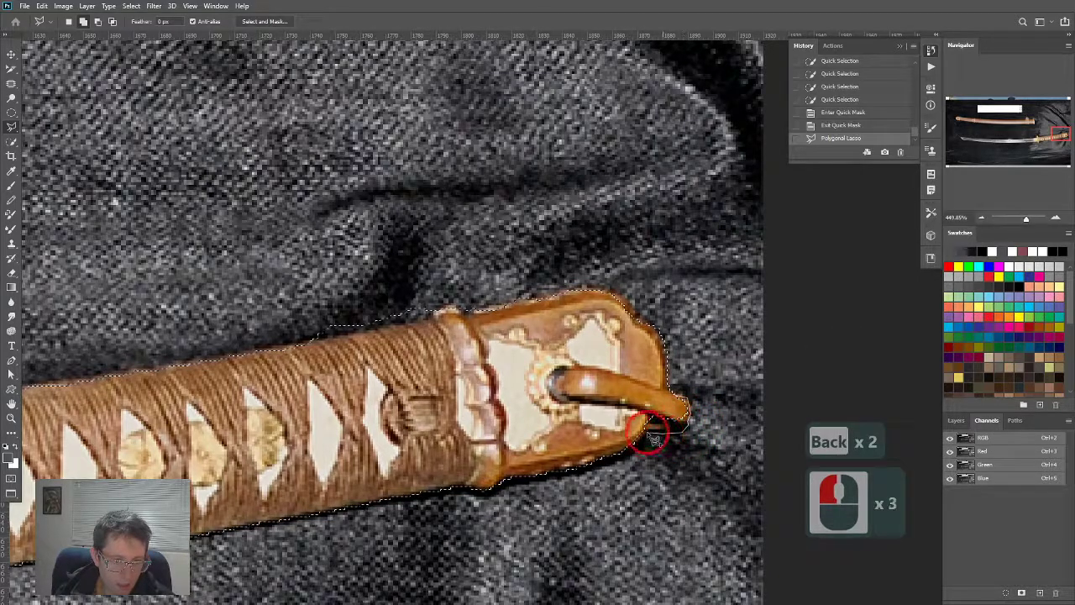
click(582, 378)
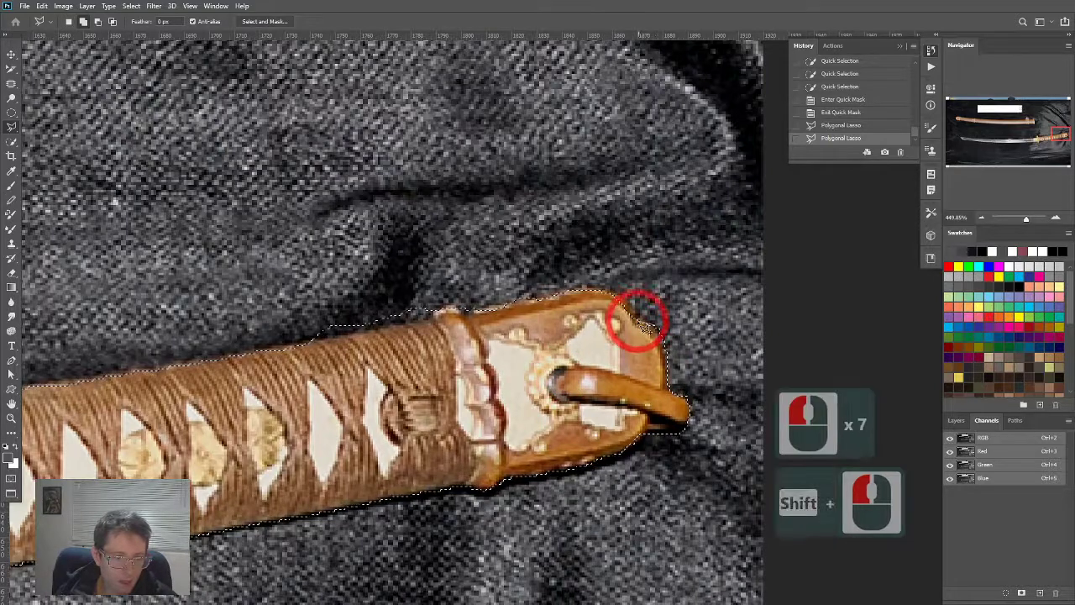
Step: In quick mask, paint the pommel top edge and cover the stray dark patch
key(q)
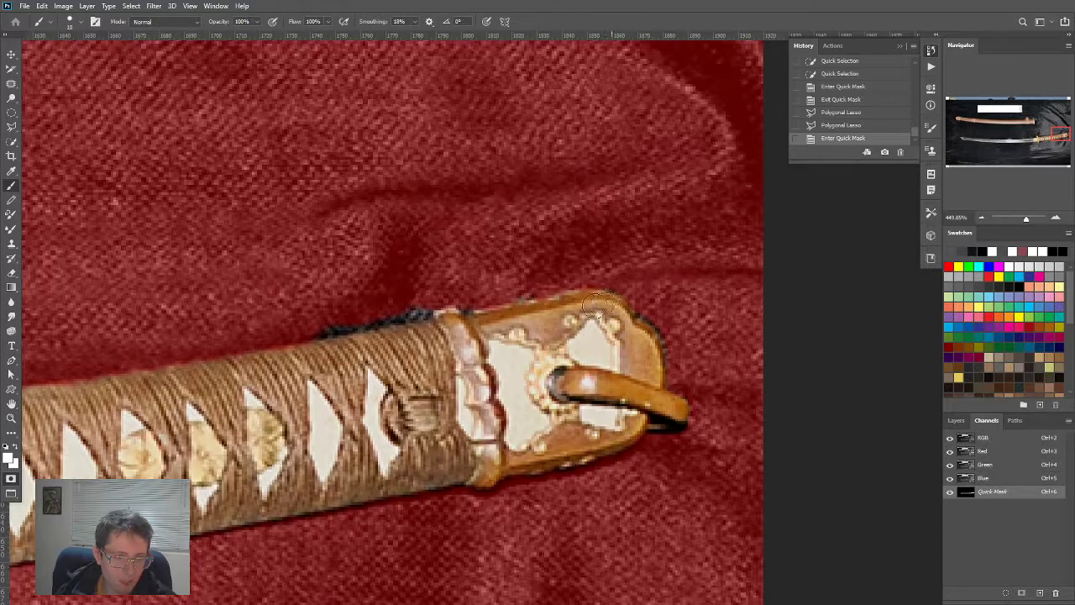
click(571, 294)
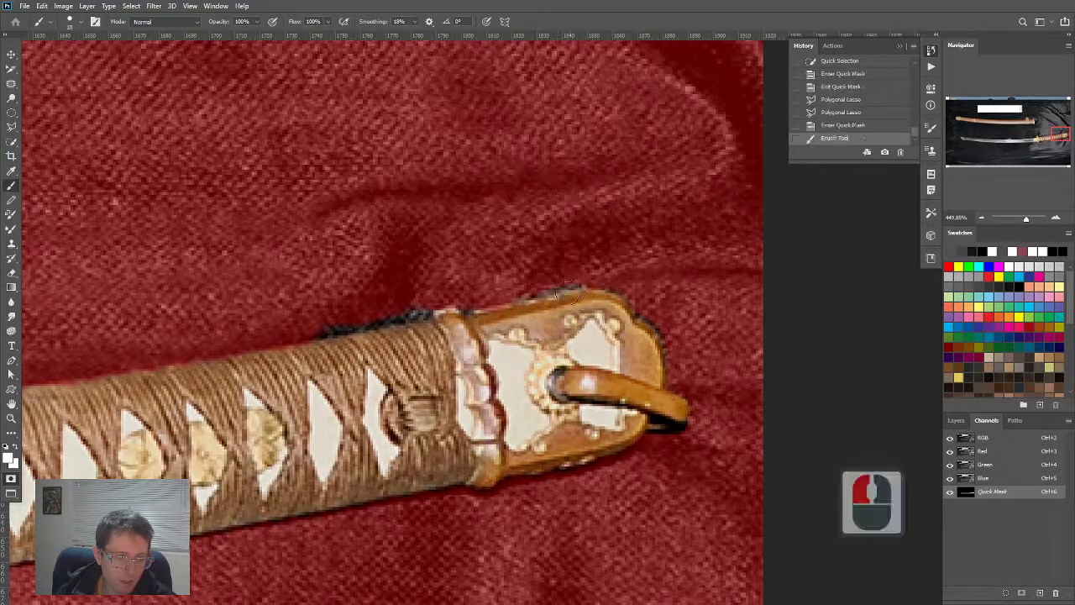
click(546, 276)
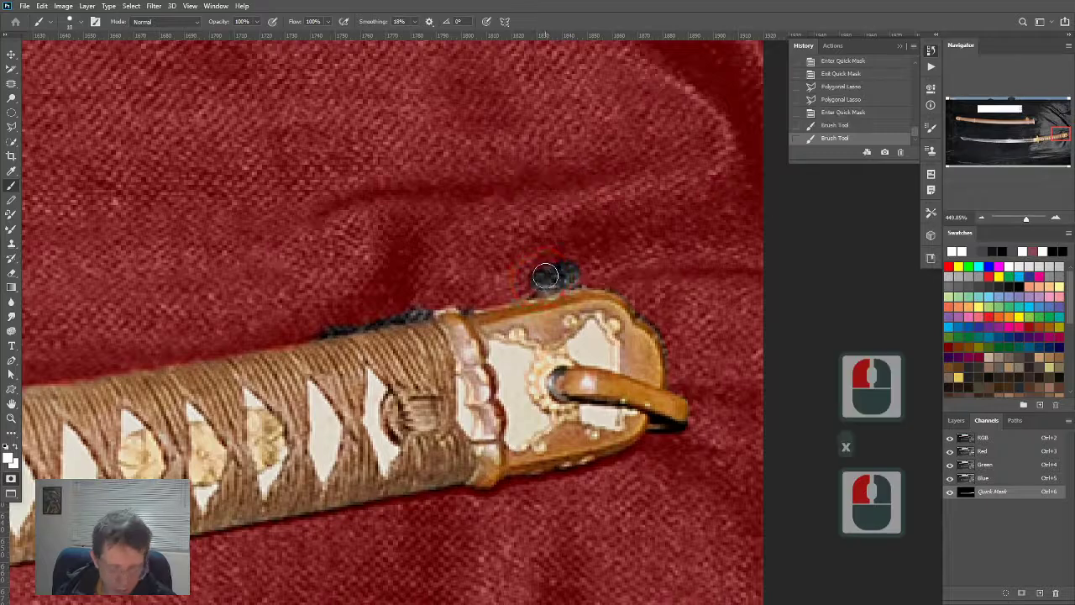
click(567, 273)
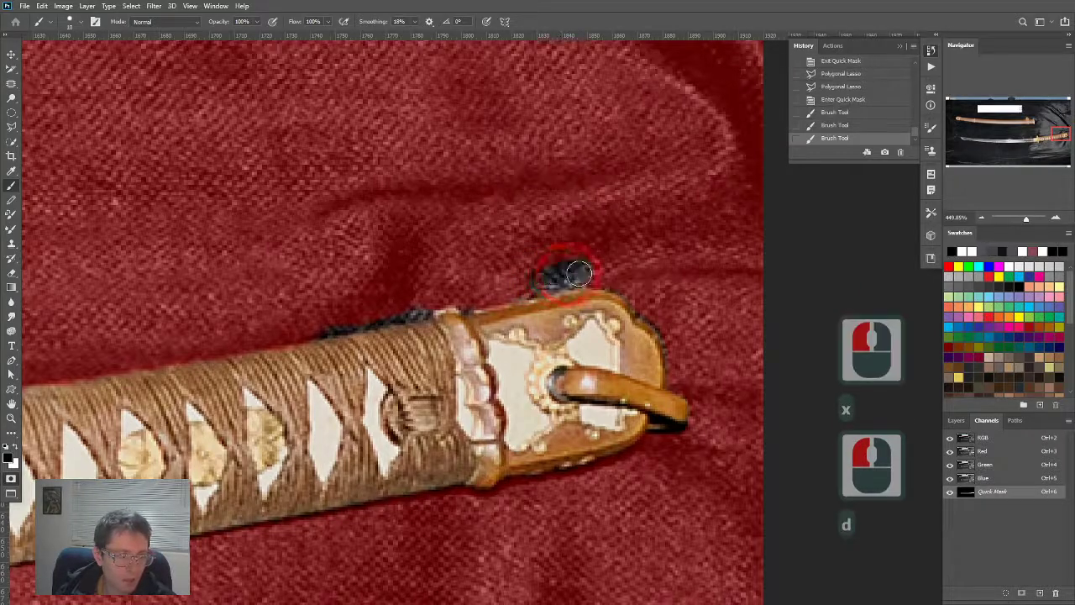
click(575, 273)
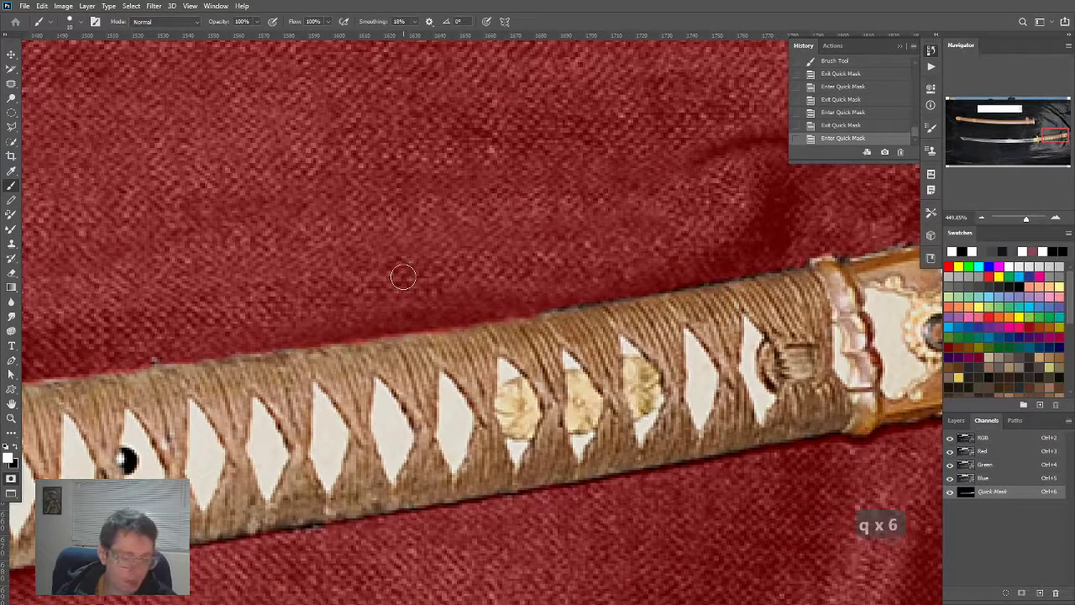
mouse_move(244, 294)
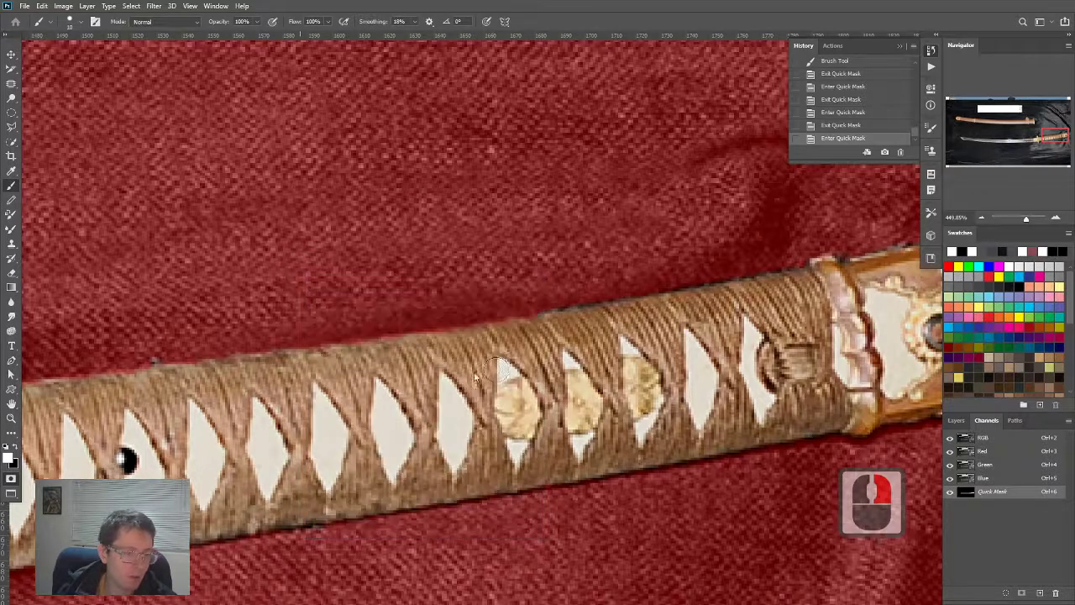
Step: Paint the quick mask along the handle, guard end and blade gap, then exit it
key(Escape)
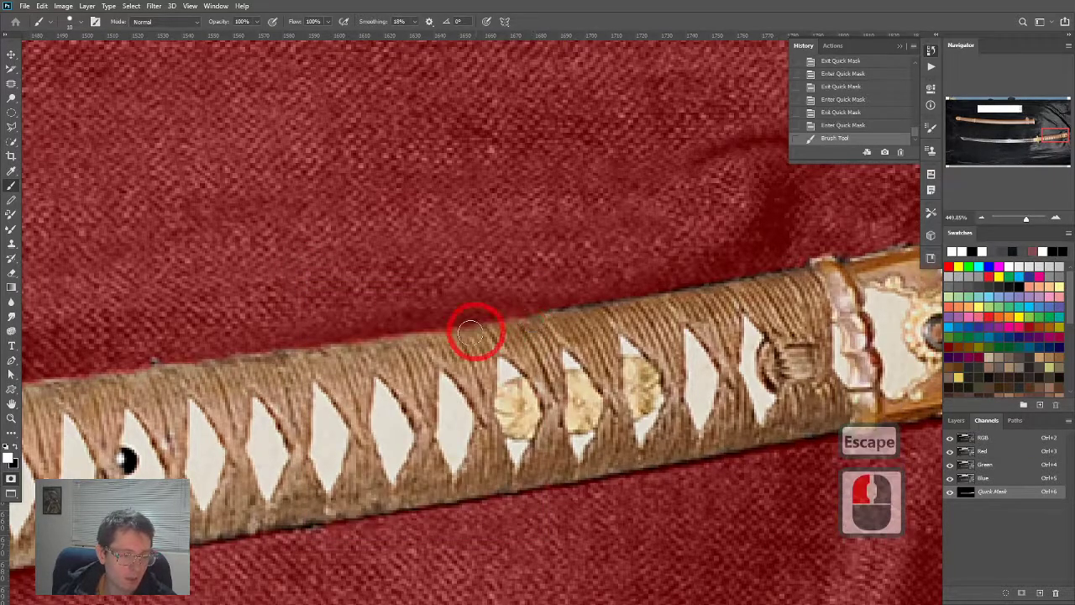
right_click(475, 331)
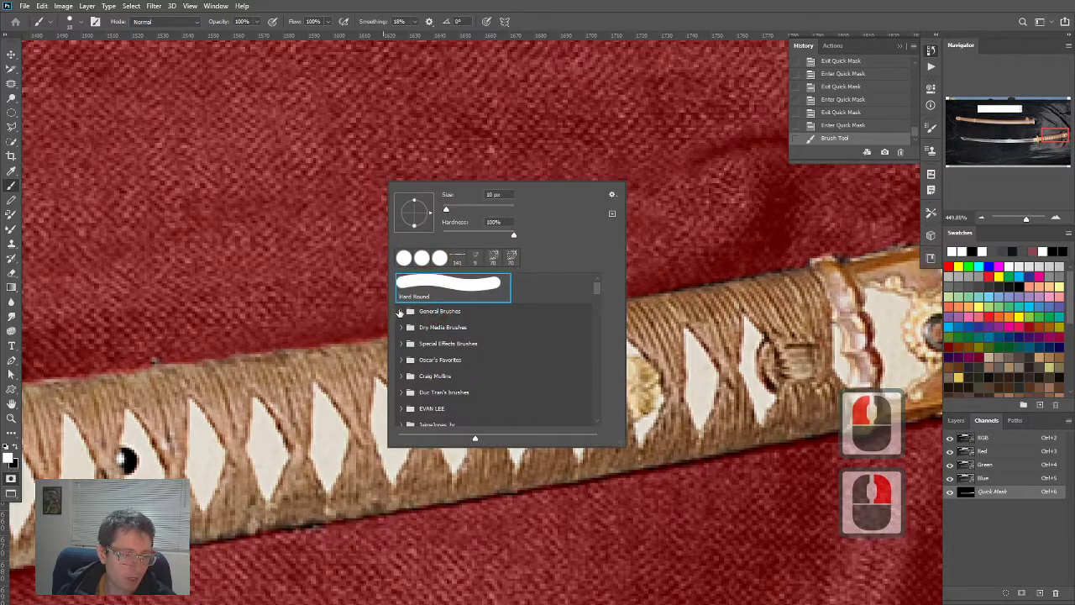
key(Escape)
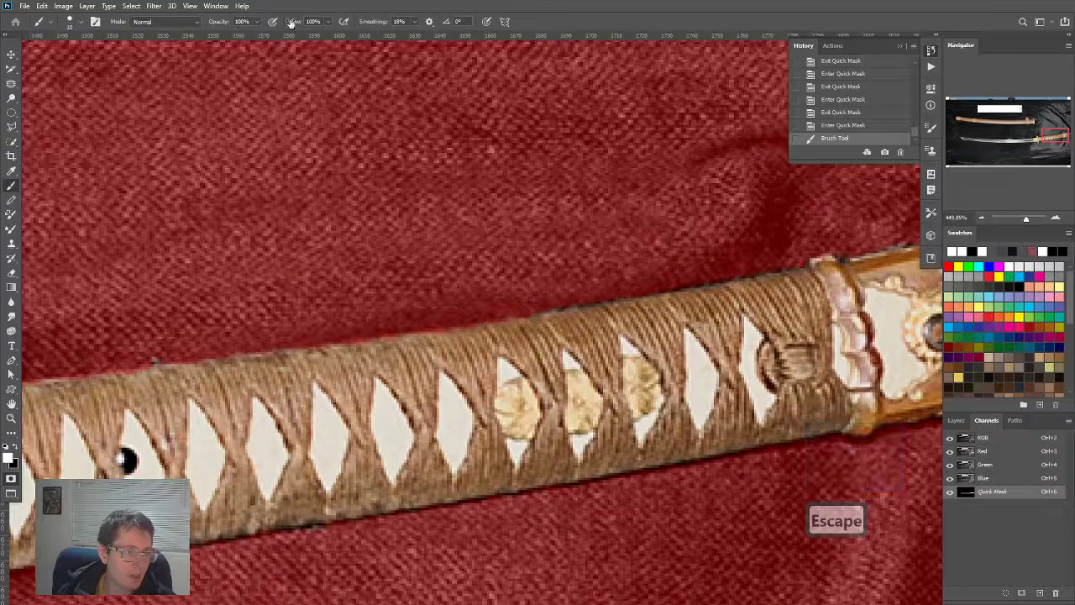
key(Escape)
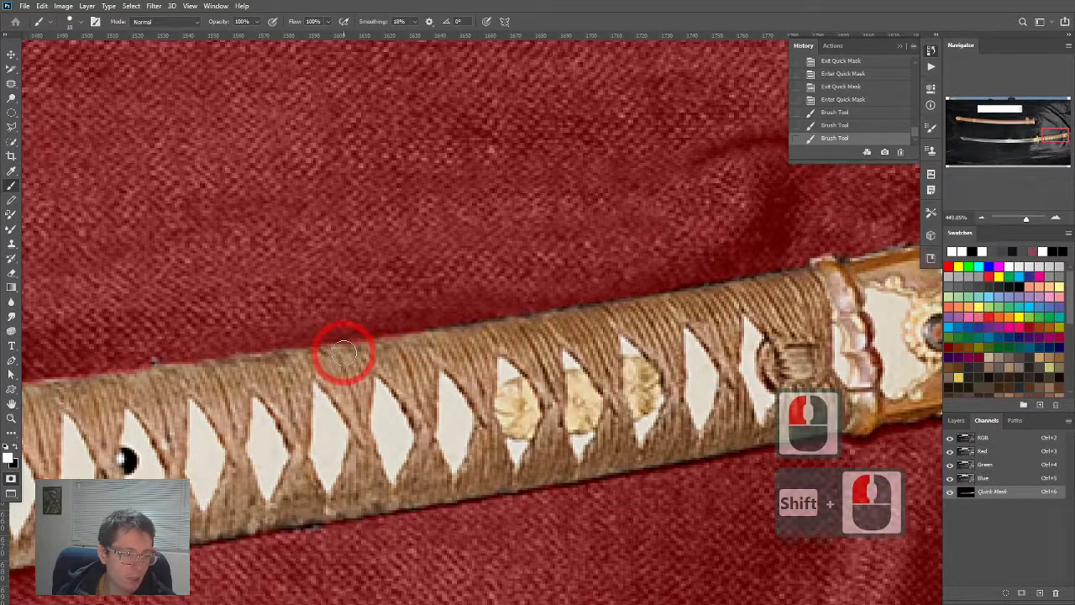
click(172, 369)
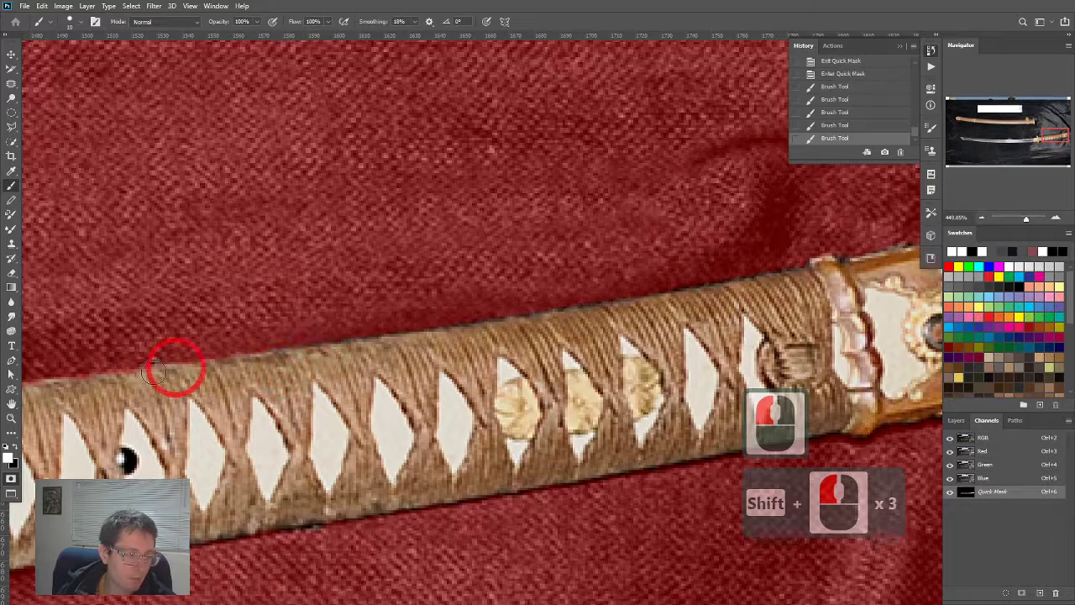
key(z)
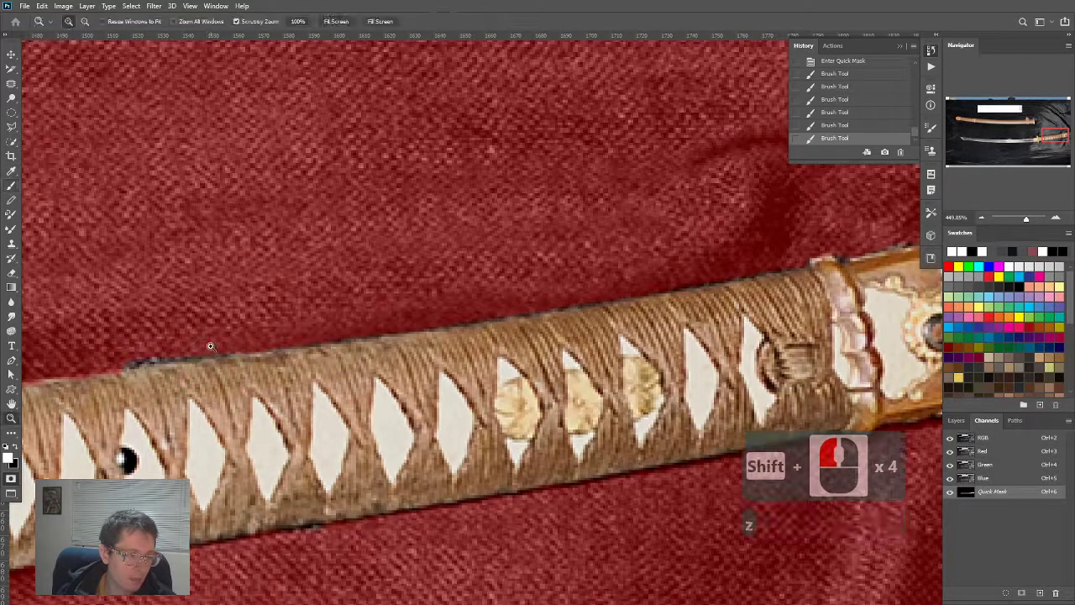
key(b)
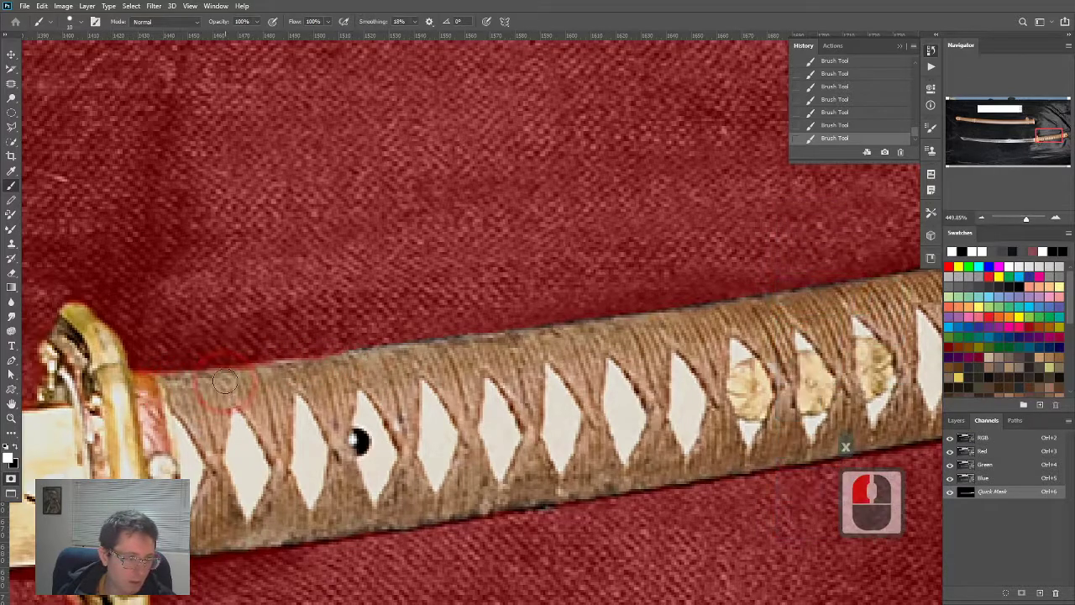
click(126, 384)
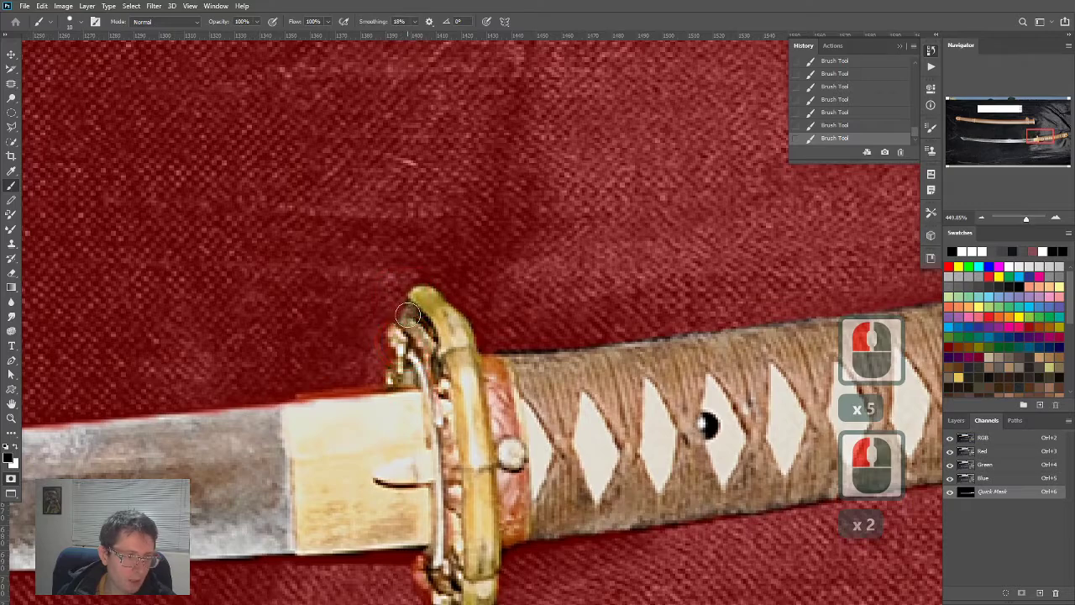
key(ctrl+z)
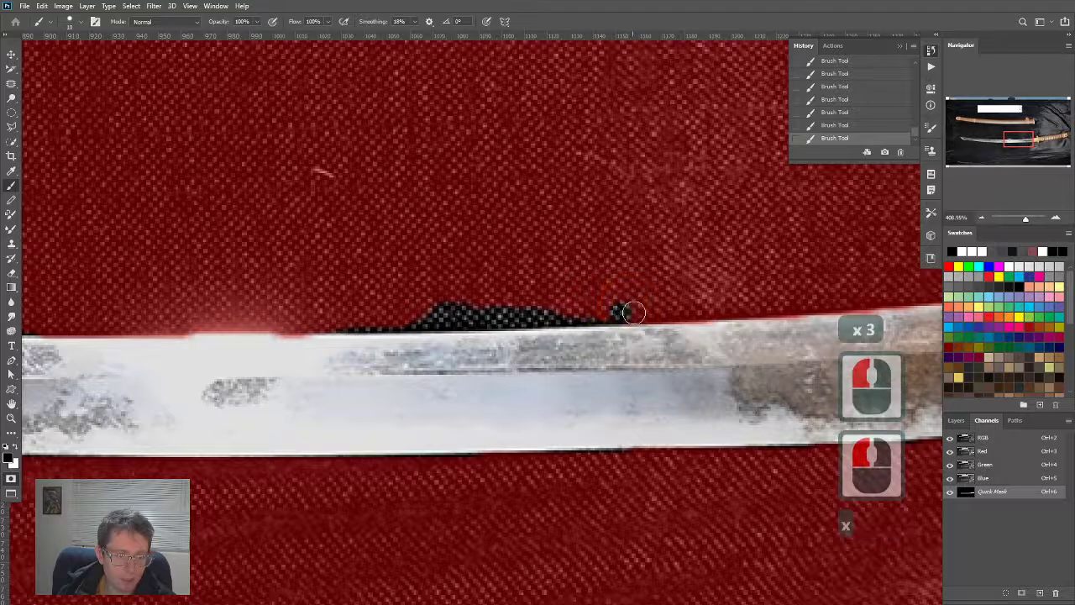
click(378, 318)
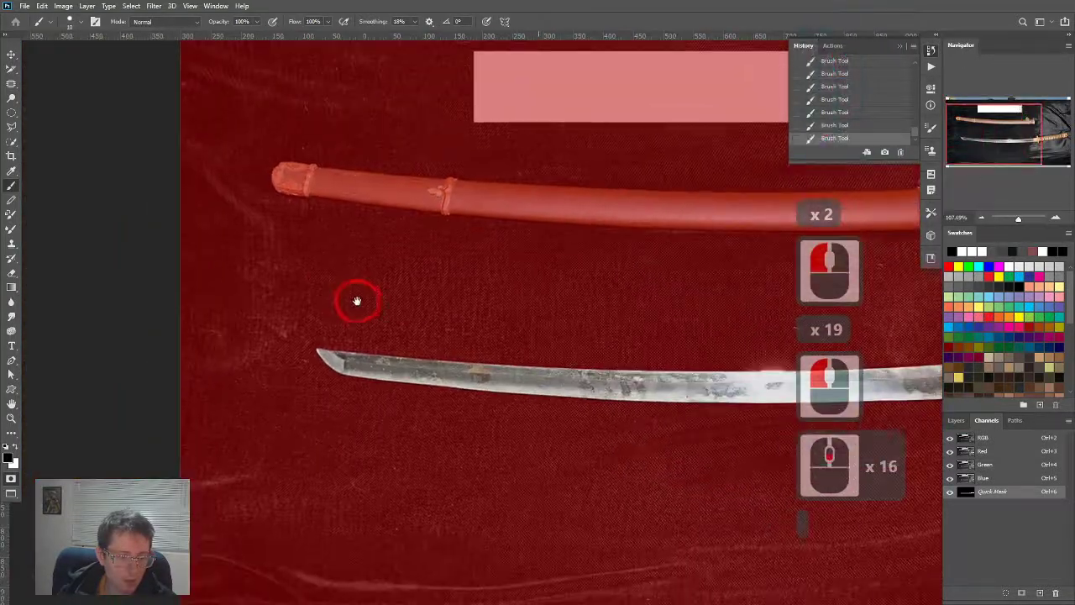
key(q)
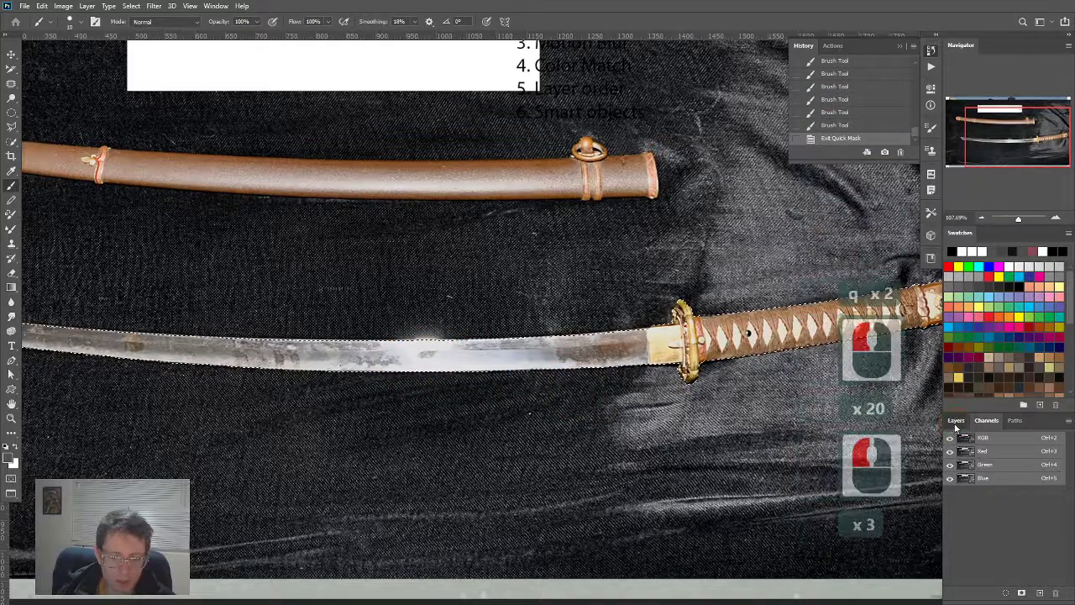
Step: Push the sword mask edge slightly outward in Select and Mask, then open Select menu
click(956, 420)
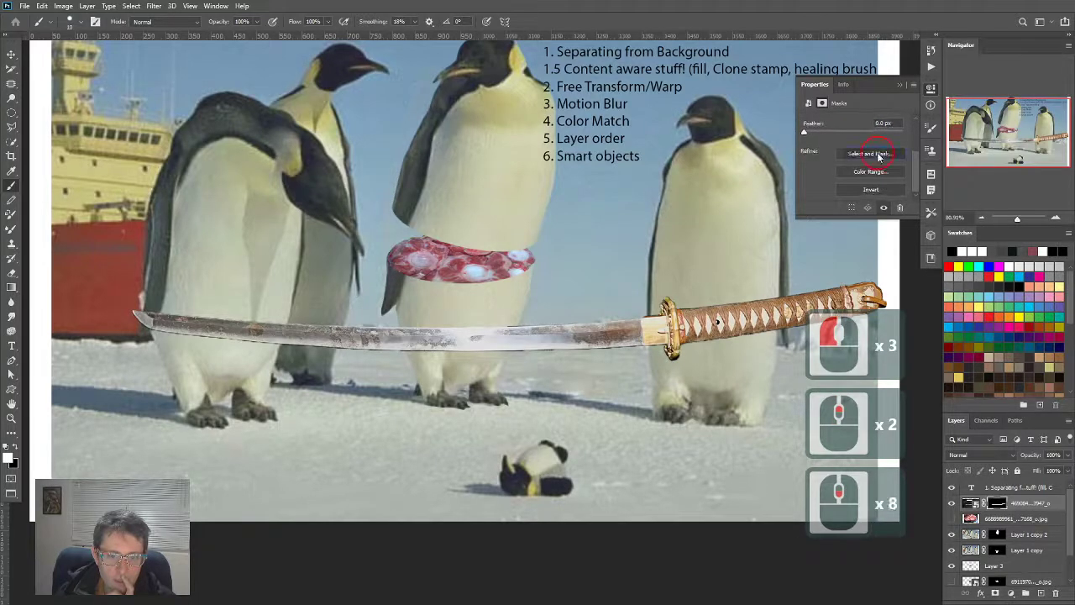
click(871, 153)
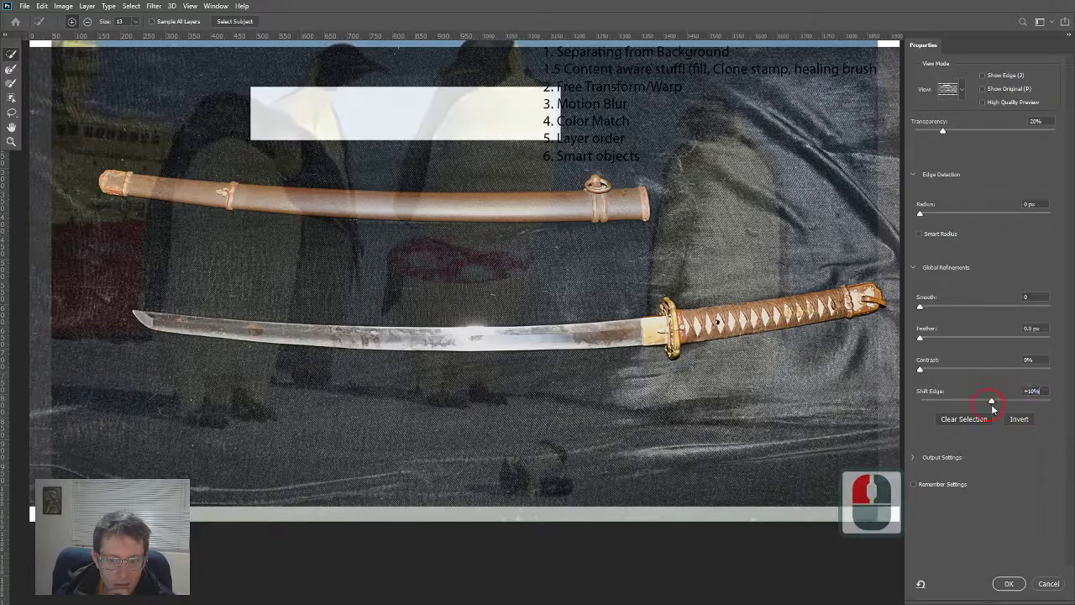
drag(992, 401, 958, 401)
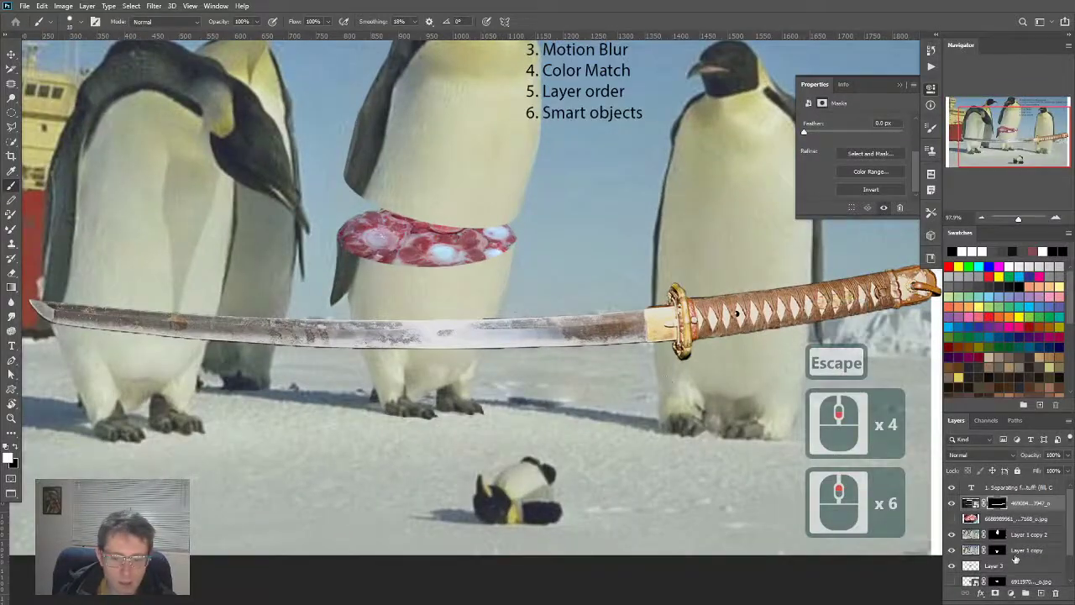
click(971, 488)
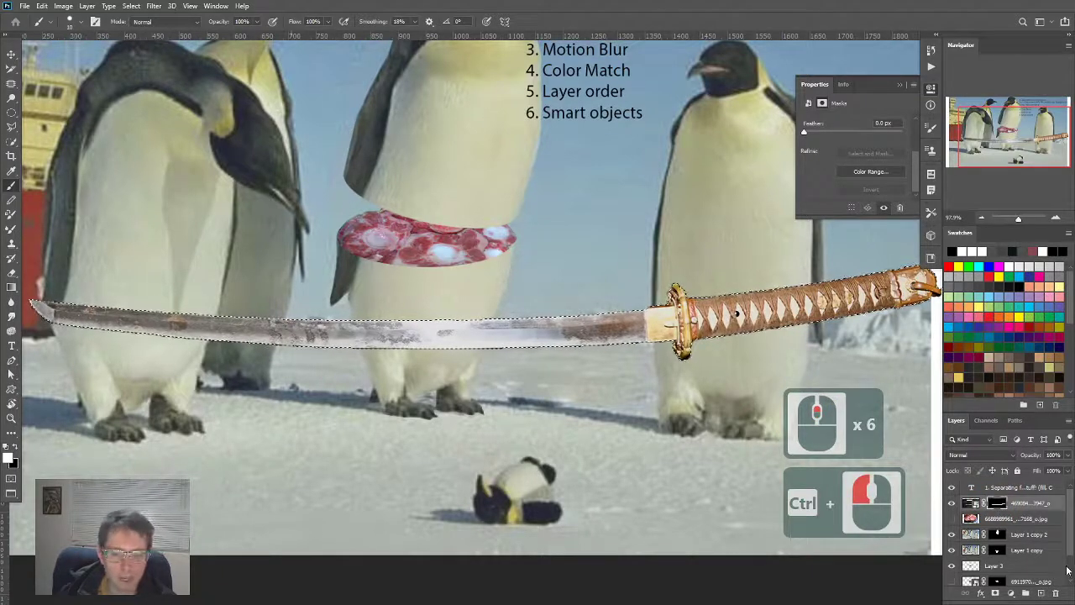
click(131, 6)
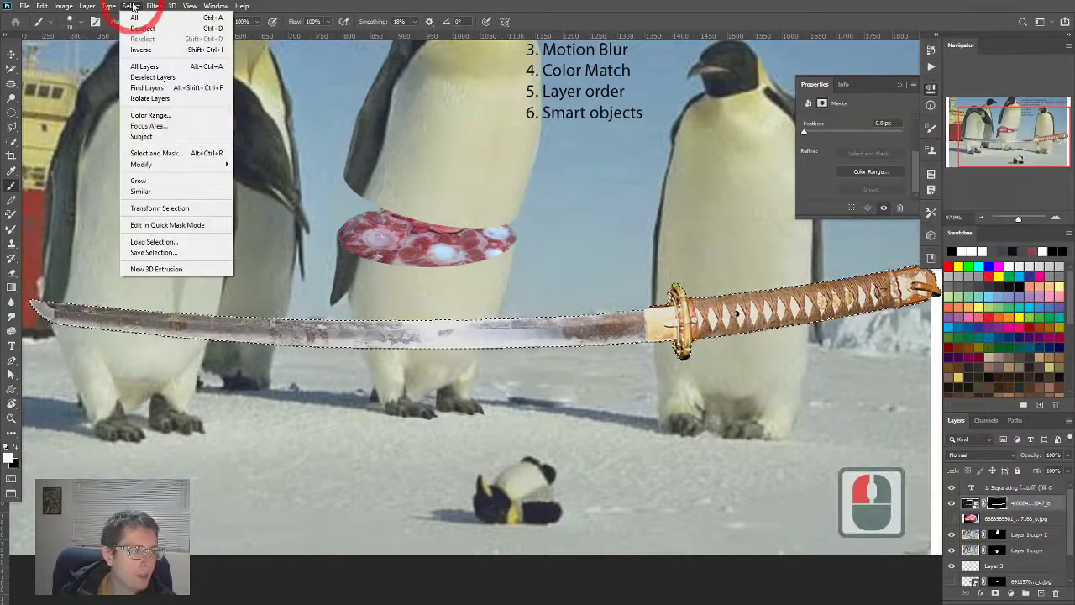
key(Escape)
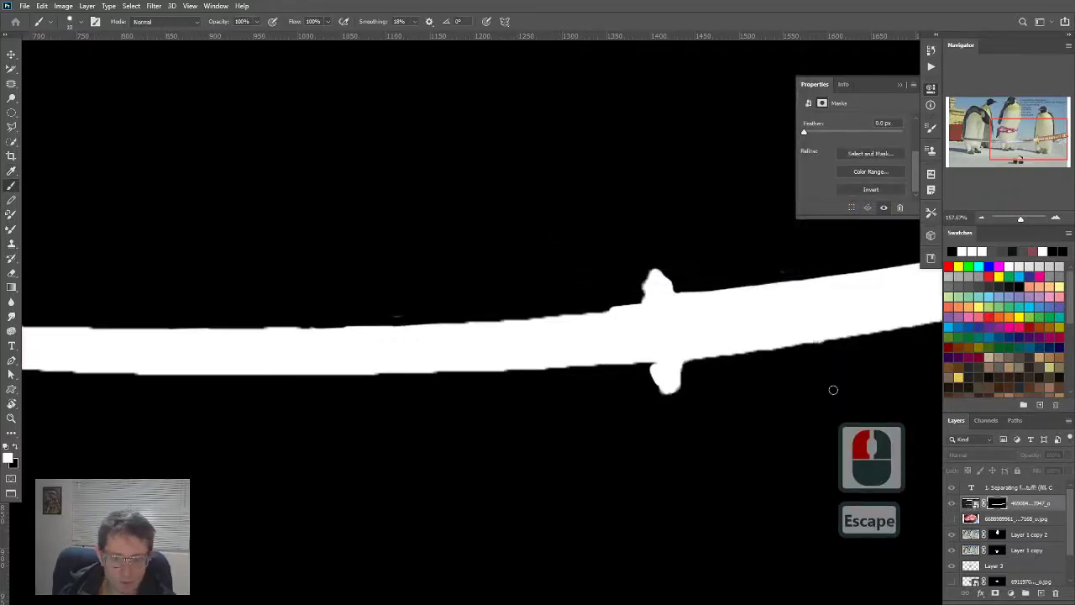
key(ctrl+z)
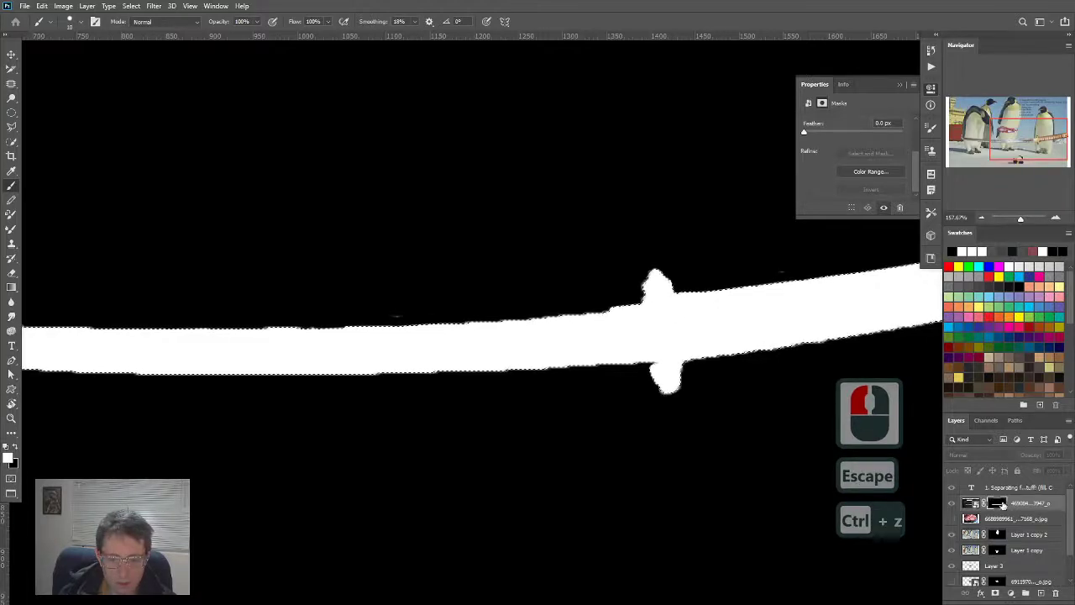
key(ctrl+d)
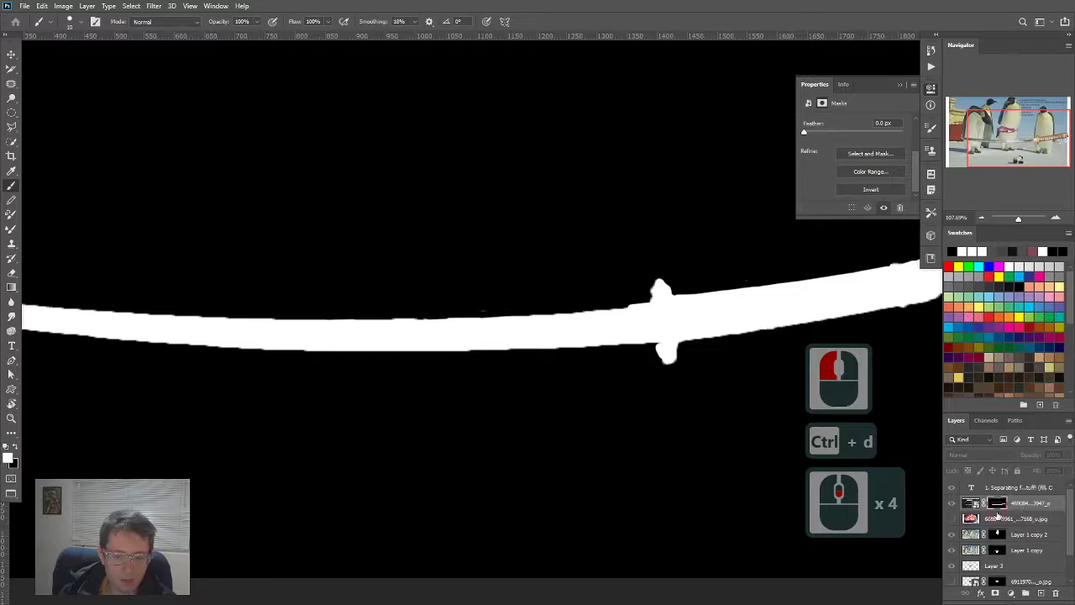
key(ctrl+d)
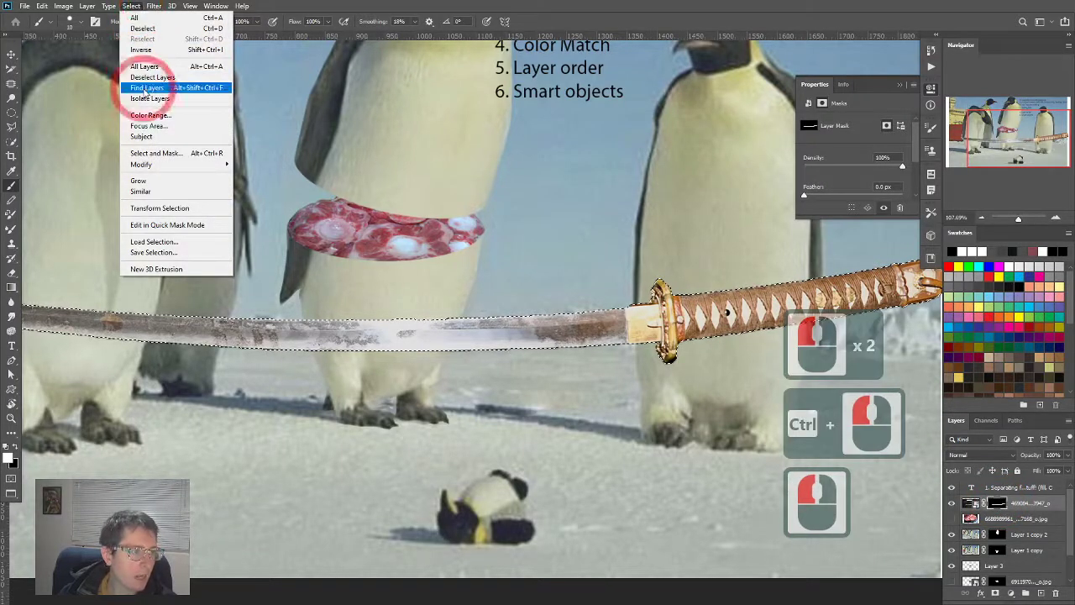
mouse_move(160, 137)
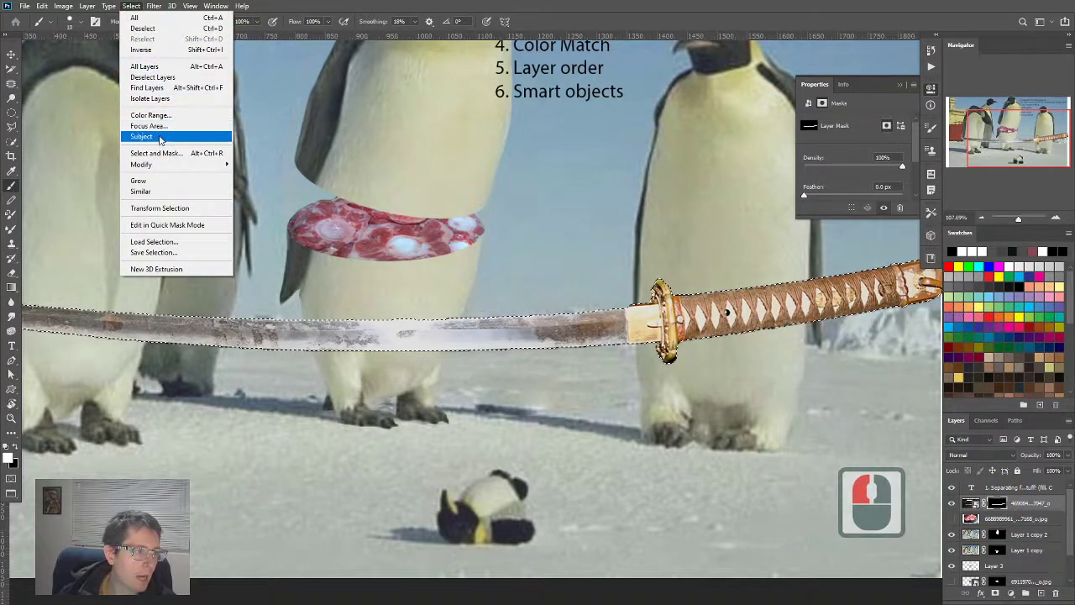
mouse_move(142, 164)
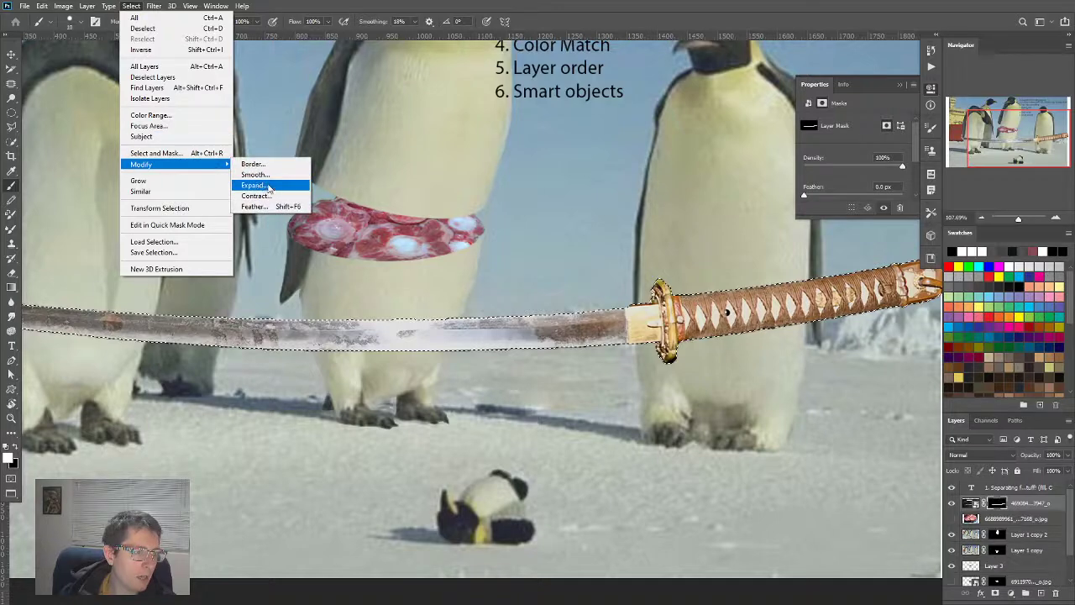
click(254, 195)
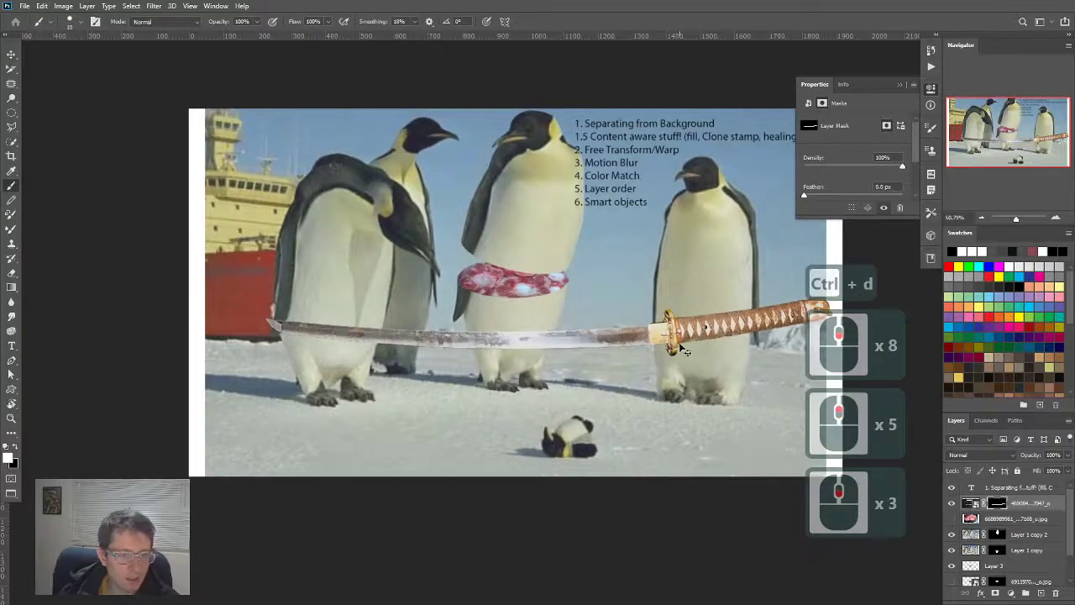
Step: Scale the katana down, flip it, and place it diagonally at the left penguin
key(ctrl+t)
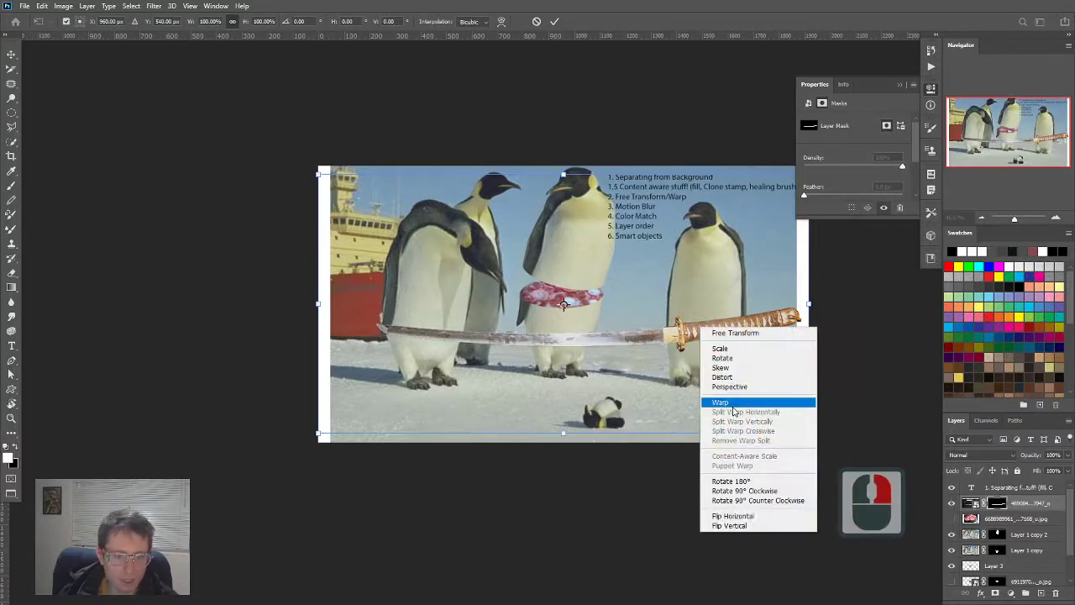
click(720, 401)
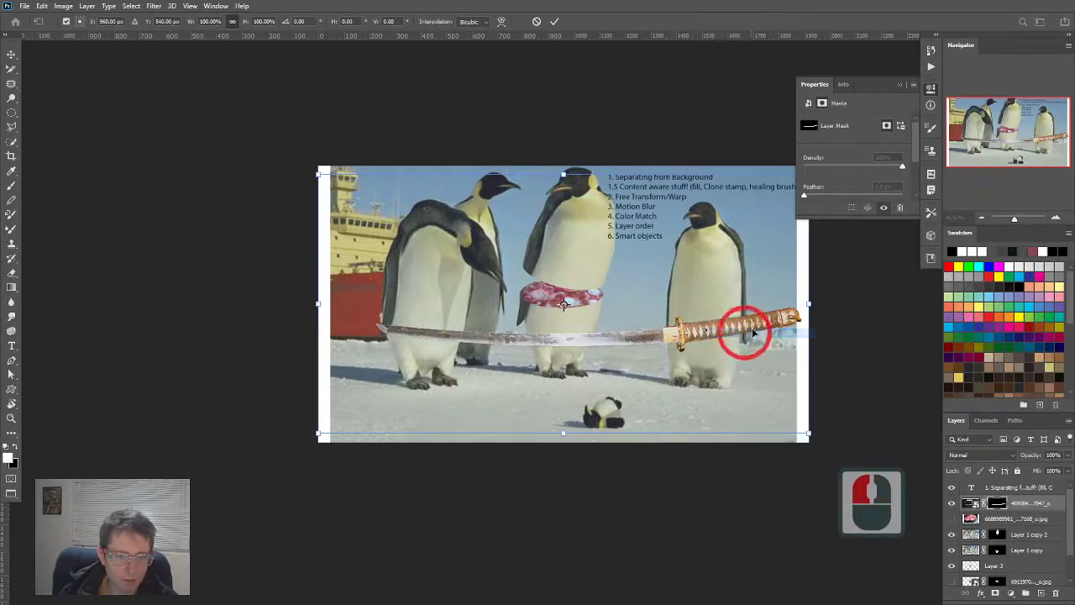
drag(748, 332, 487, 252)
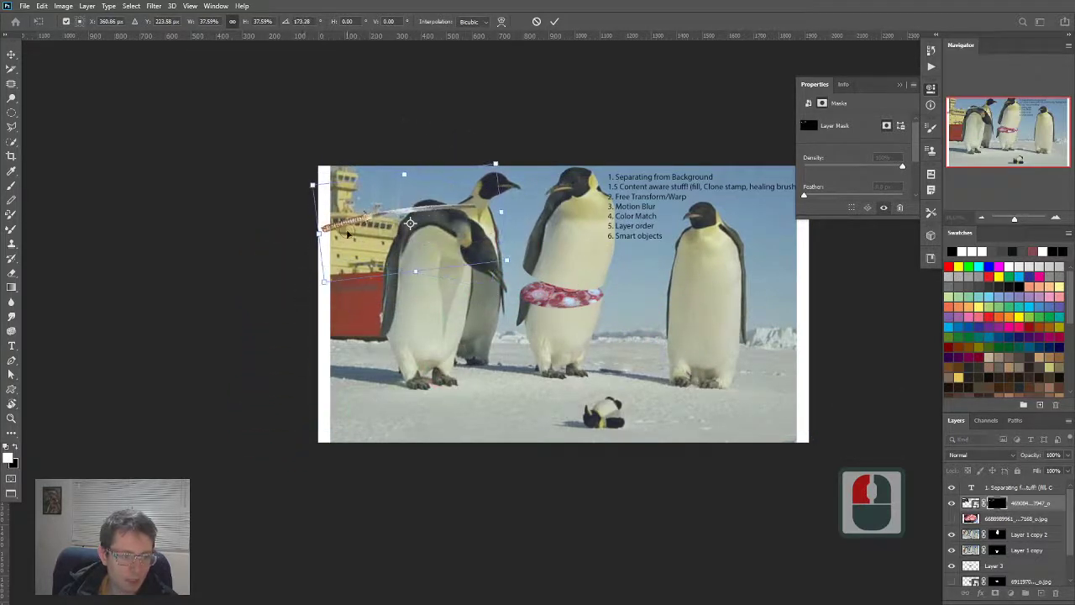
right_click(409, 223)
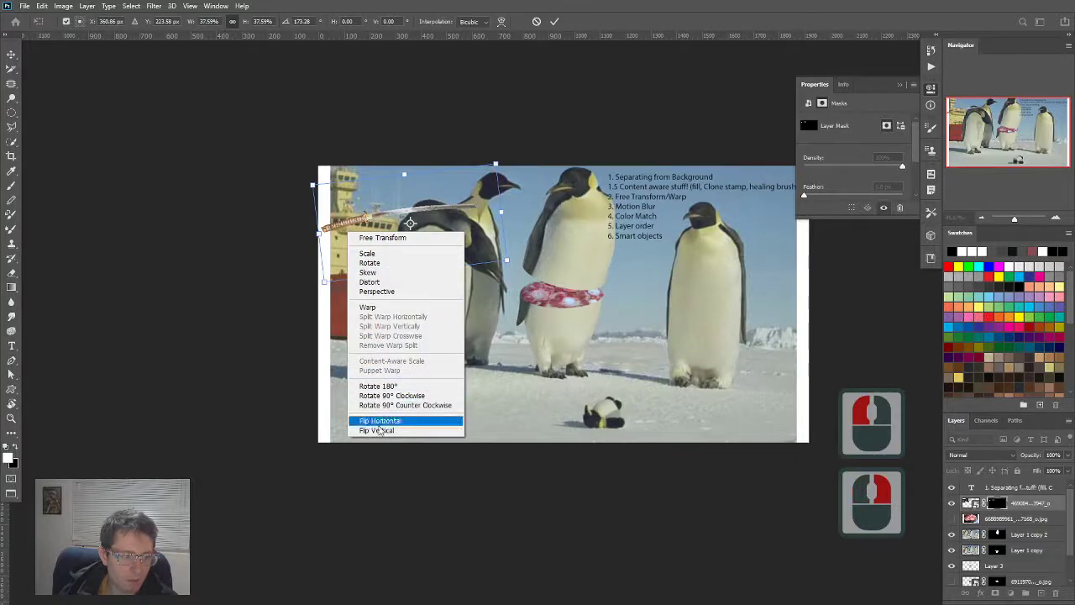
click(380, 420)
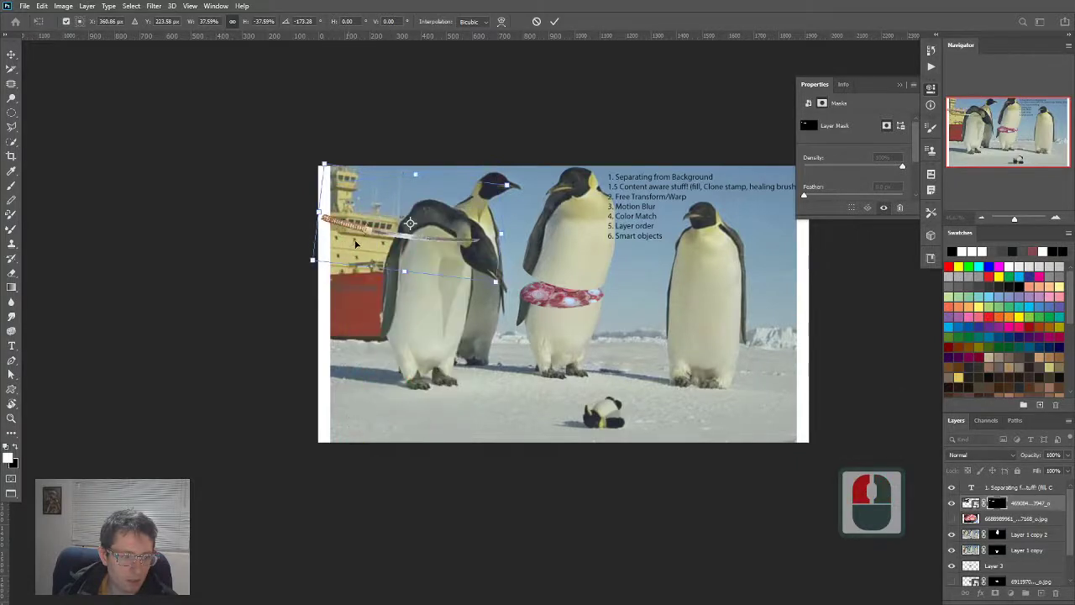
drag(411, 223, 575, 294)
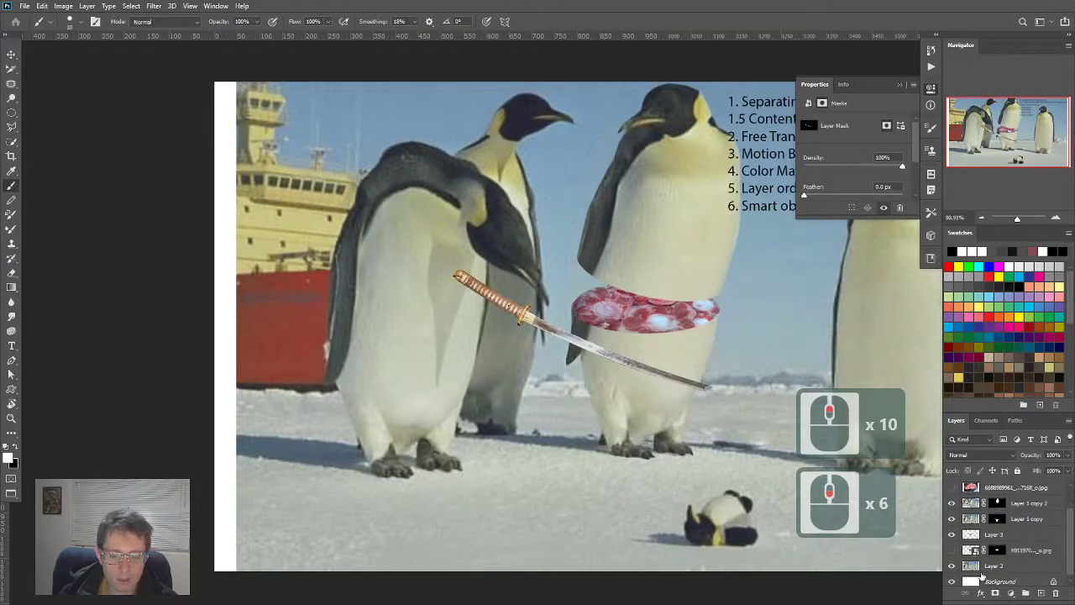
Step: Select the penguin photo layer and switch to the Polygonal Lasso Tool
click(971, 566)
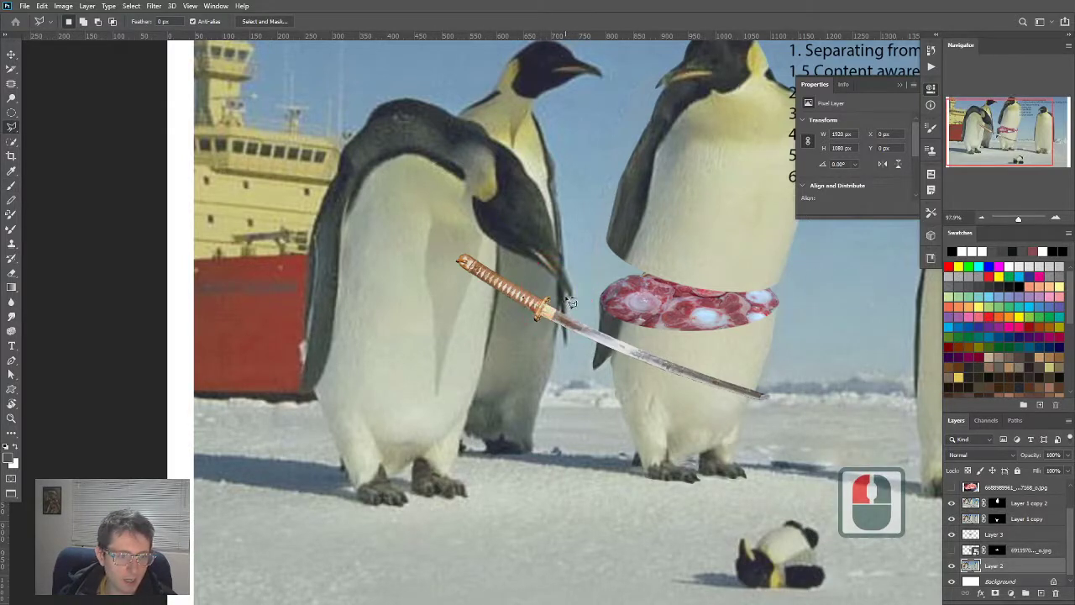
key(Escape)
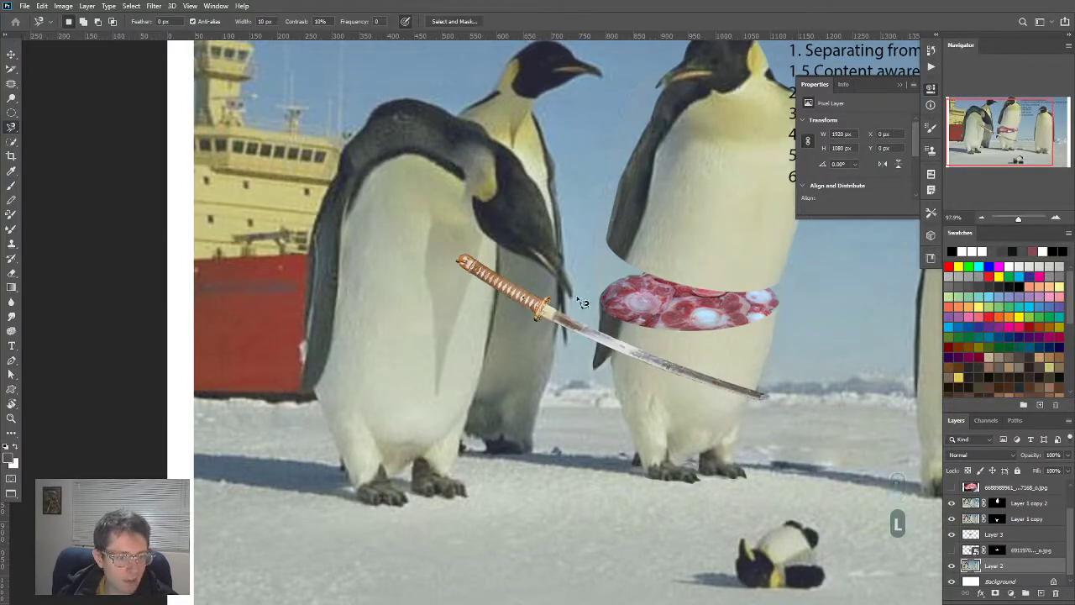
key(Escape)
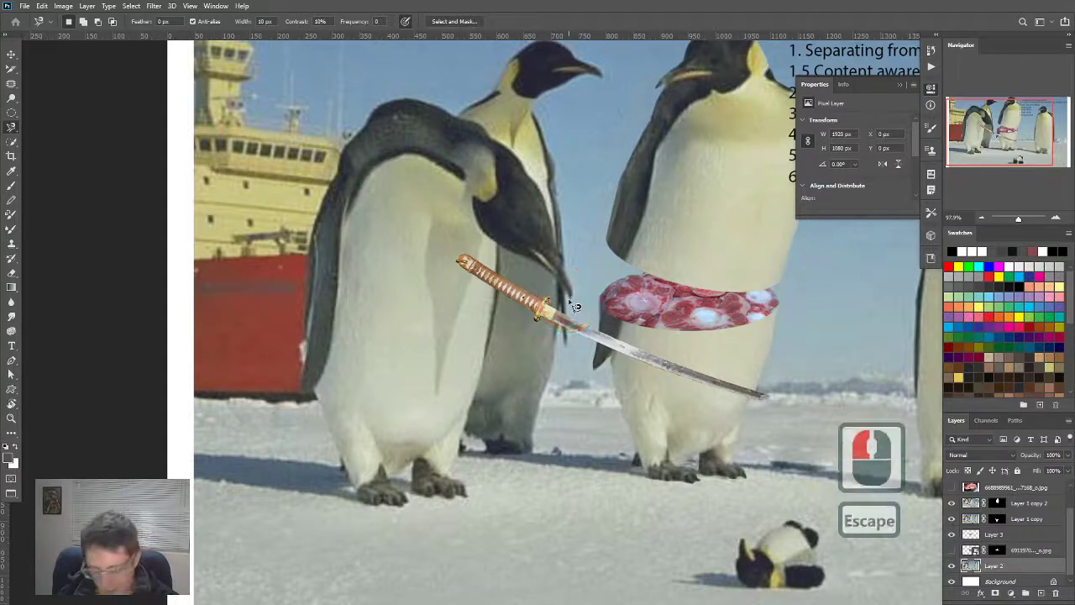
key(l)
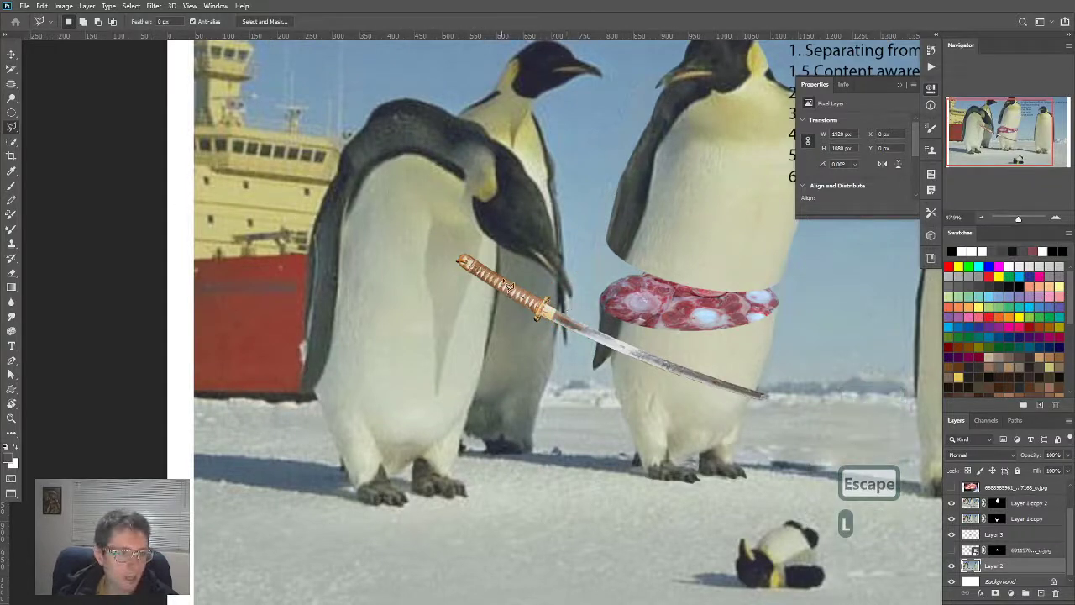
key(Escape)
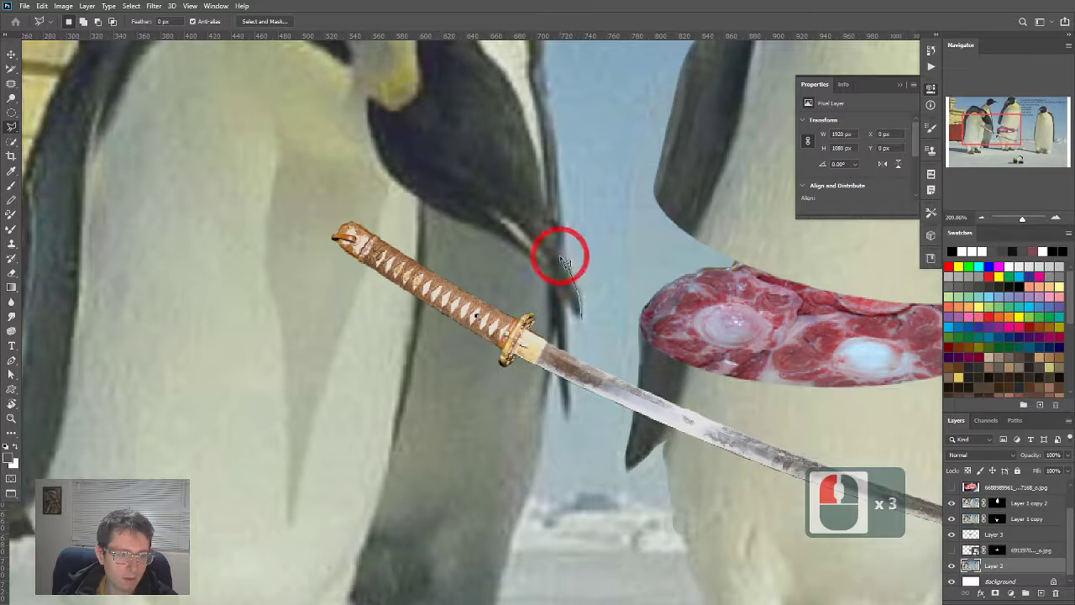
Step: Trace lasso points around the left penguin's flipper down to its tip
click(554, 244)
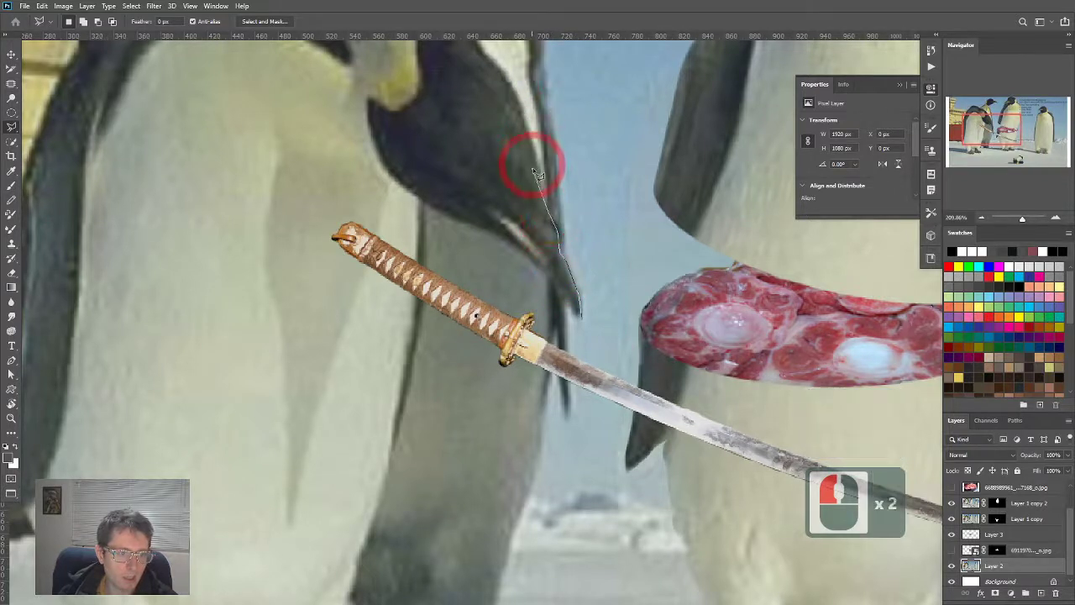
click(537, 164)
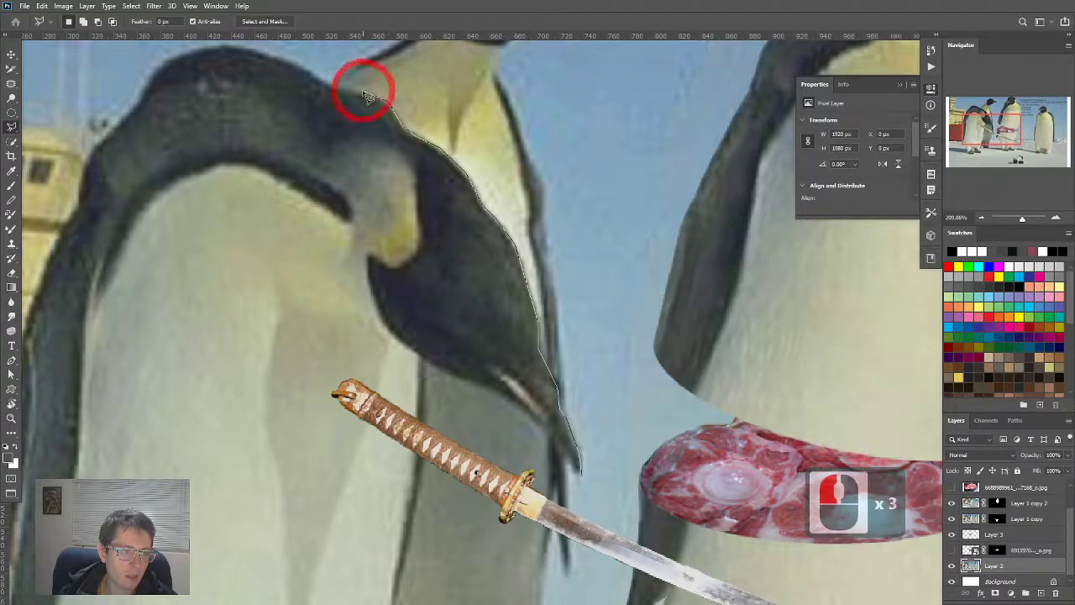
click(318, 84)
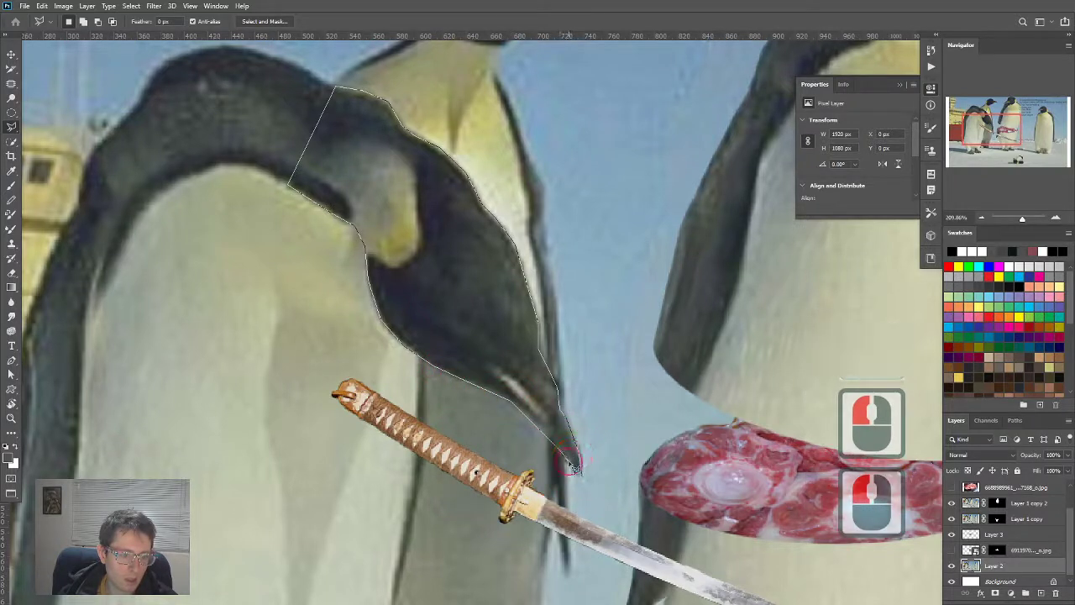
click(584, 475)
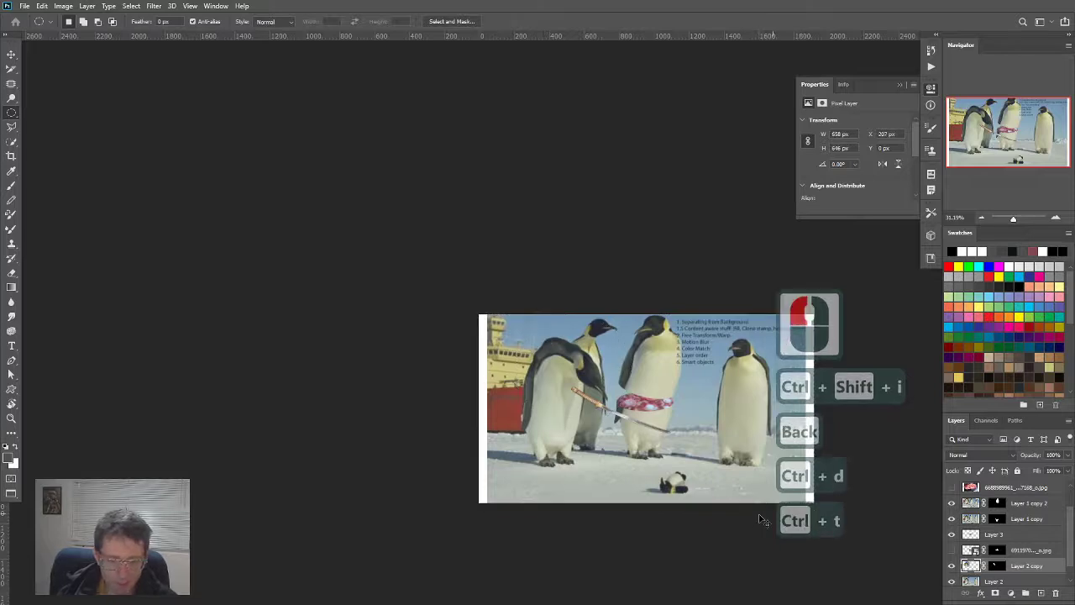
Step: Start a Free Transform on the copied flipper layer
key(ctrl+t)
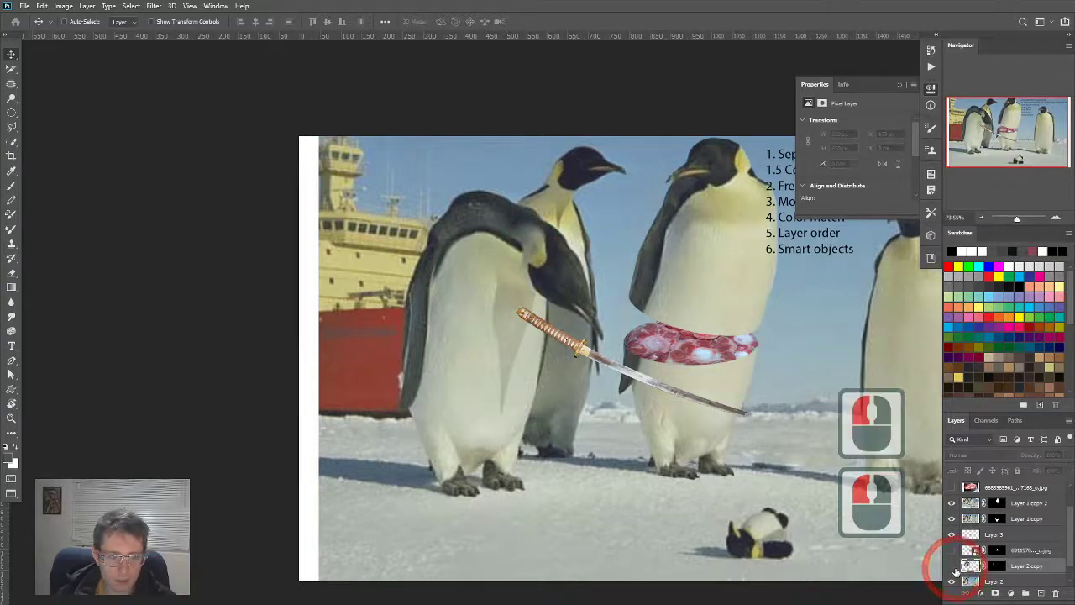
Step: Hide the flipper copy layer and begin outlining the area beside the flipper
click(995, 578)
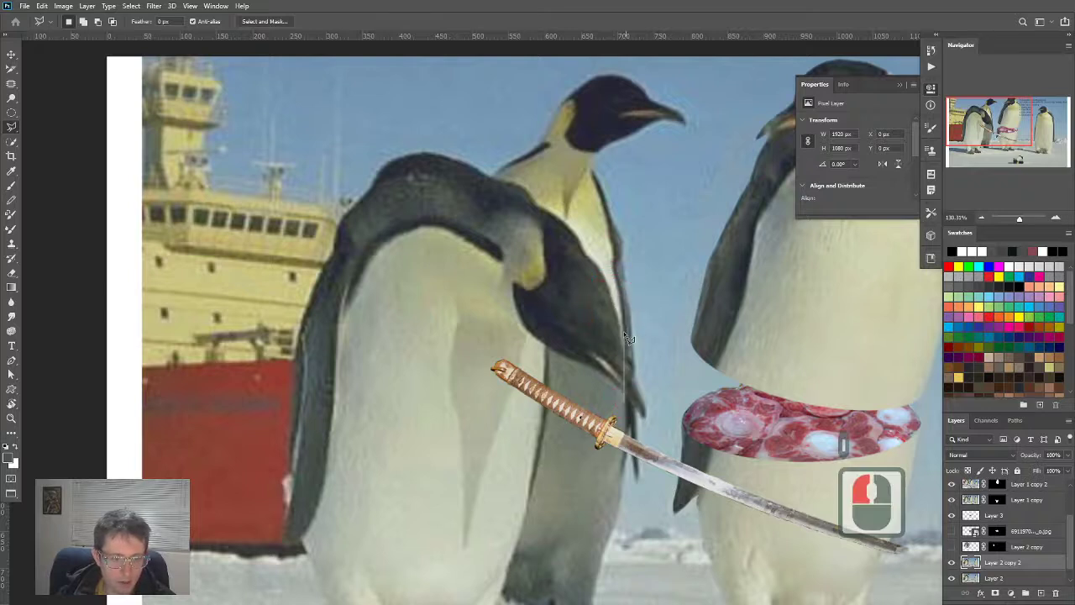
click(563, 214)
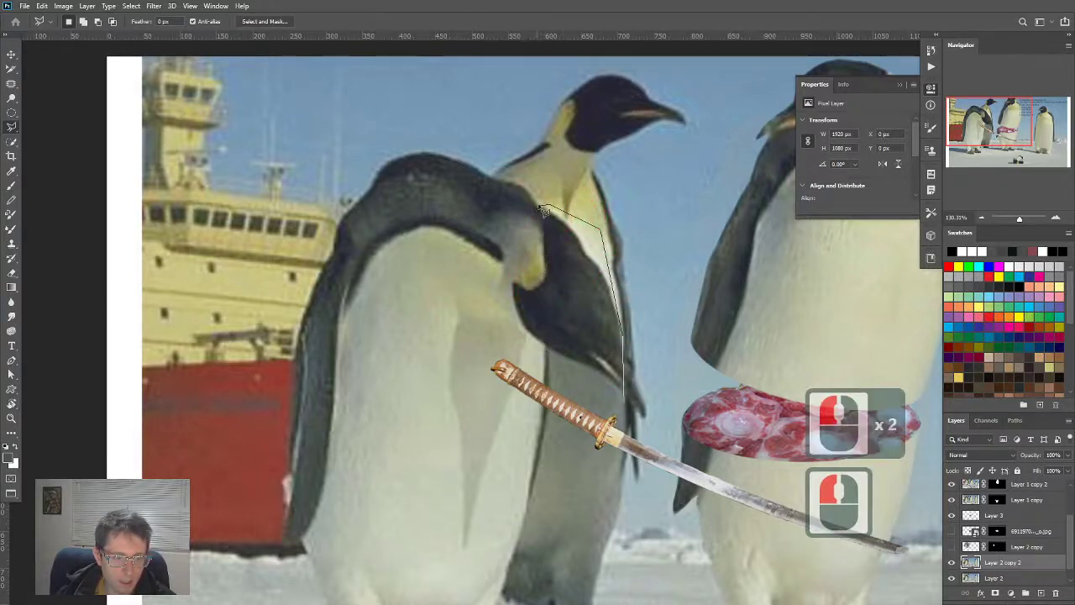
Step: Outline the dark area beside the front penguin's flipper and patch it with chest texture
click(567, 391)
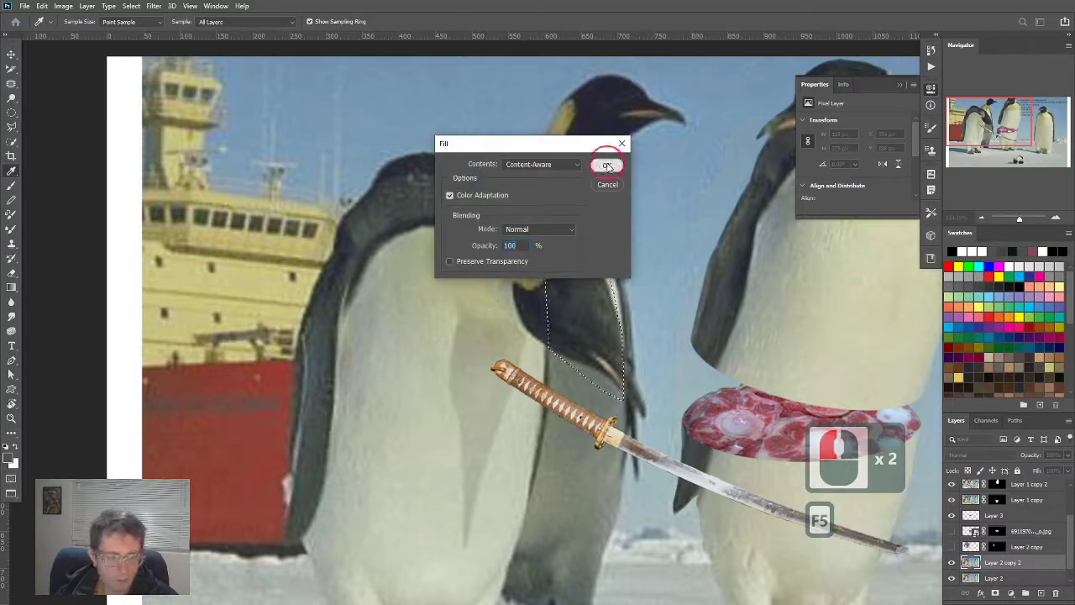
click(607, 164)
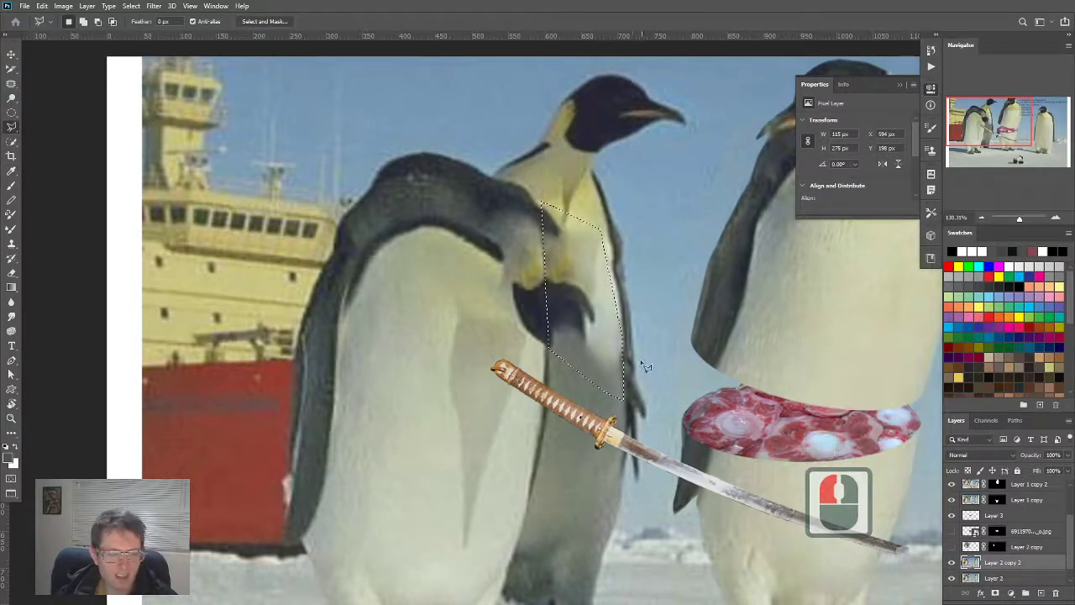
key(ctrl+z)
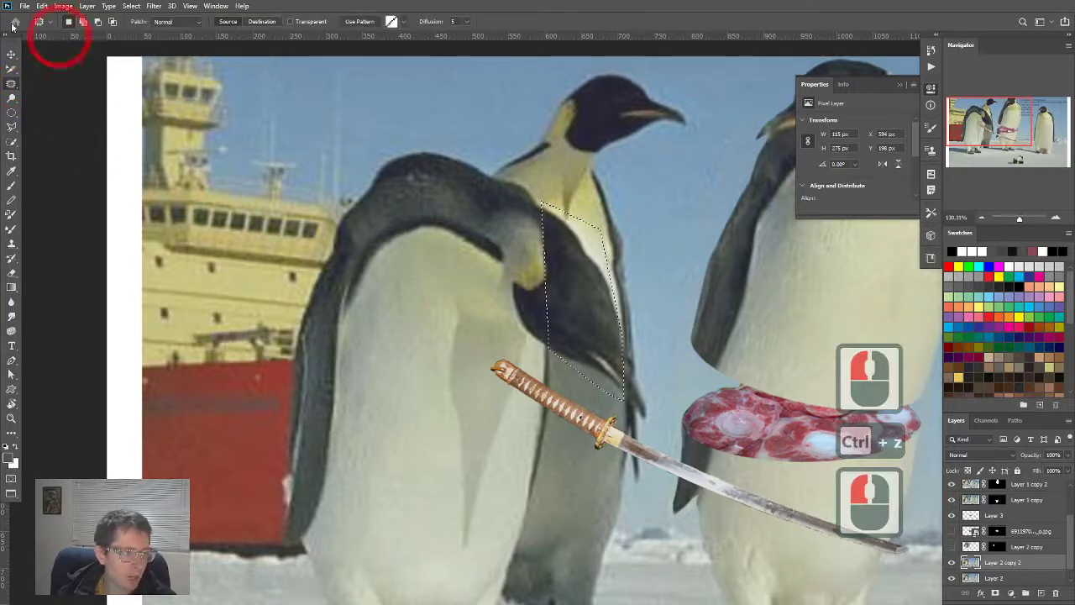
key(ctrl+z)
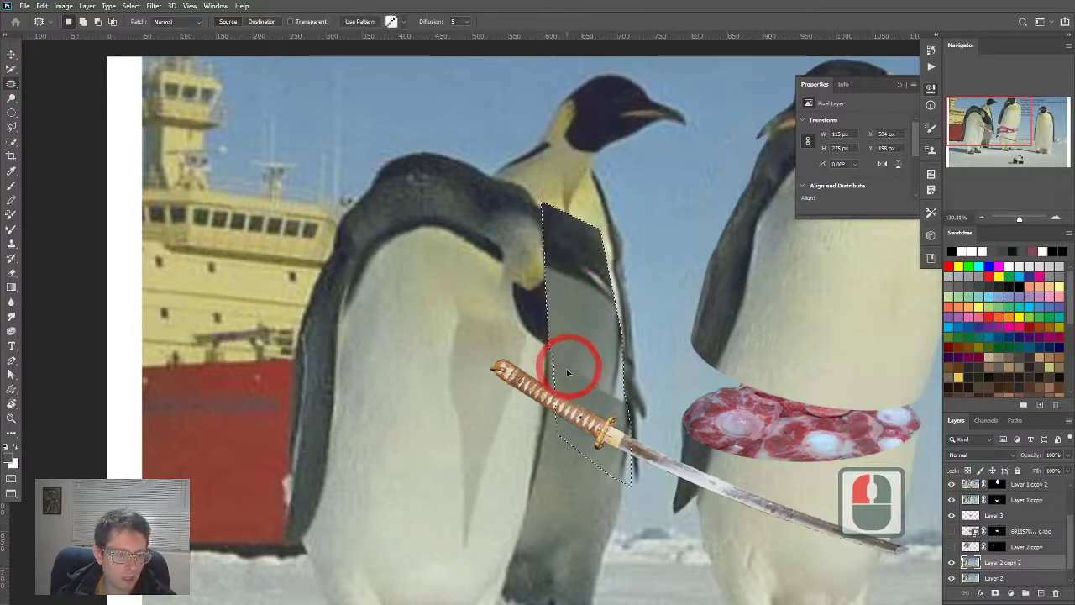
key(ctrl+t)
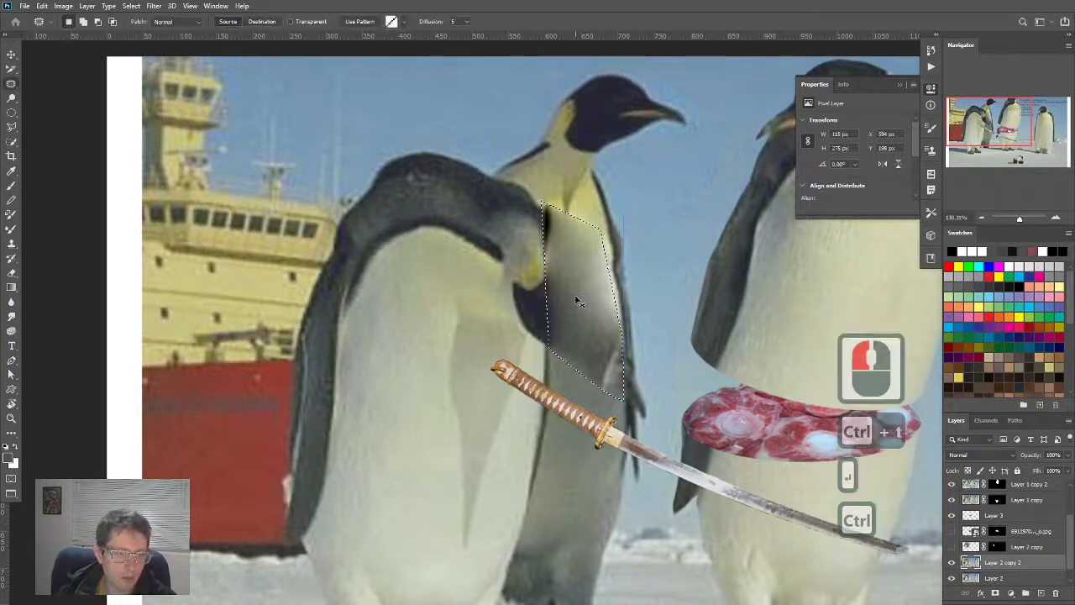
key(ctrl+d)
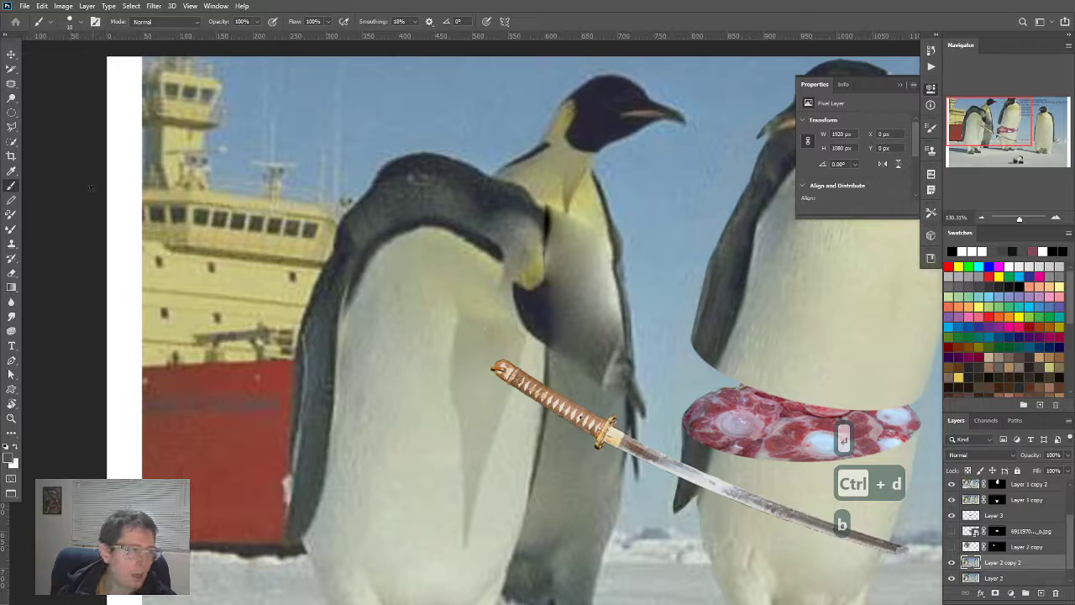
click(12, 109)
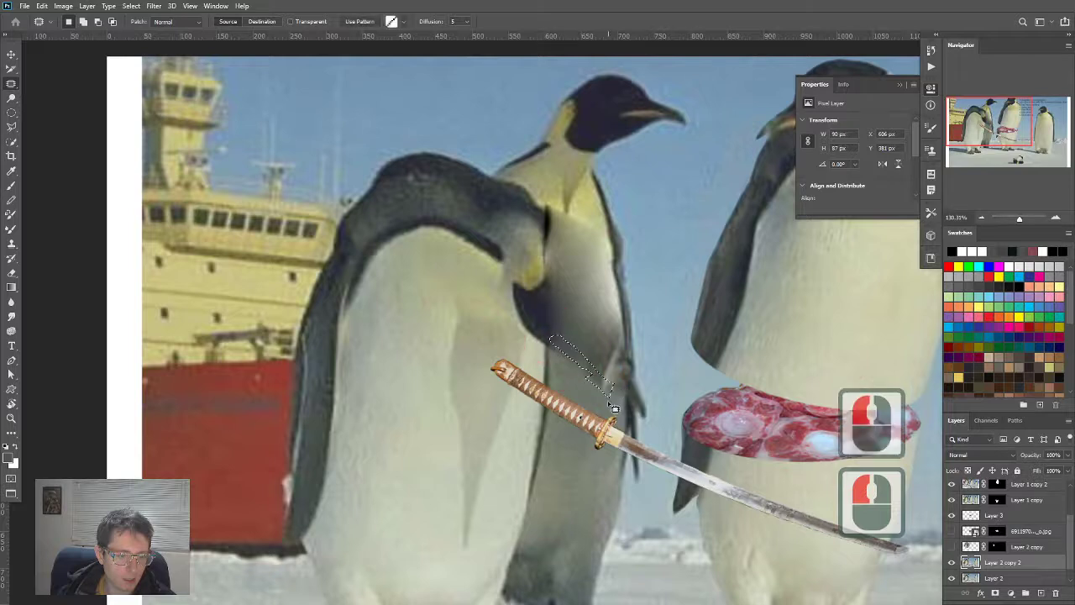
Step: Patch the small dark spots above the katana hilt, then sample the chest colour
click(613, 361)
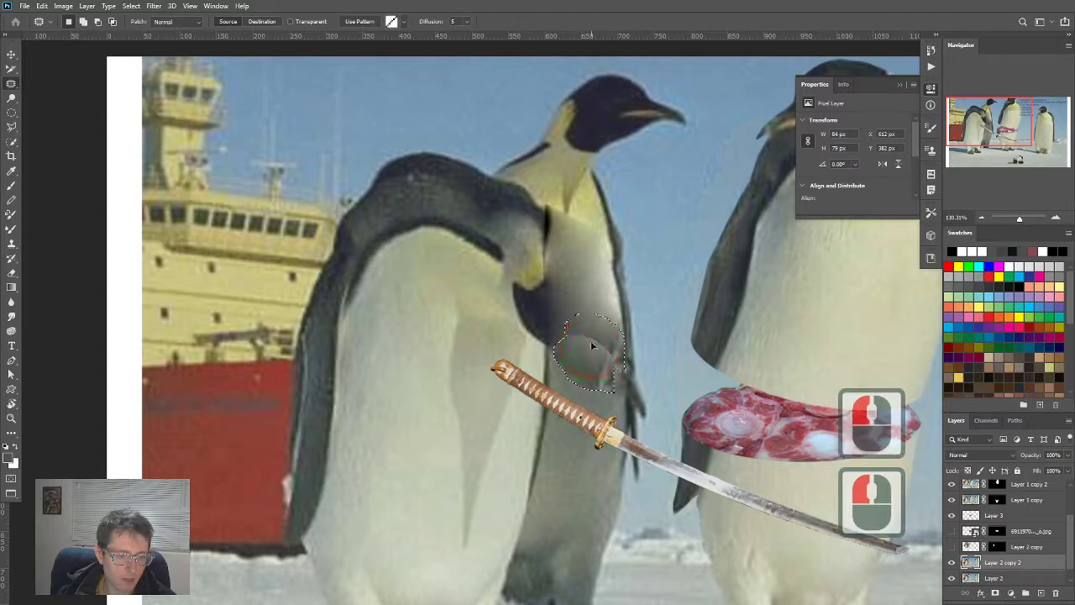
key(ctrl+d)
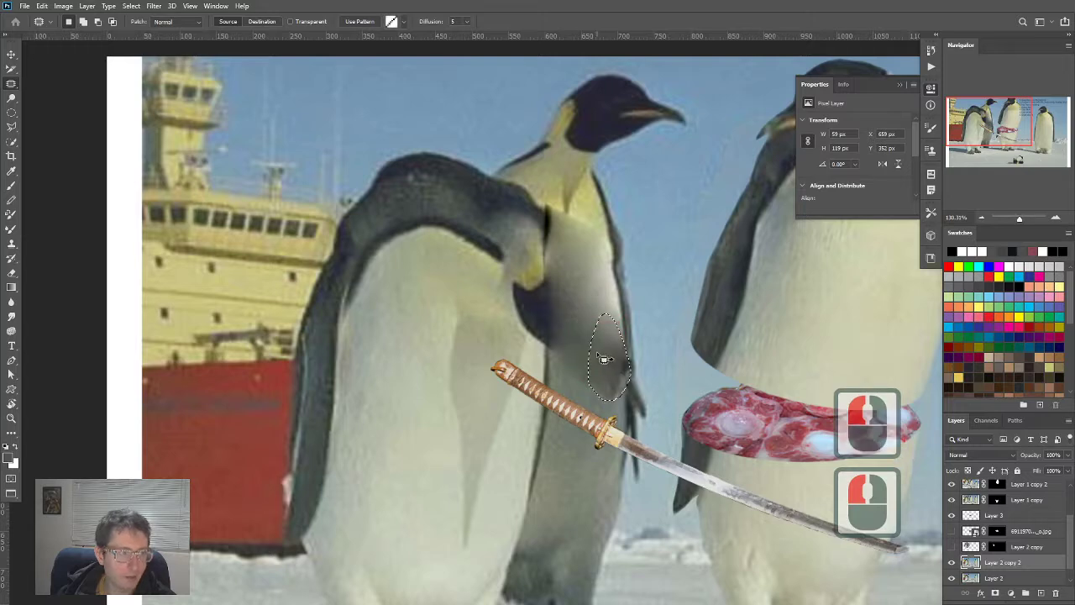
key(ctrl+d)
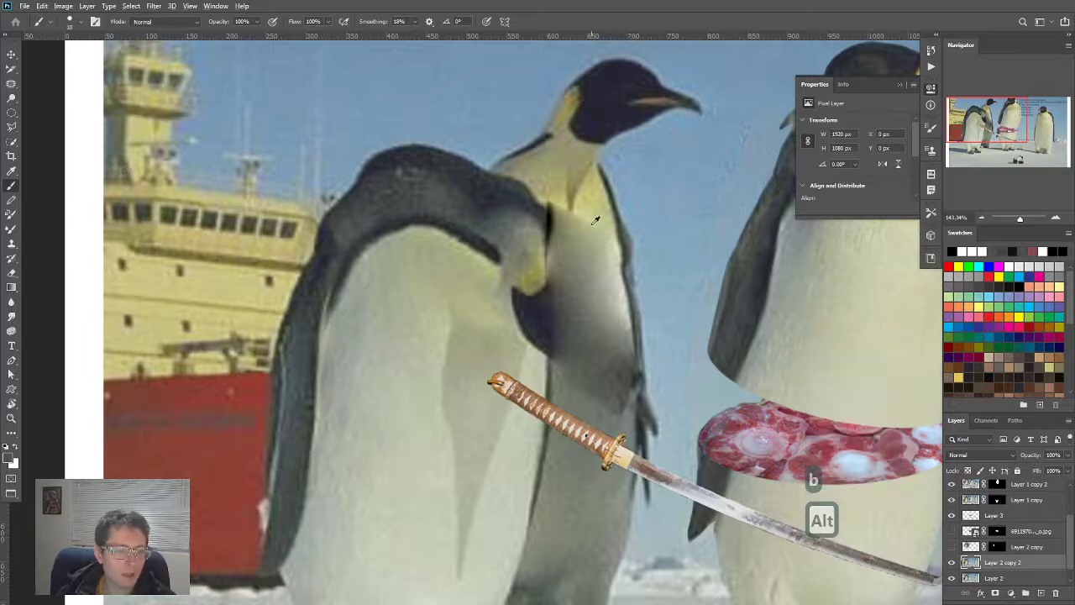
click(581, 218)
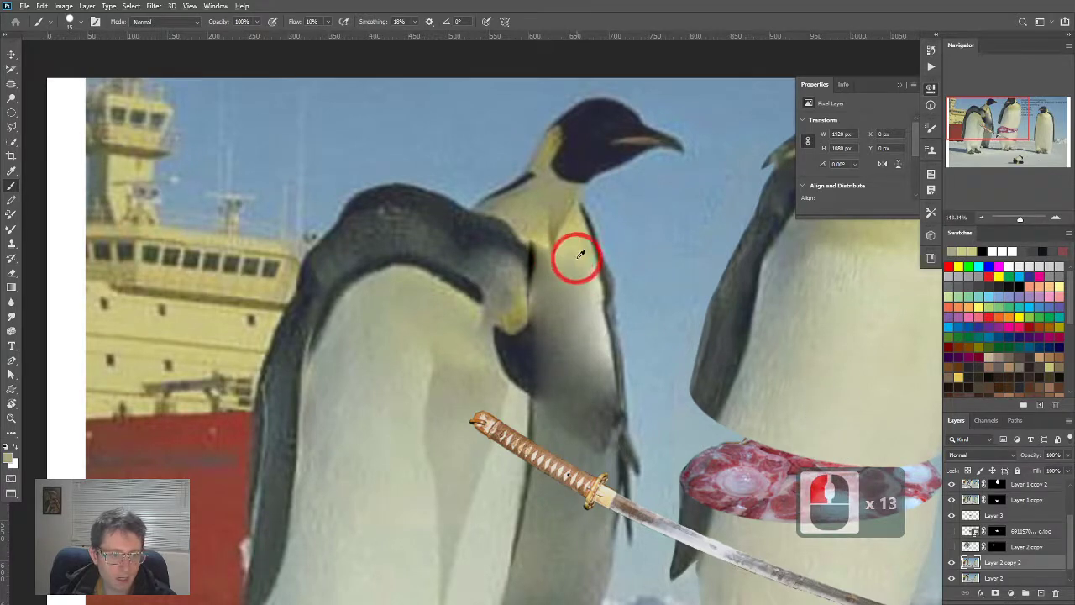
Step: Paint sampled chest colour along the flipper seam and throat patch near the katana
click(577, 258)
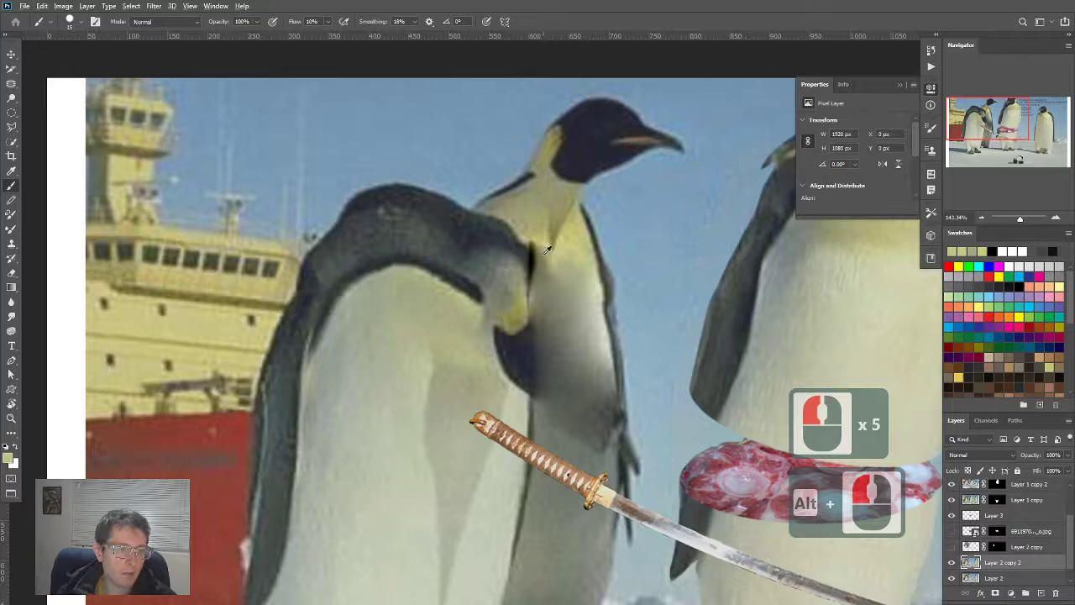
click(555, 224)
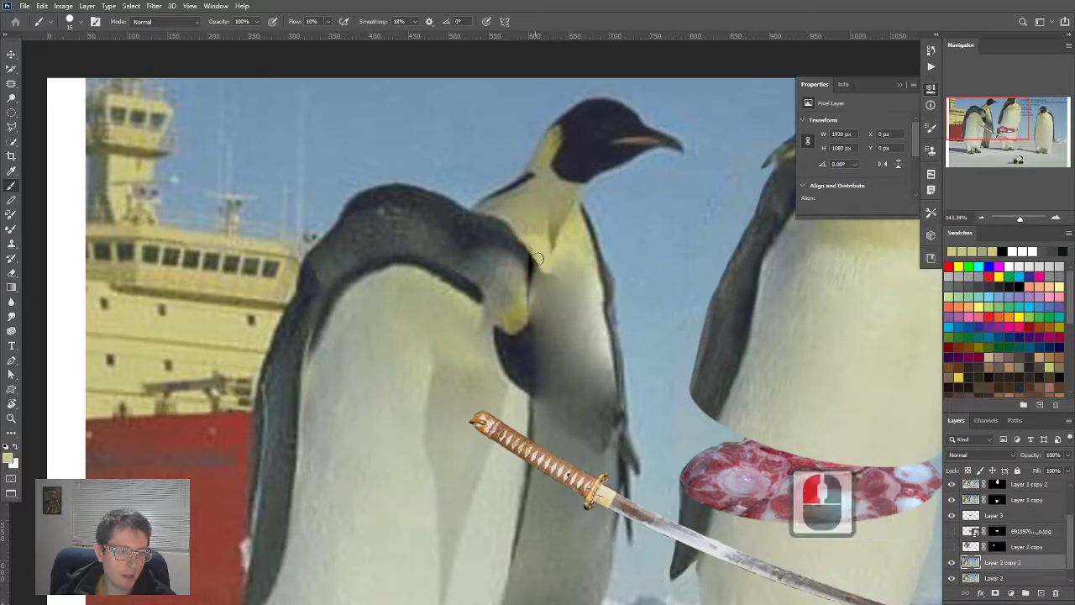
double_click(545, 277)
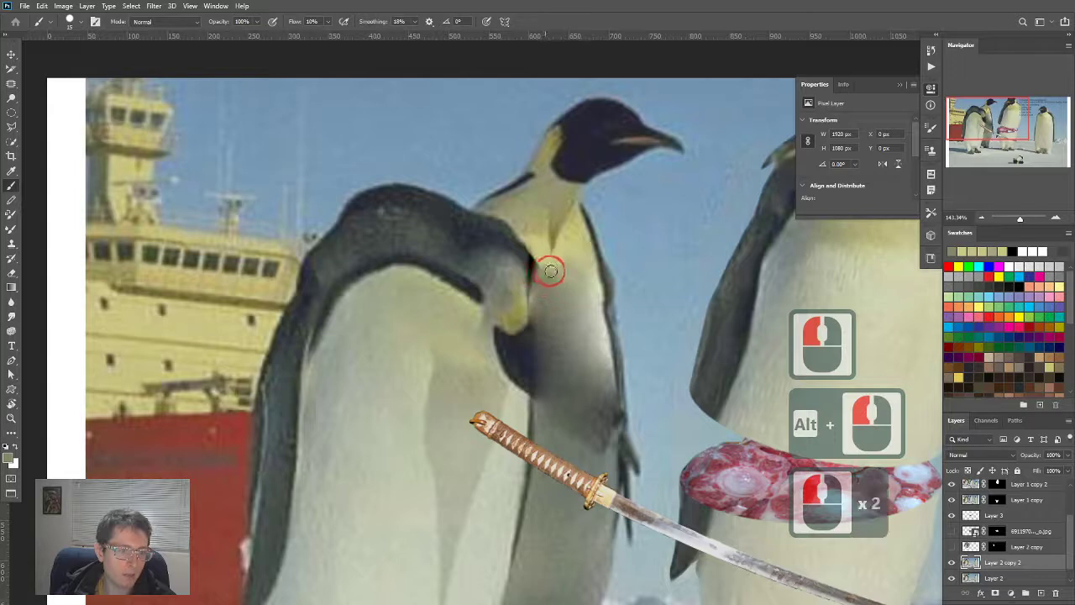
click(541, 265)
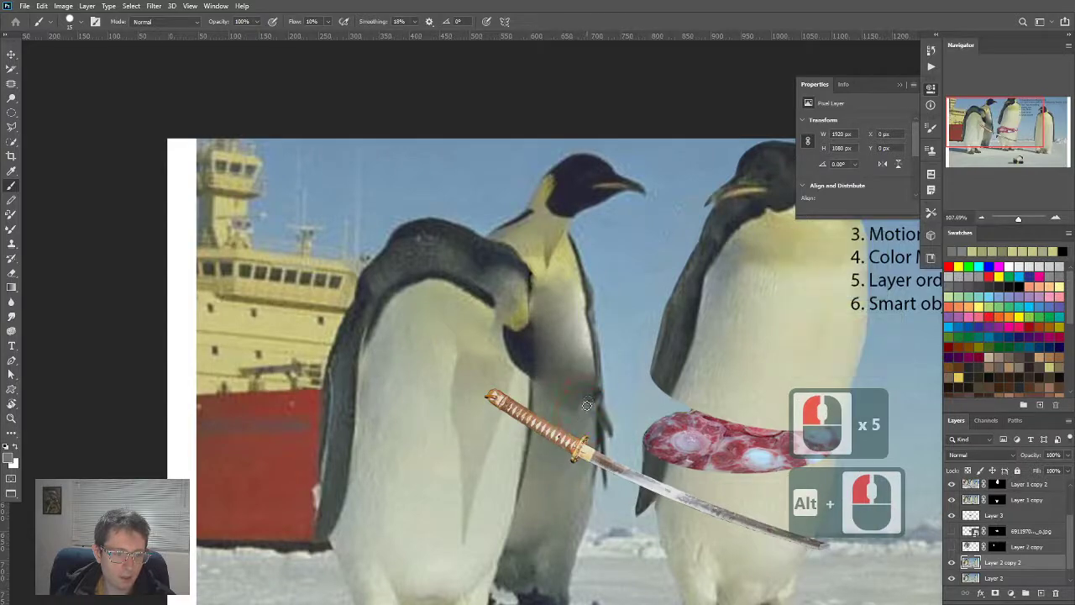
click(580, 412)
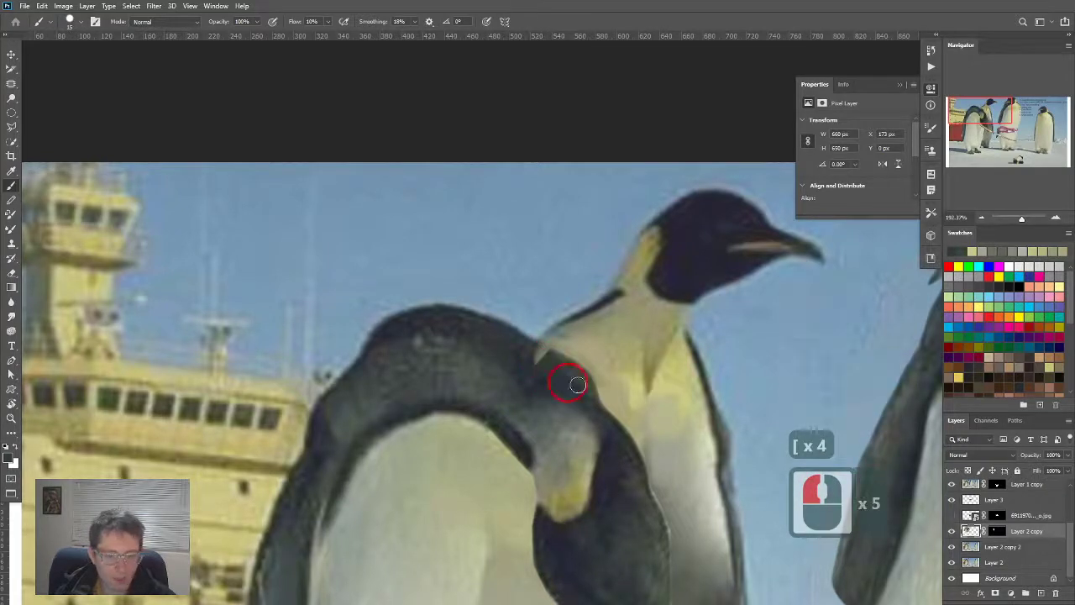
Step: Open and then dismiss the layer's blending options
double_click(1024, 531)
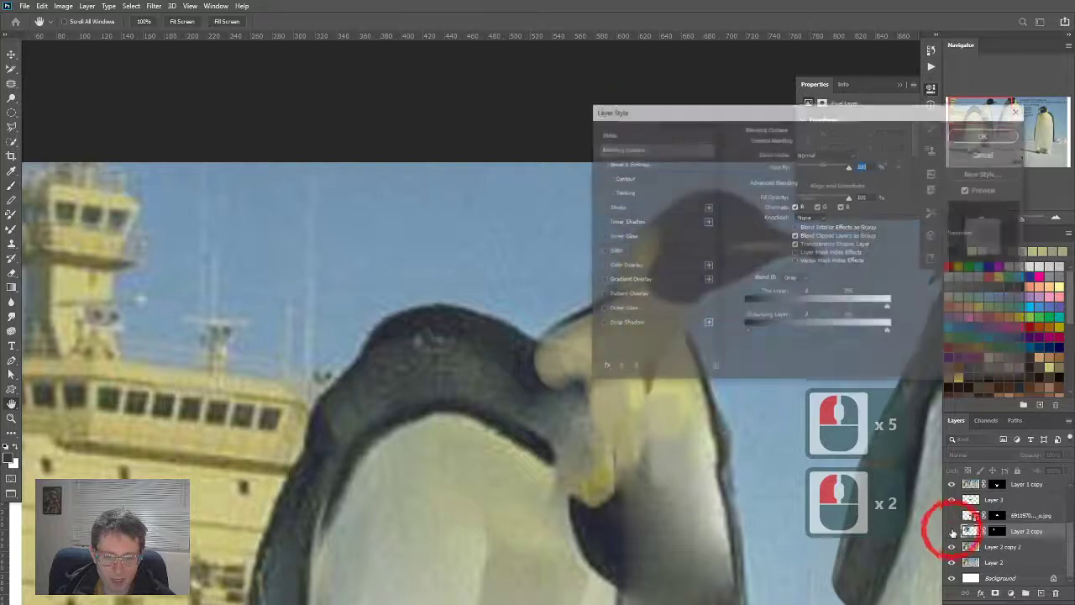
key(Escape)
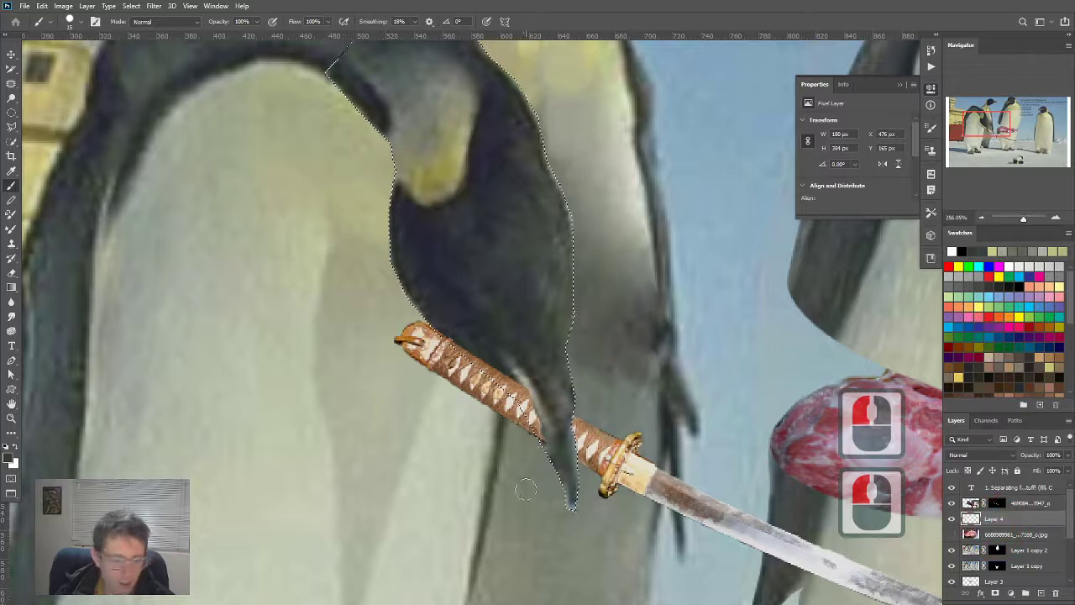
Step: Deselect, pick the Brush, and set the new layer to Multiply blending
key(ctrl+d)
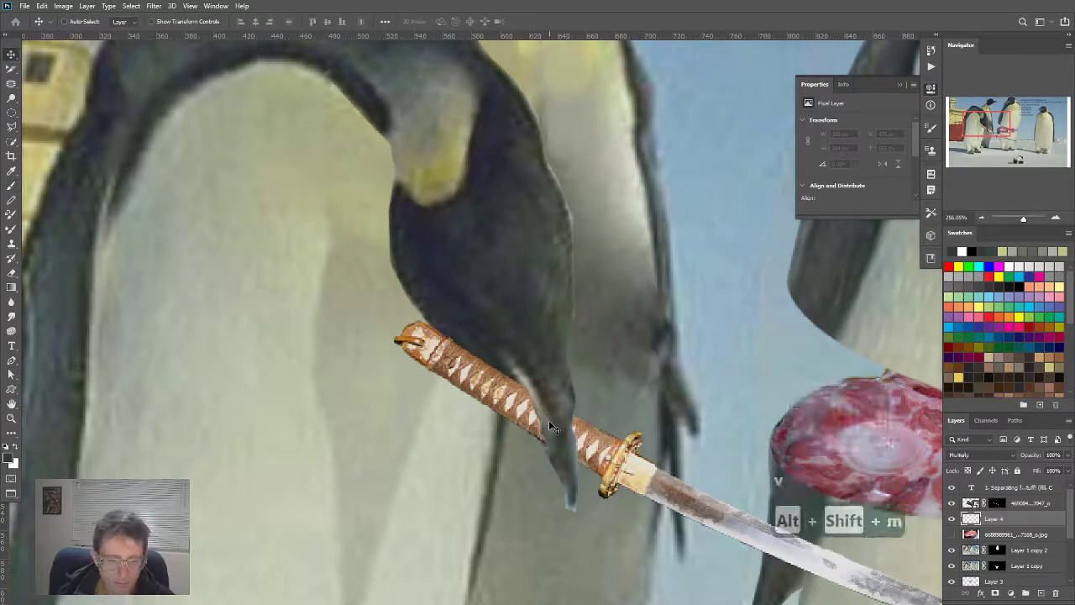
key(b)
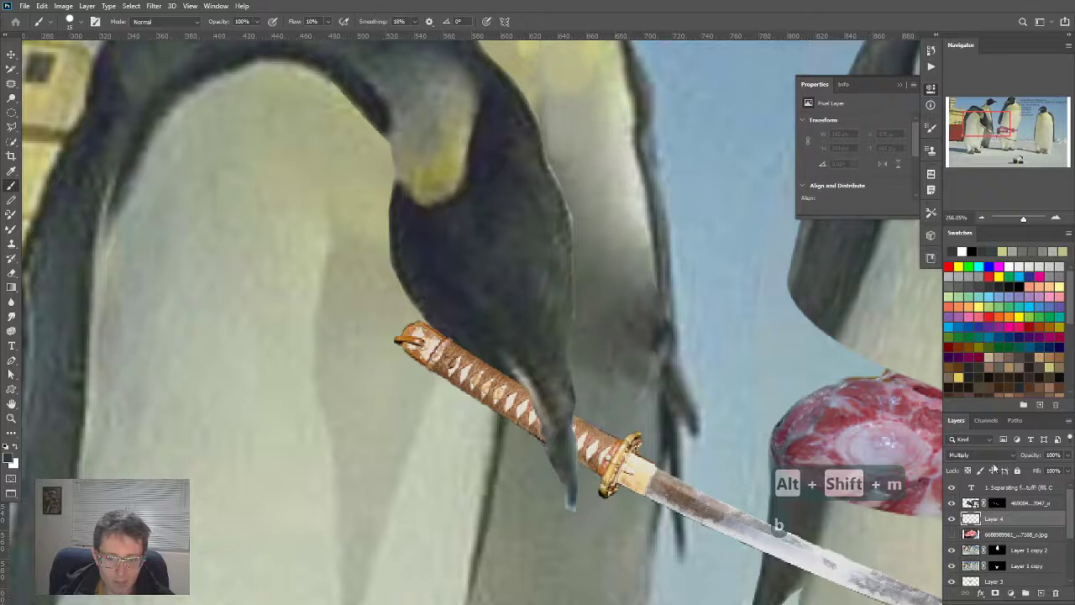
key(Escape)
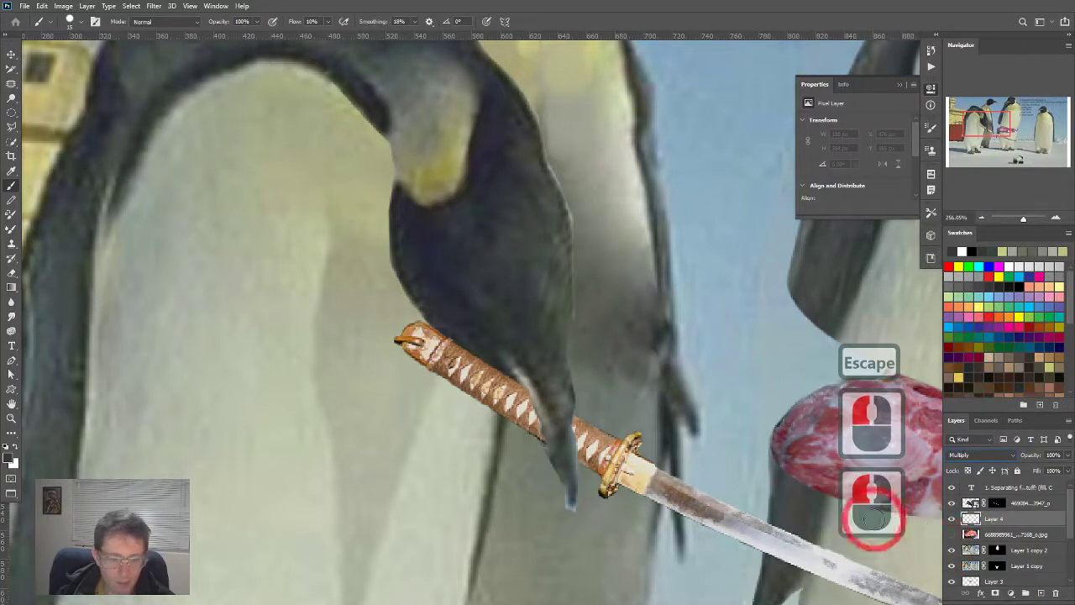
key(Escape)
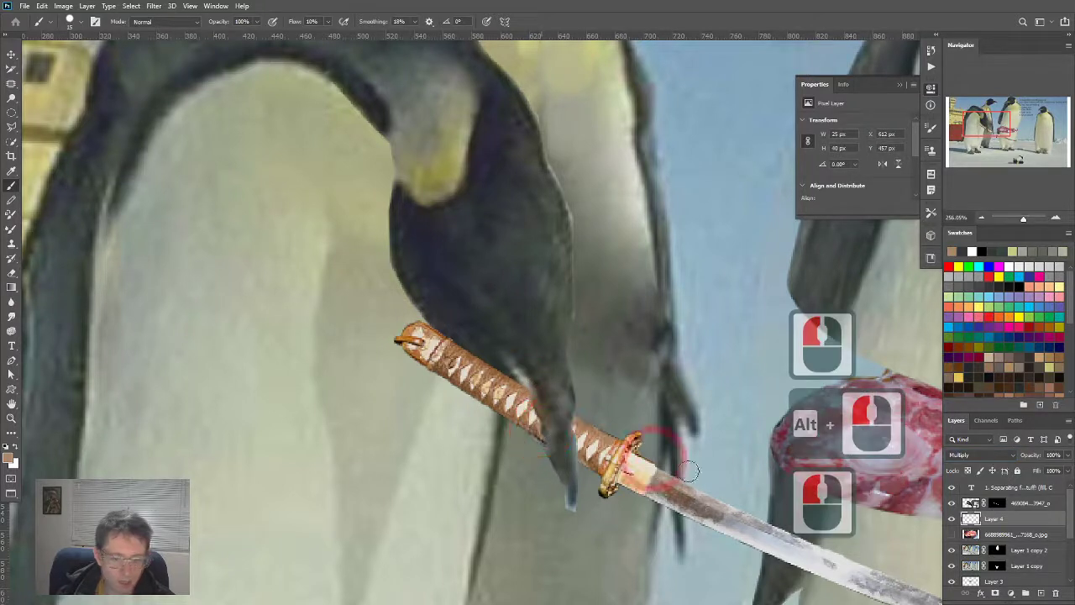
Step: Undo bad strokes and paint a 40% black shadow on the handle under the flipper
key(ctrl+z)
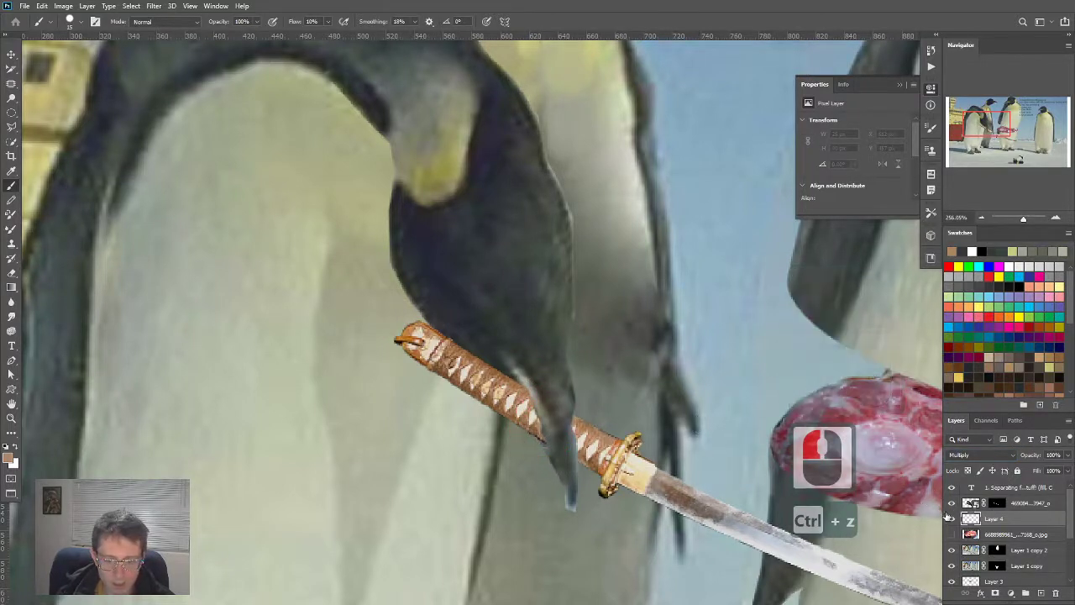
key(ctrl+z)
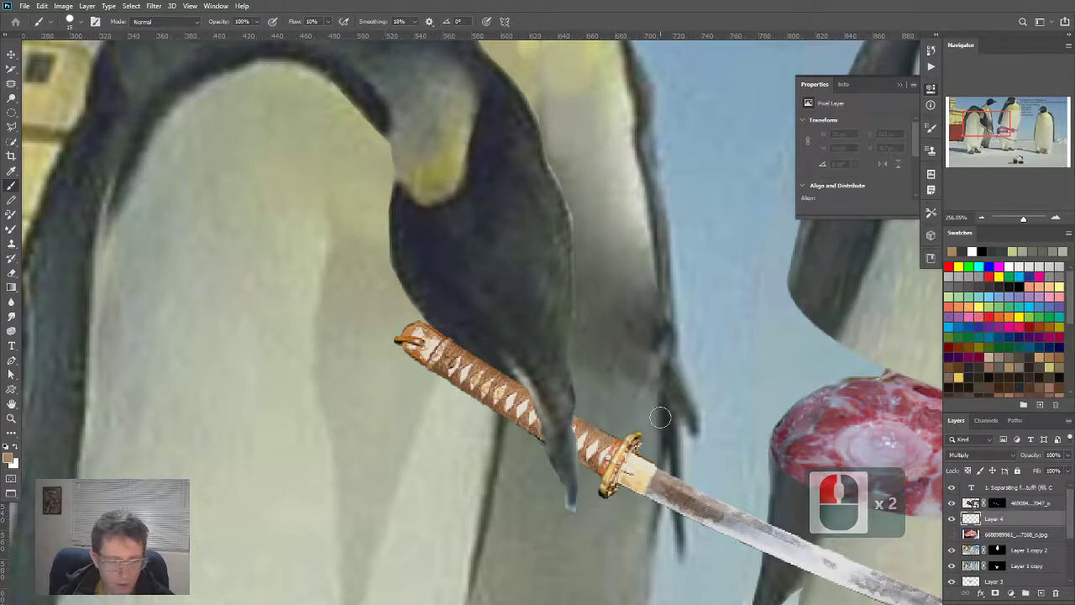
key(ctrl+z)
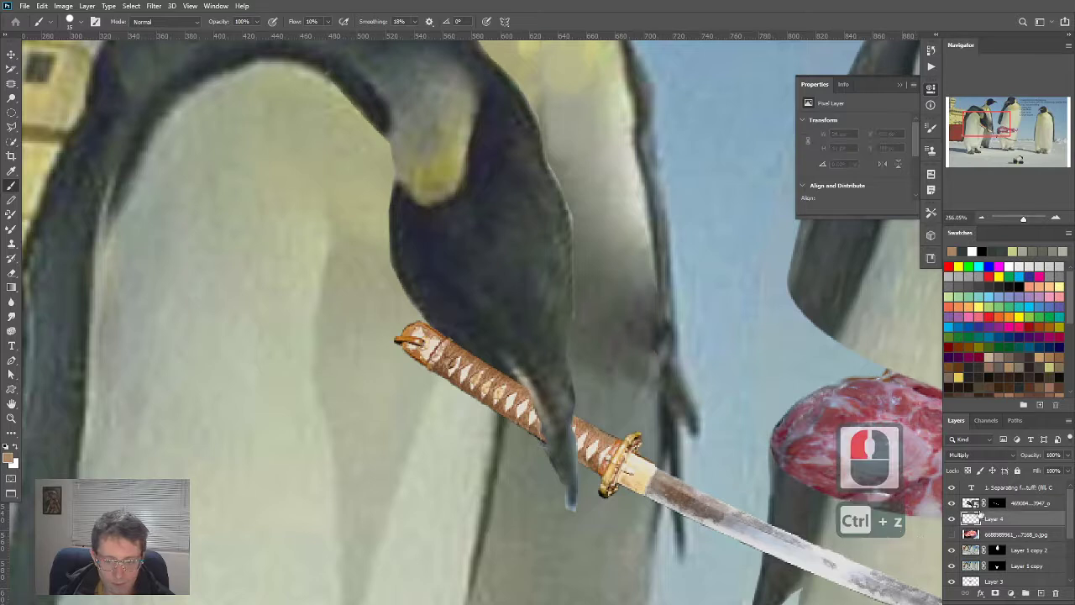
key(ctrl+z)
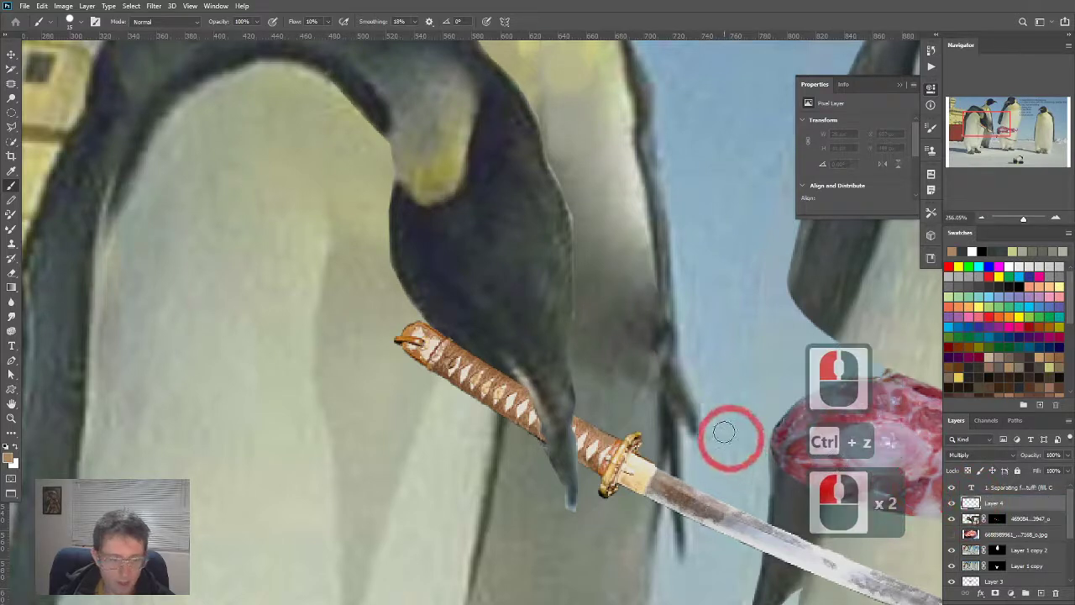
key(ctrl+z)
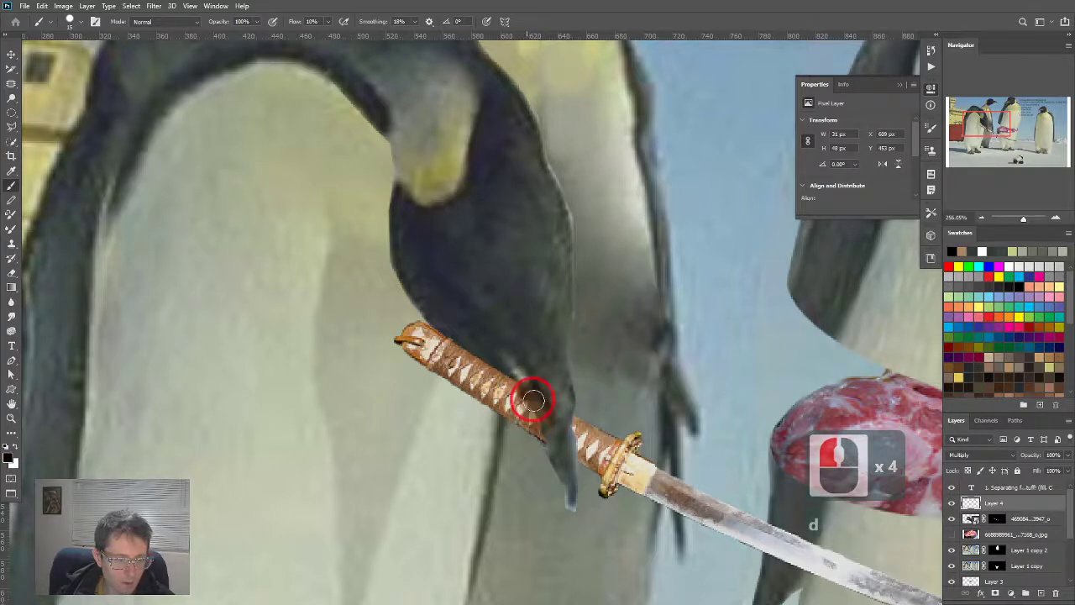
key(ctrl+z)
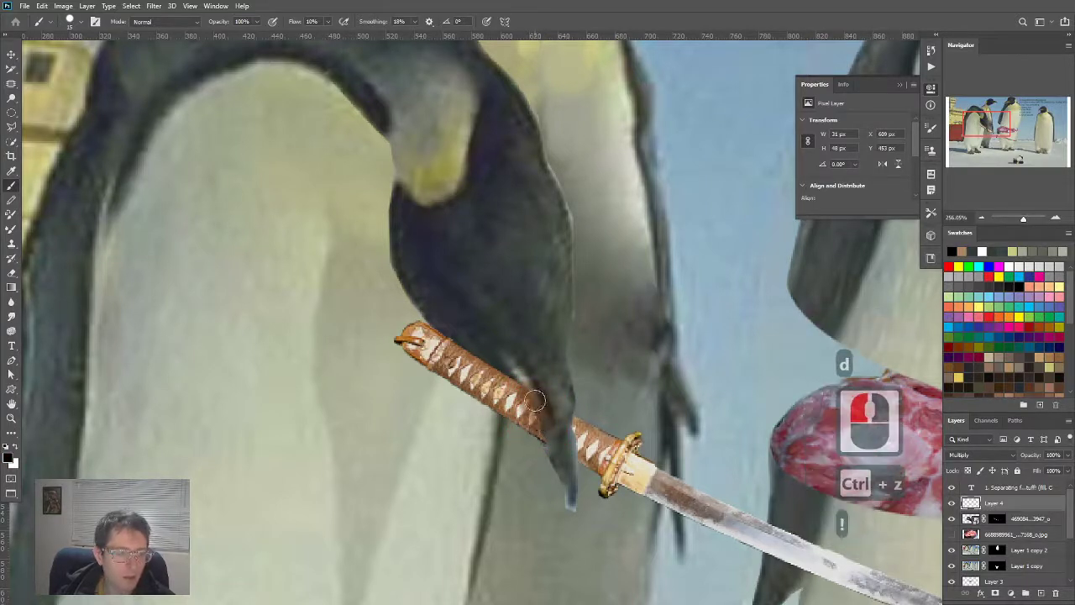
key(ctrl+z)
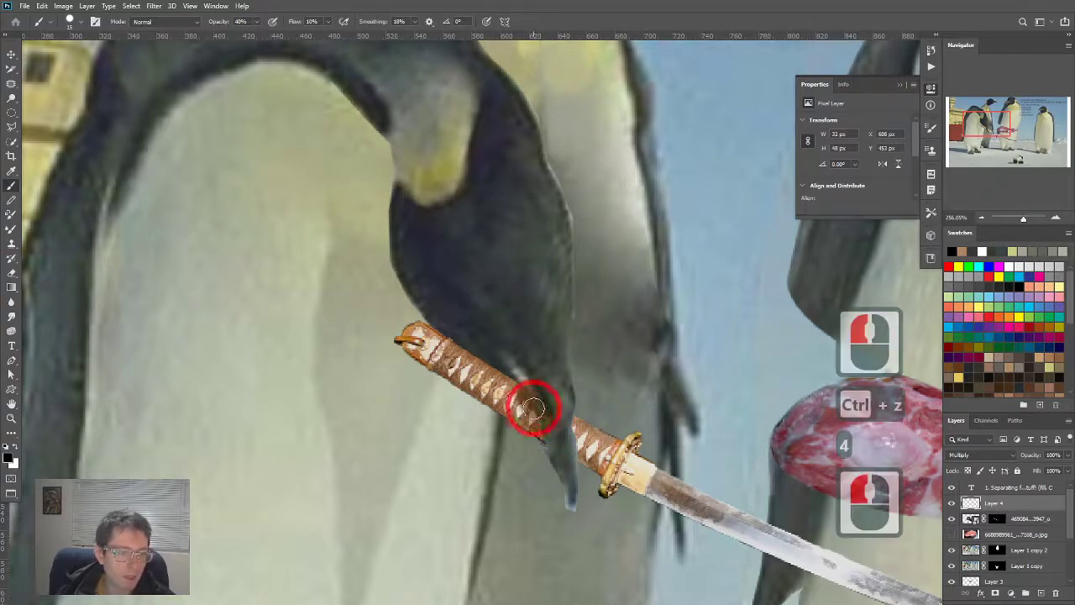
key(ctrl+z)
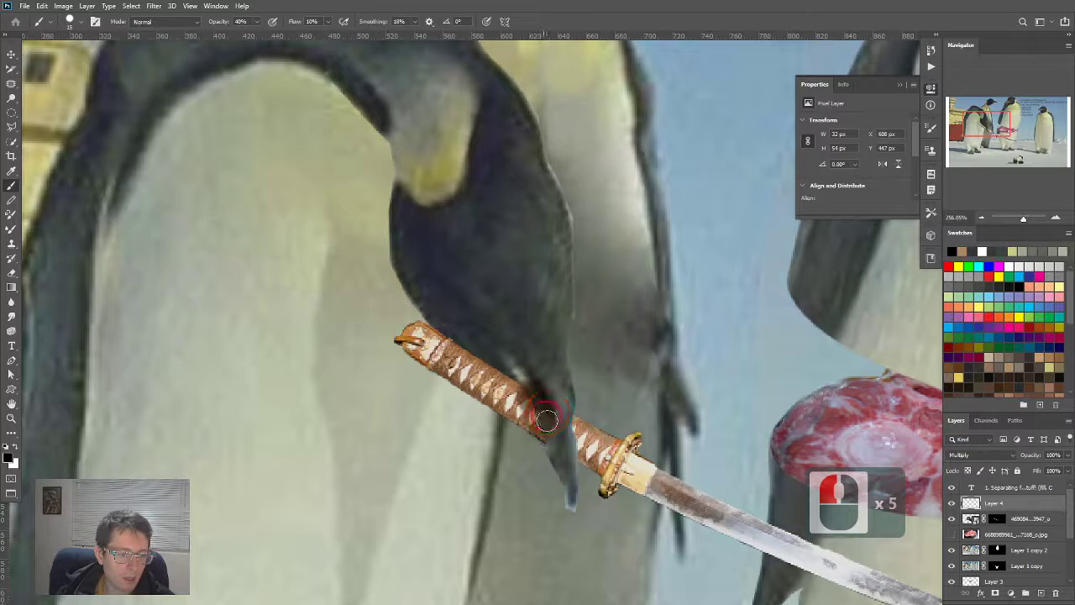
click(546, 426)
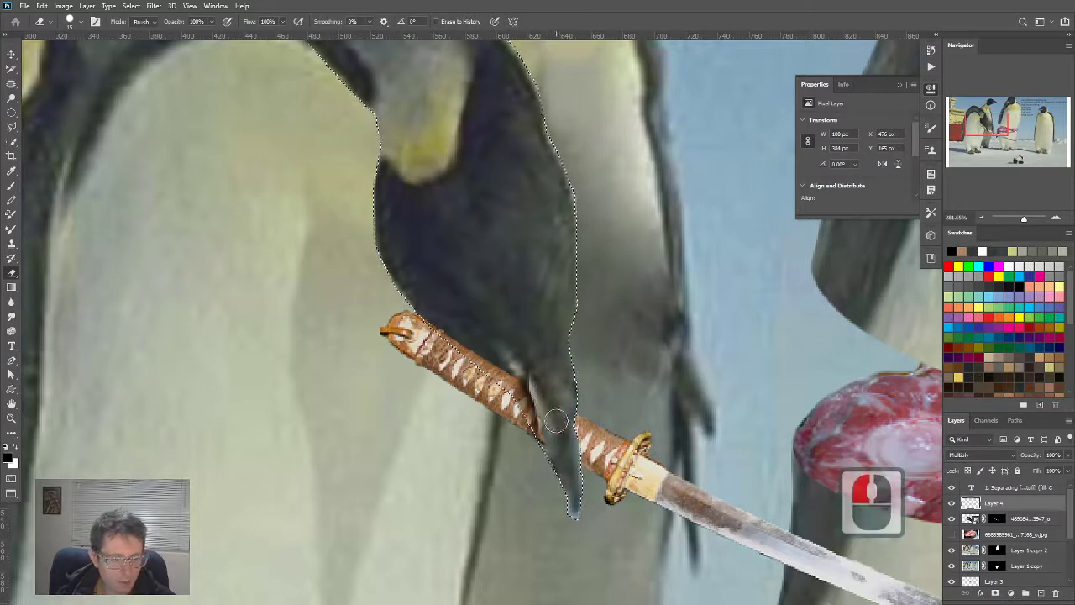
key(ctrl+z)
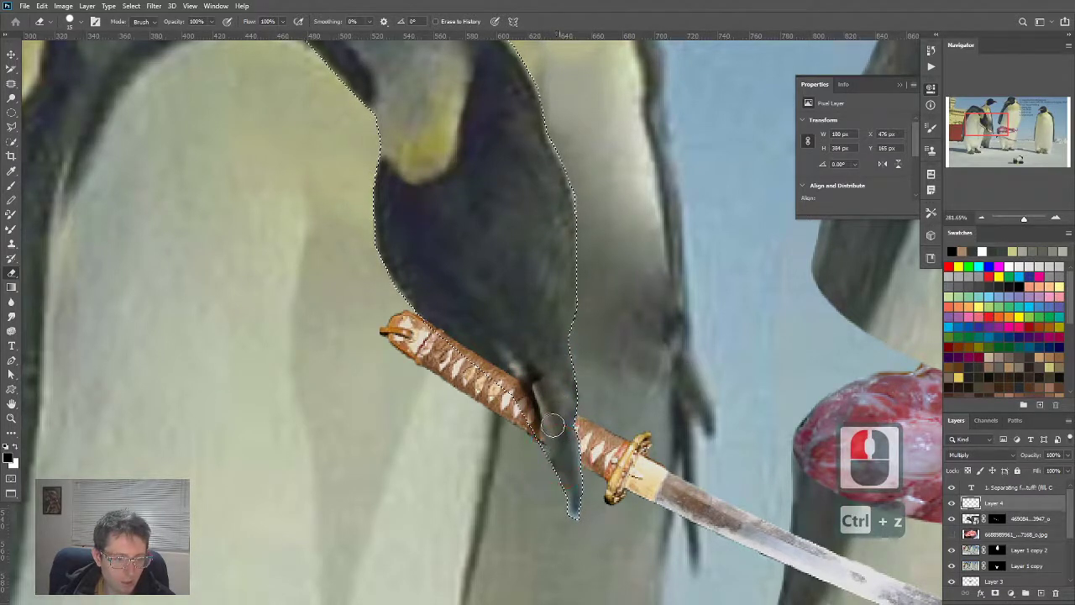
key(ctrl+z)
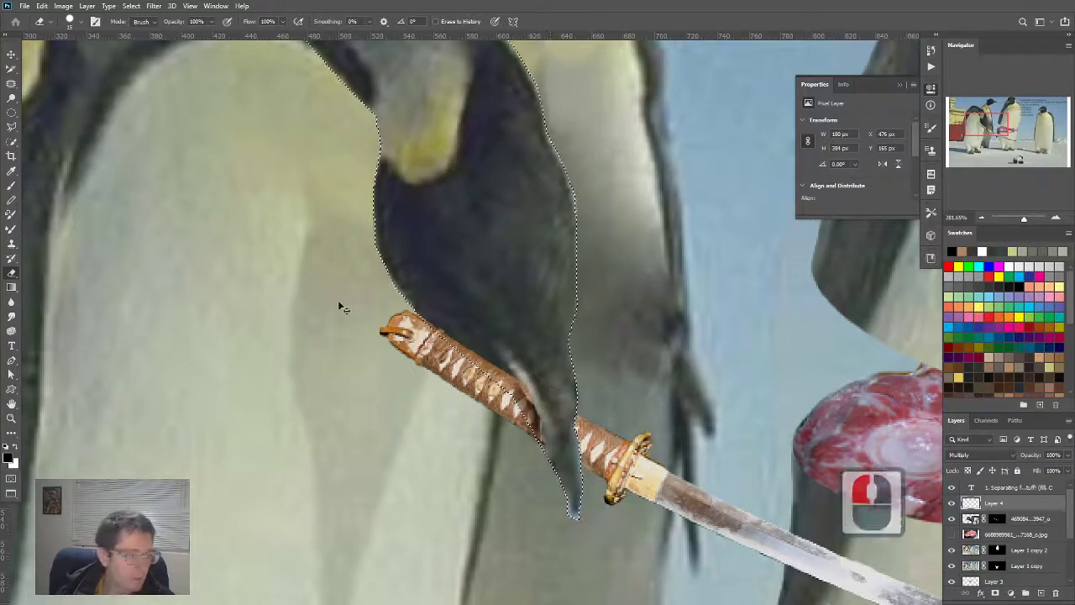
key(ctrl+z)
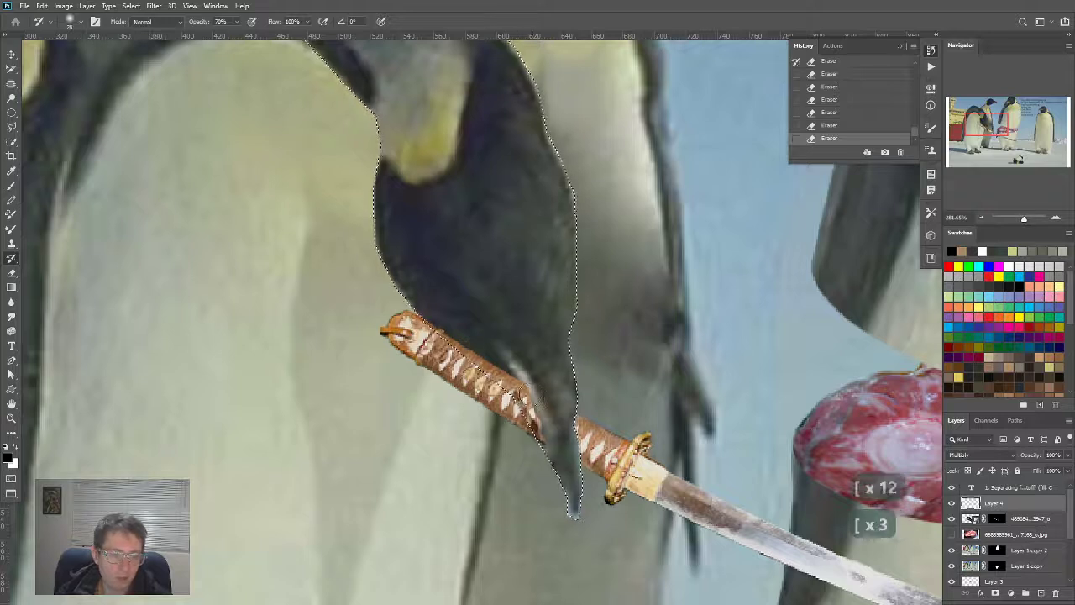
Step: Restore the flipper edge over the sword grip with the History Brush, undoing two strokes
click(538, 415)
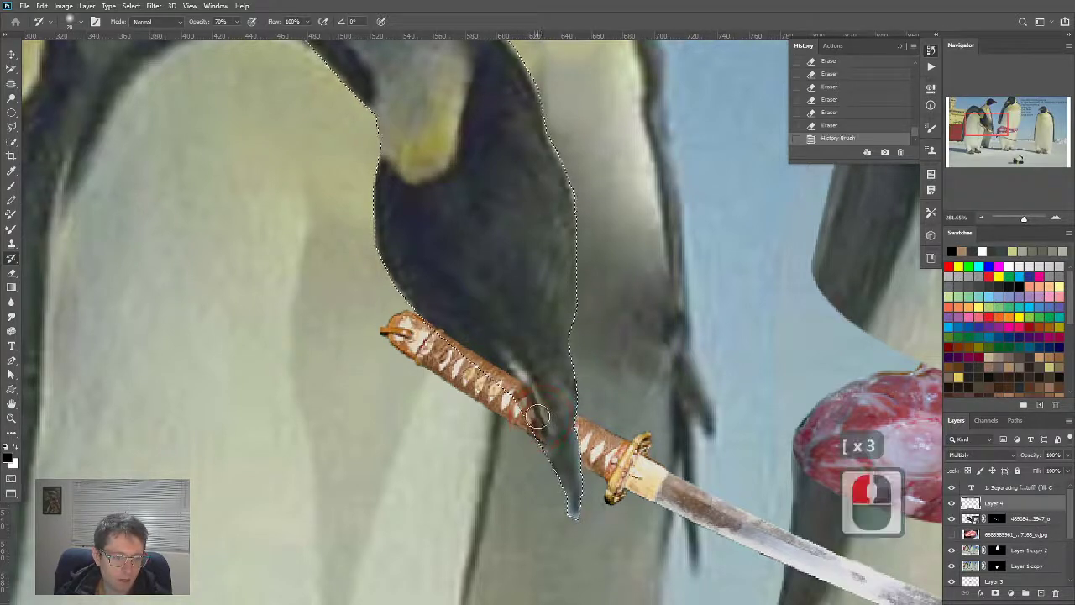
key(ctrl+z)
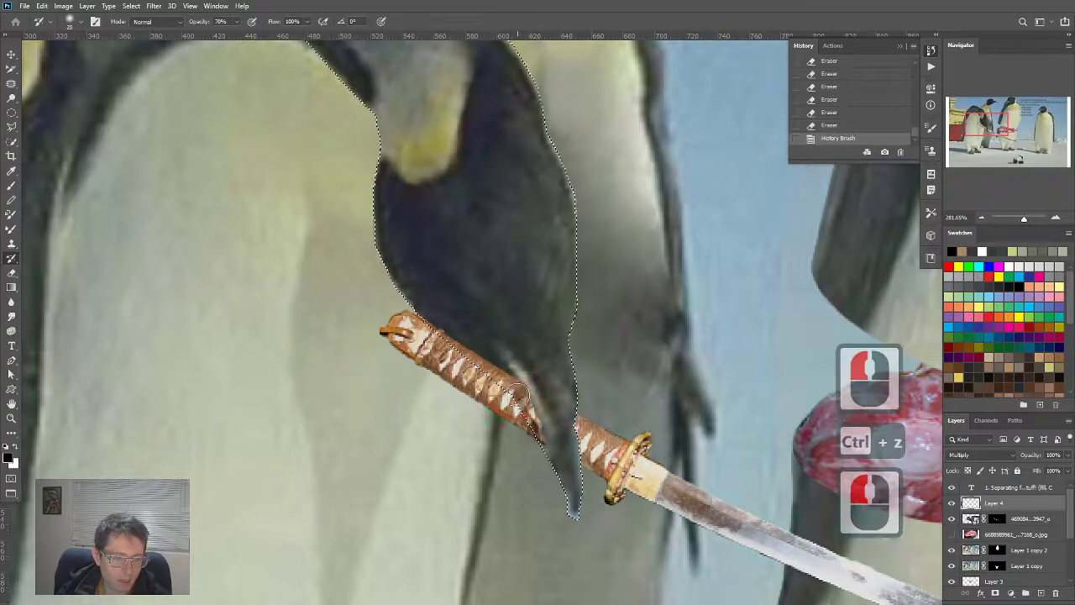
key(ctrl+z)
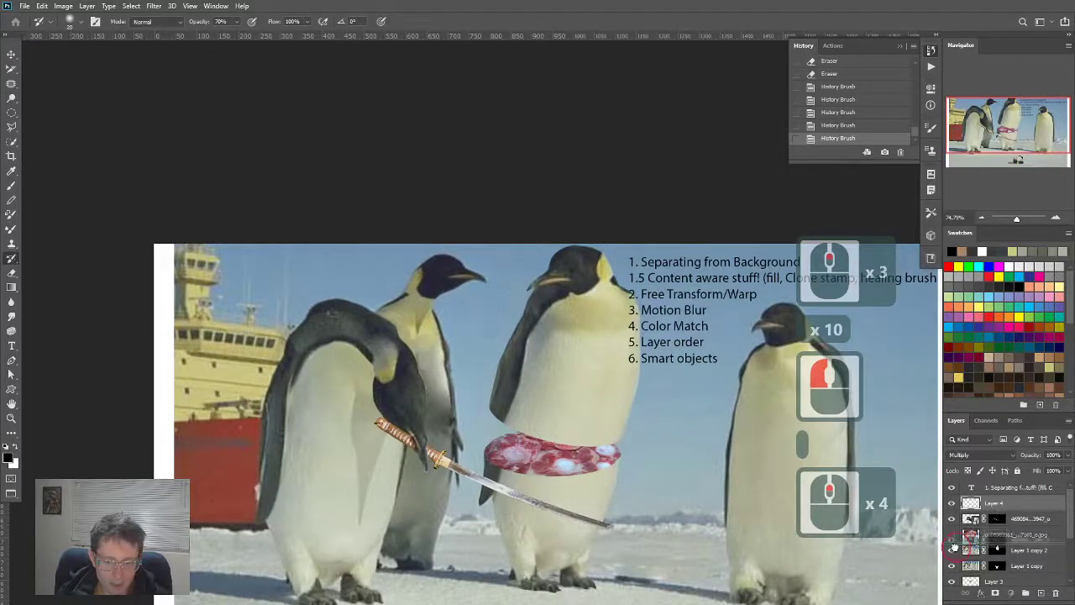
Step: Undo the layer reorder, then apply Match Color with source Untitled-1, Layer 2
key(ctrl+z)
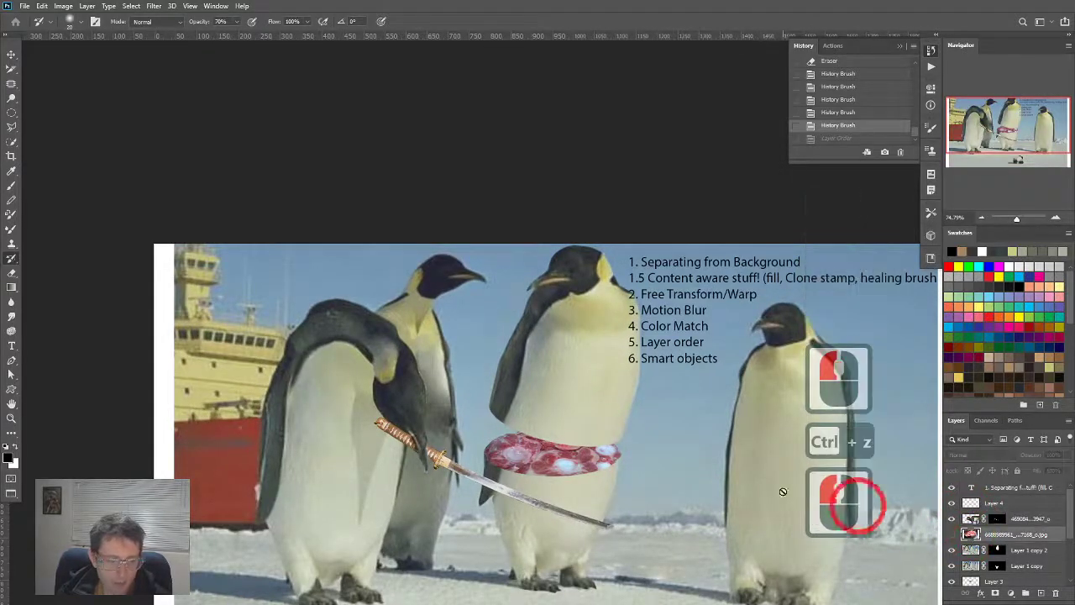
key(ctrl+z)
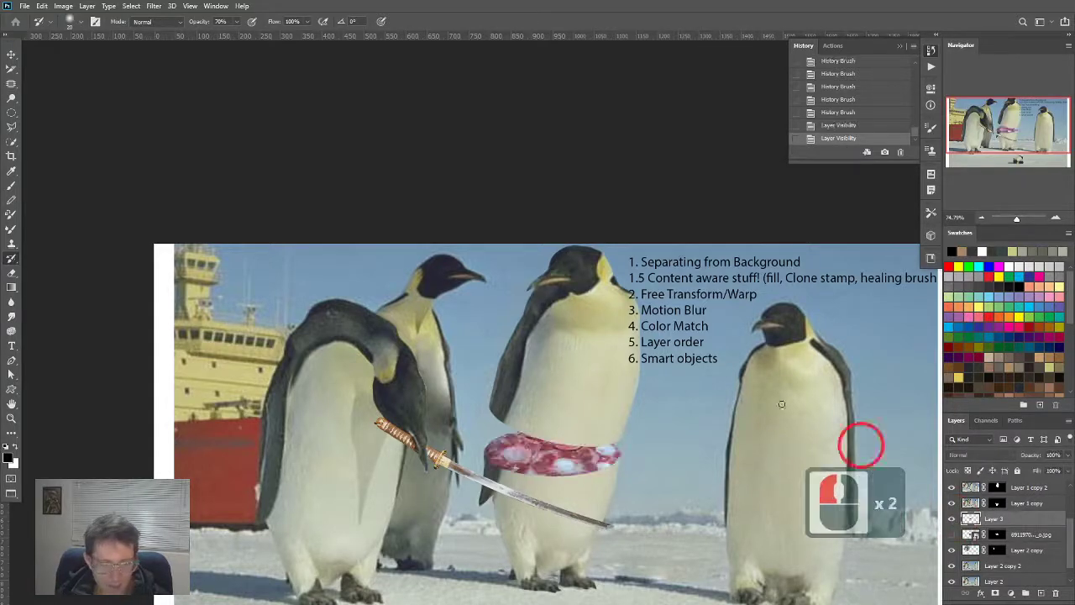
click(63, 5)
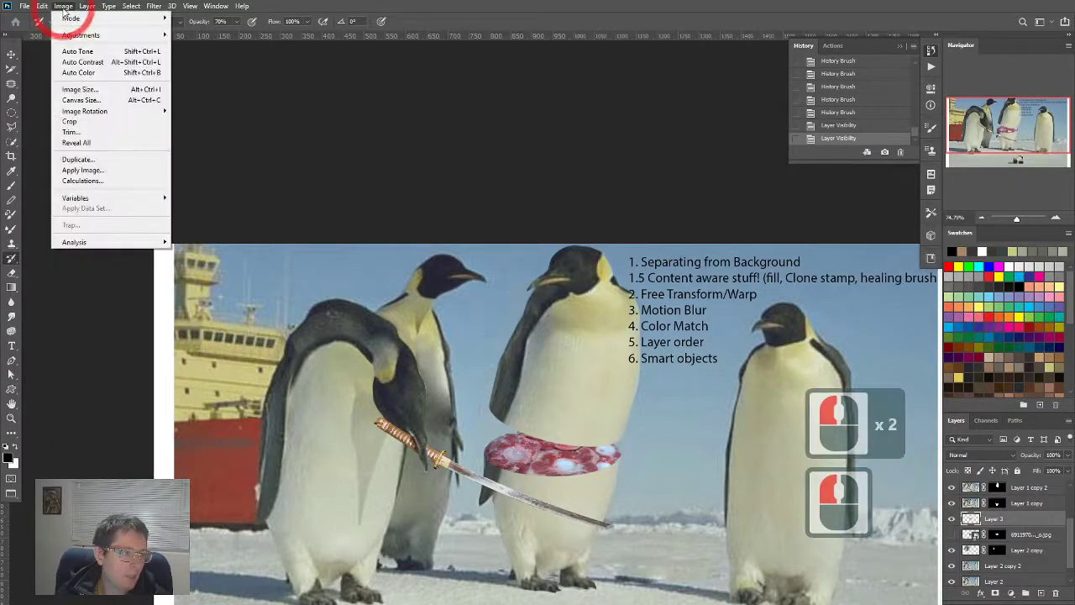
mouse_move(81, 35)
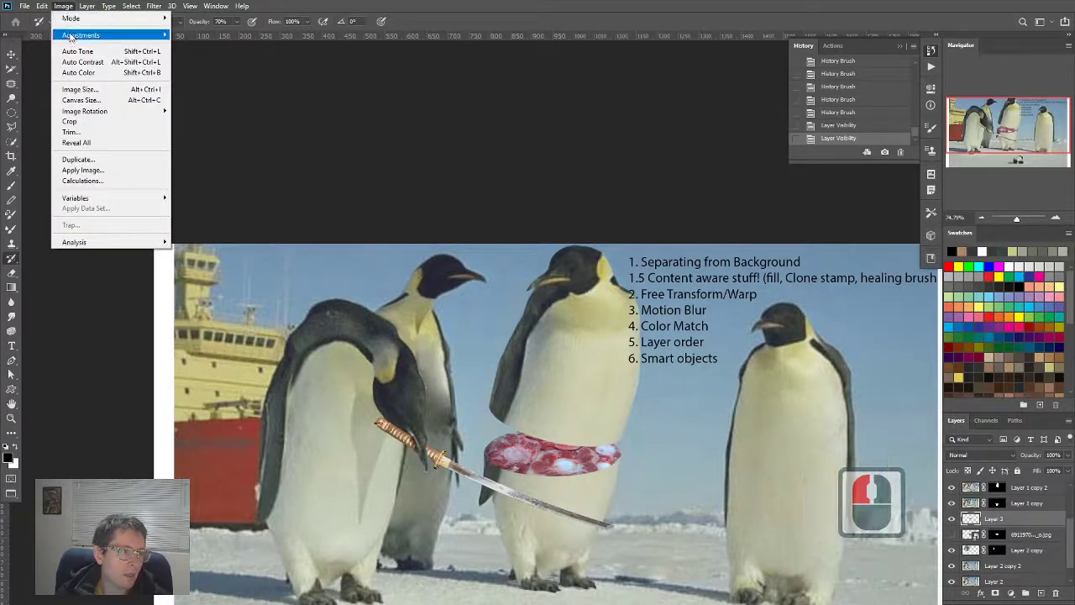
click(80, 34)
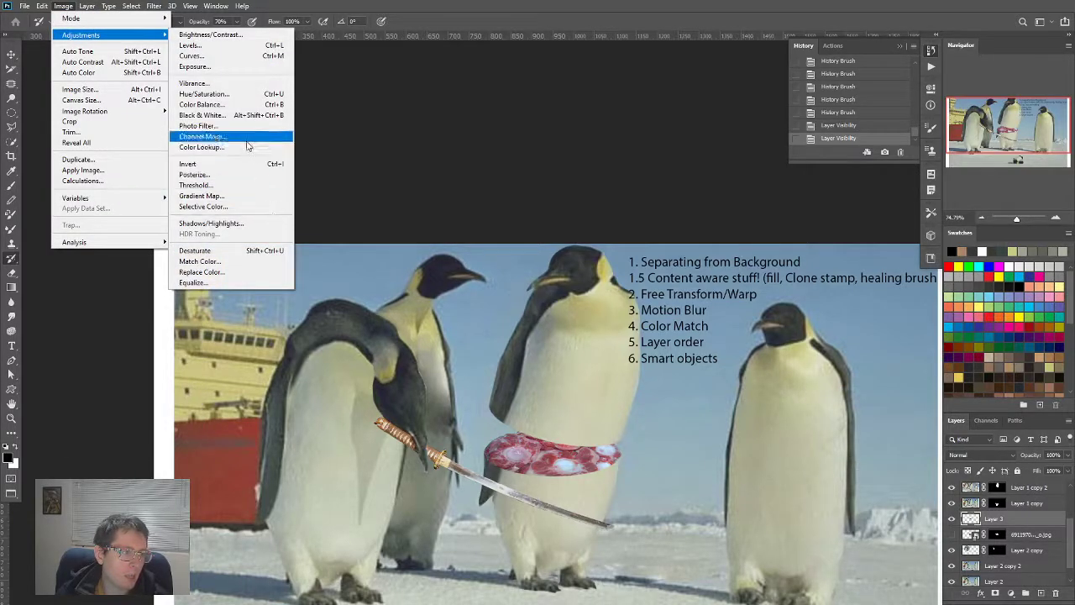
mouse_move(200, 261)
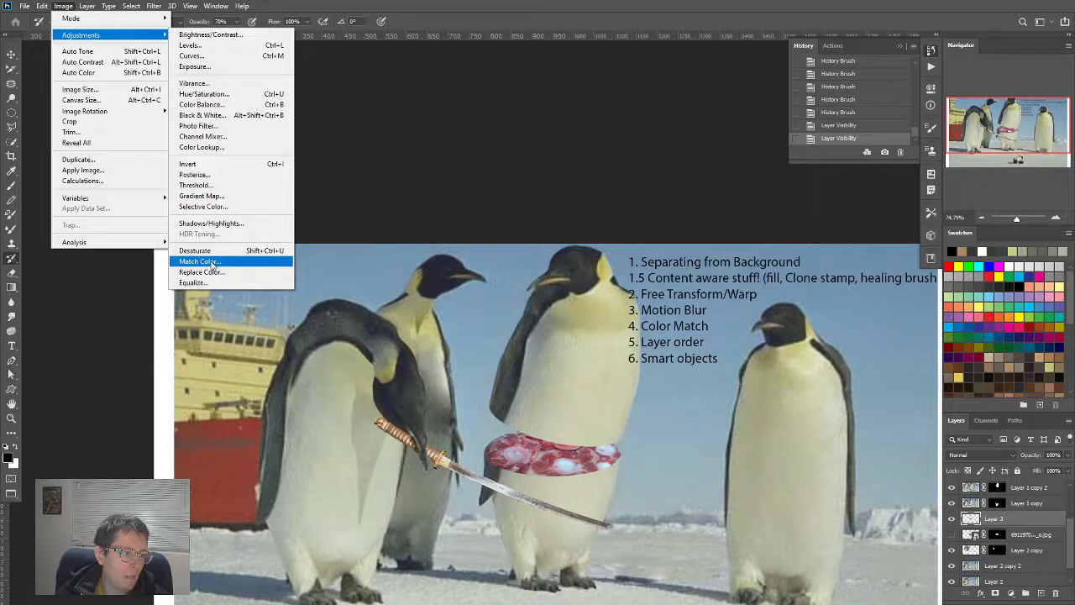
click(199, 261)
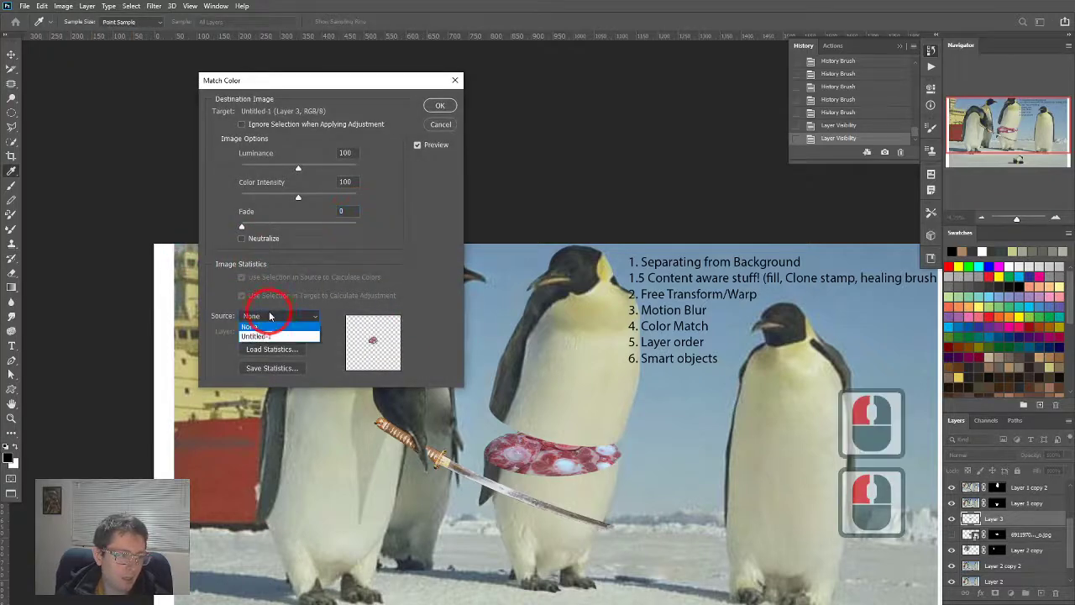
click(260, 335)
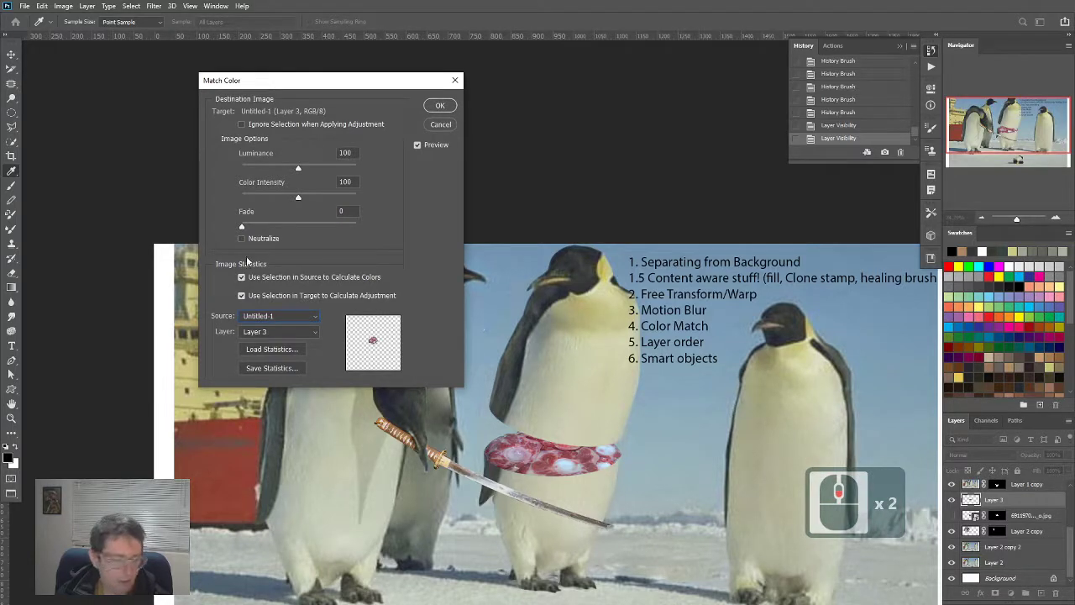
click(279, 331)
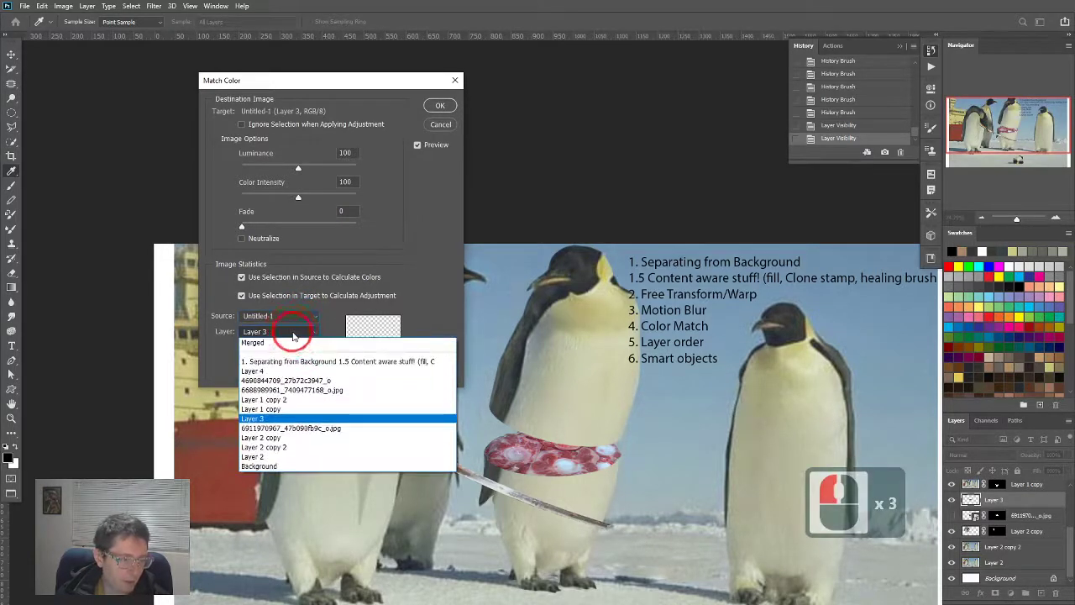
click(252, 456)
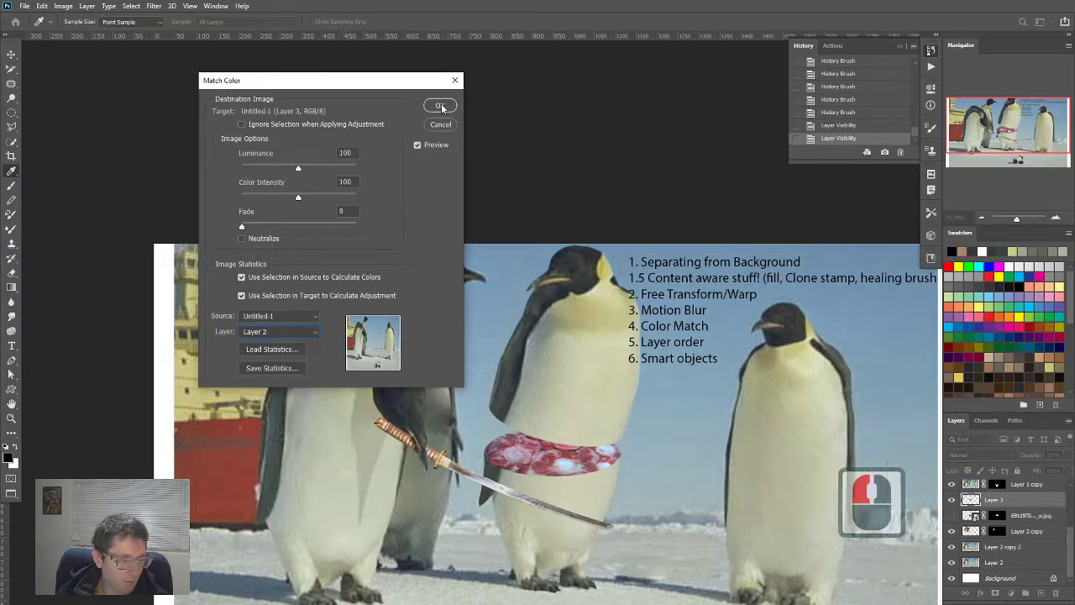
click(440, 106)
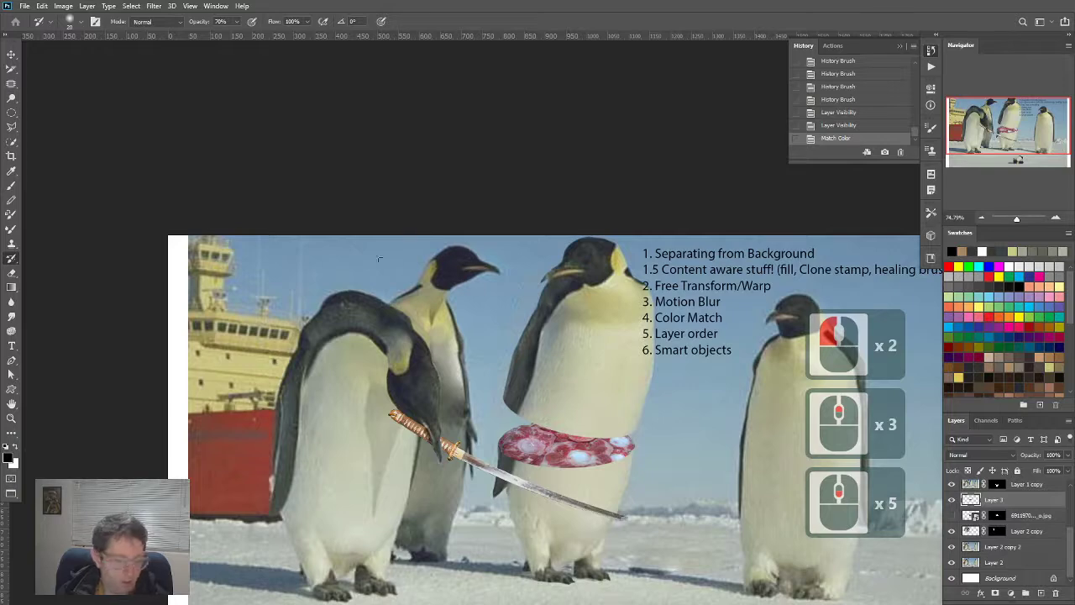
click(63, 6)
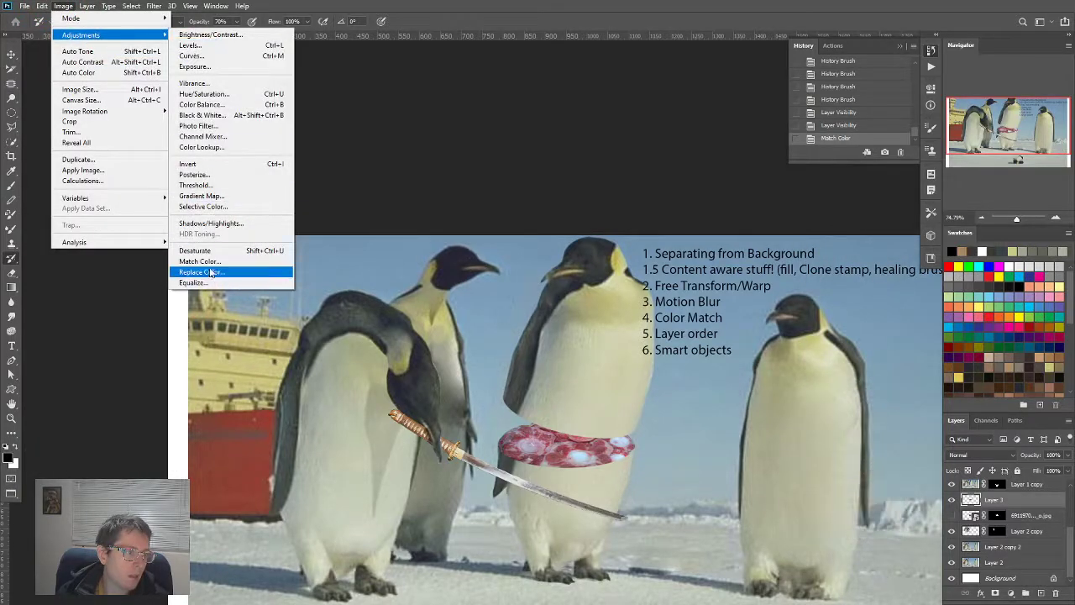
click(201, 272)
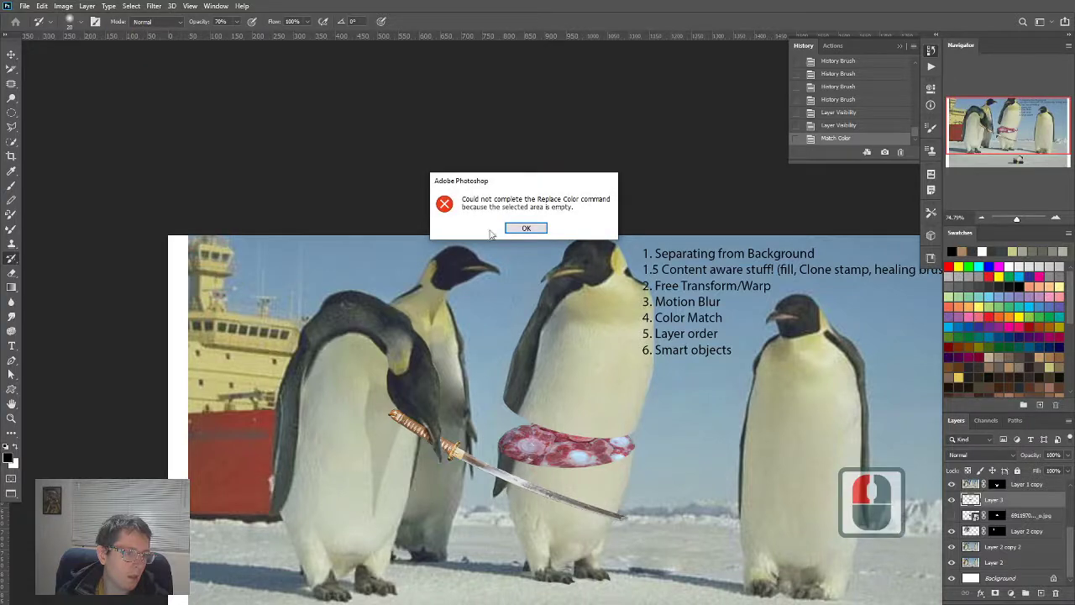
click(526, 228)
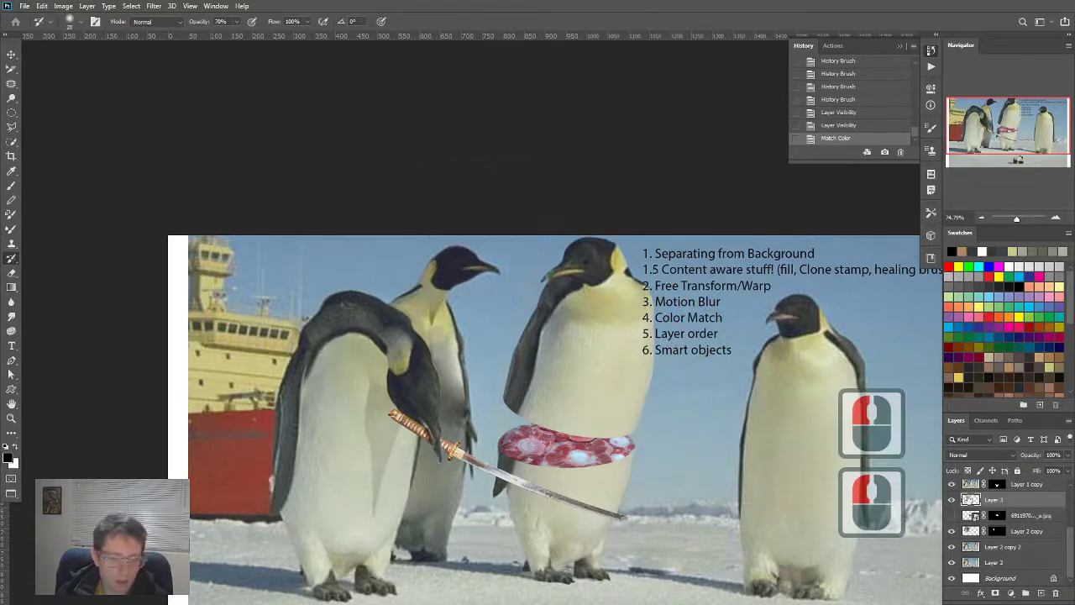
click(63, 6)
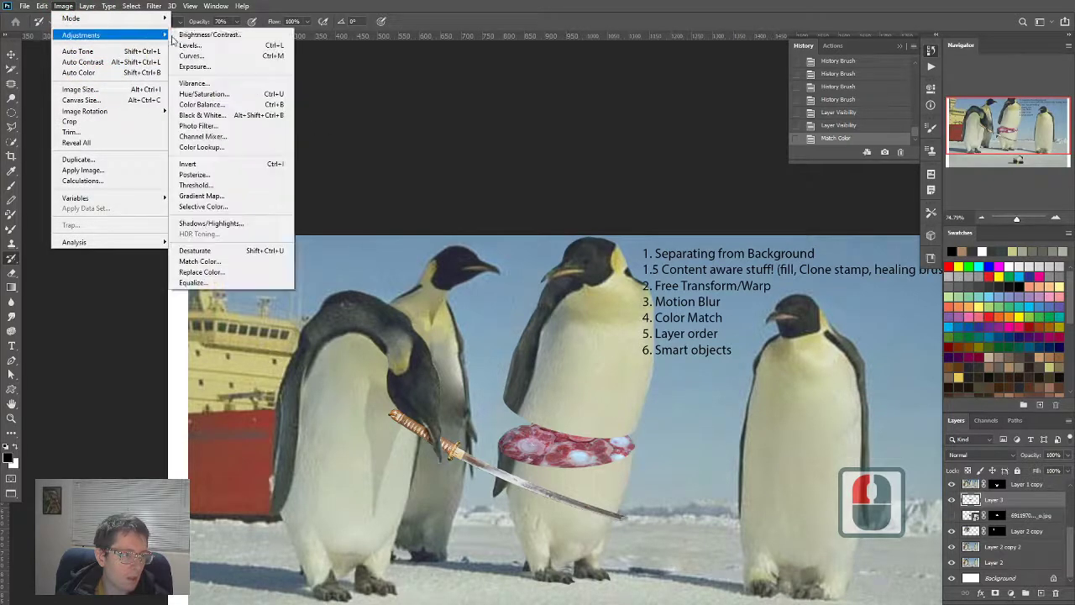
click(200, 261)
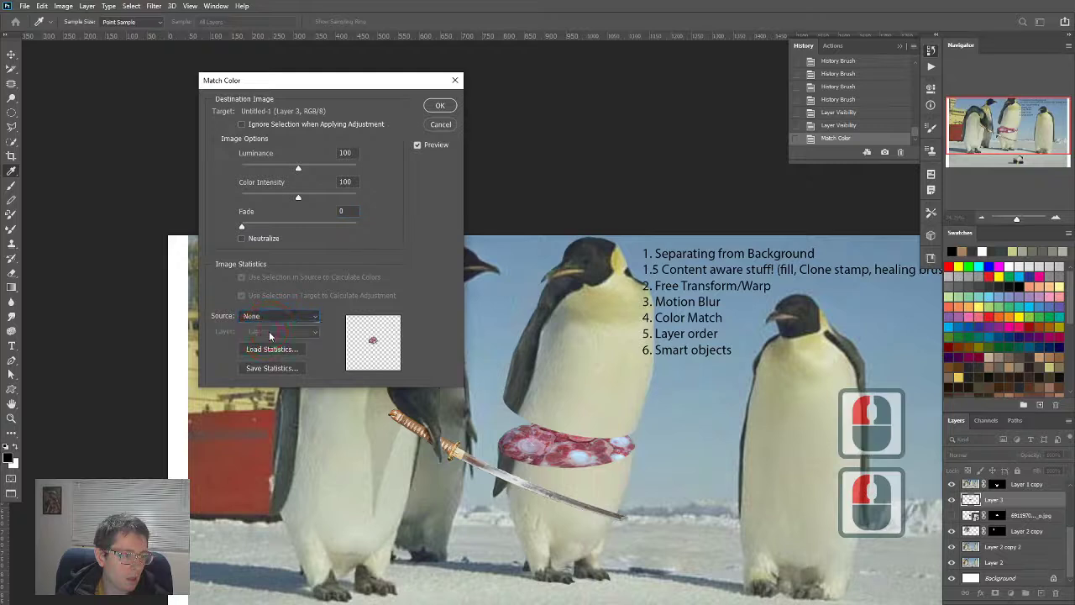
click(279, 316)
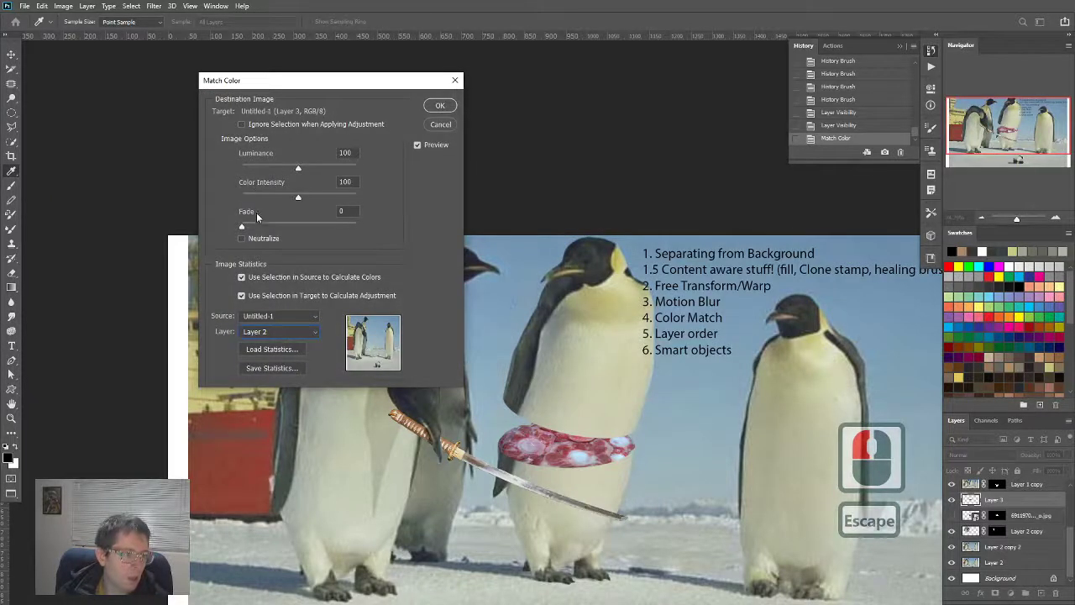
drag(298, 168, 317, 167)
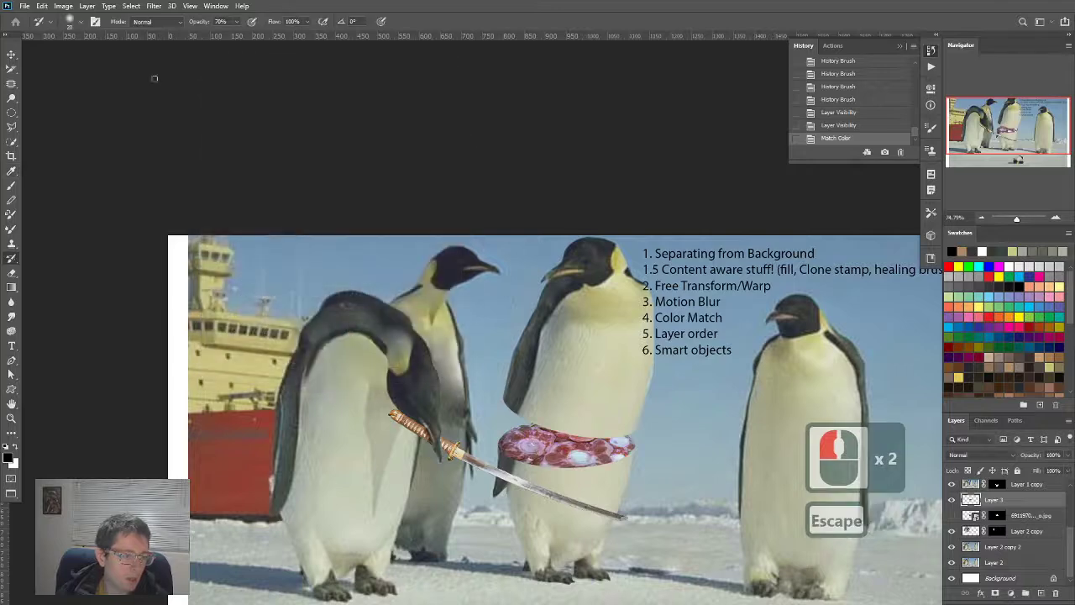
click(63, 6)
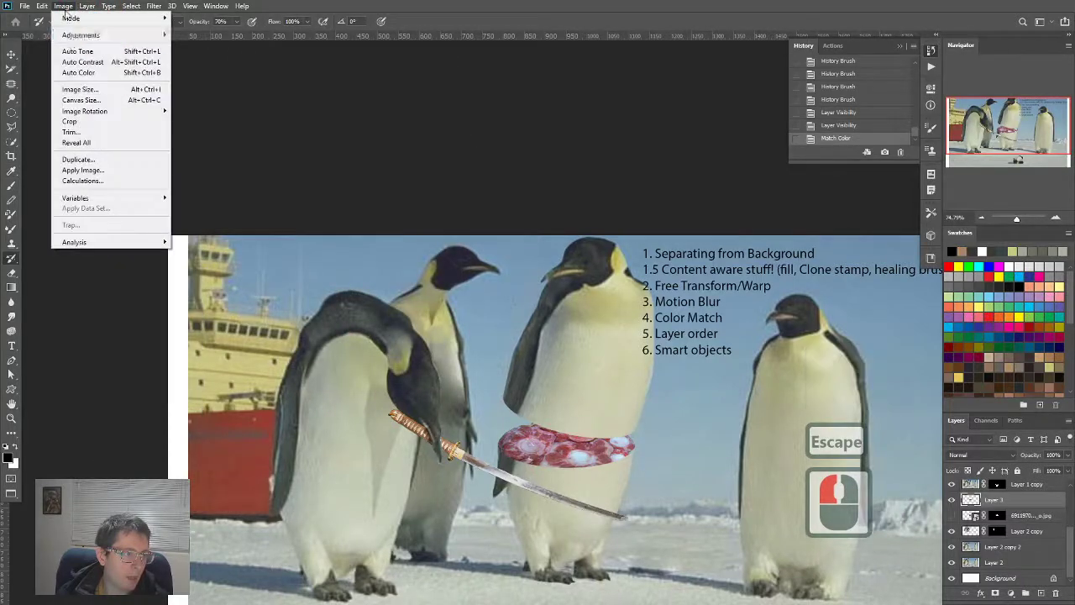
mouse_move(77, 52)
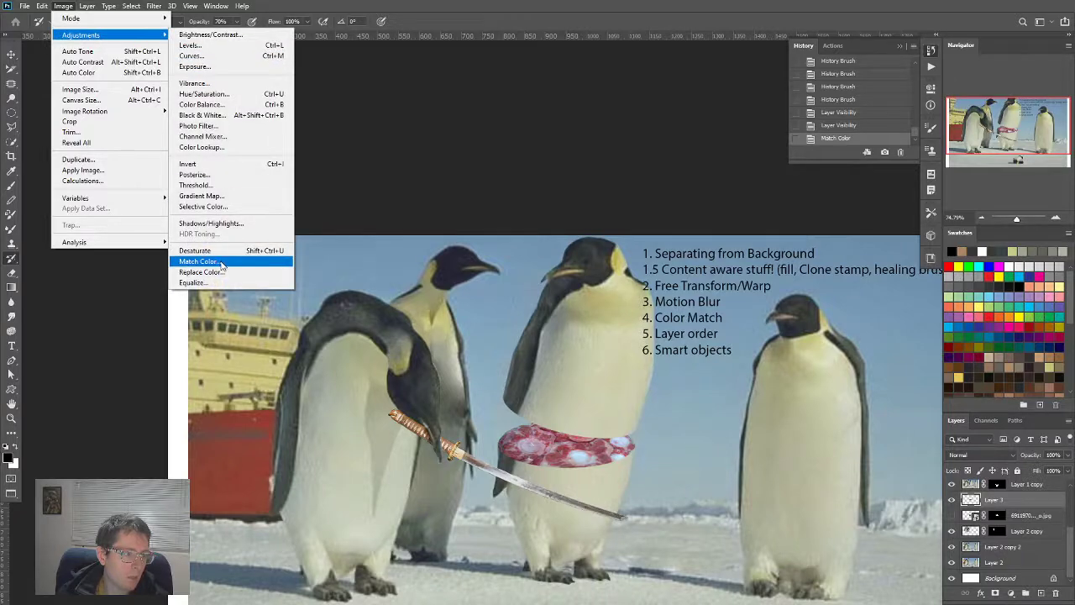
Step: Open Match Color against Layer 2 and experiment with fade and colour intensity
click(199, 262)
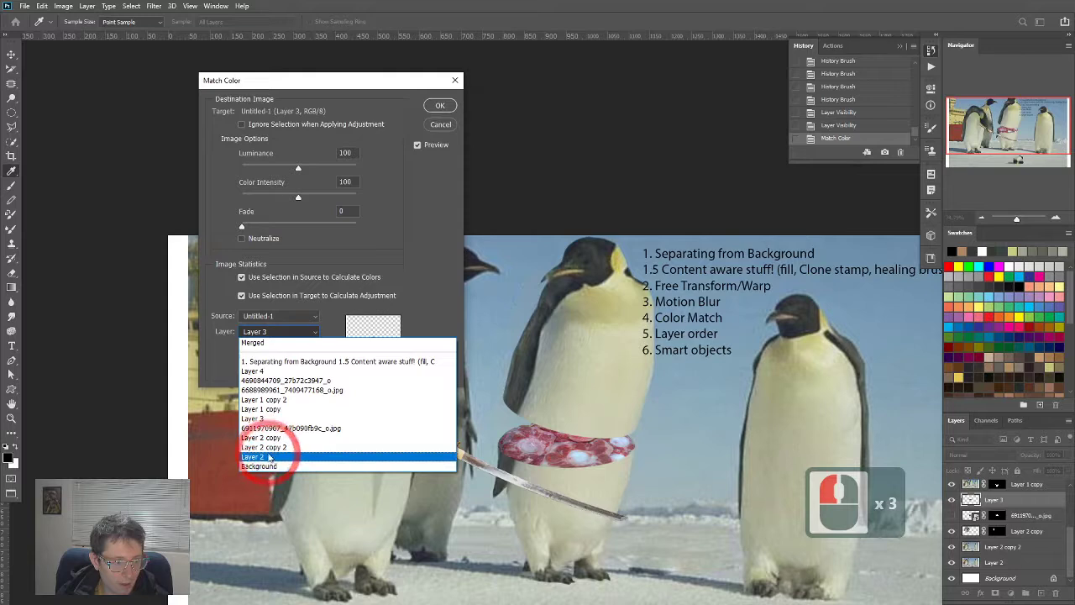
click(263, 457)
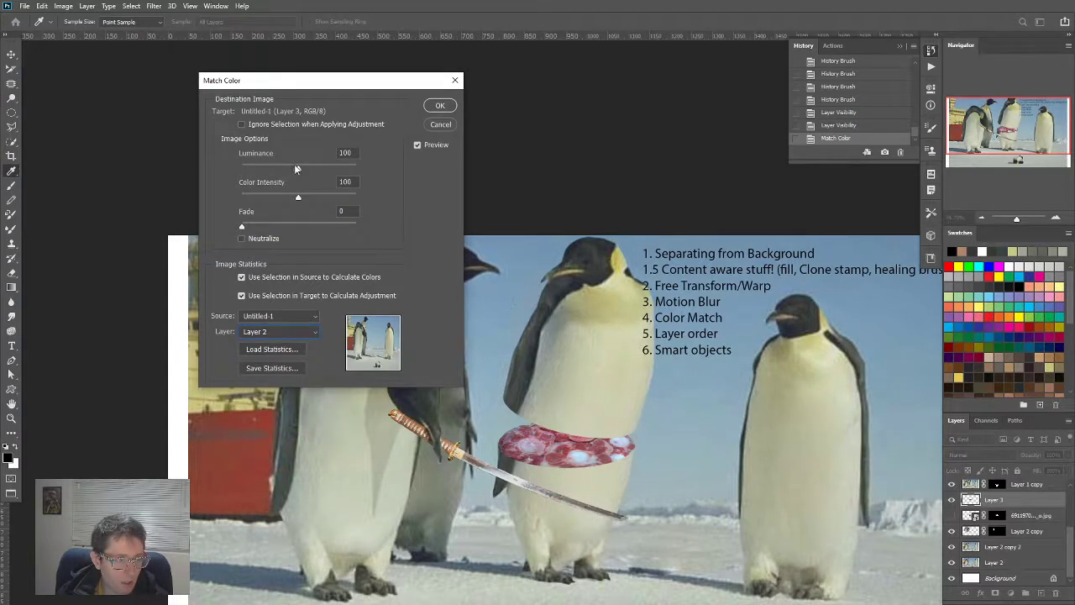
drag(242, 227, 356, 227)
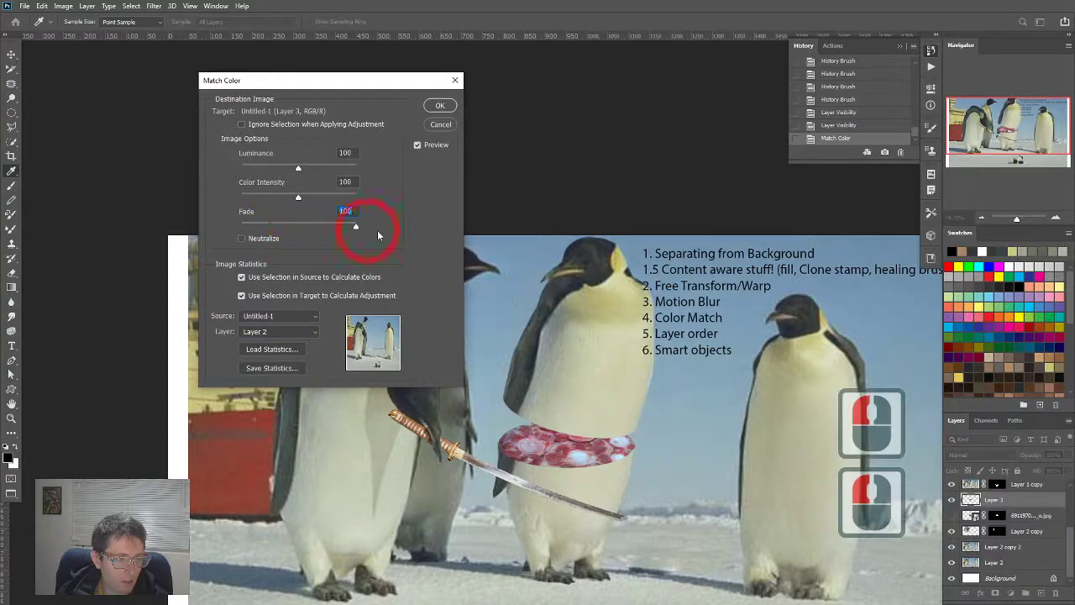
drag(356, 225, 251, 225)
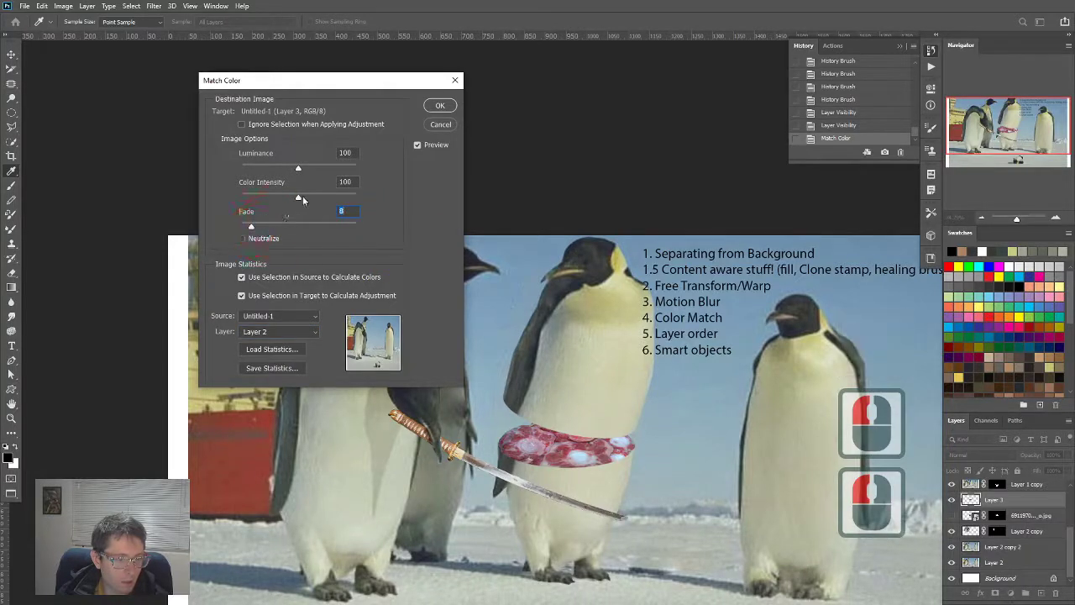
drag(298, 197, 337, 196)
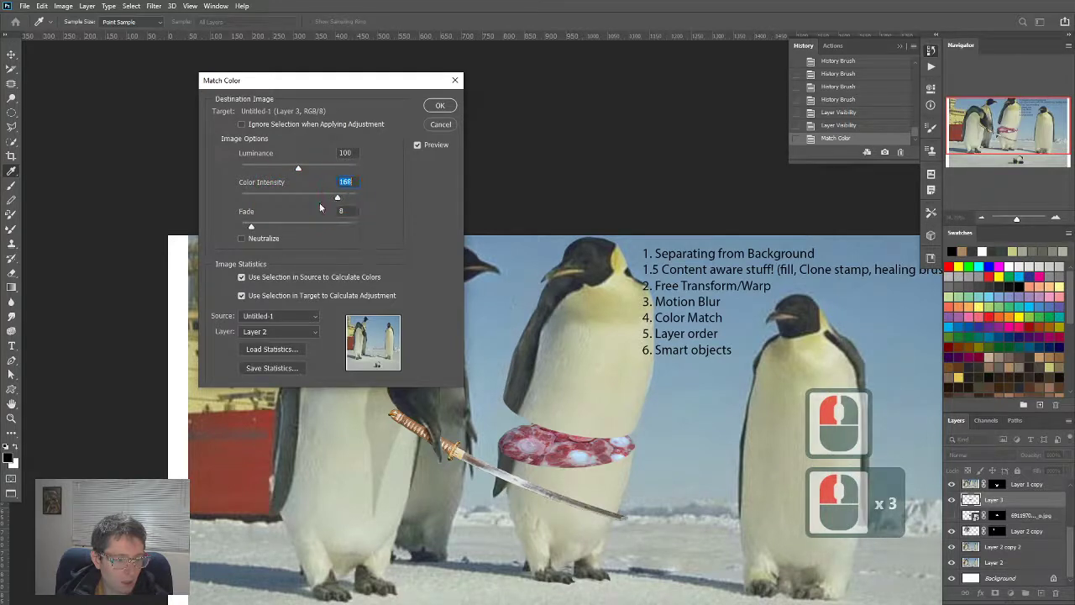
drag(337, 196, 296, 196)
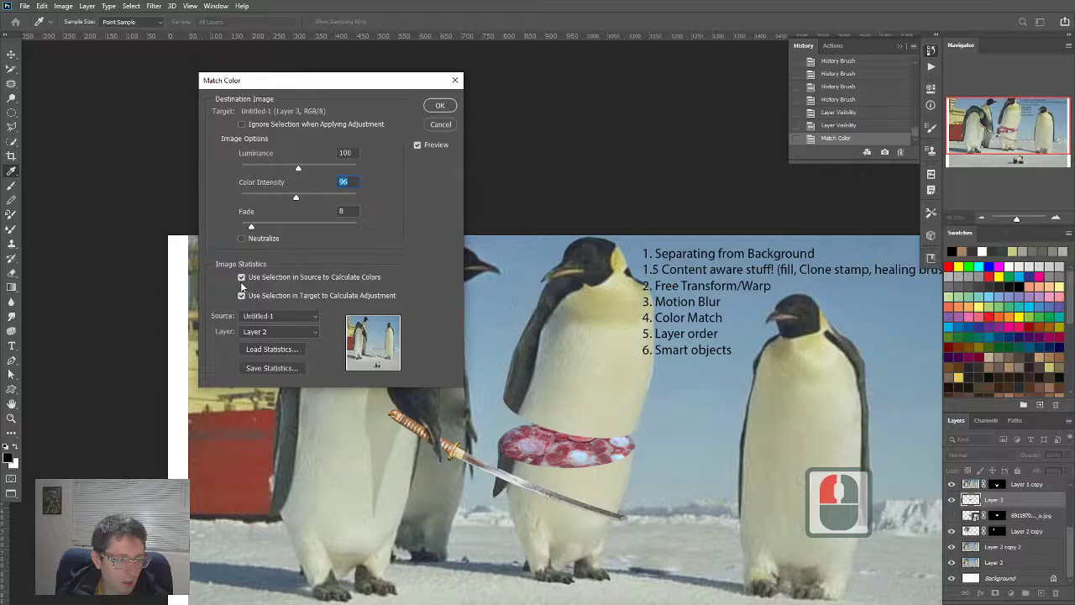
click(242, 295)
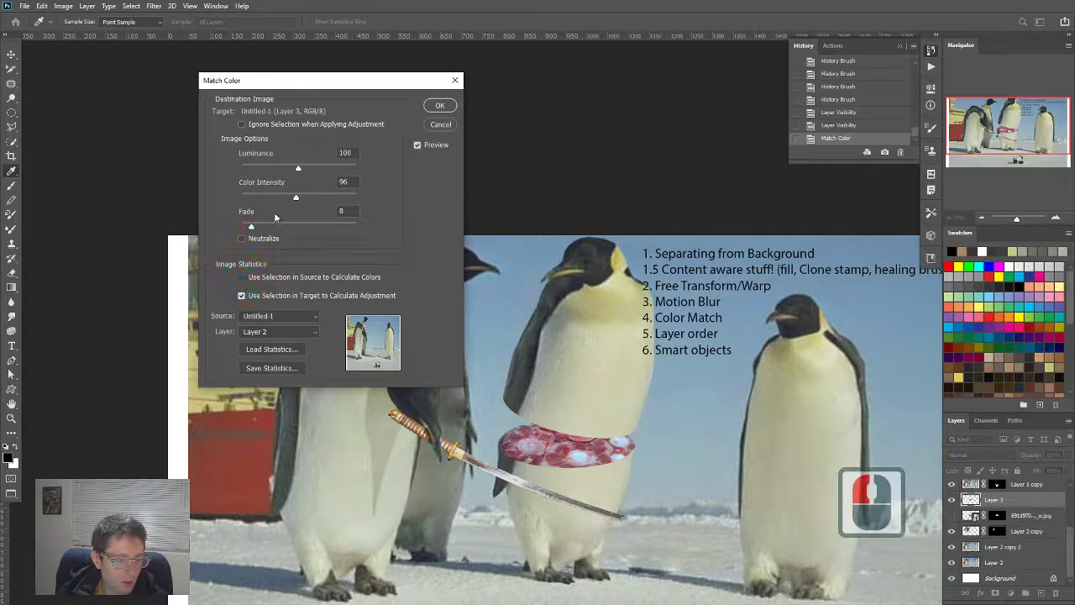
triple_click(343, 211)
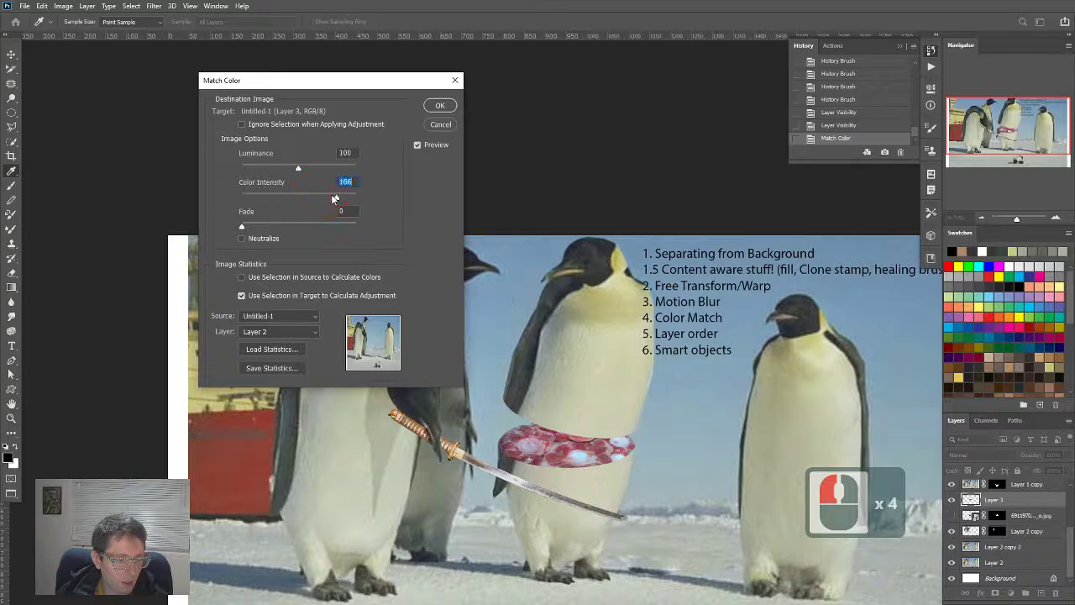
Step: Set Luminance 181, Color Intensity 107, Fade 79 and apply the match
drag(340, 195, 282, 195)
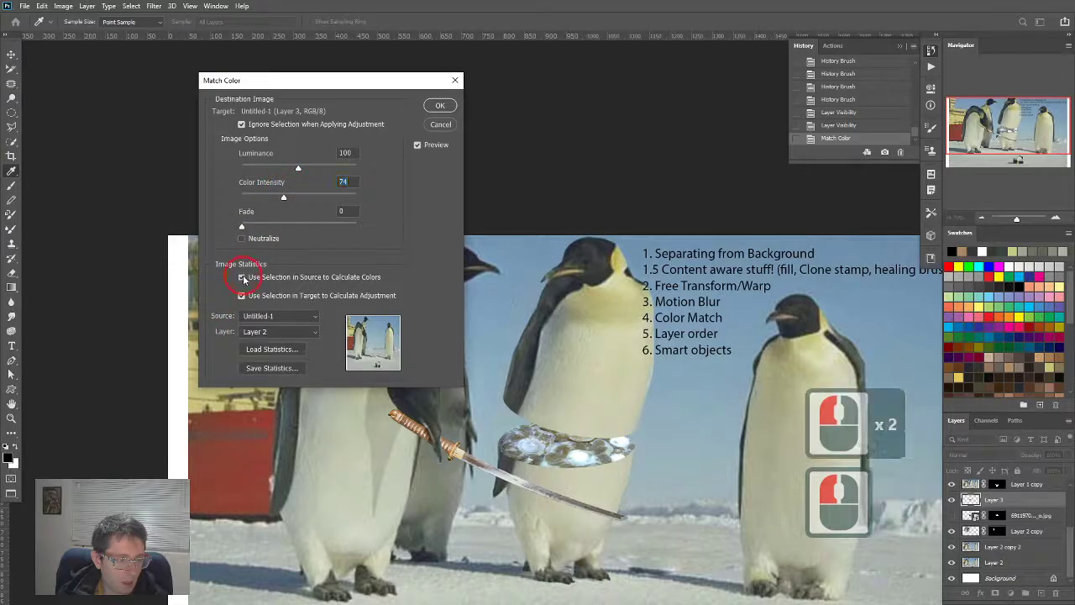
drag(242, 225, 289, 225)
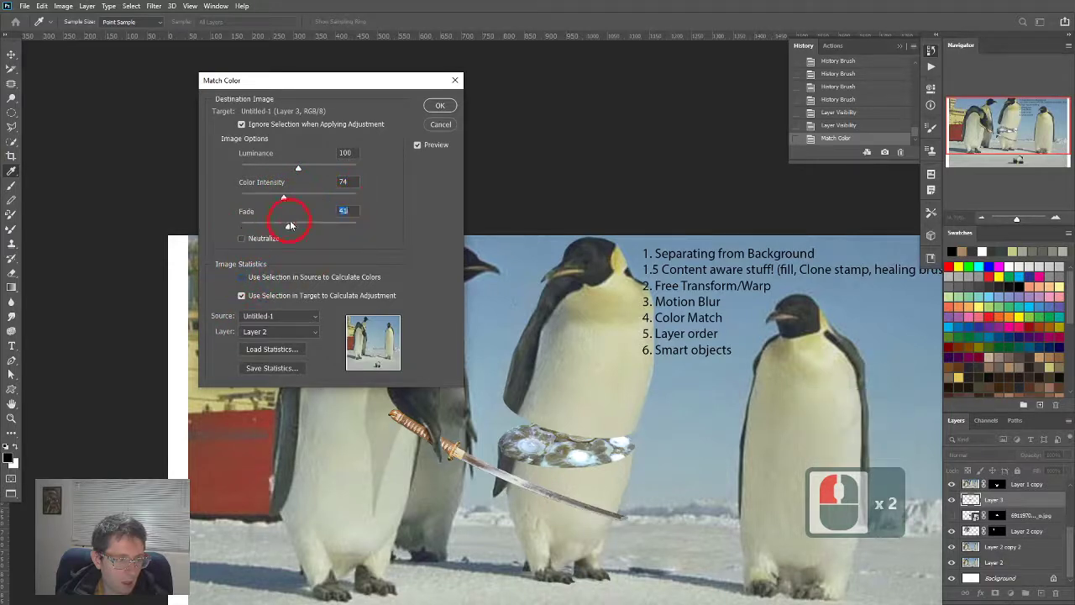
drag(284, 225, 341, 225)
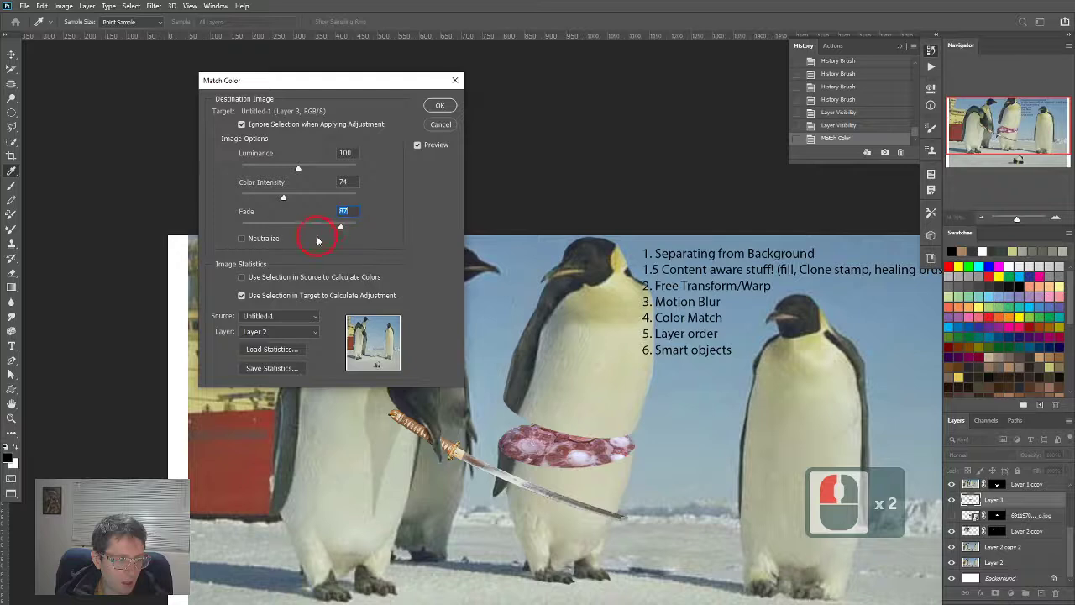
drag(341, 227, 356, 227)
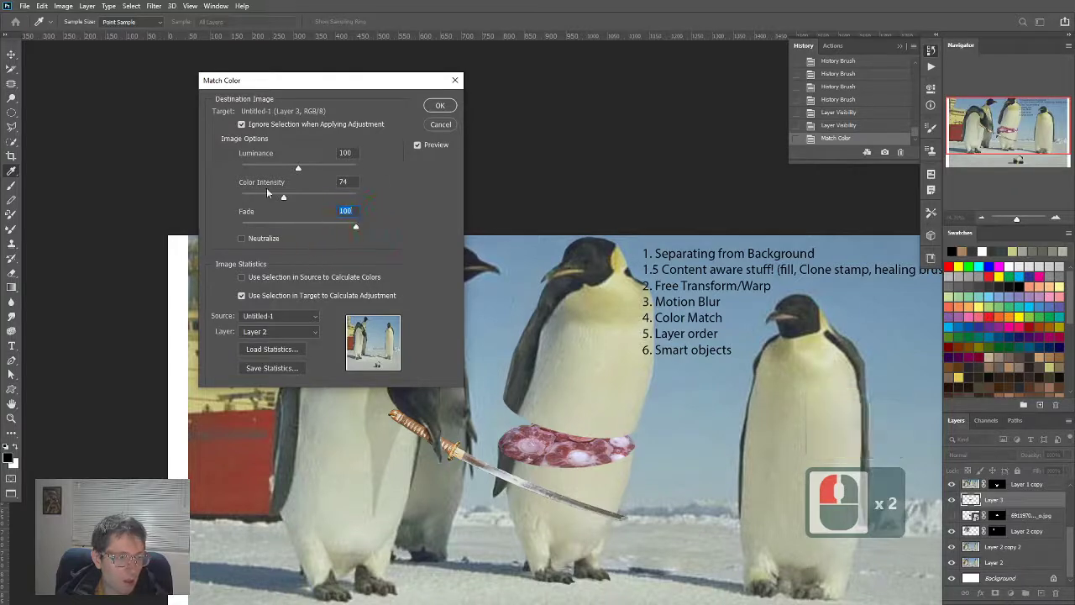
drag(298, 168, 347, 168)
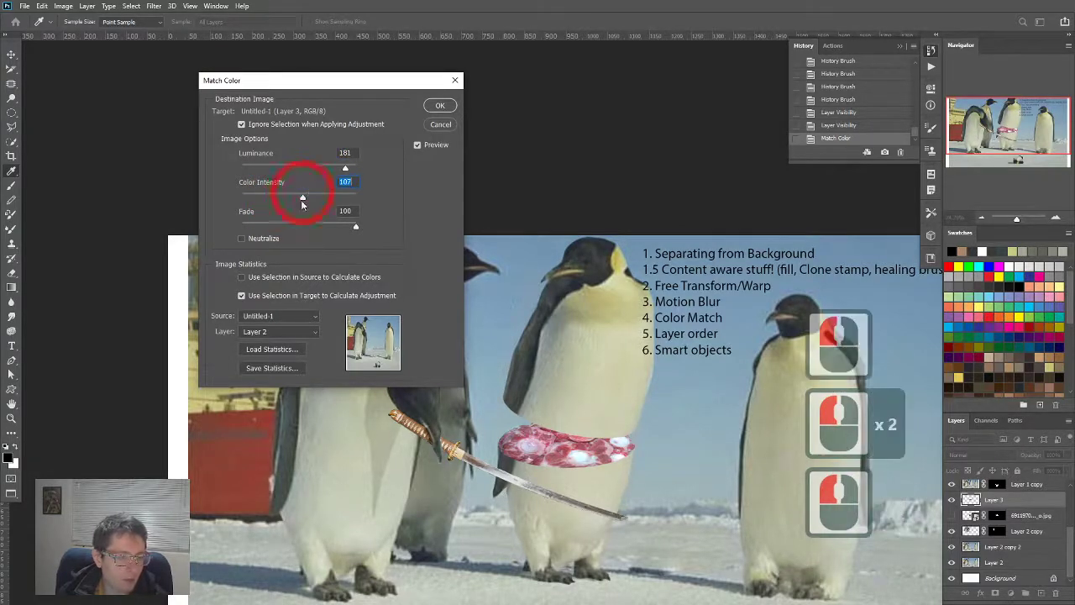
drag(355, 226, 333, 226)
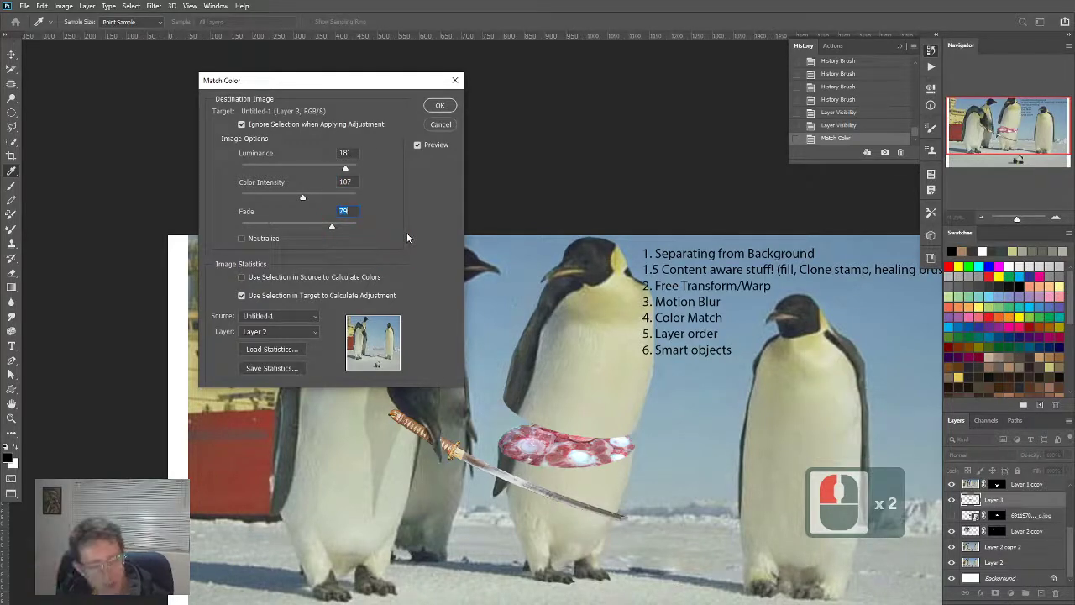
click(440, 105)
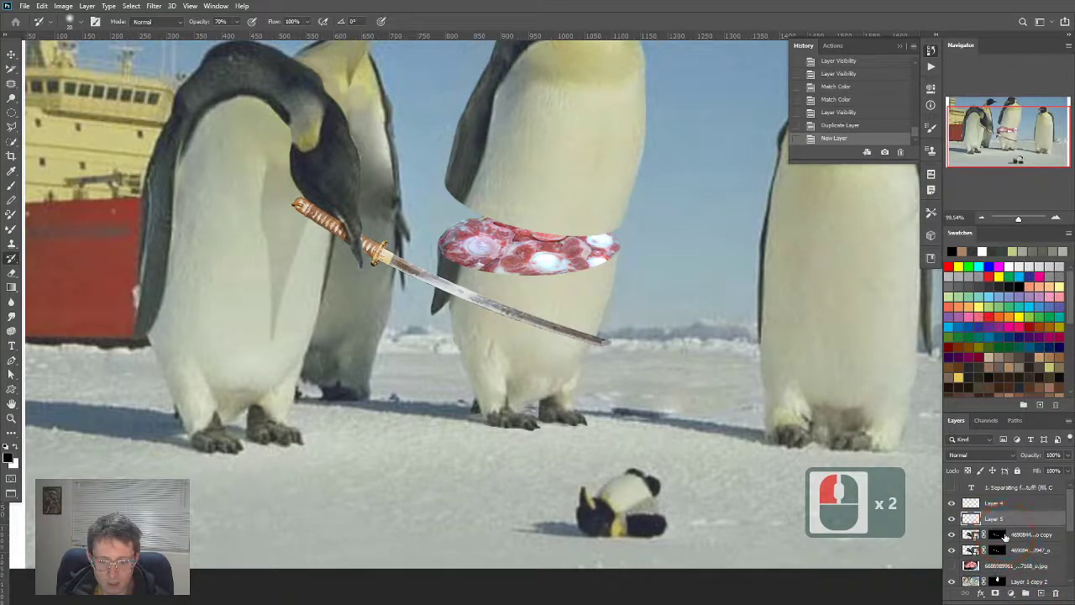
Step: Merge the blank layer into the katana duplicate and undo the trial move
click(996, 535)
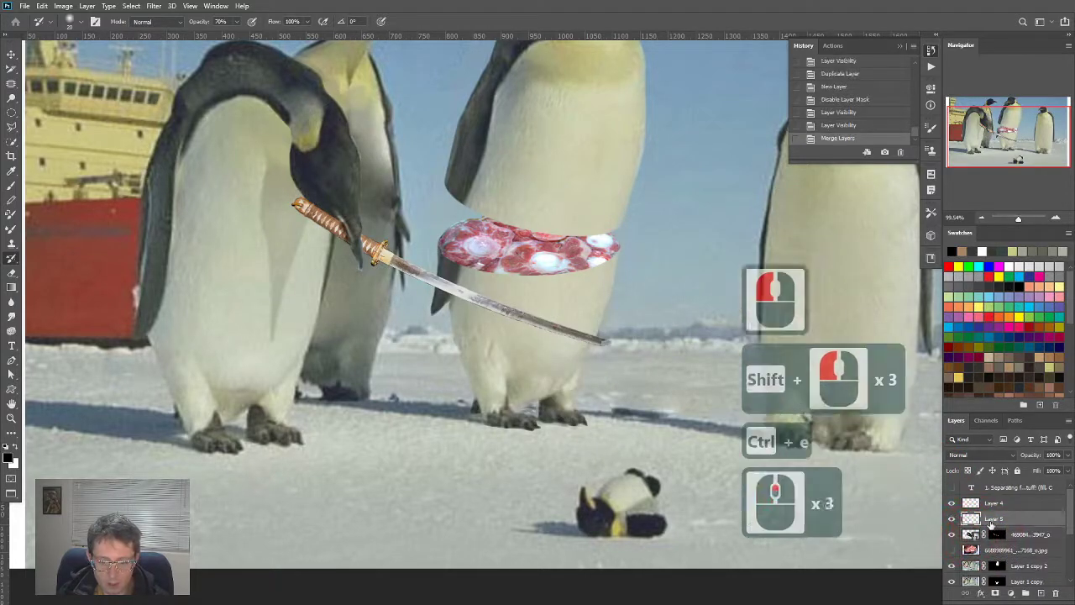
click(951, 521)
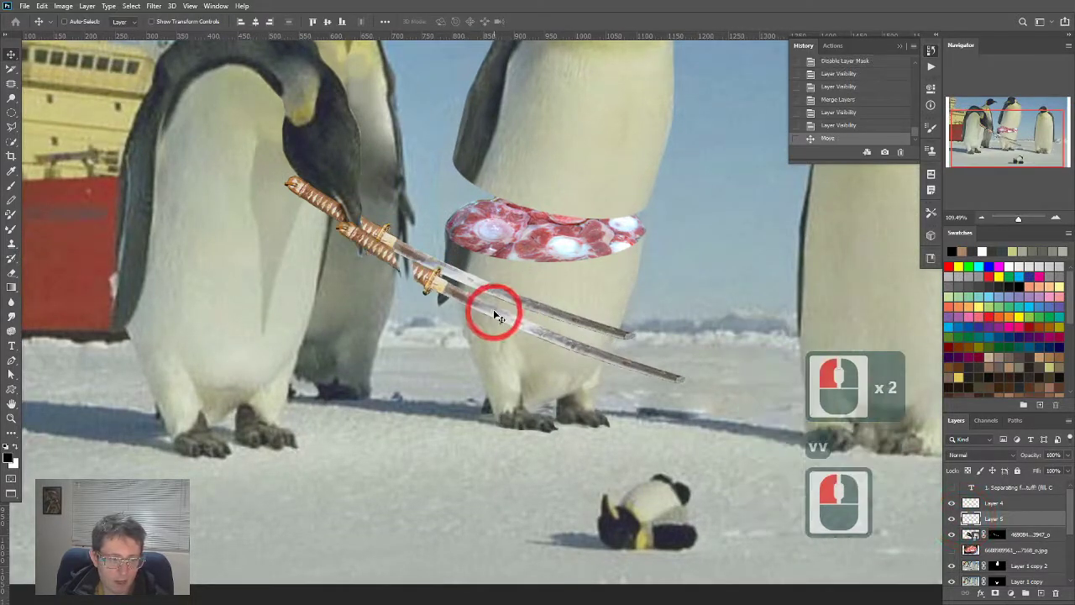
key(ctrl+z)
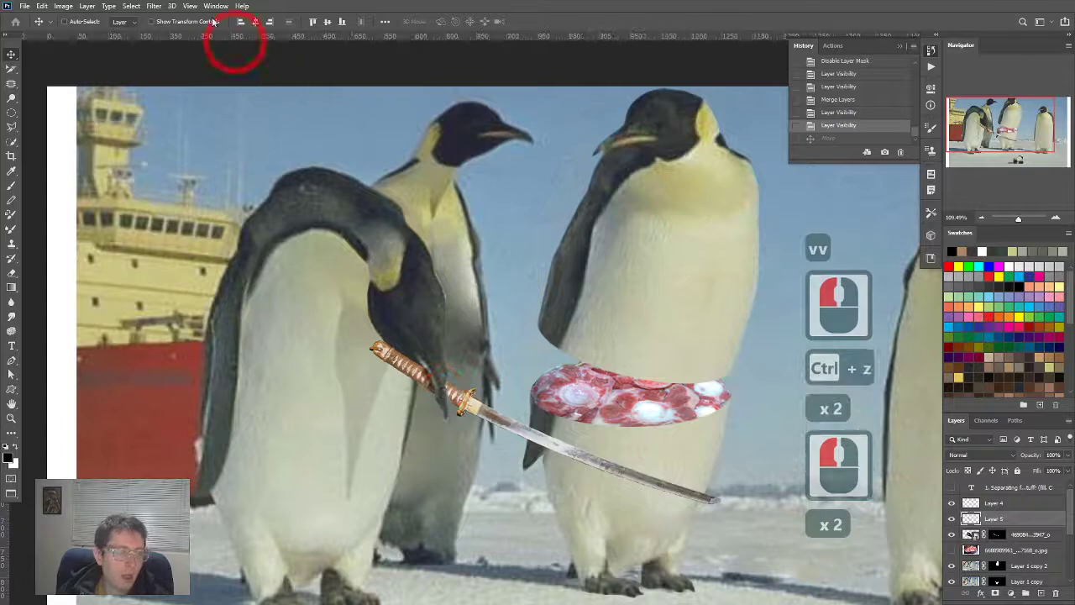
click(152, 5)
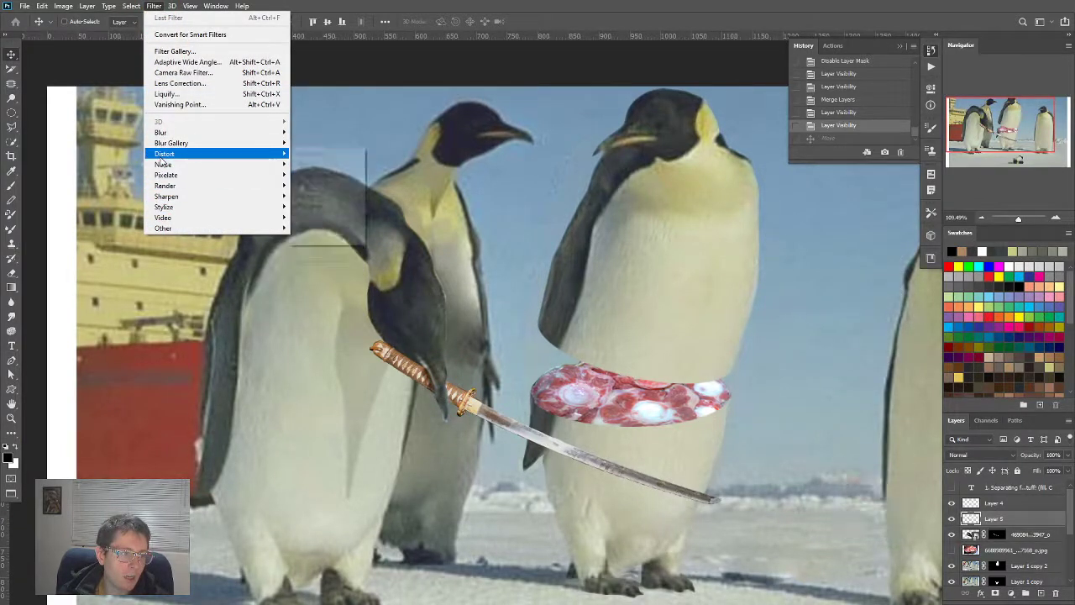
mouse_move(162, 132)
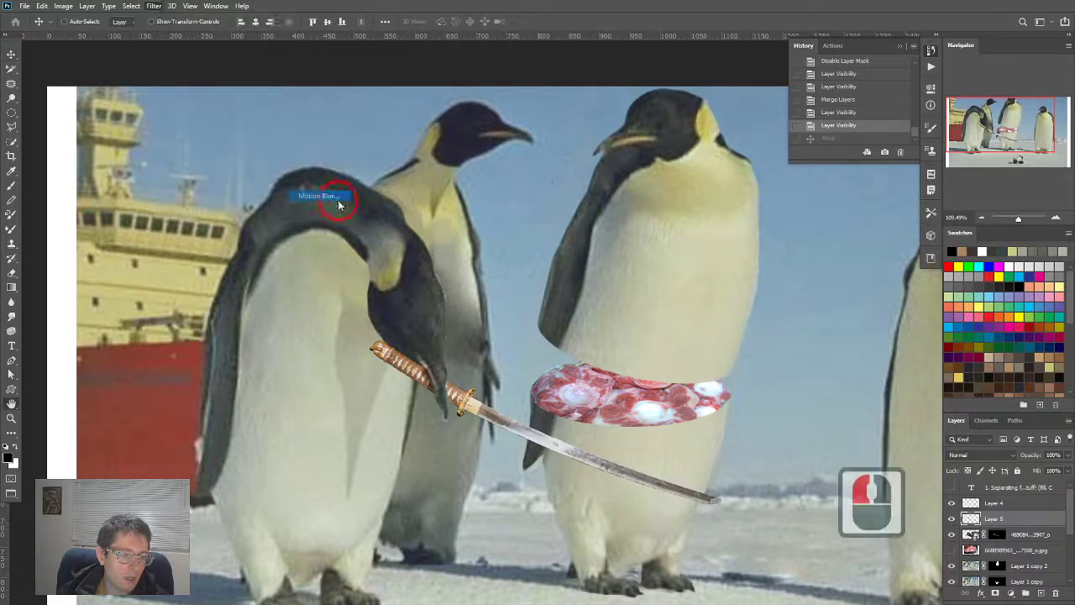
Step: Move the katana copy up and to the right of the original
click(318, 196)
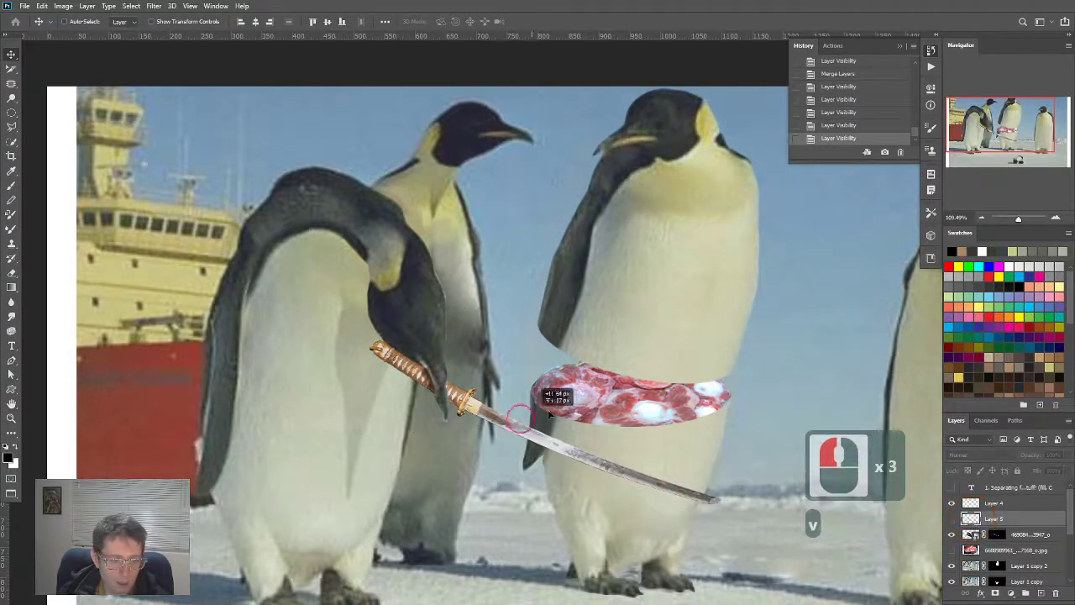
drag(521, 420, 483, 424)
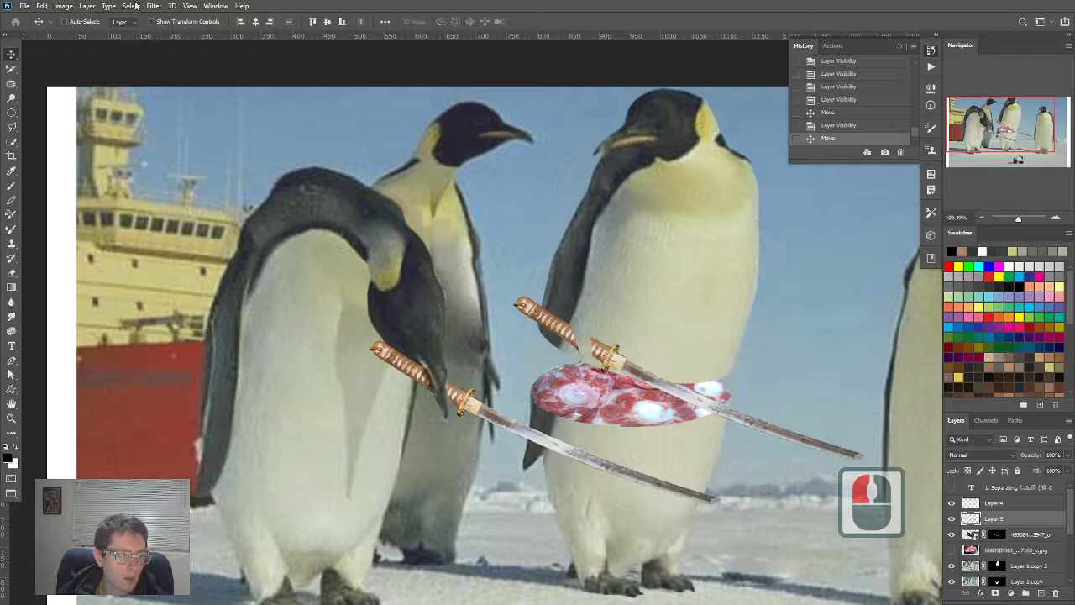
click(154, 6)
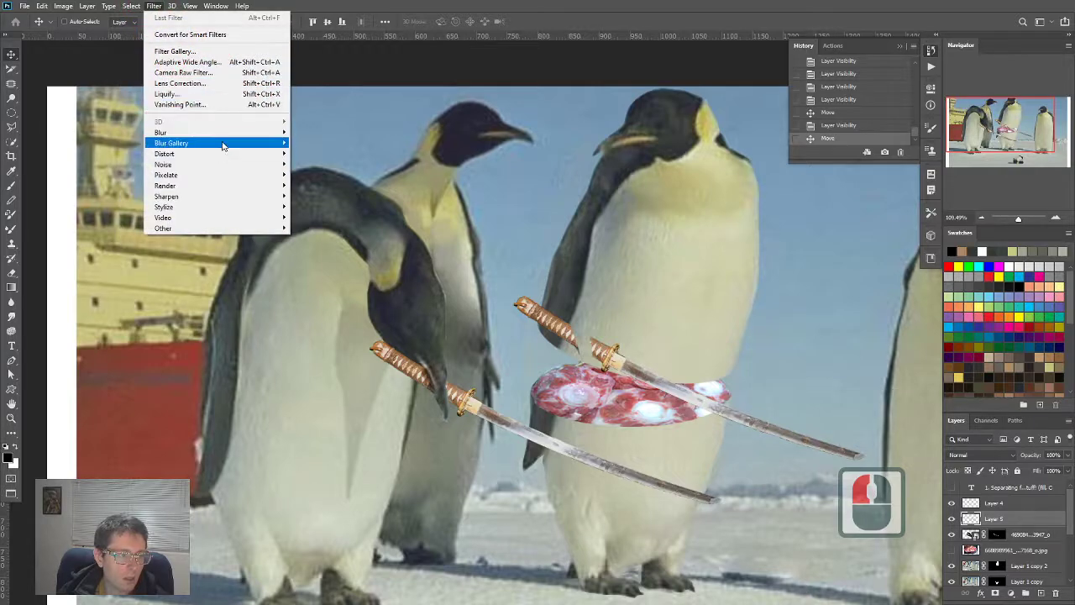
click(172, 143)
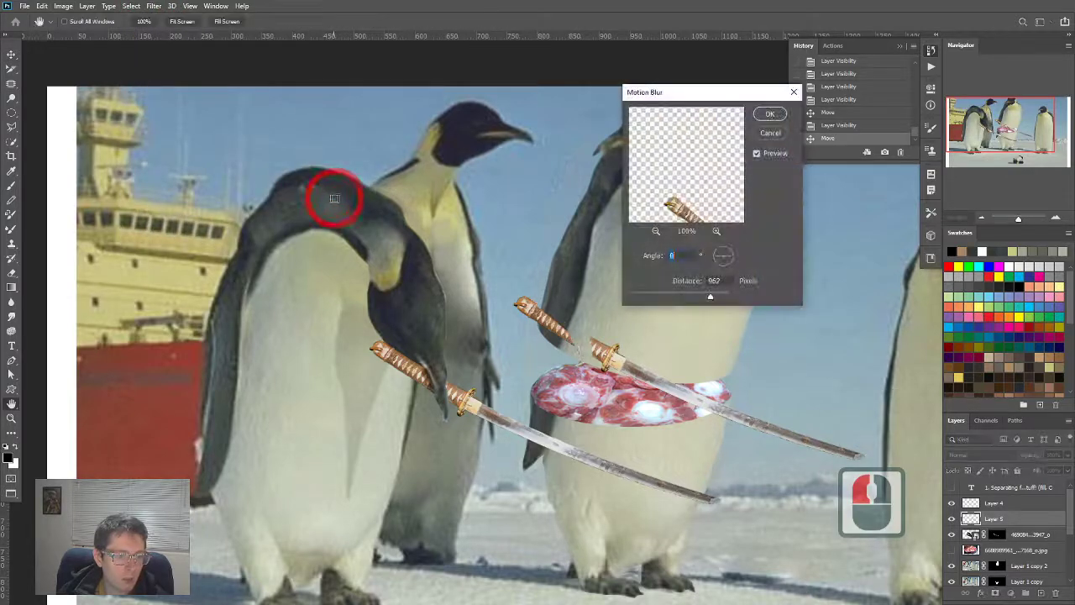
Step: Try a Motion Blur at angle 65, distance 46 on the copy, then undo it
drag(710, 295, 720, 297)
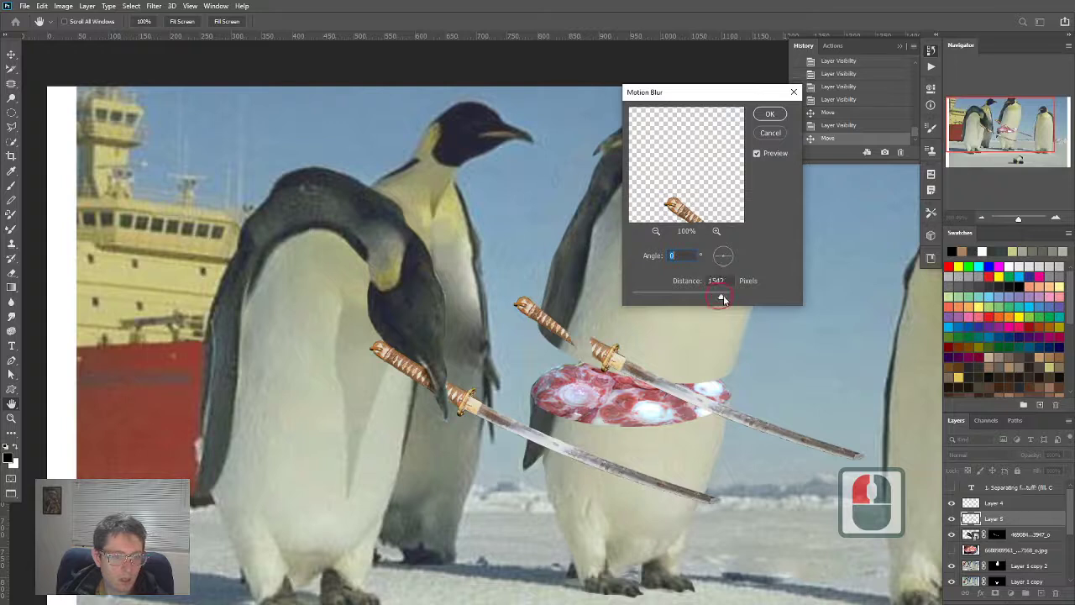
drag(720, 294, 697, 294)
text(51)
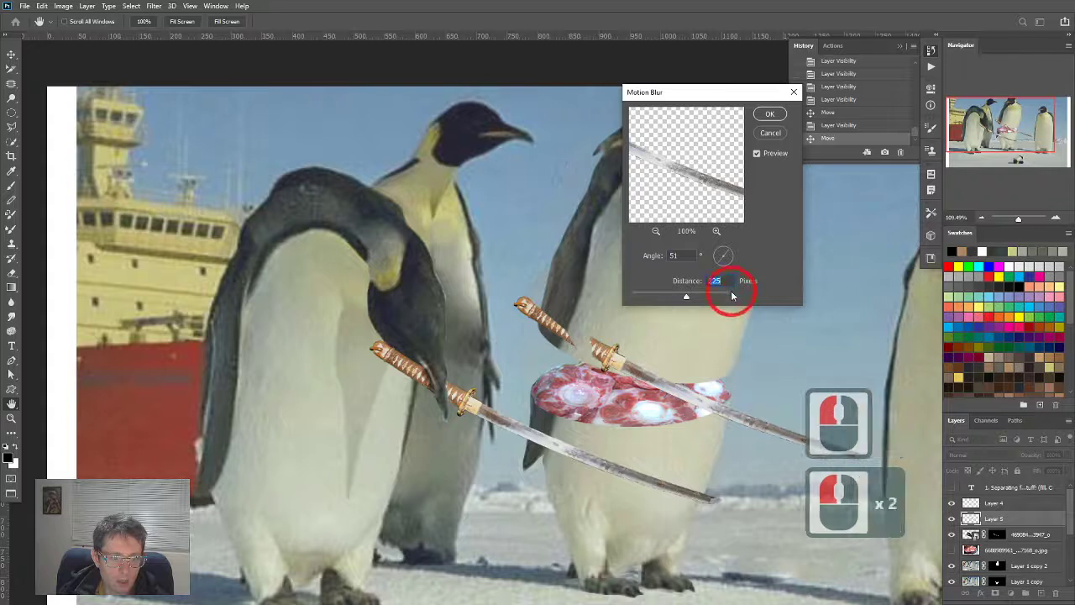
drag(715, 281, 651, 292)
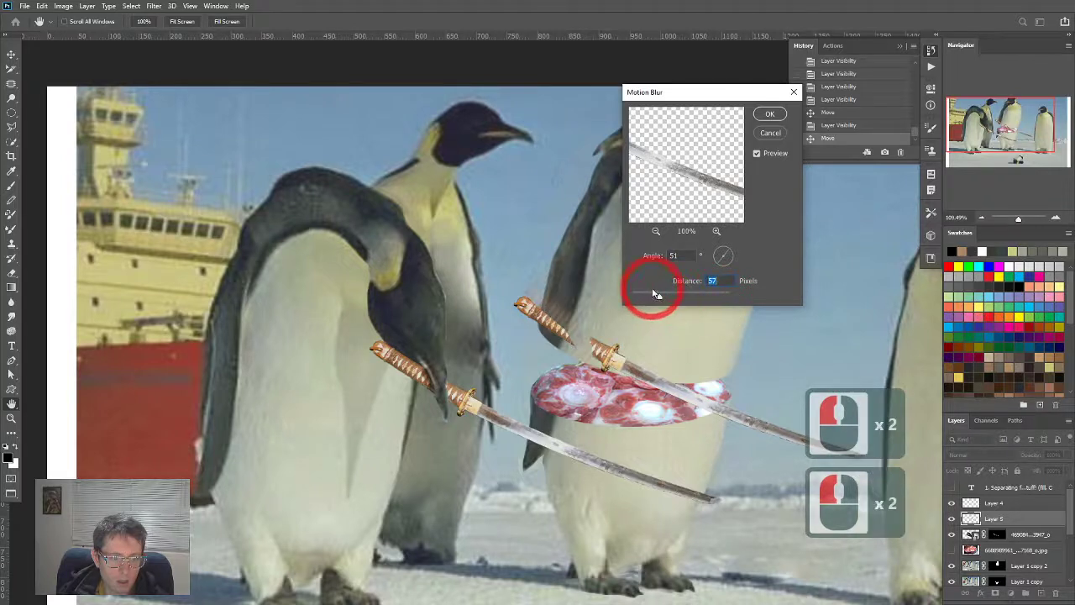
drag(689, 293, 639, 293)
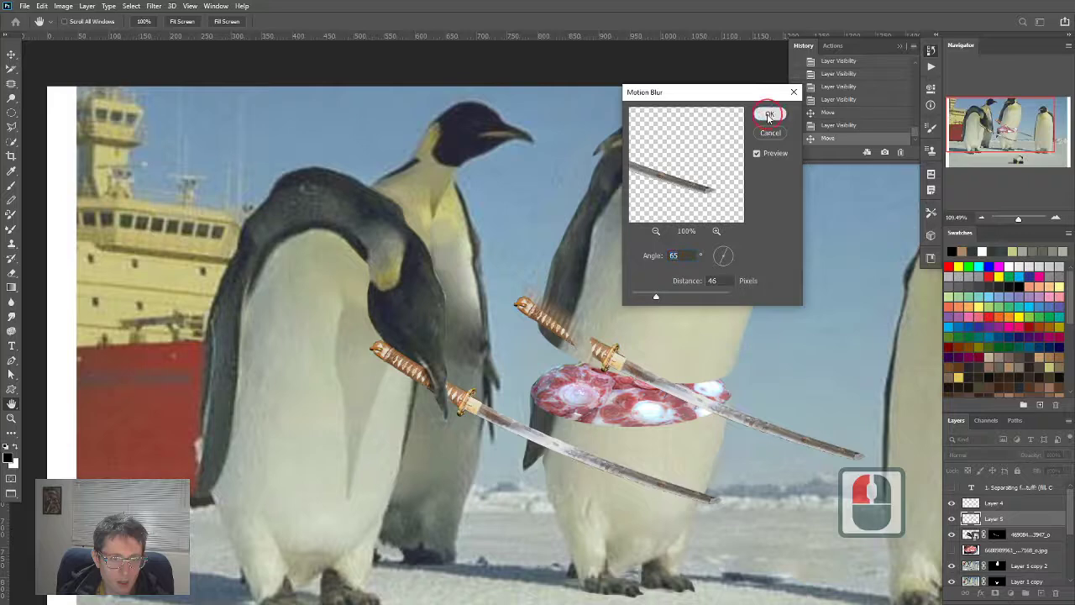
key(ctrl+z)
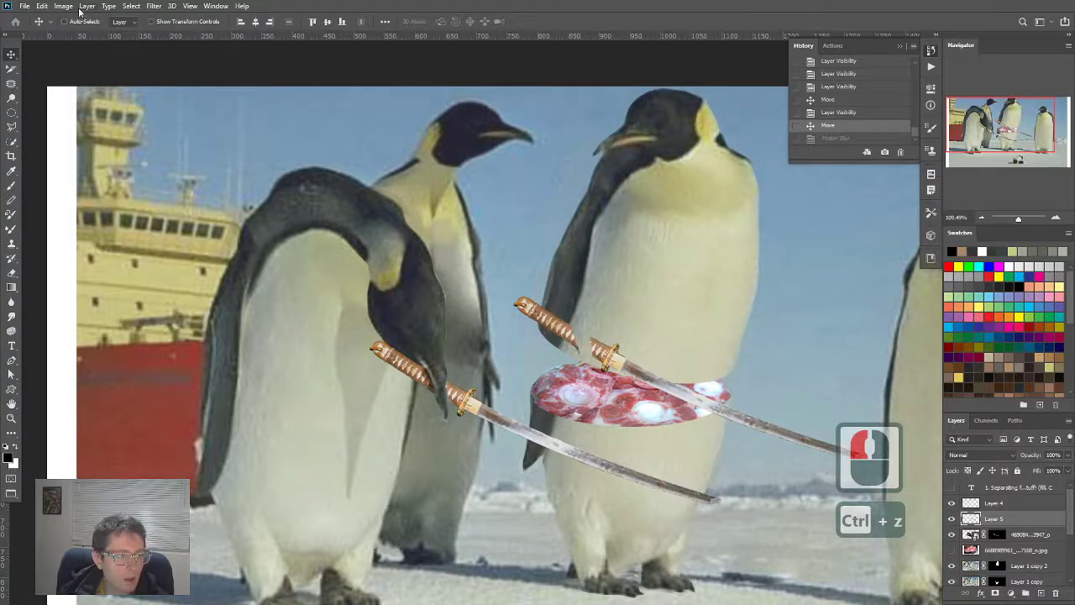
click(153, 6)
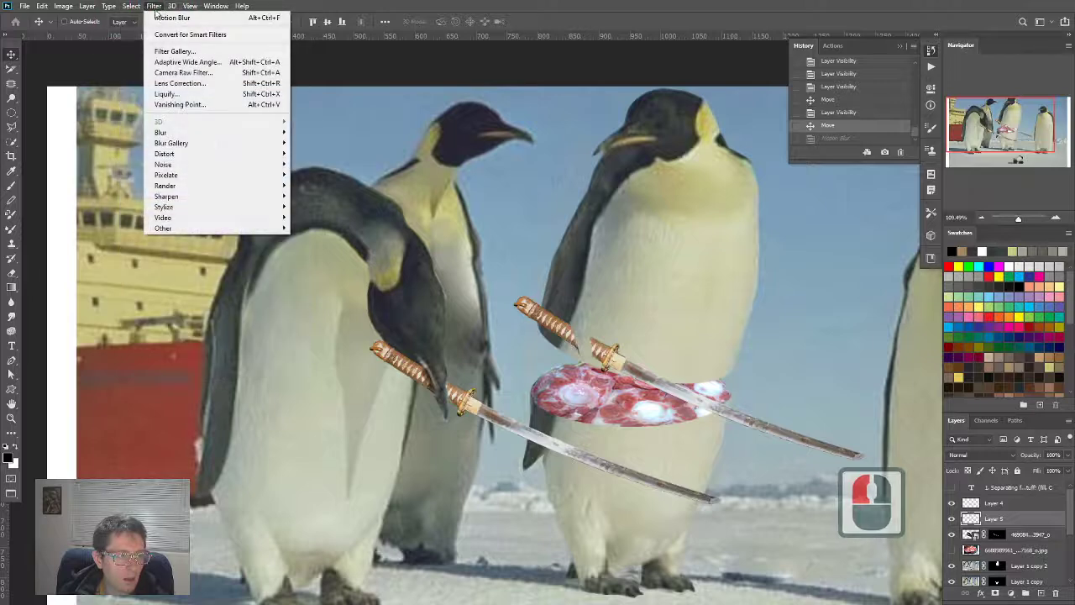
mouse_move(161, 132)
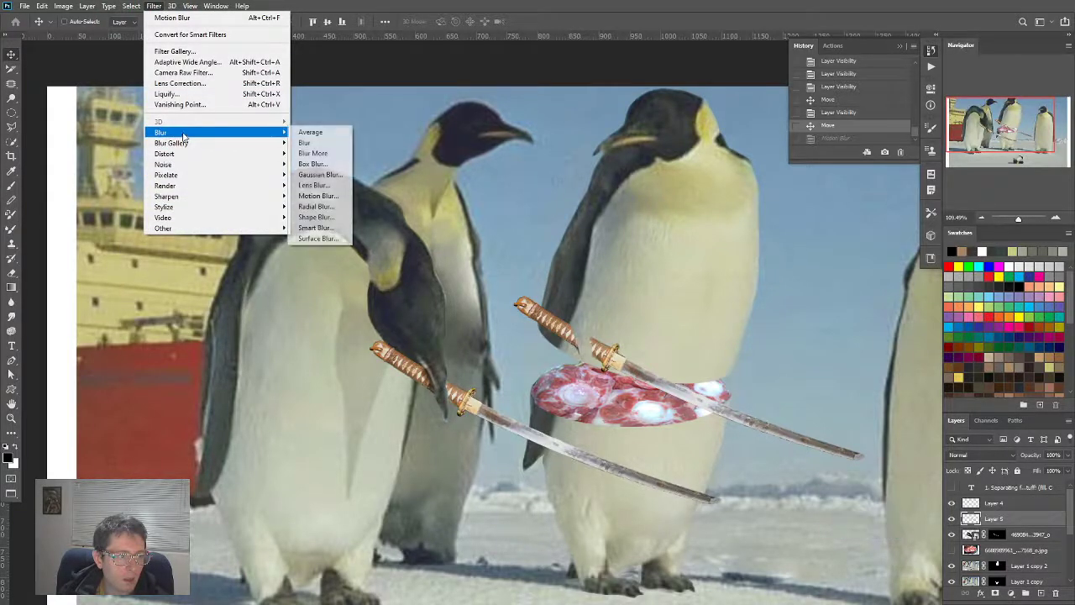
mouse_move(316, 206)
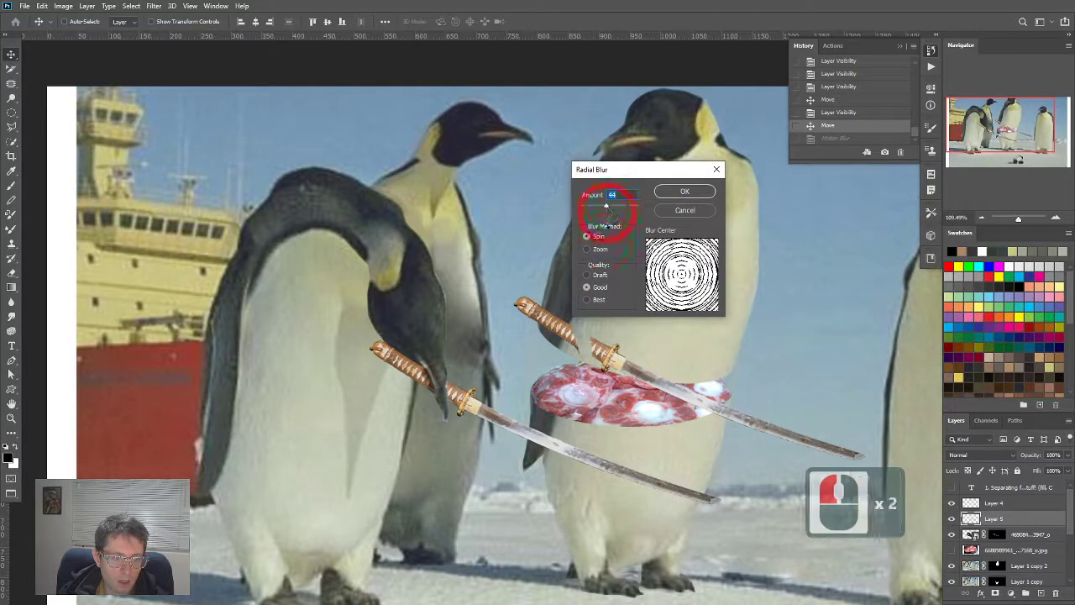
click(587, 275)
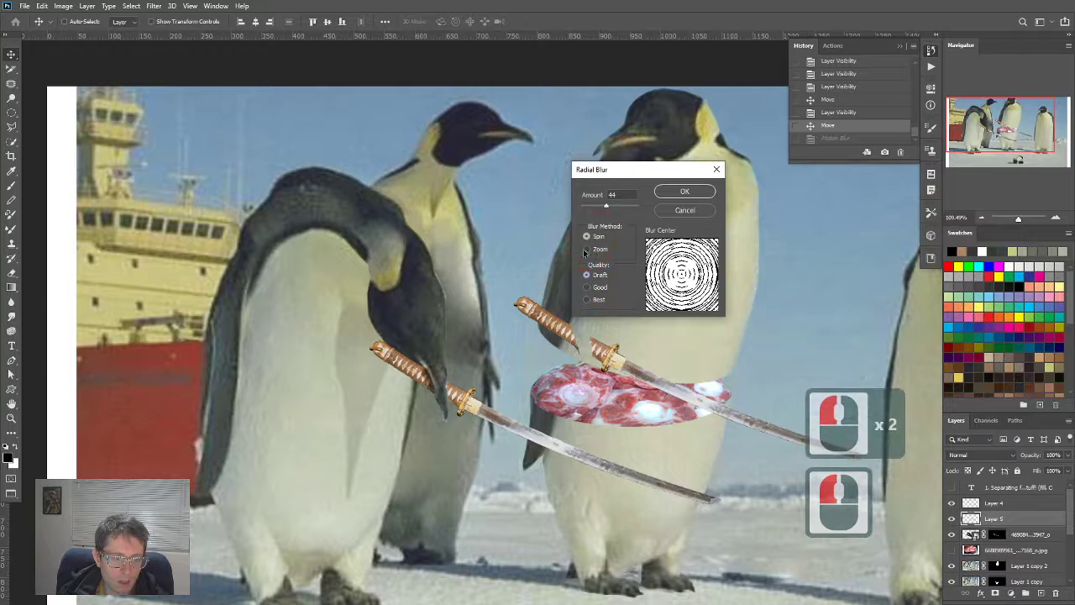
click(672, 290)
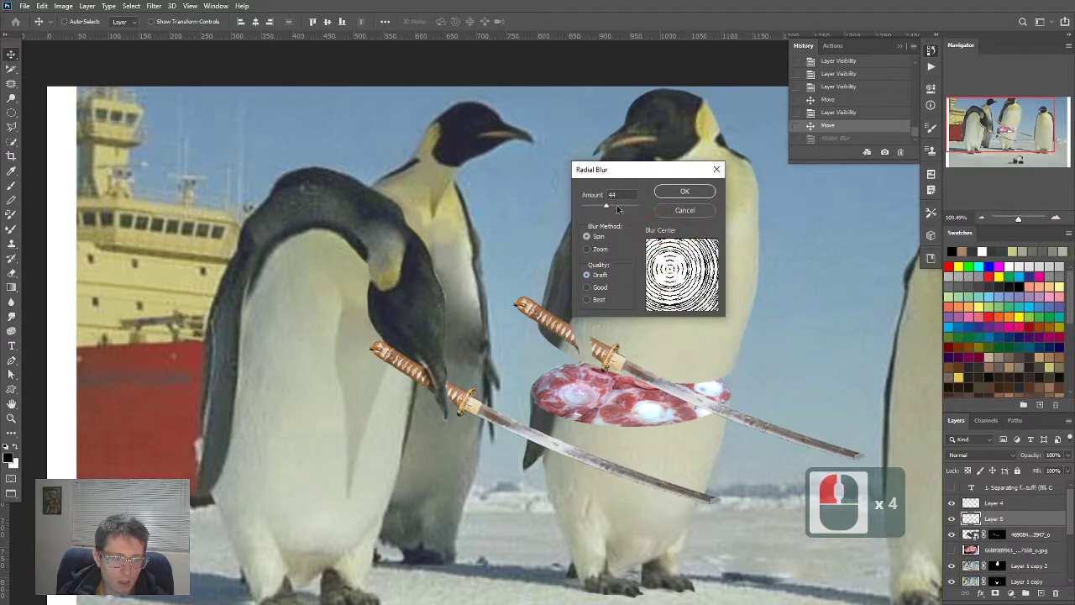
key(Escape)
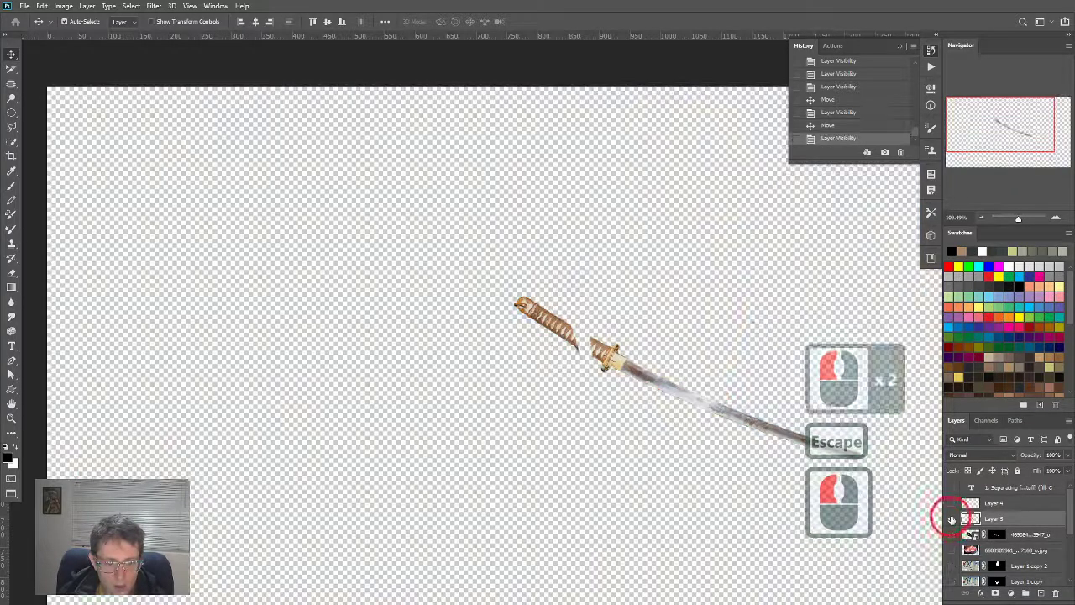
Step: Copy an oval area around the lone katana and paste it as a new layer
key(ctrl+d)
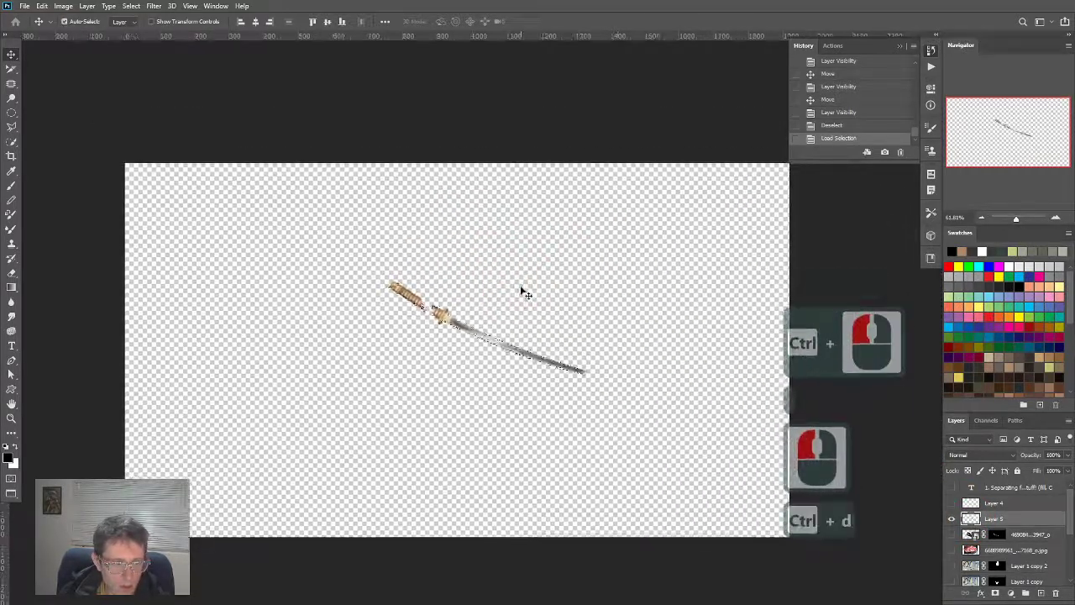
key(ctrl+d)
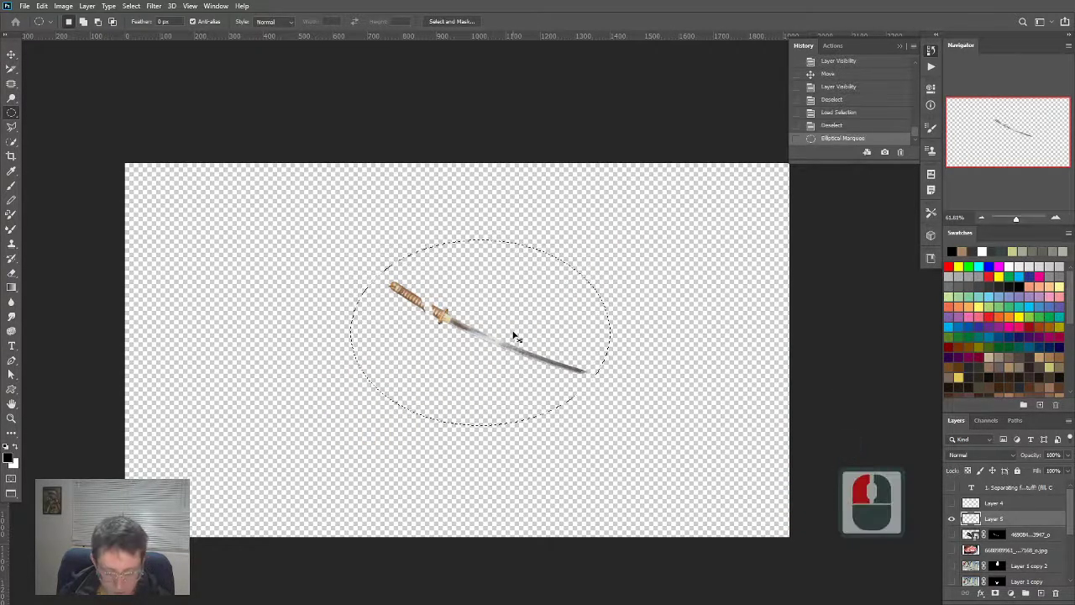
key(ctrl+v)
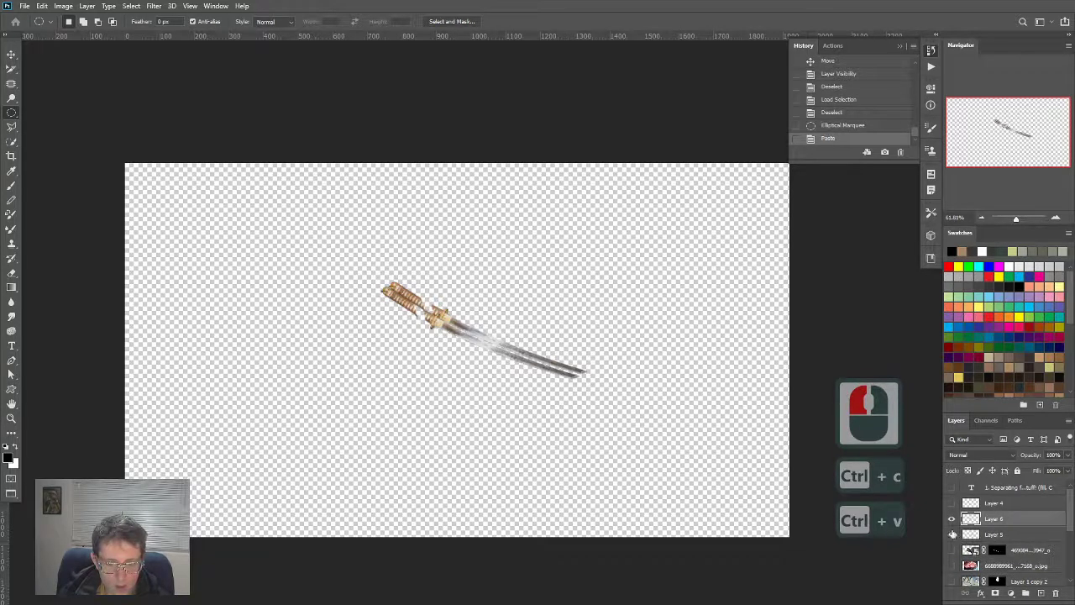
Step: Apply a Motion Blur along the blade, tuning angle and distance before confirming
click(153, 6)
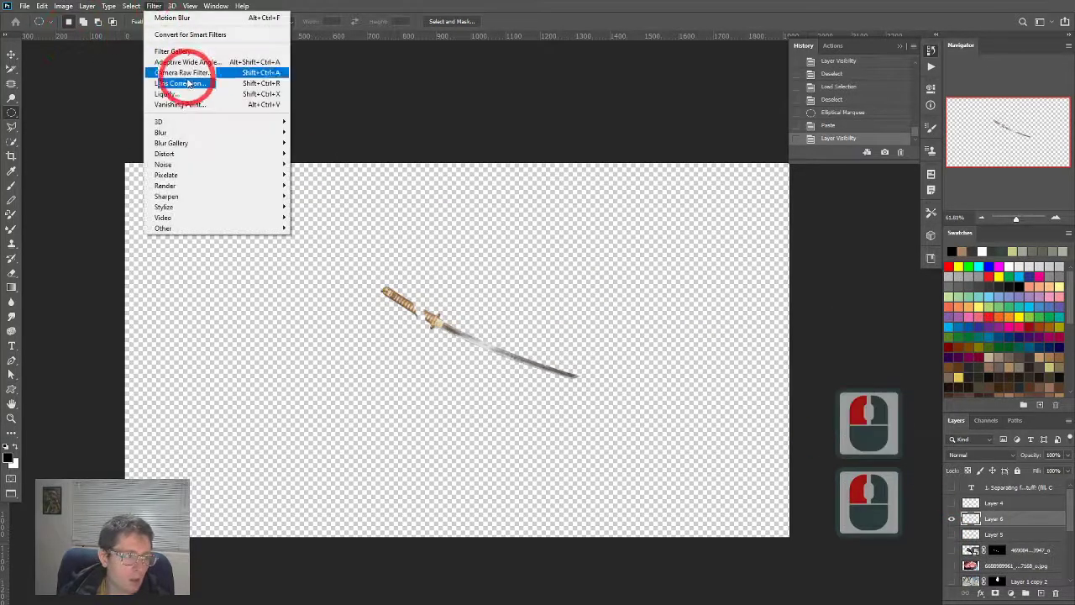
key(Escape)
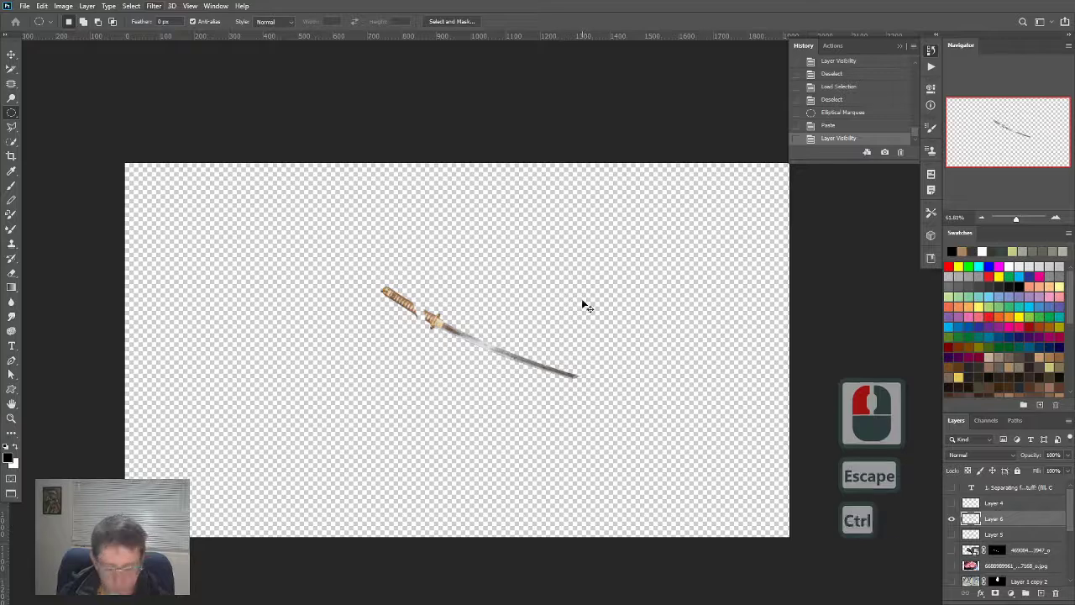
click(154, 6)
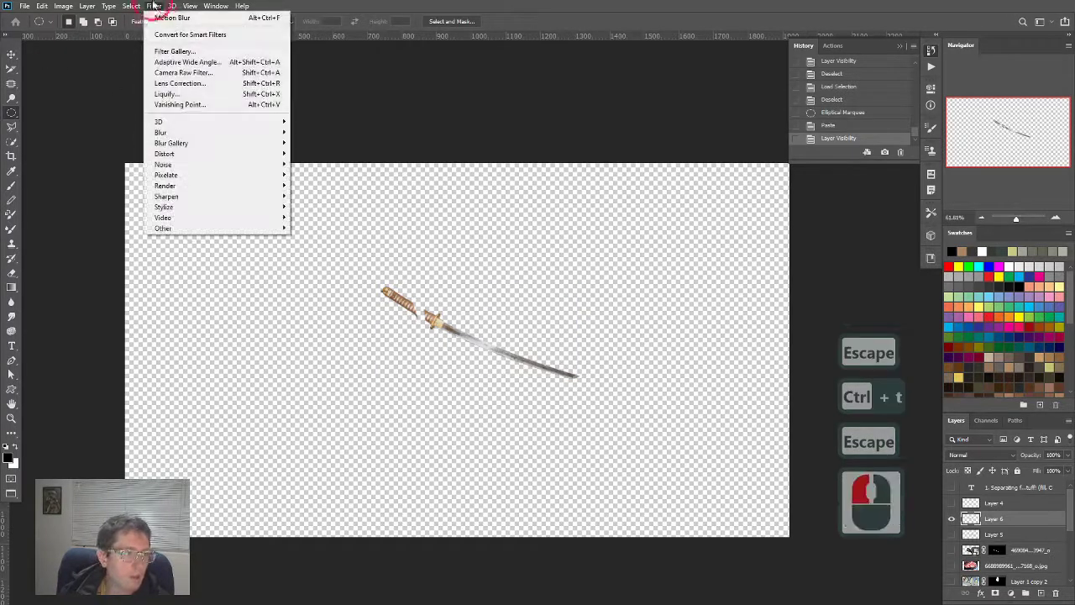
mouse_move(160, 132)
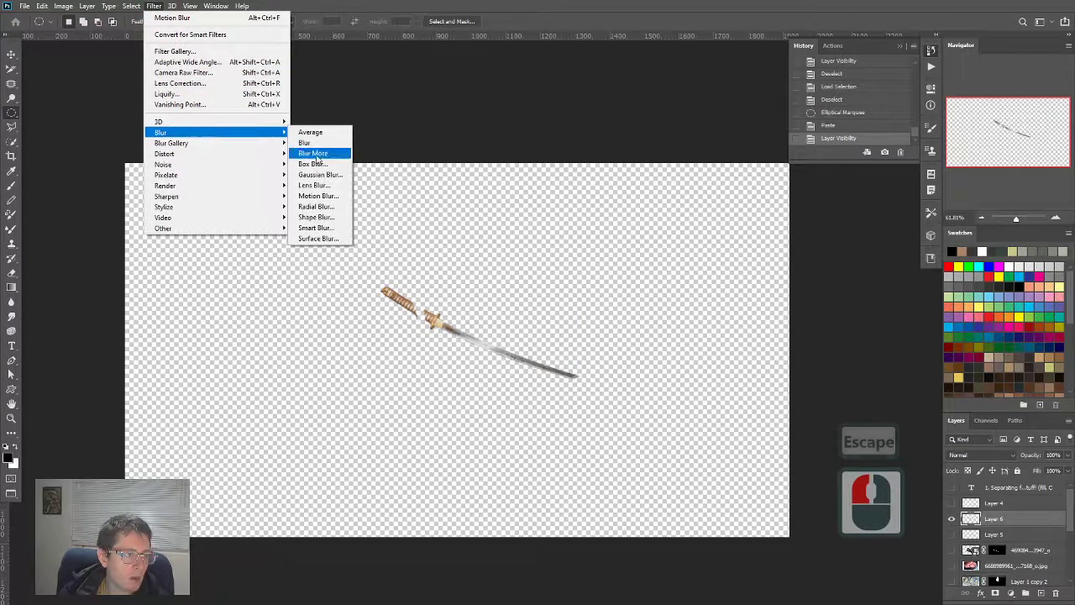
click(318, 195)
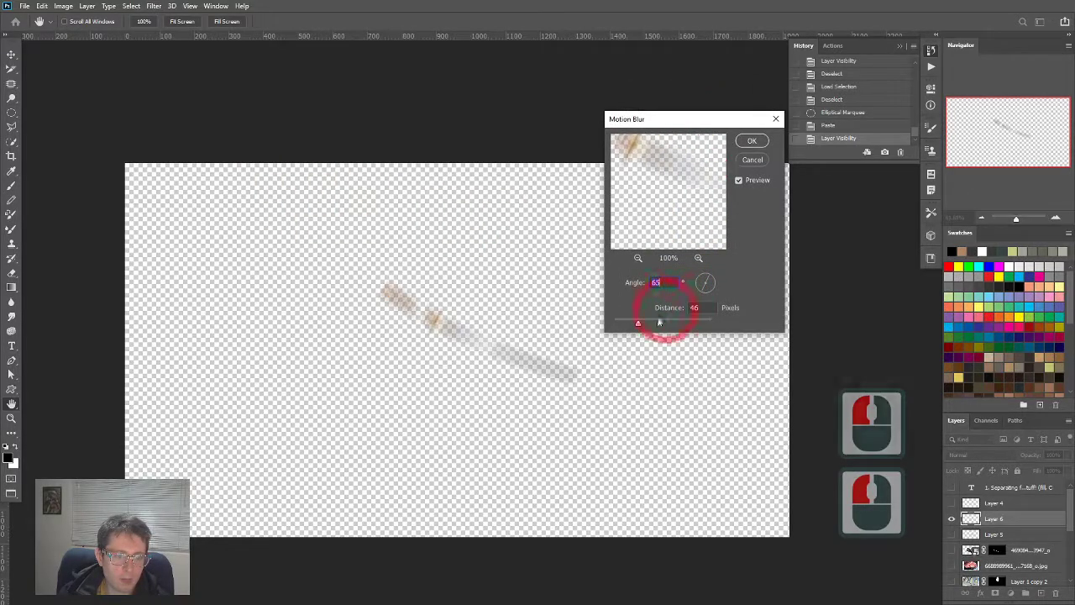
drag(659, 323, 626, 323)
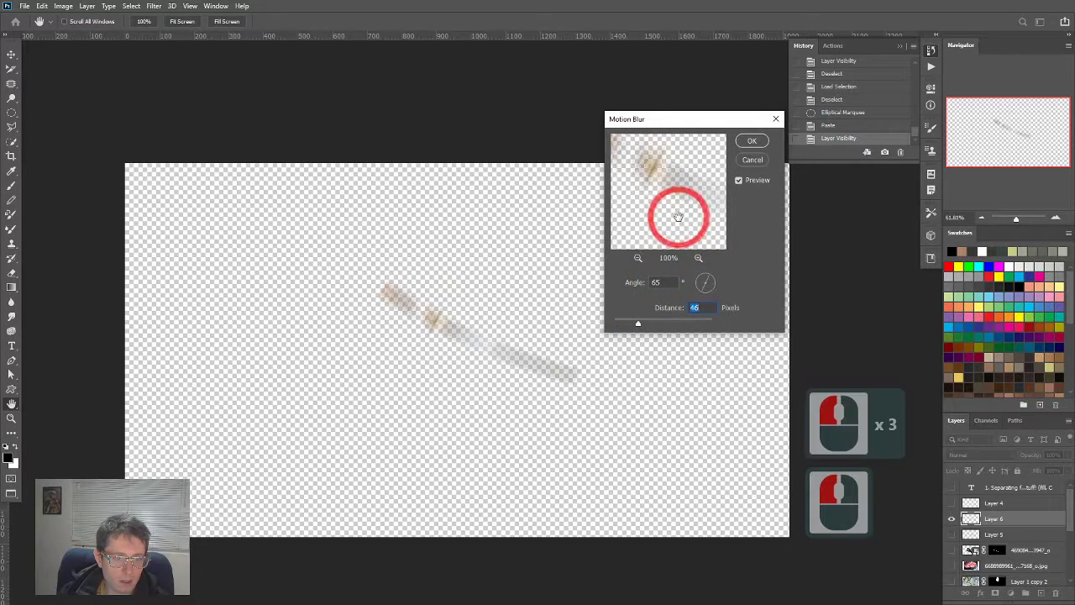
drag(705, 282, 703, 292)
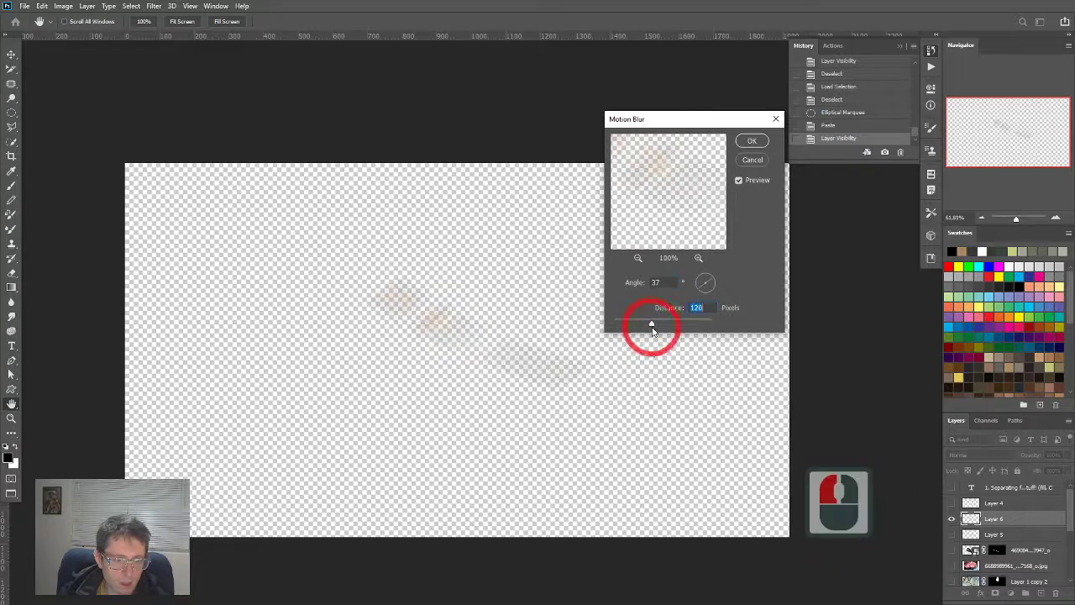
drag(663, 325, 647, 325)
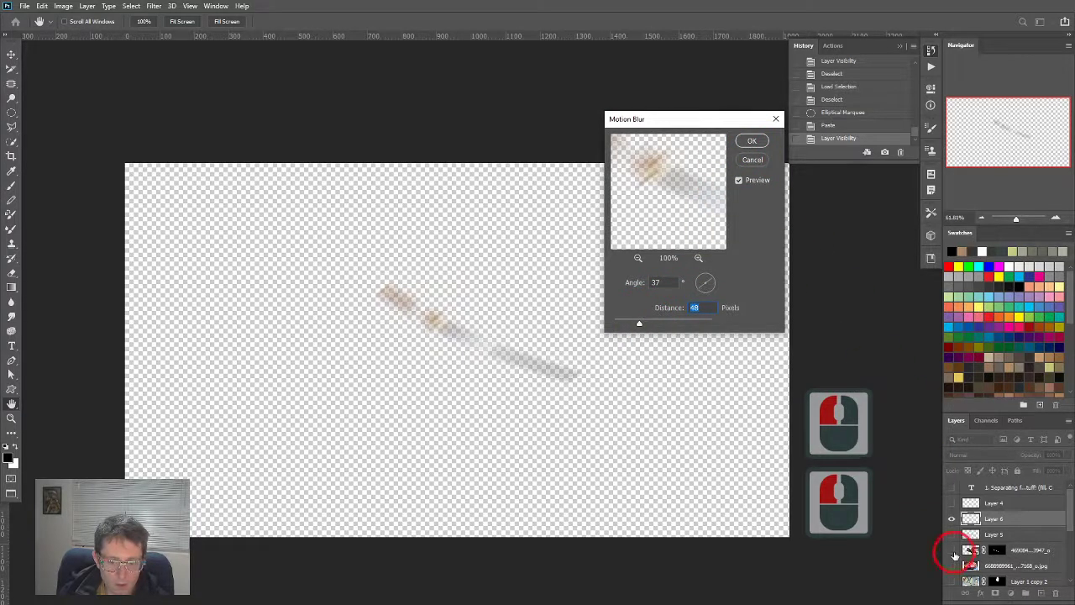
click(752, 140)
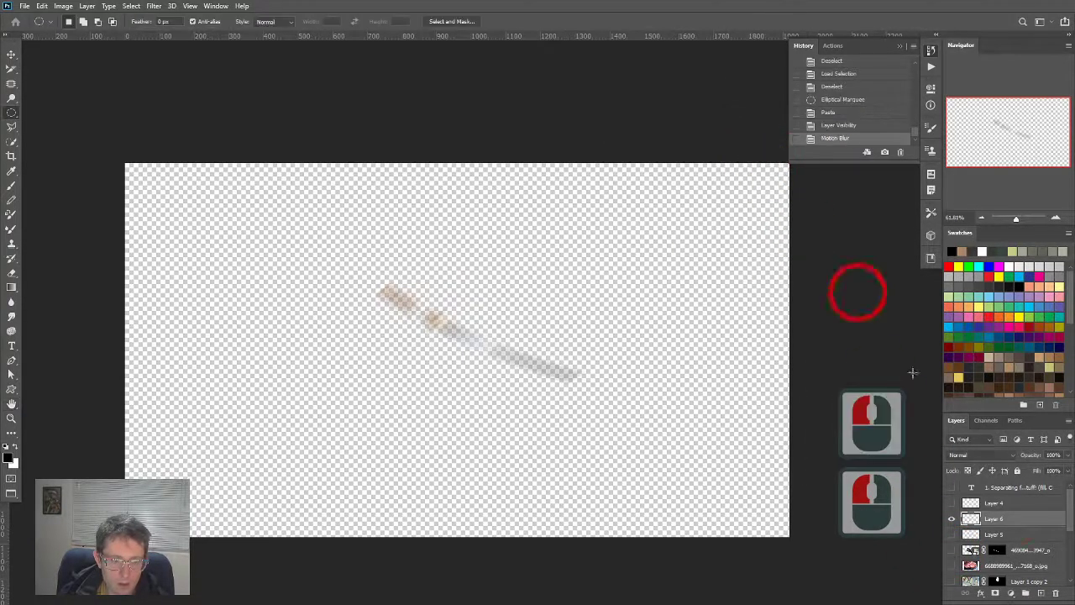
Step: Turn the hidden penguin scene layers back on around the blurred katana
click(952, 567)
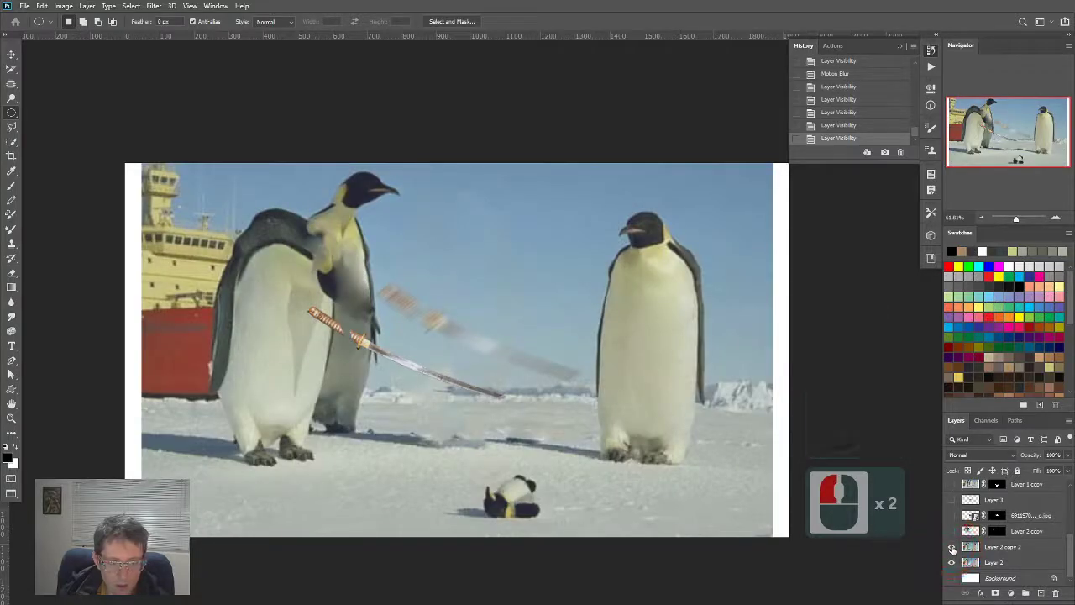
click(951, 515)
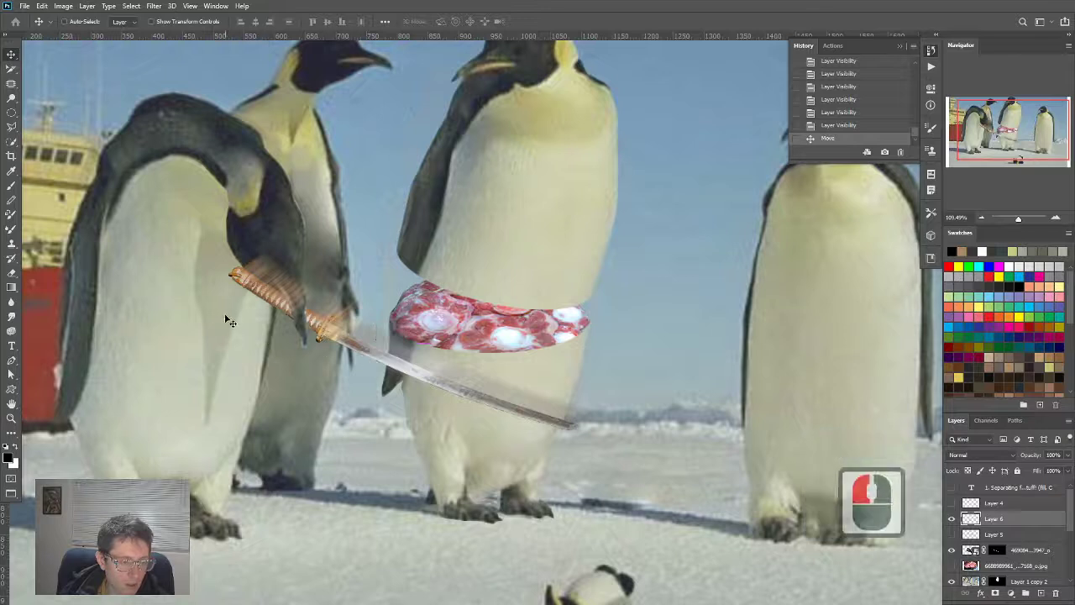
Step: Transform the blur trail and delete the lasso-selected part near the hilt
key(ctrl+t)
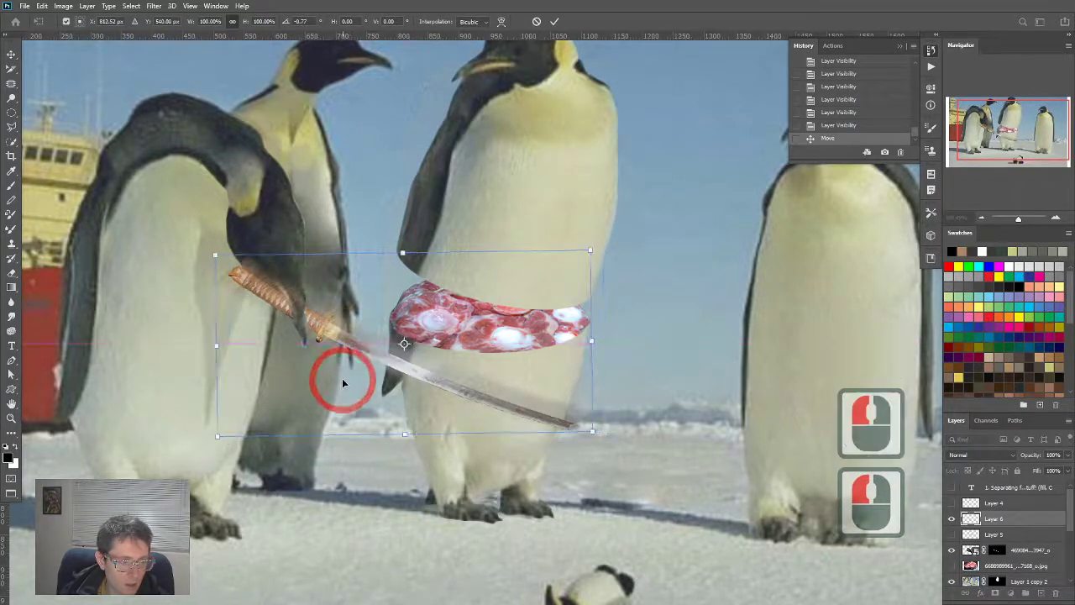
key(Return)
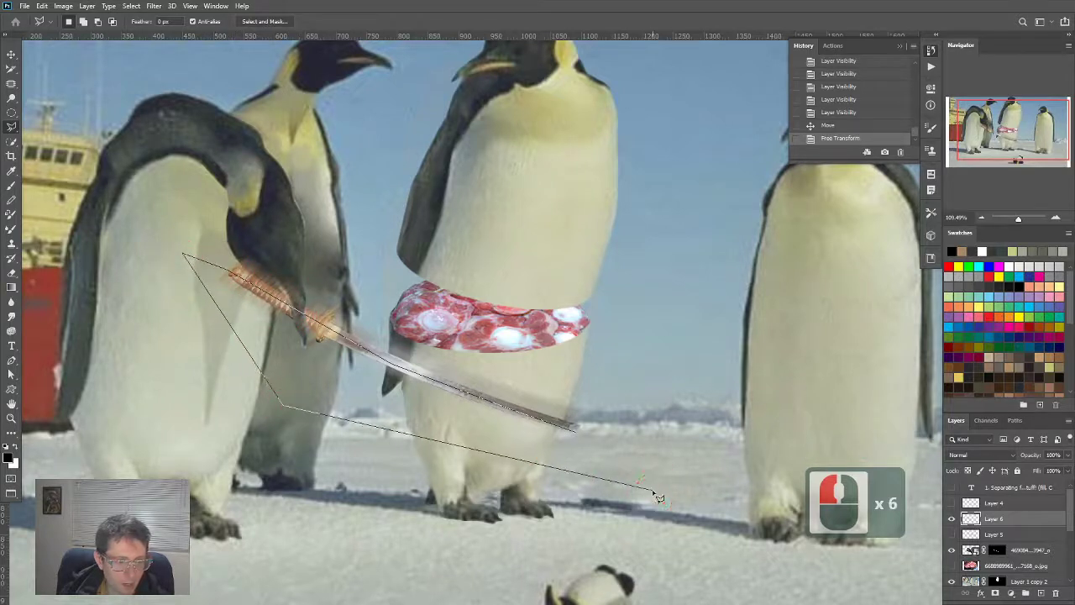
click(655, 491)
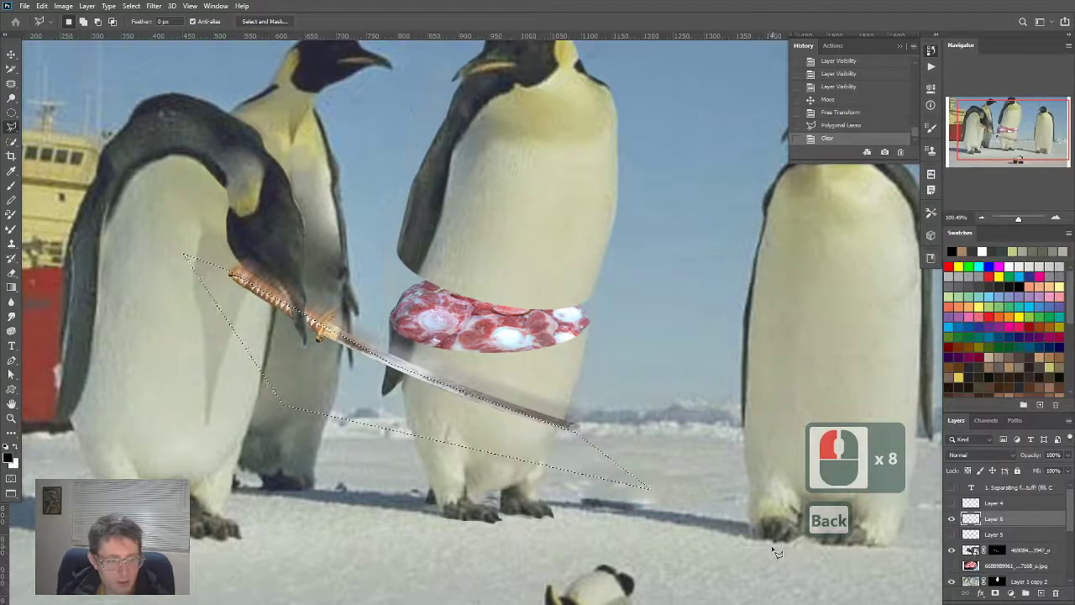
key(ctrl+d)
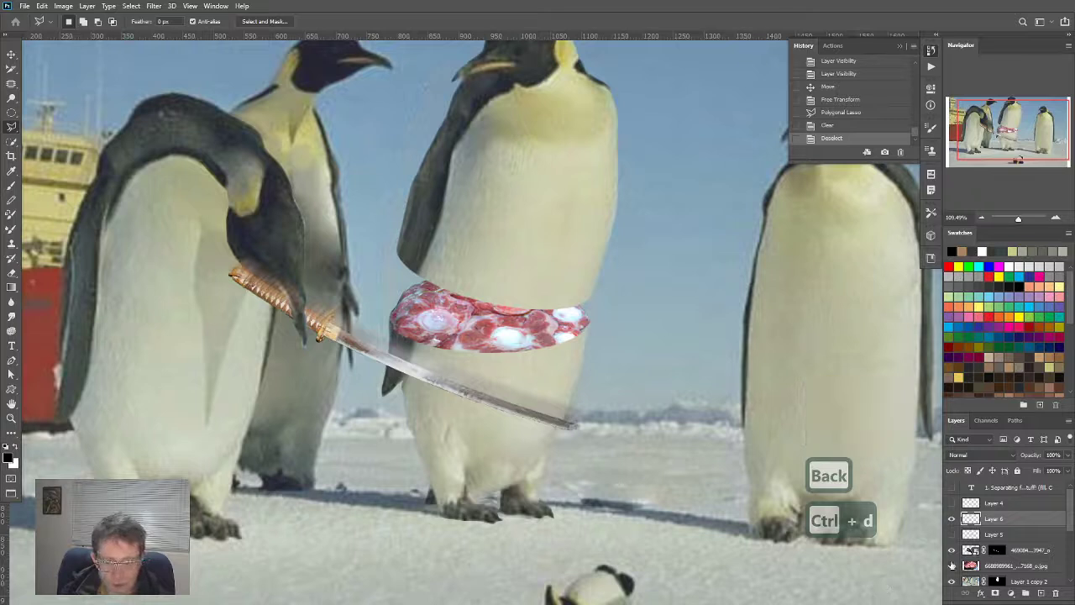
key(ctrl+d)
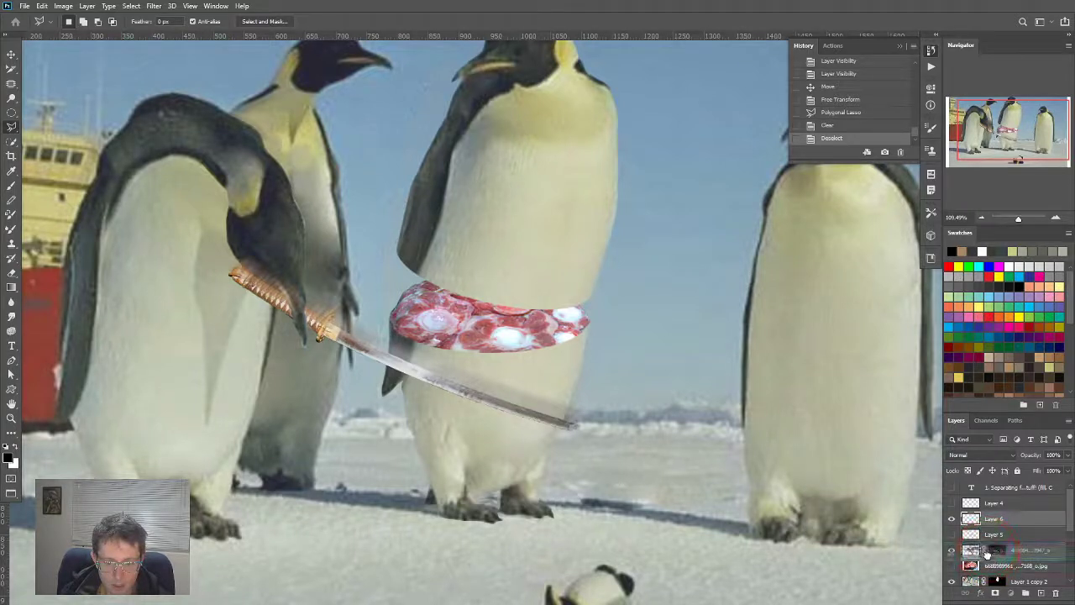
Step: Duplicate the blur trail layer, undoing the extra copies to keep one
key(ctrl+j)
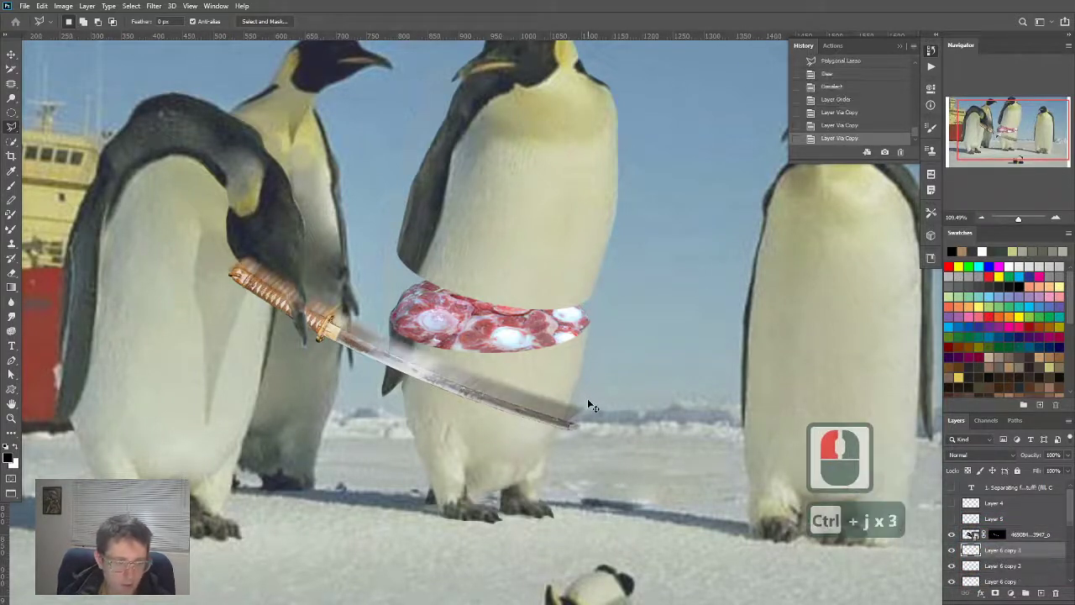
key(ctrl+j)
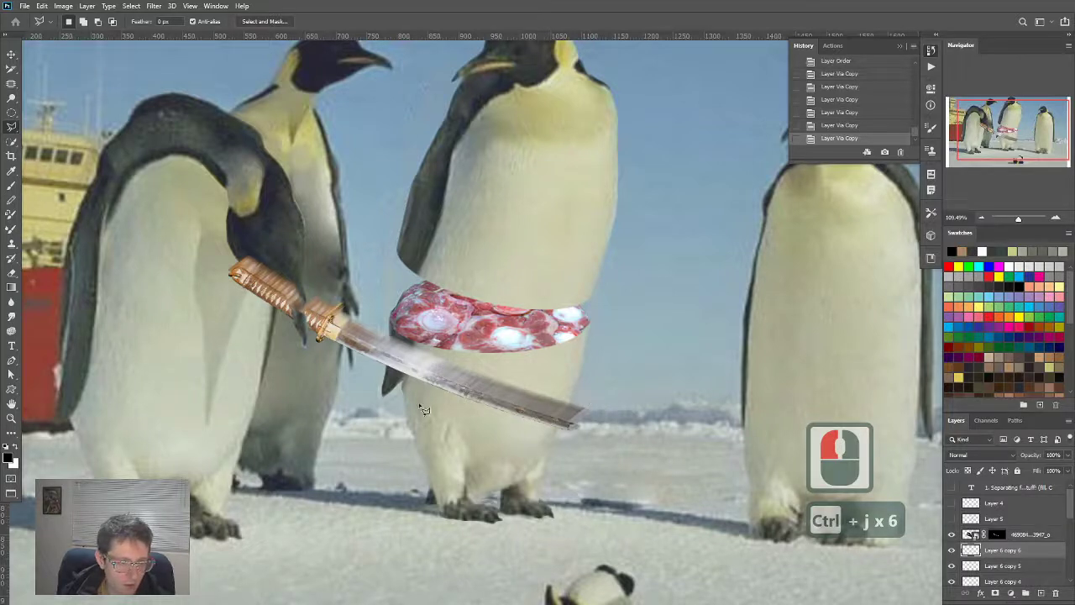
key(ctrl+z)
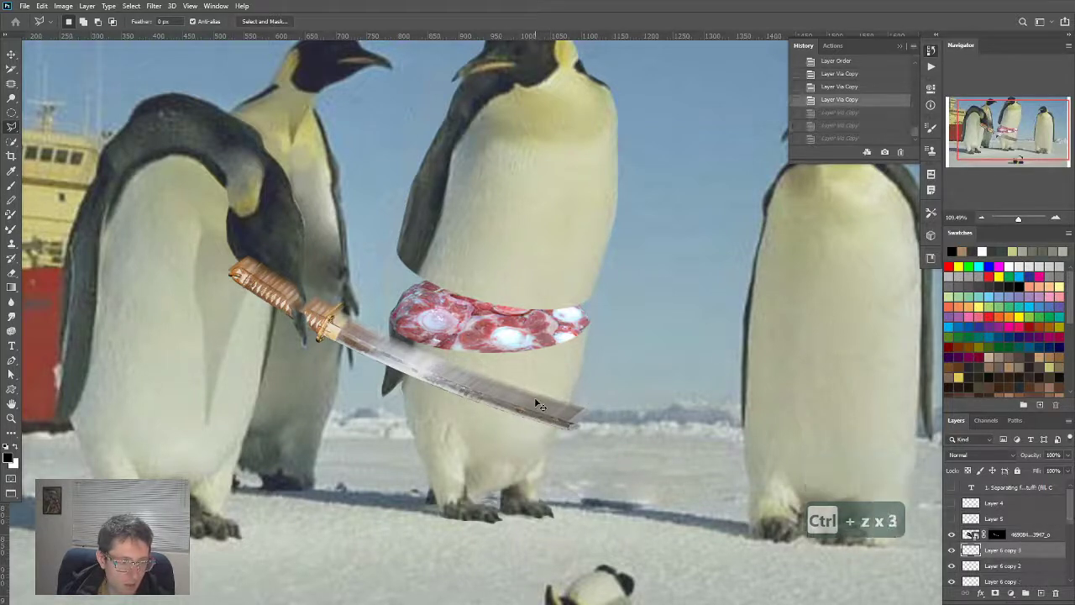
key(ctrl+z)
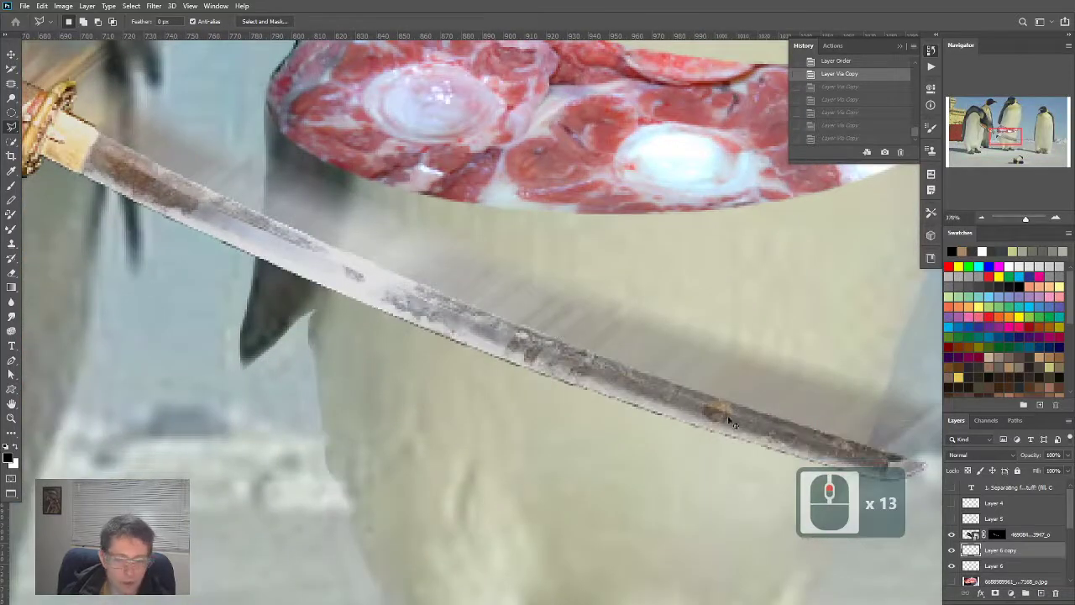
Step: Mask the merged trail and paint the mask with a soft round brush
click(952, 564)
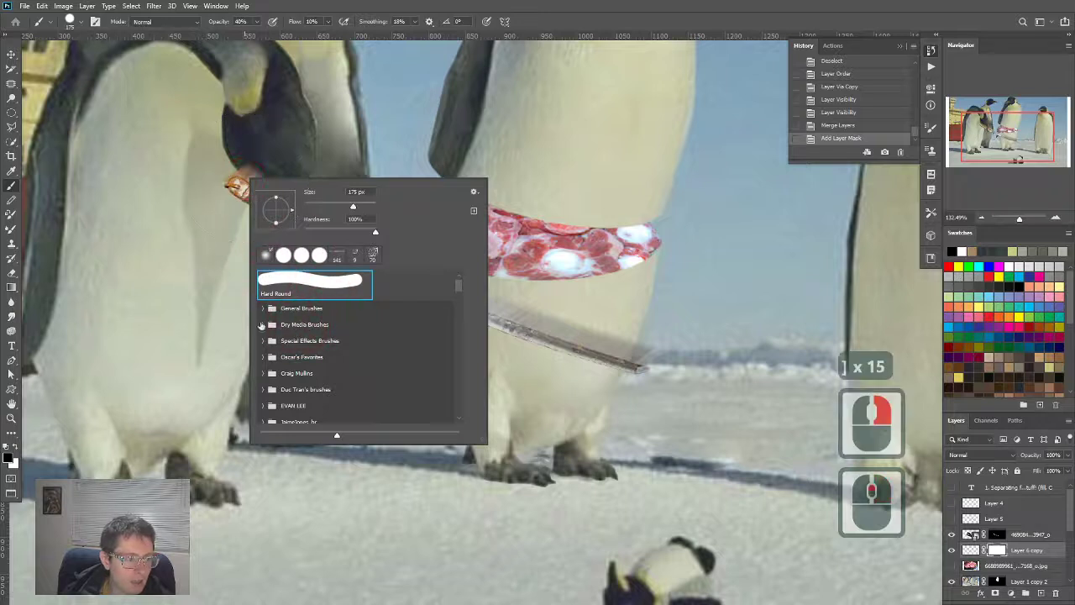
click(514, 319)
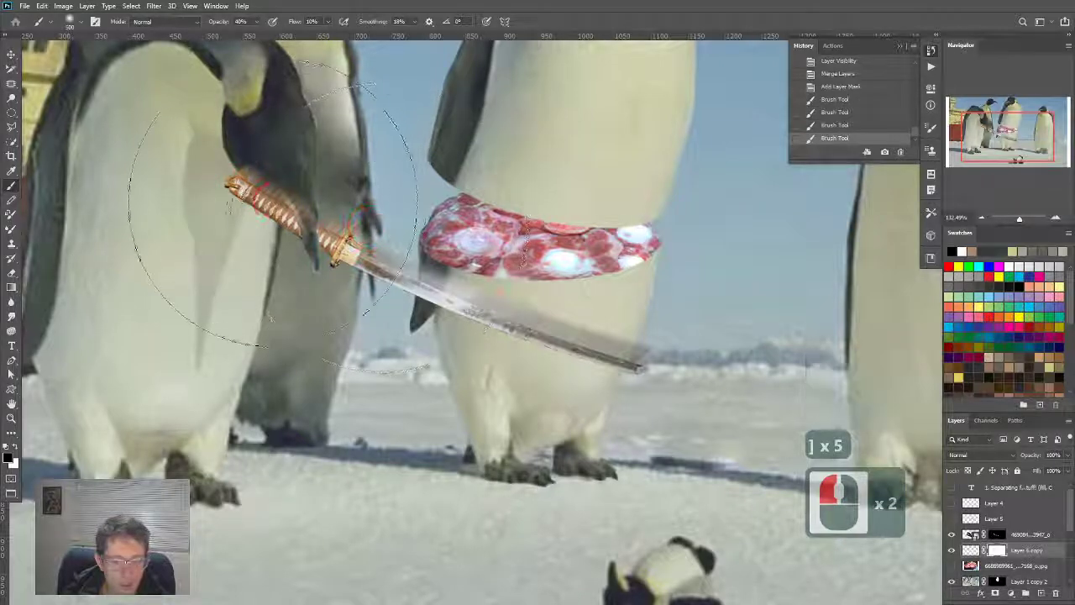
click(328, 252)
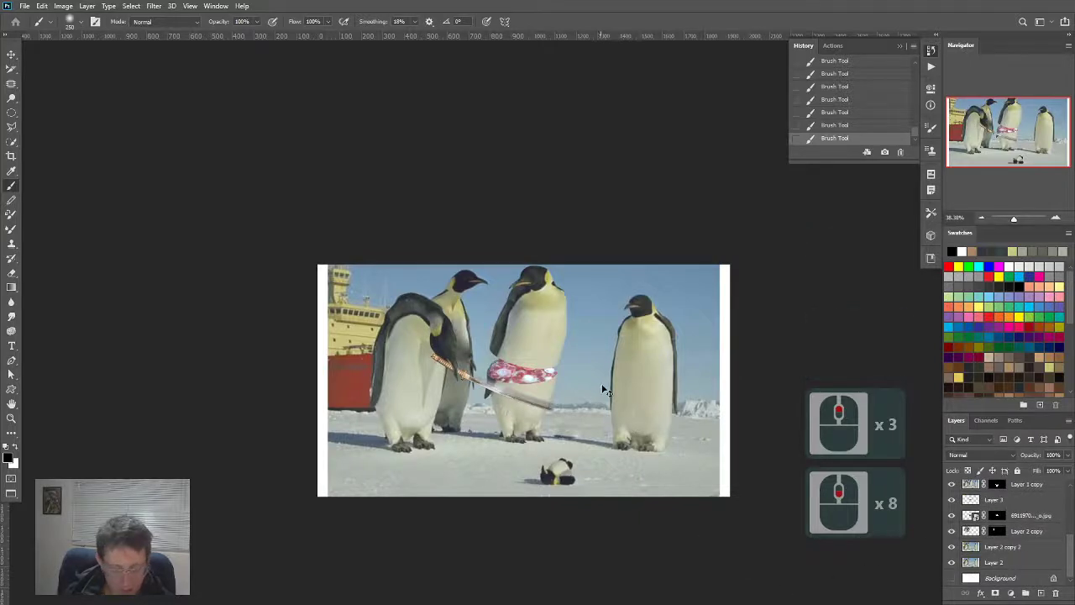
Step: Save the composite as a JPEG with Quality set to Low
key(ctrl+shift+s)
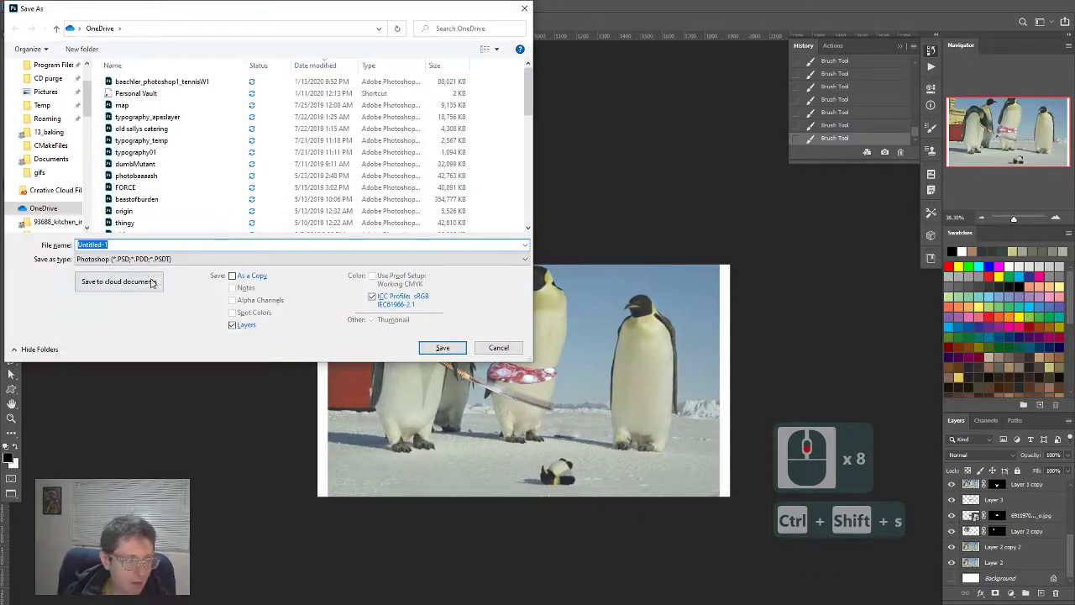
click(303, 259)
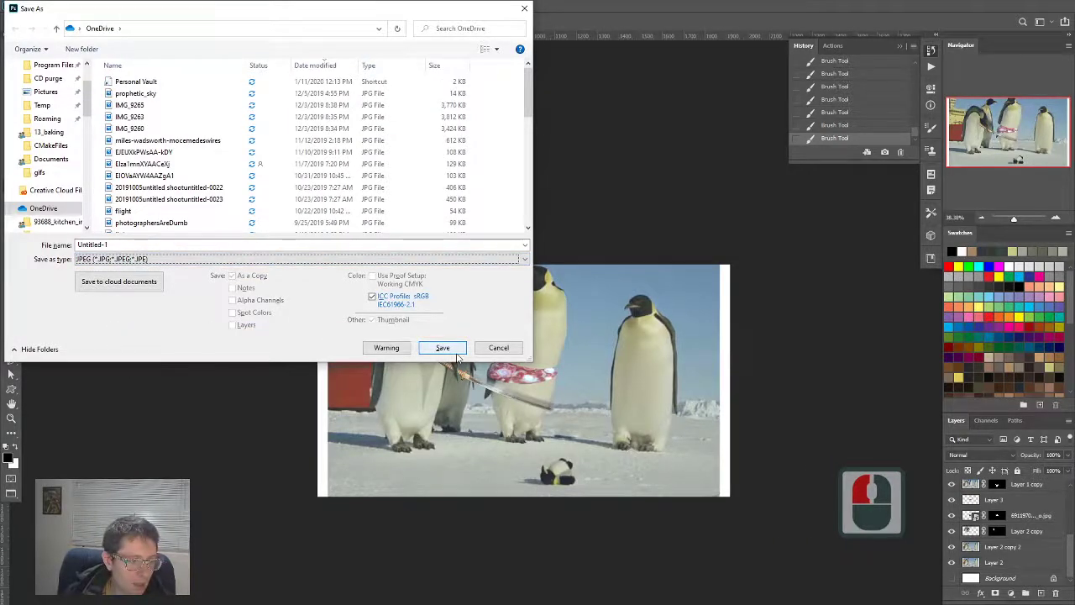
click(442, 347)
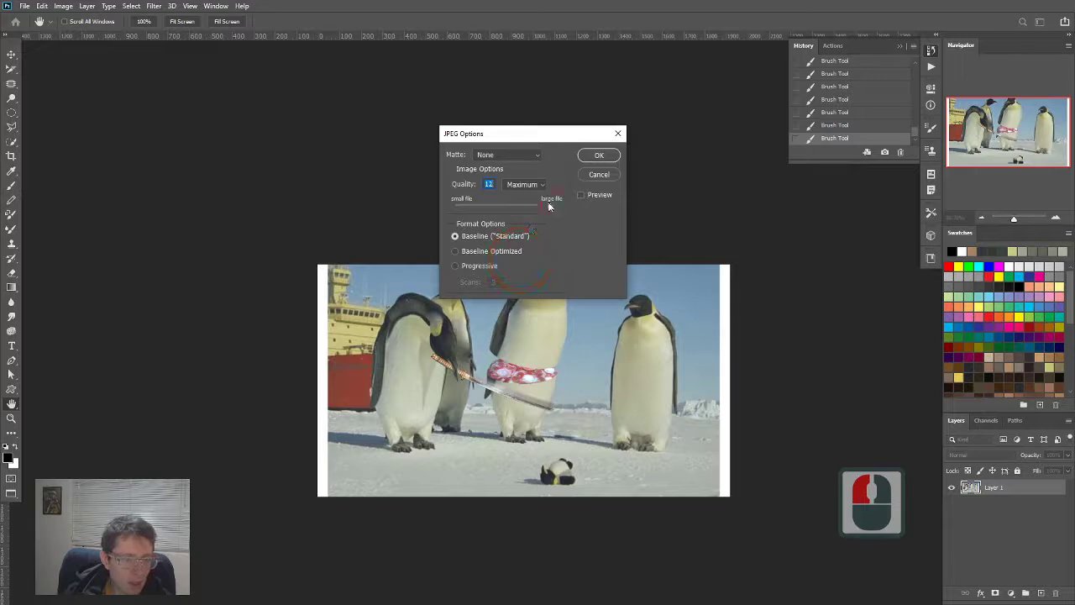
drag(542, 206, 493, 206)
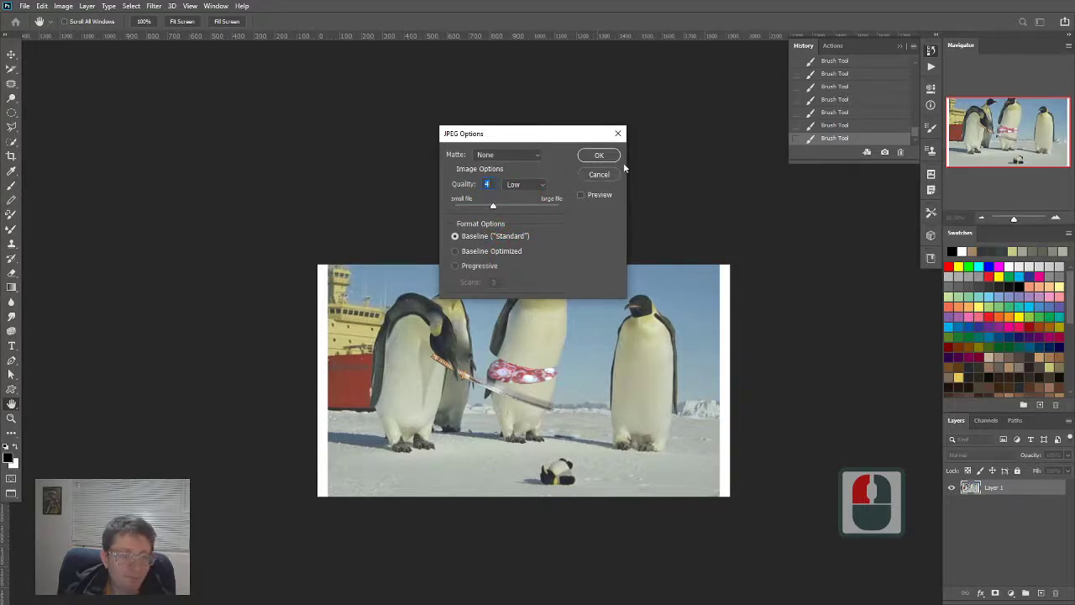
click(599, 154)
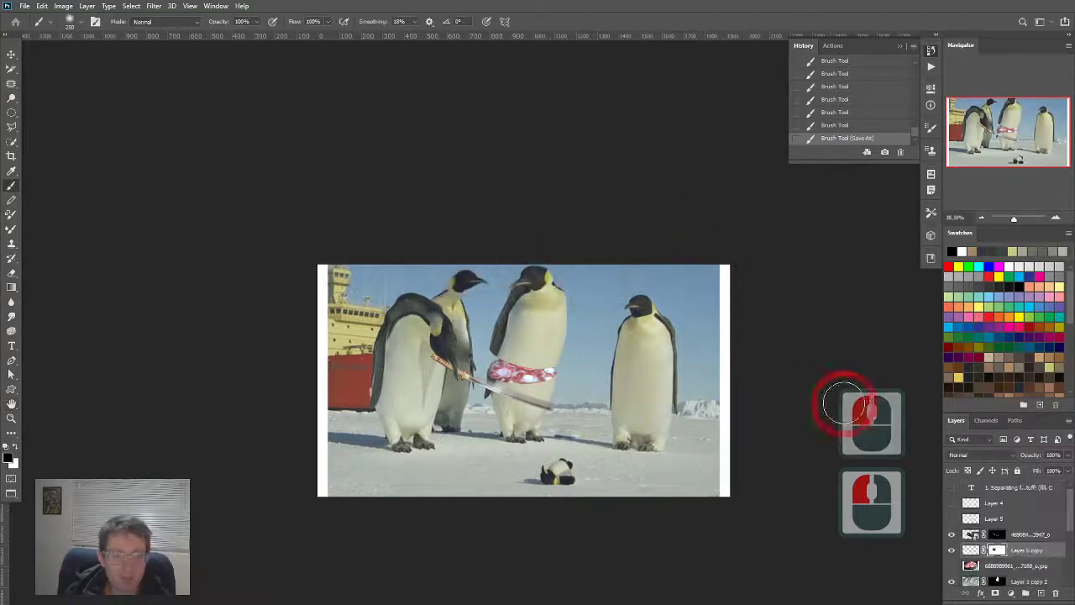